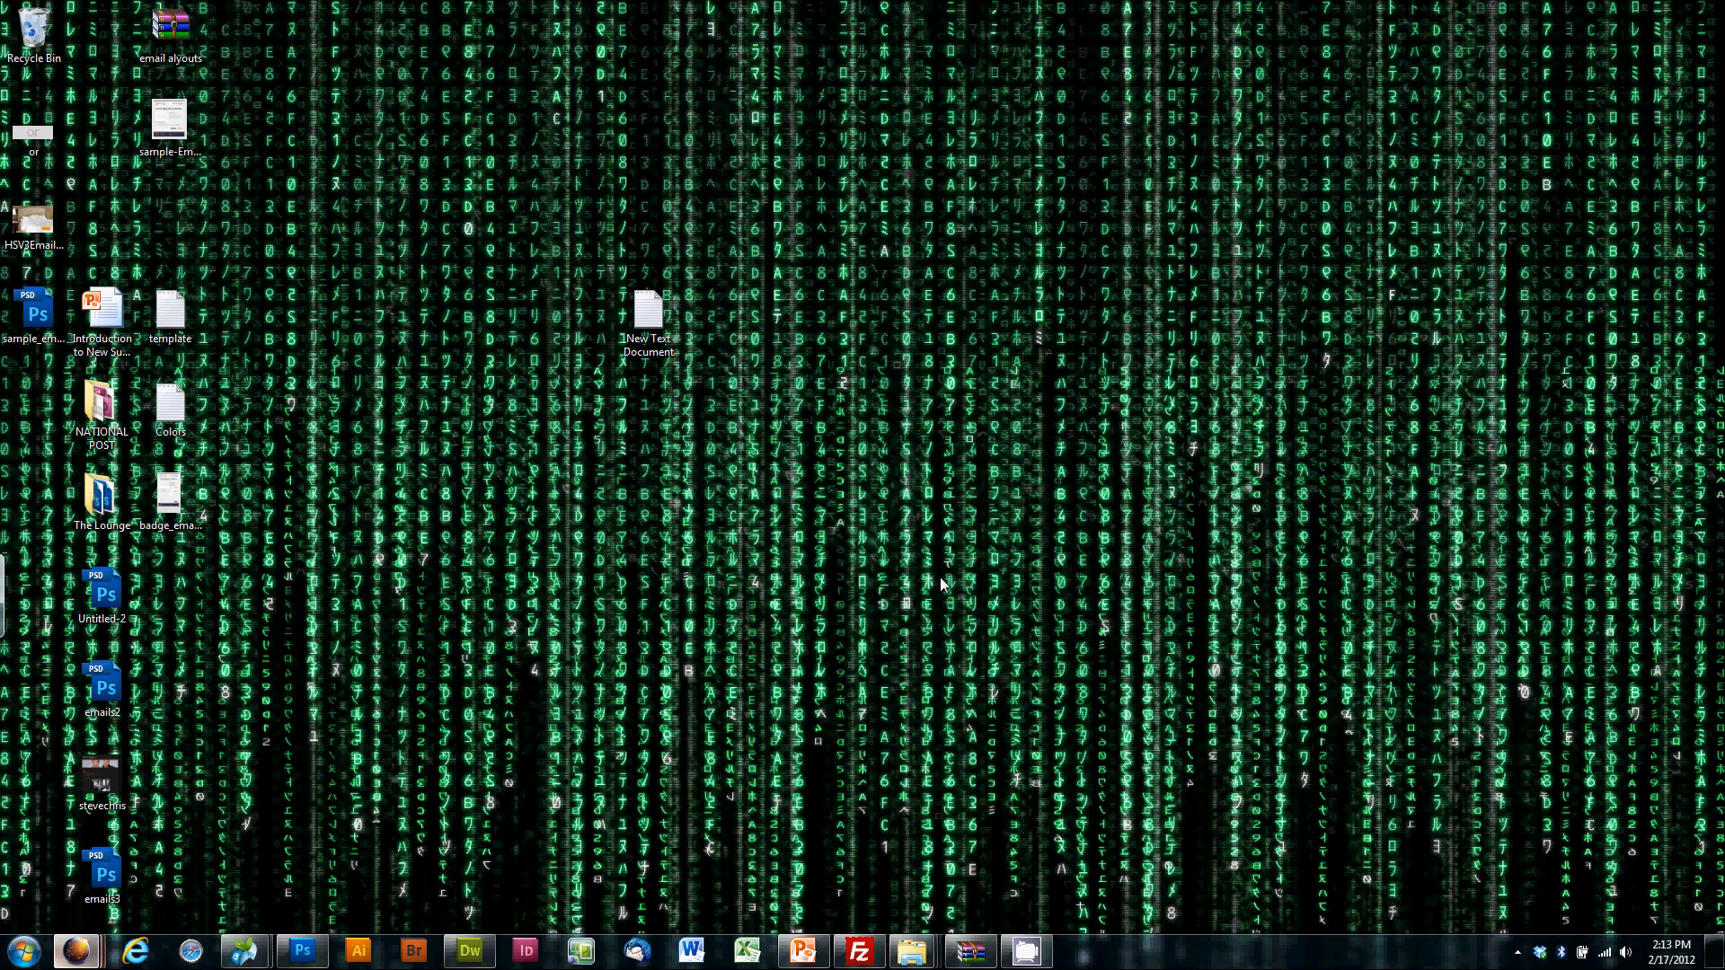
mouse_move(416, 751)
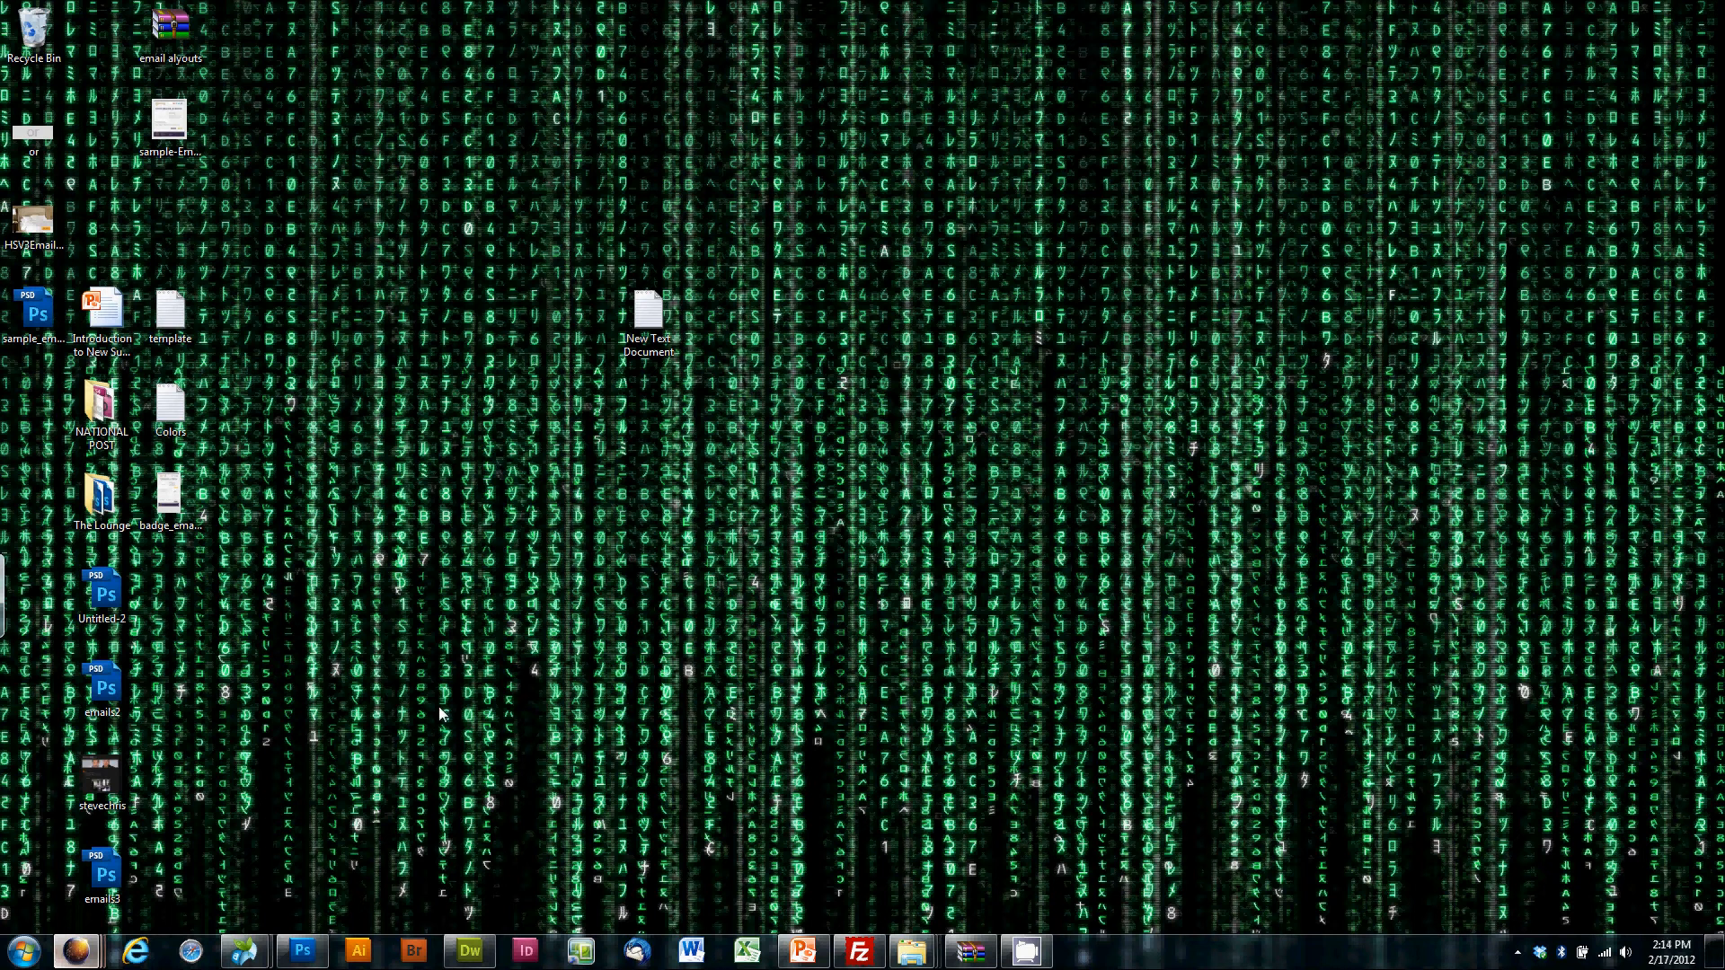
mouse_move(354, 795)
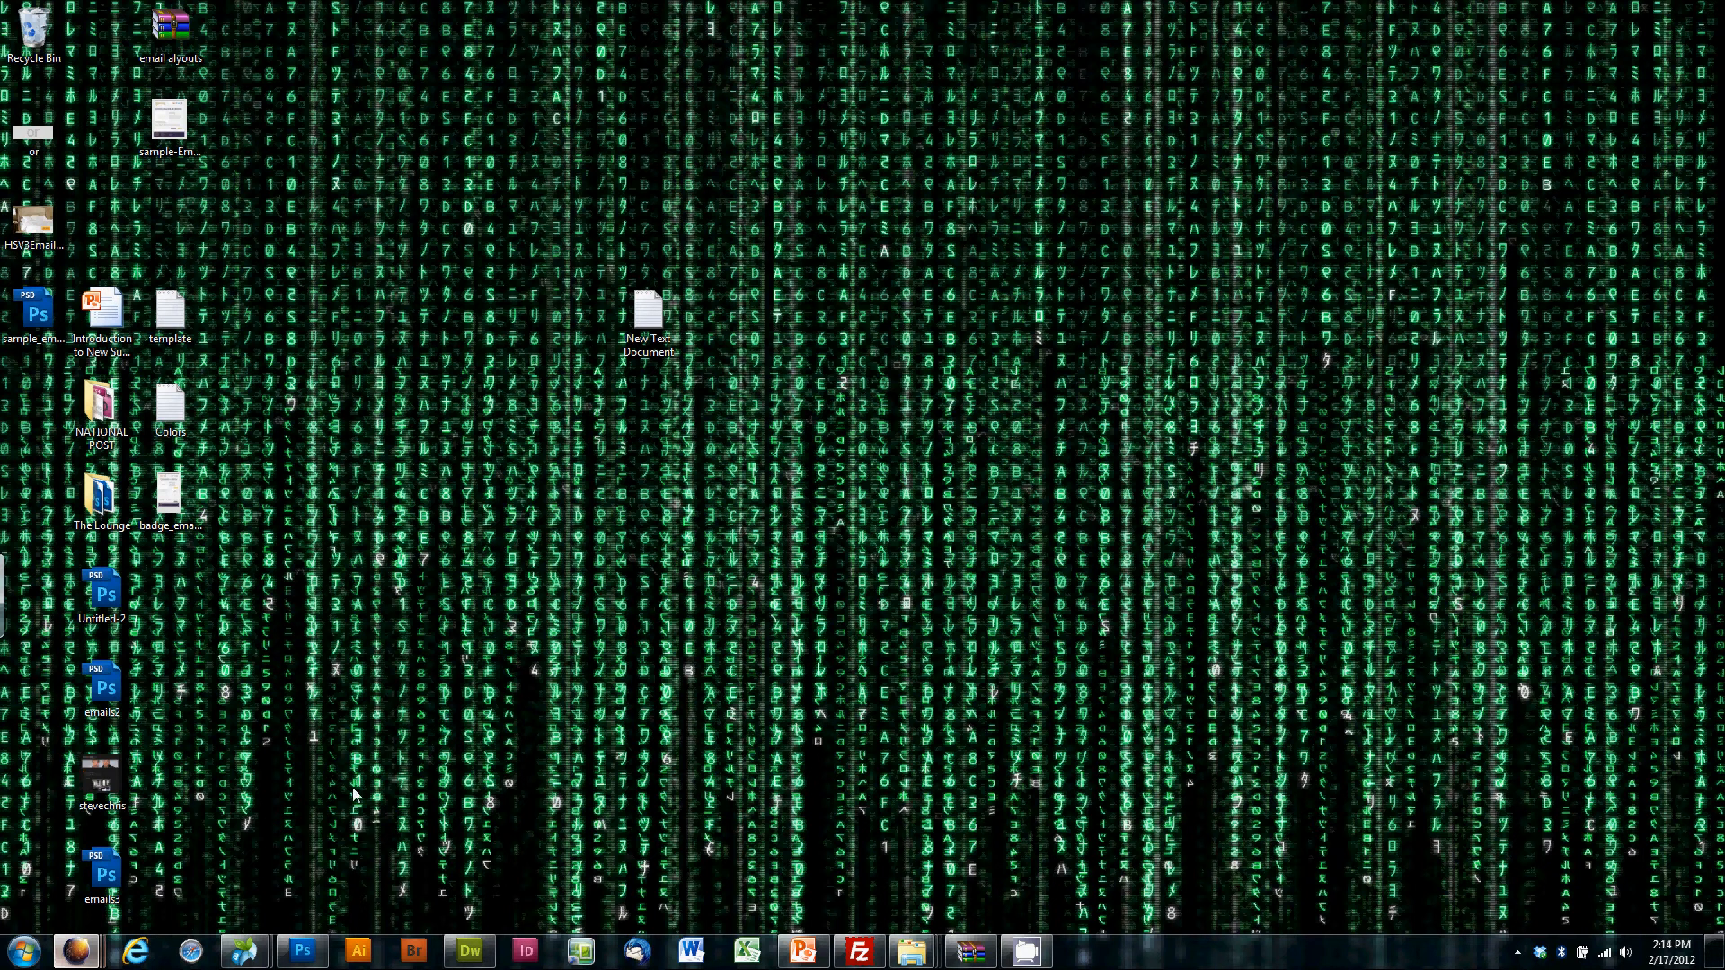
mouse_move(497, 721)
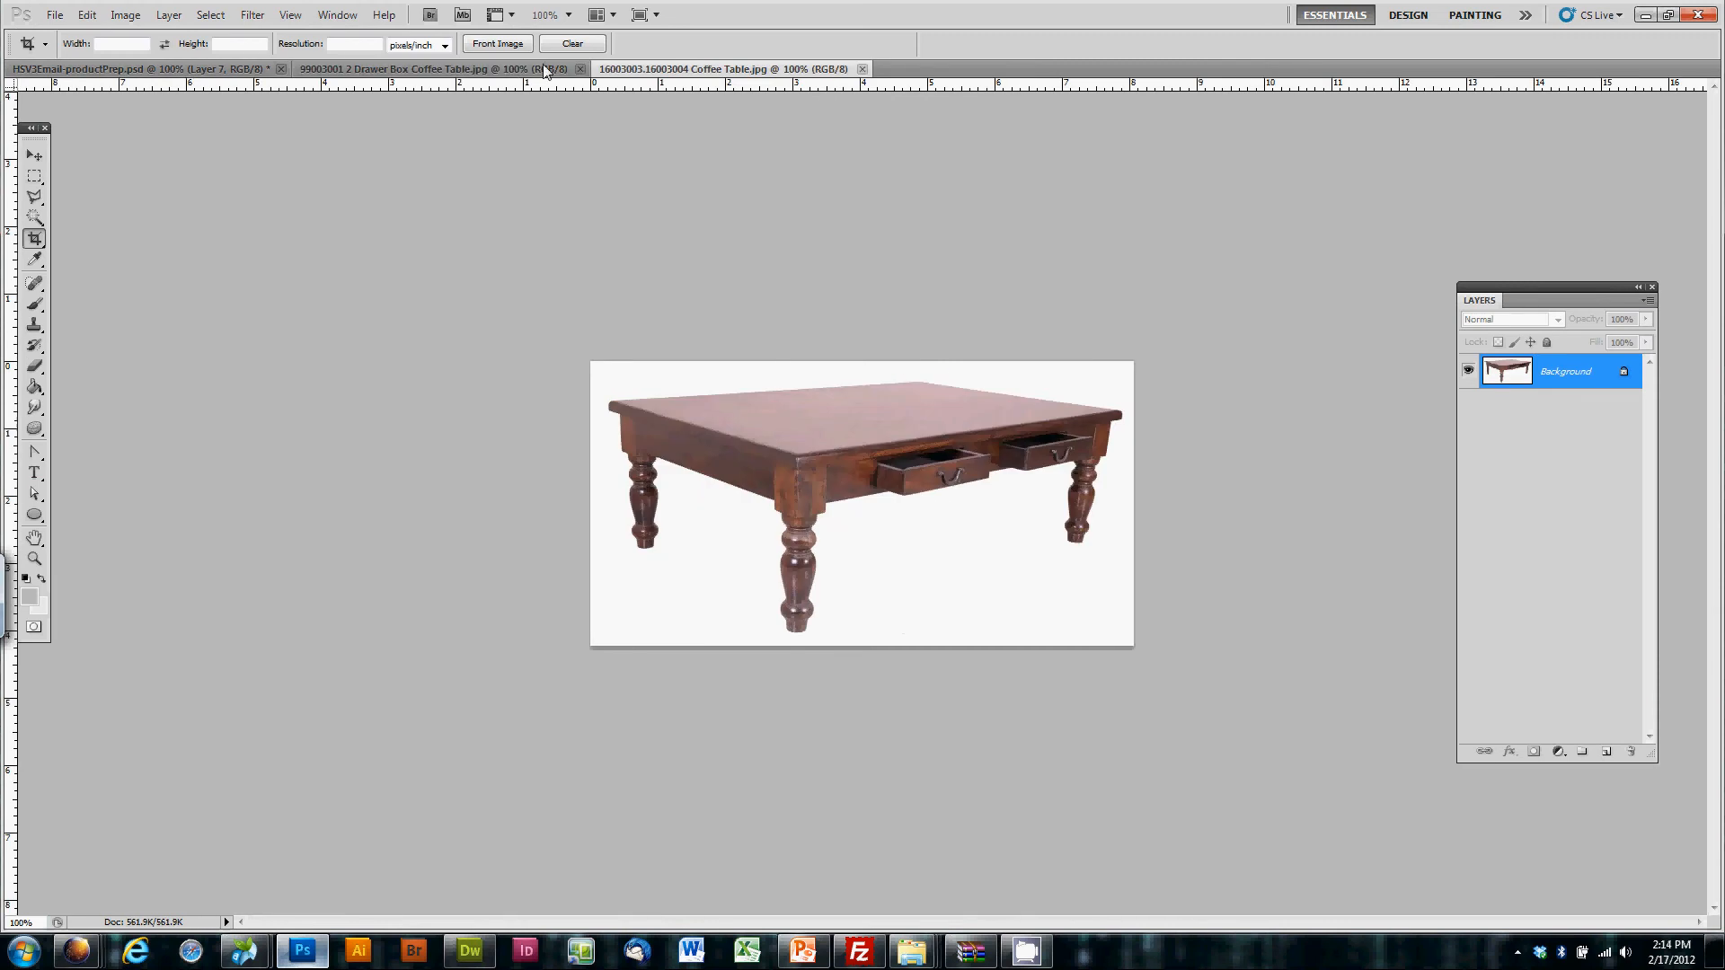
Step: Apply a perspective transform widening the bottom of the coffee table photo
click(682, 68)
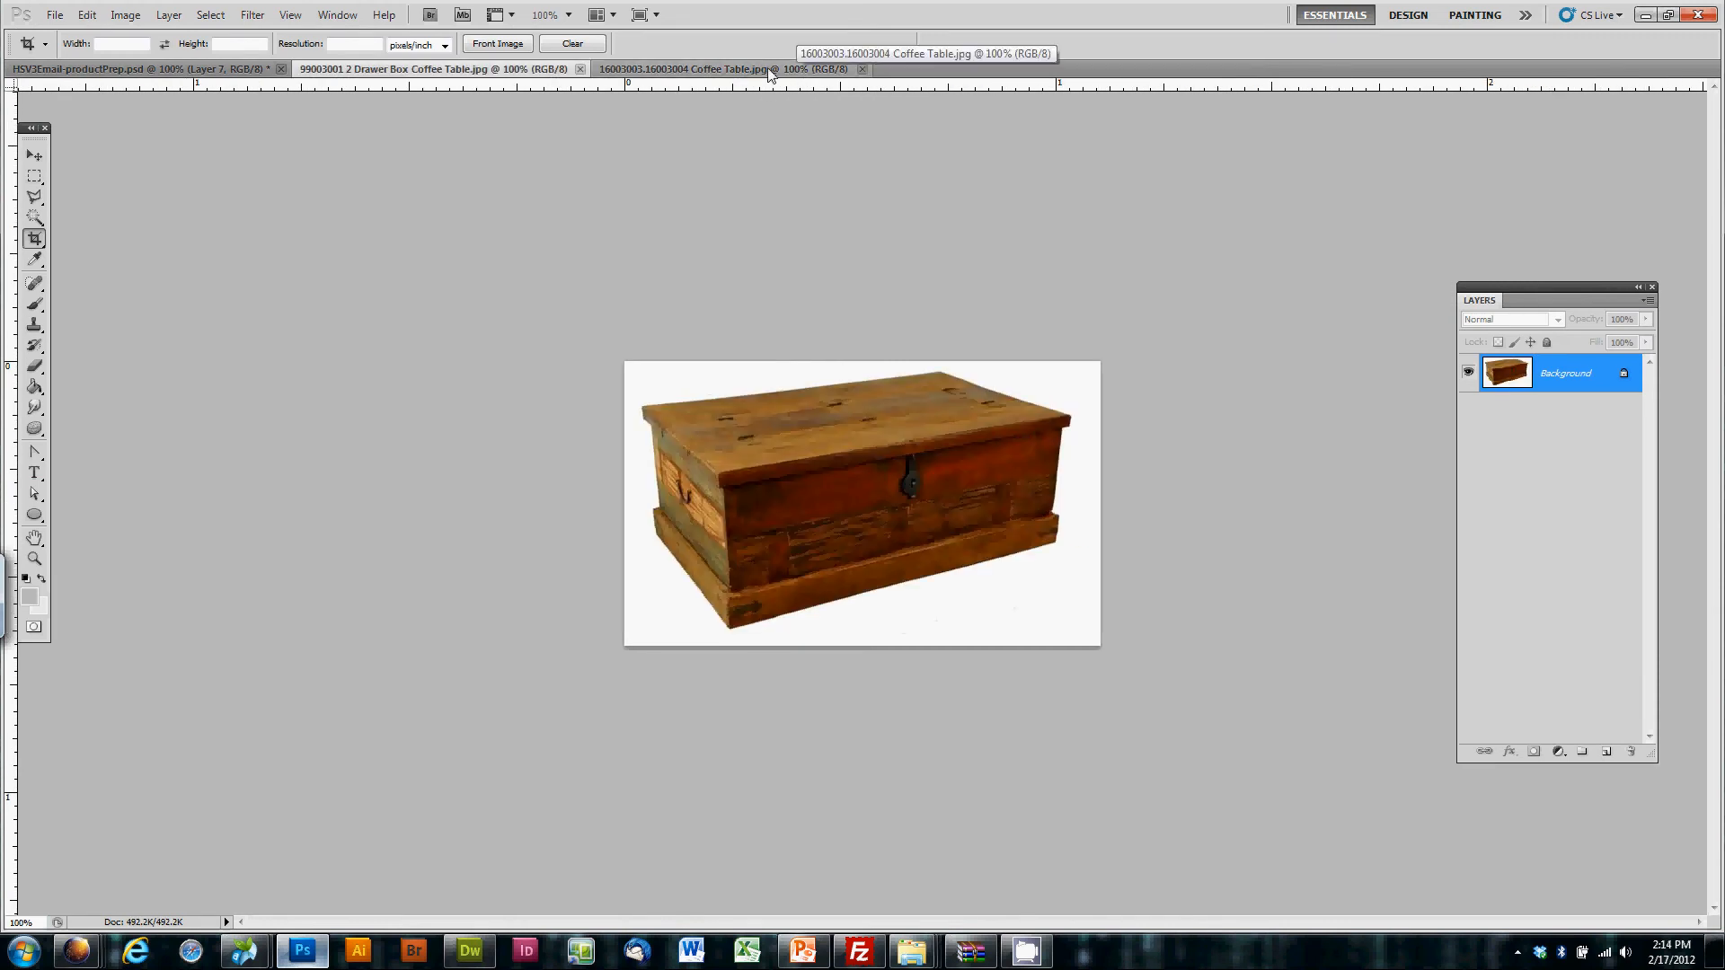
click(402, 68)
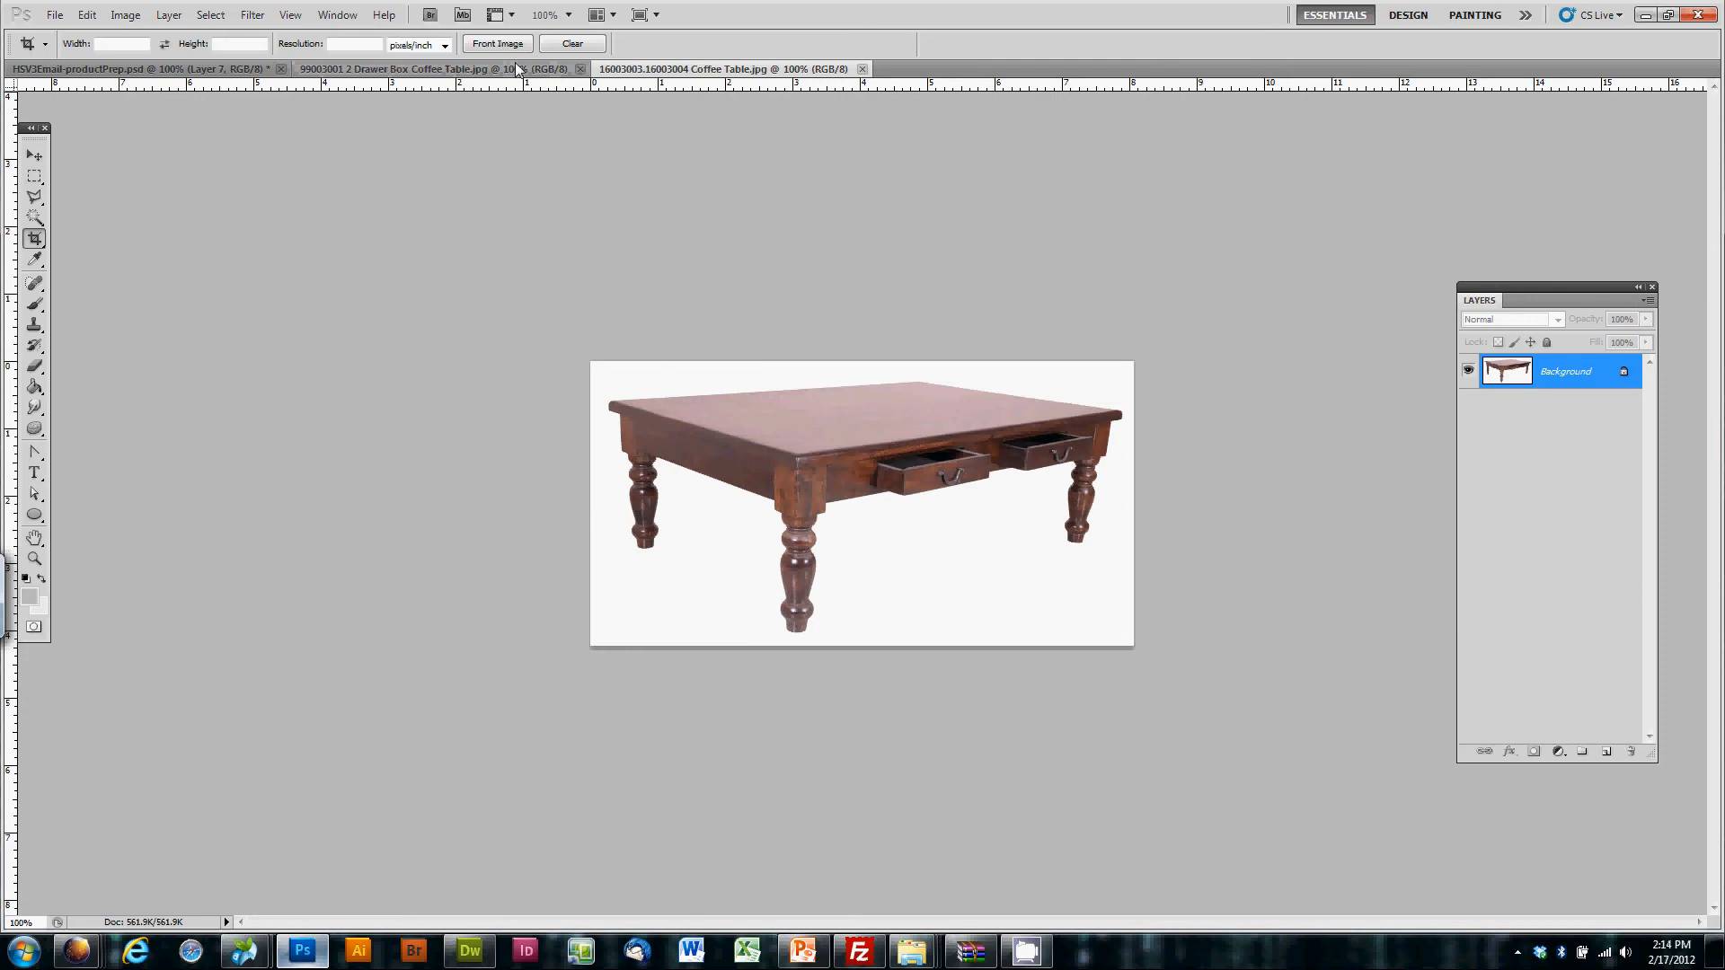
click(715, 68)
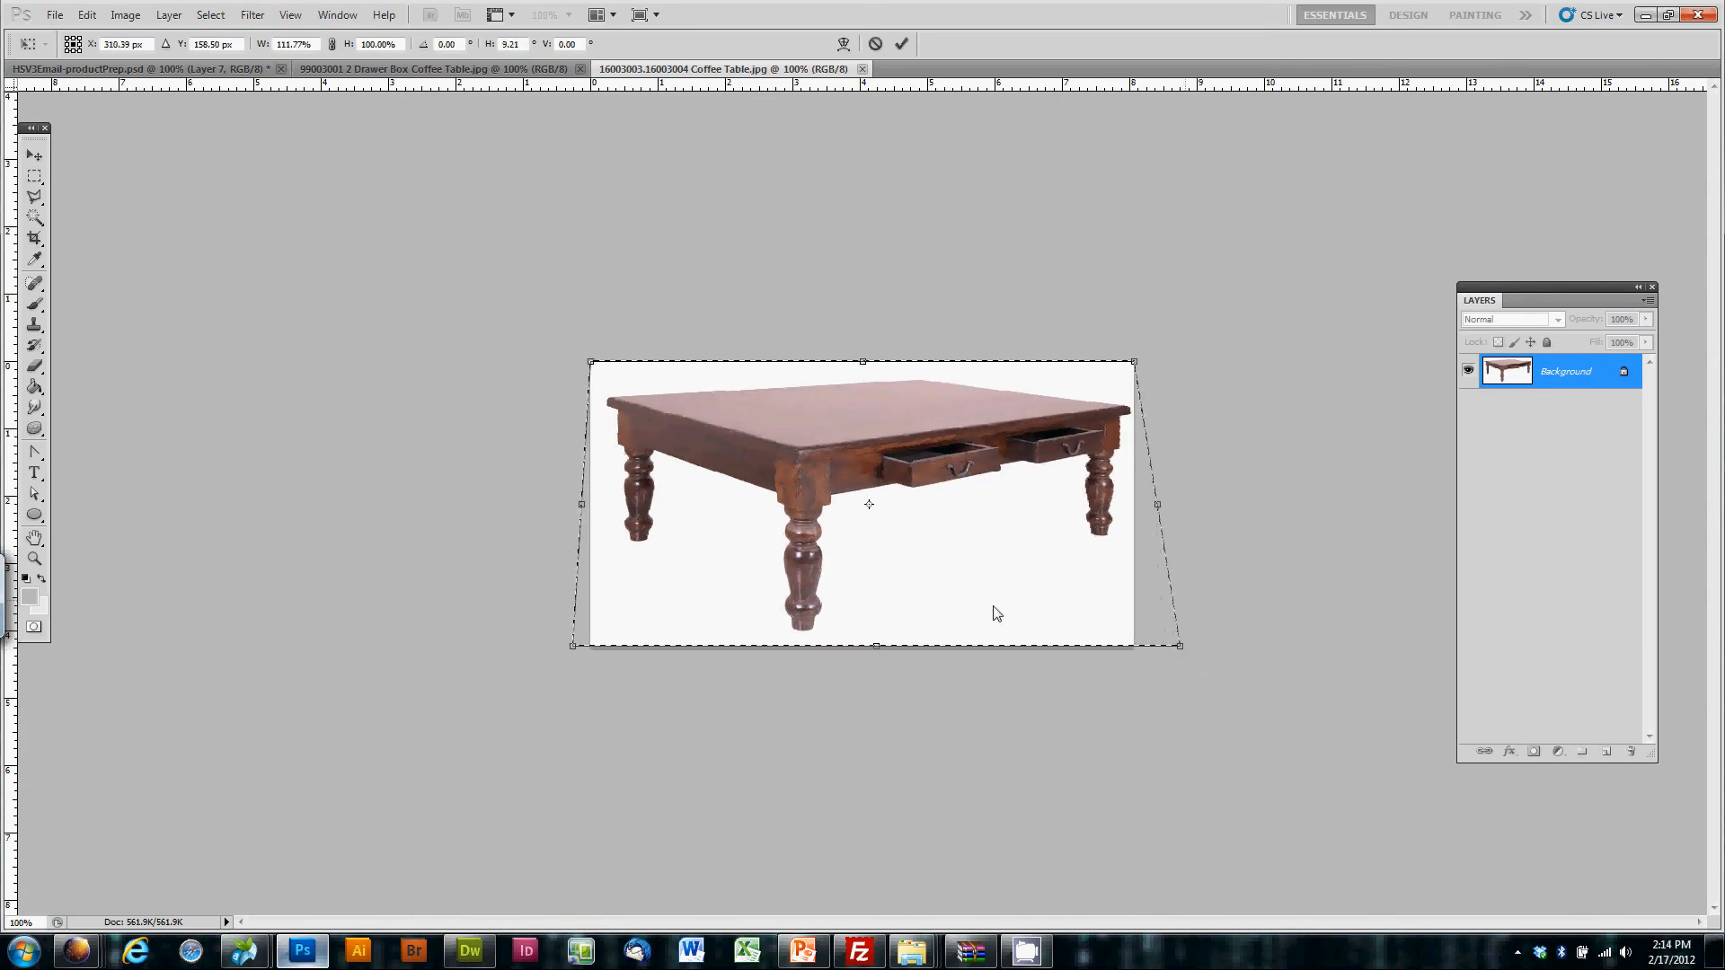
drag(572, 646, 567, 655)
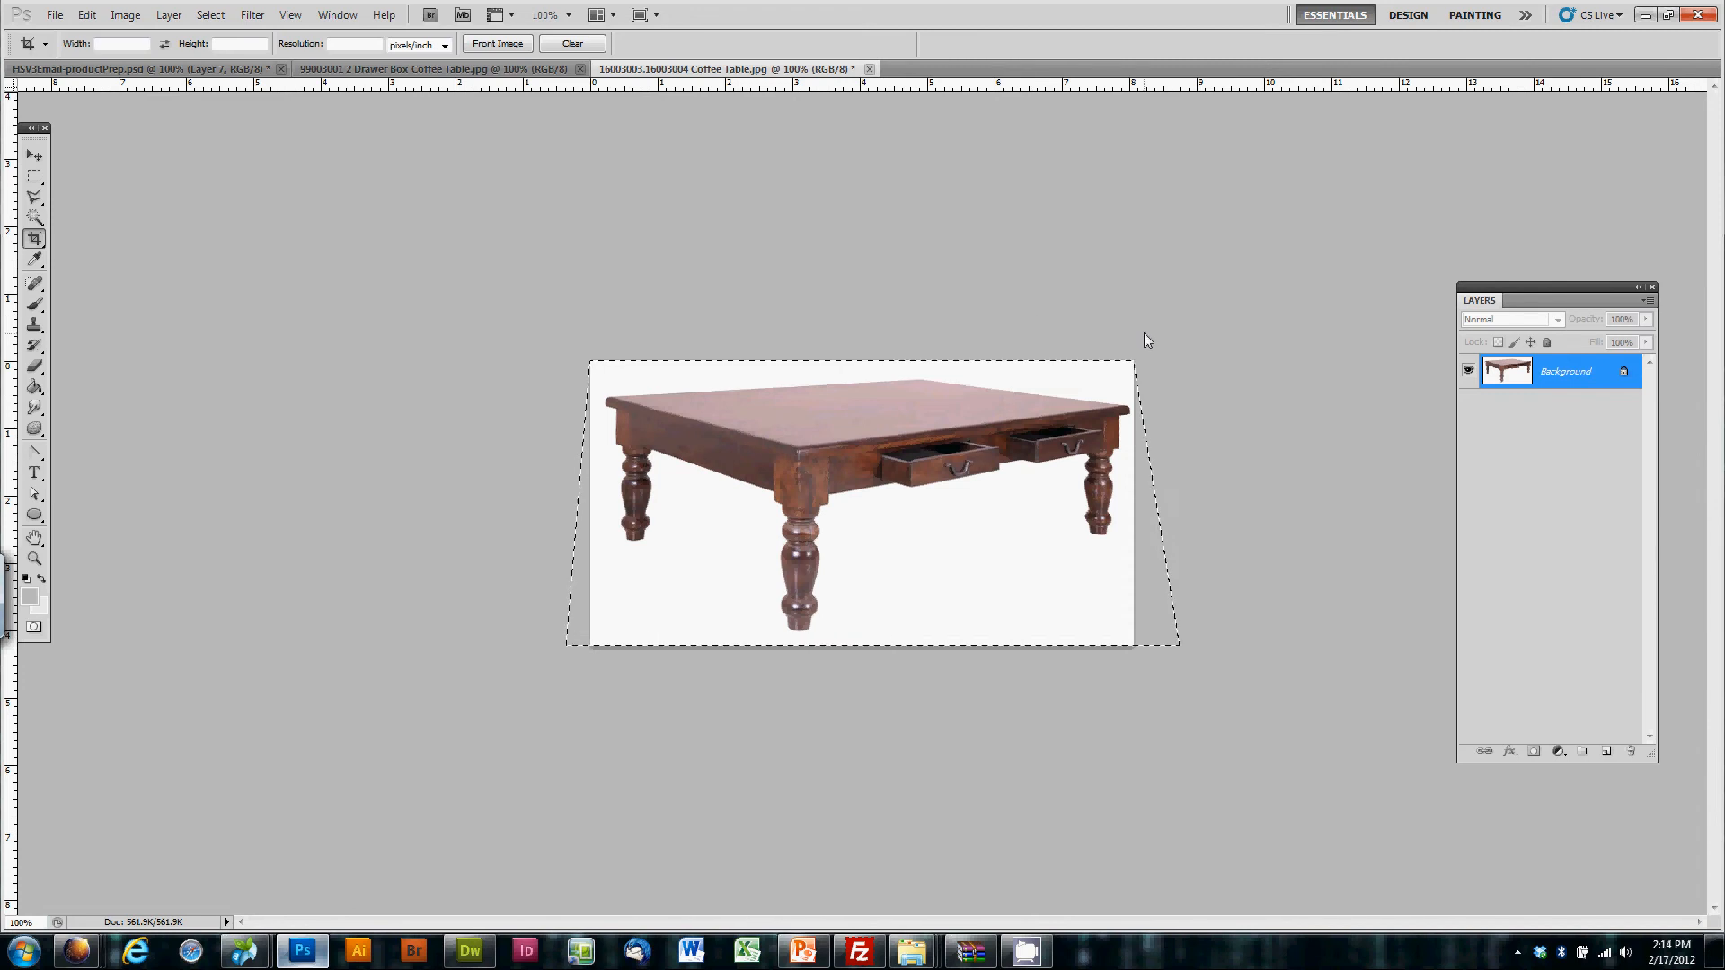
mouse_move(1059, 251)
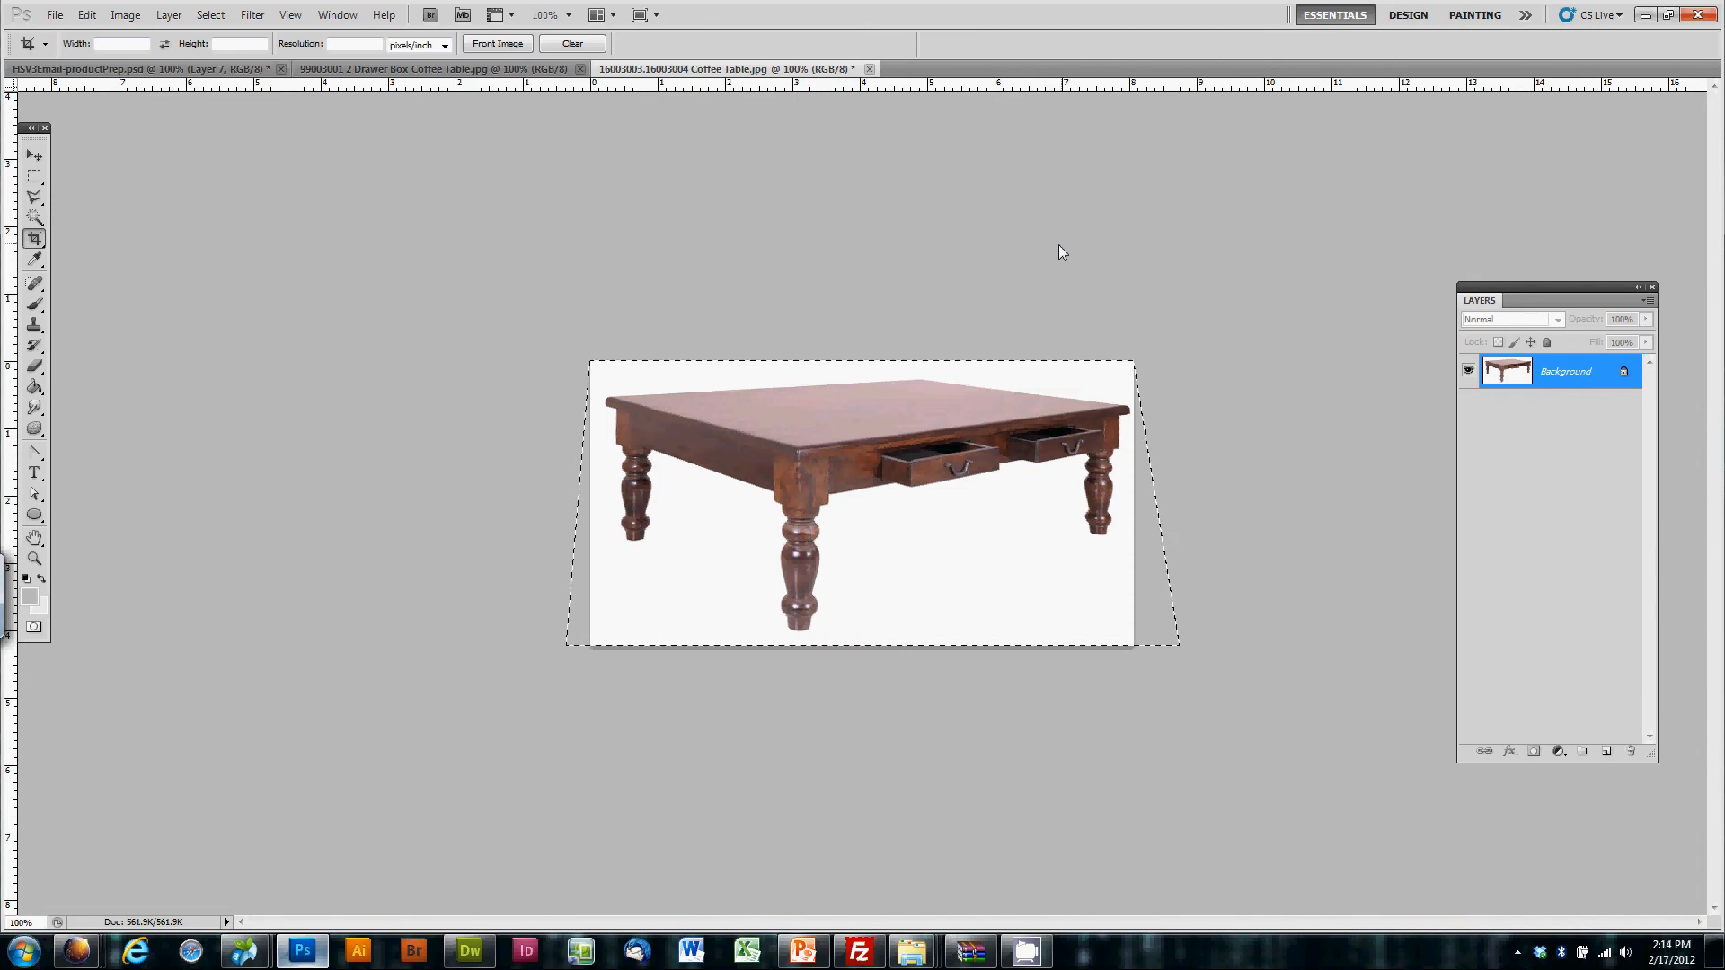
Step: Apply a perspective transform widening the bottom of the wooden chest photo
click(396, 68)
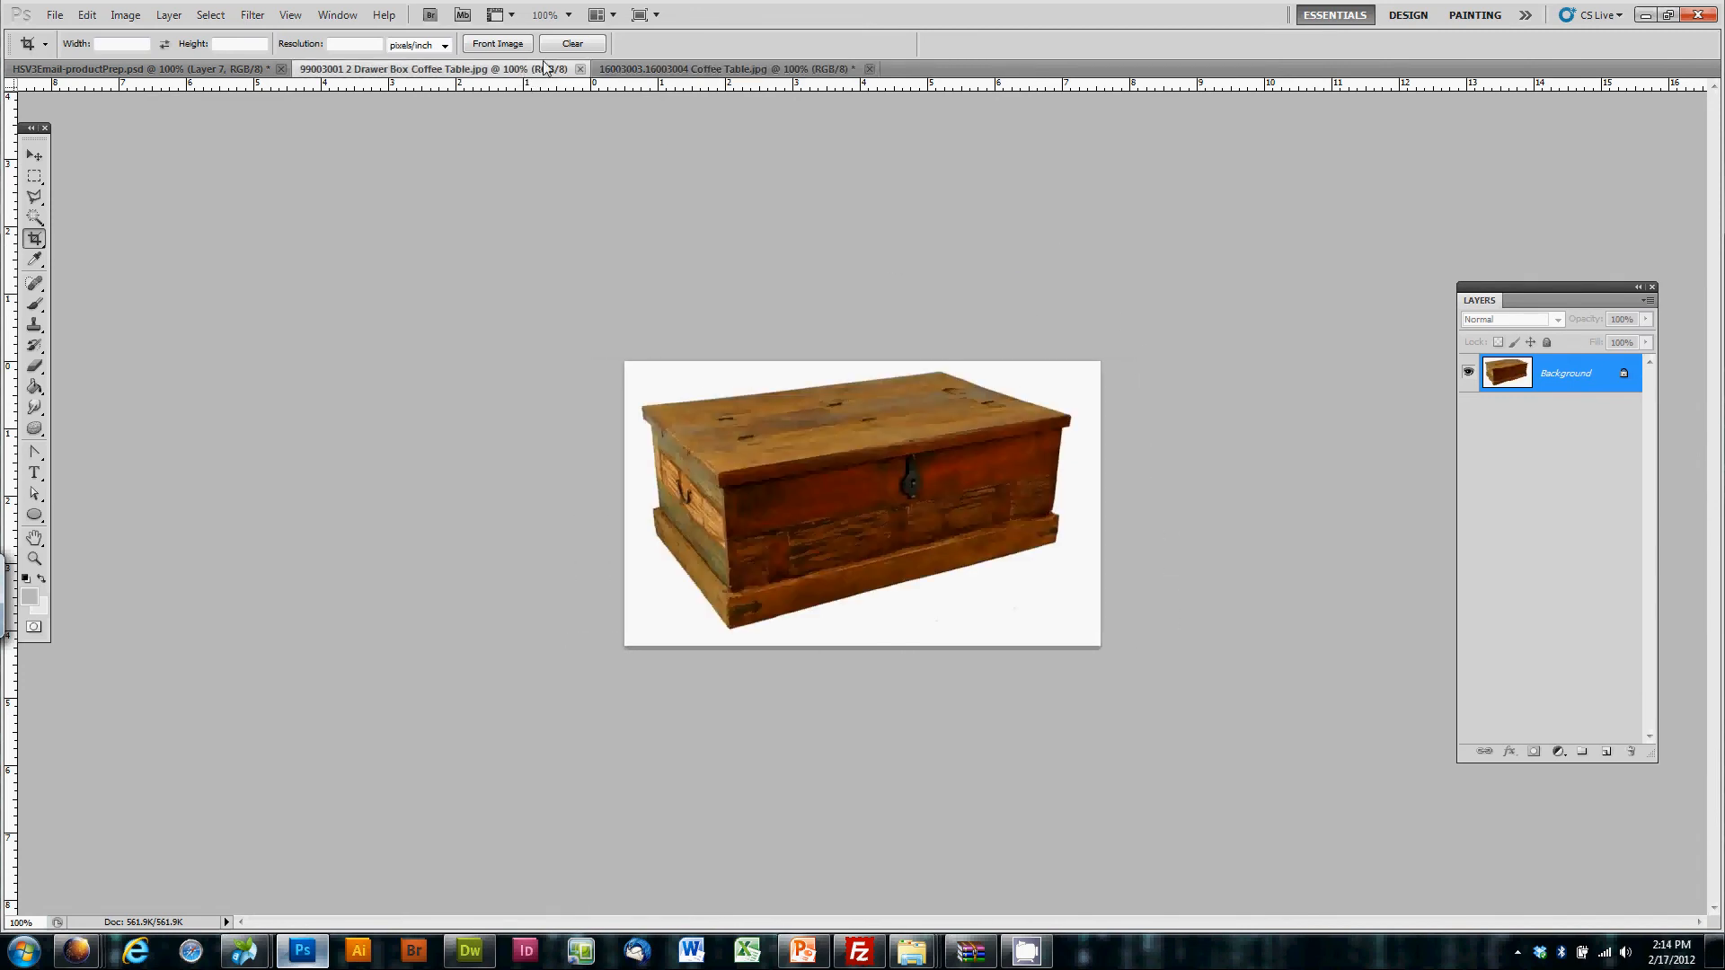
click(726, 68)
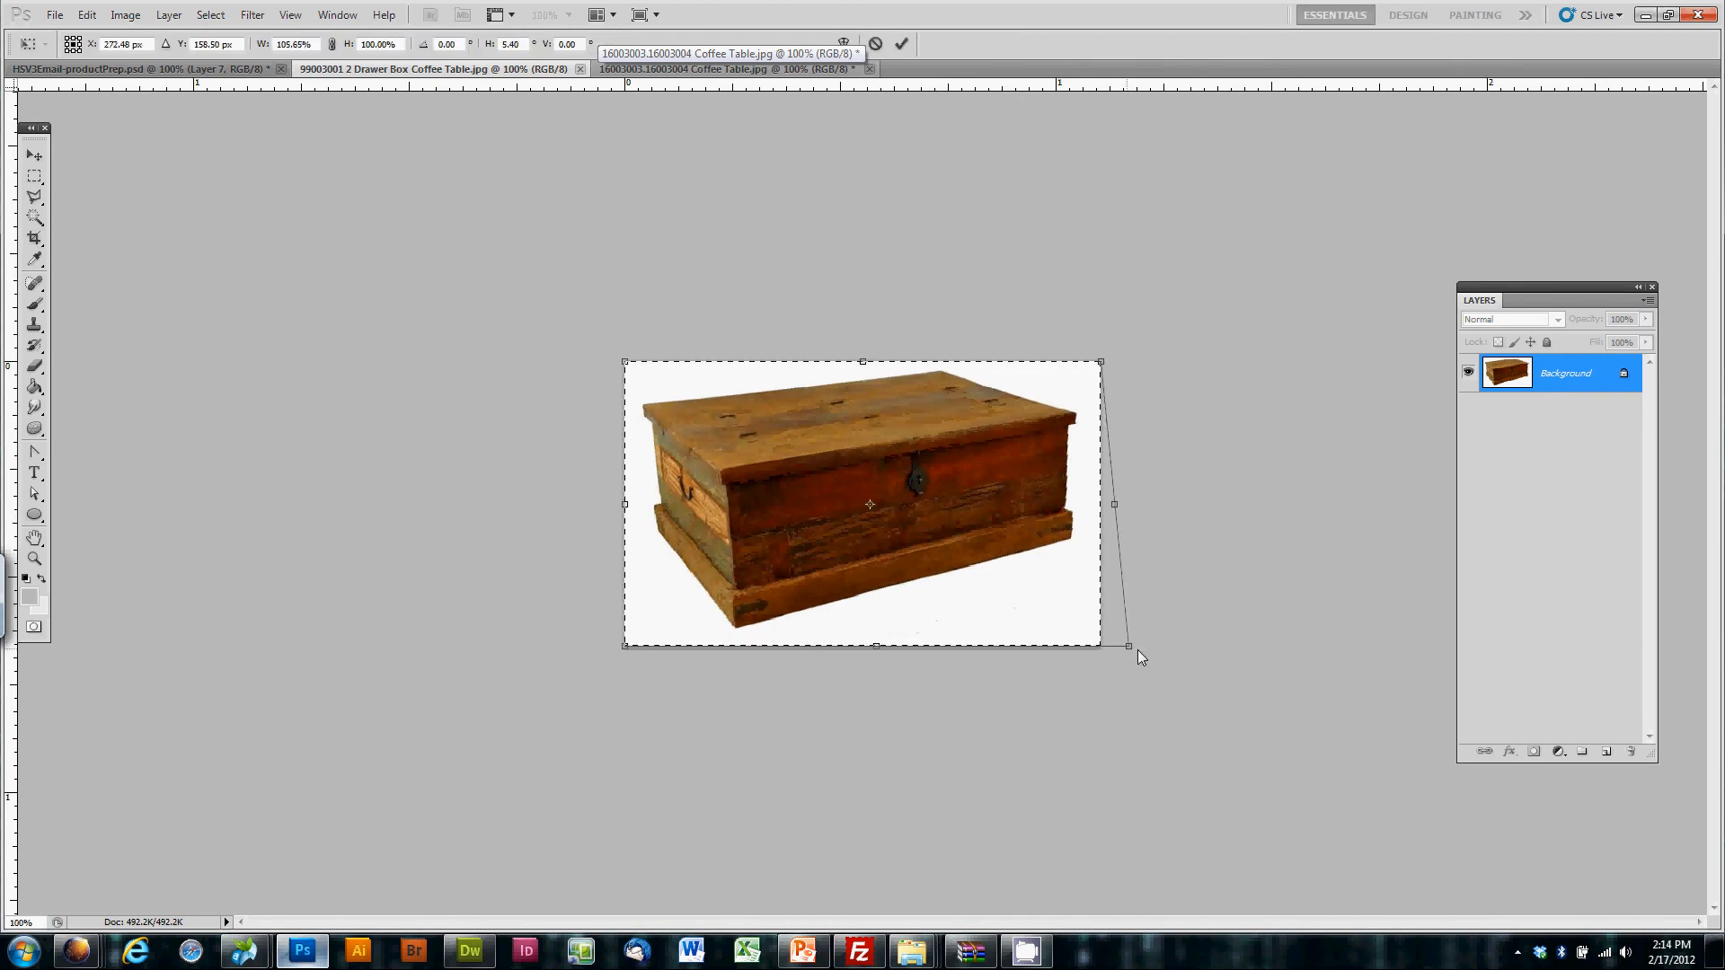
drag(1142, 658, 1121, 647)
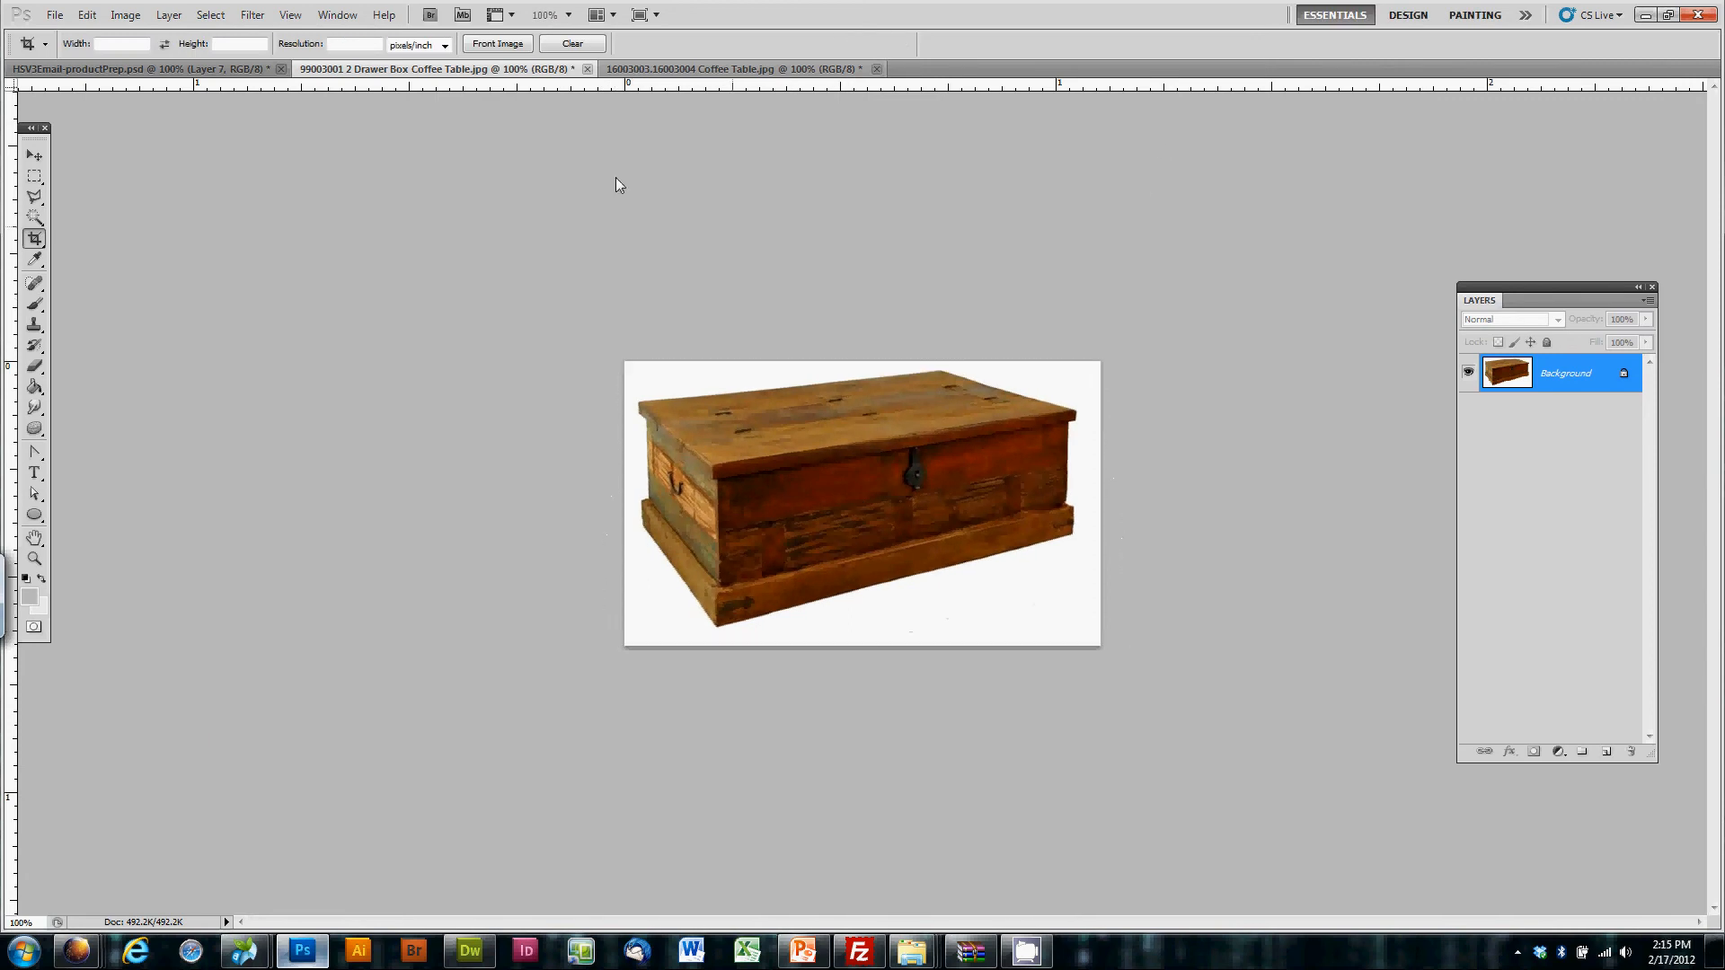
click(740, 69)
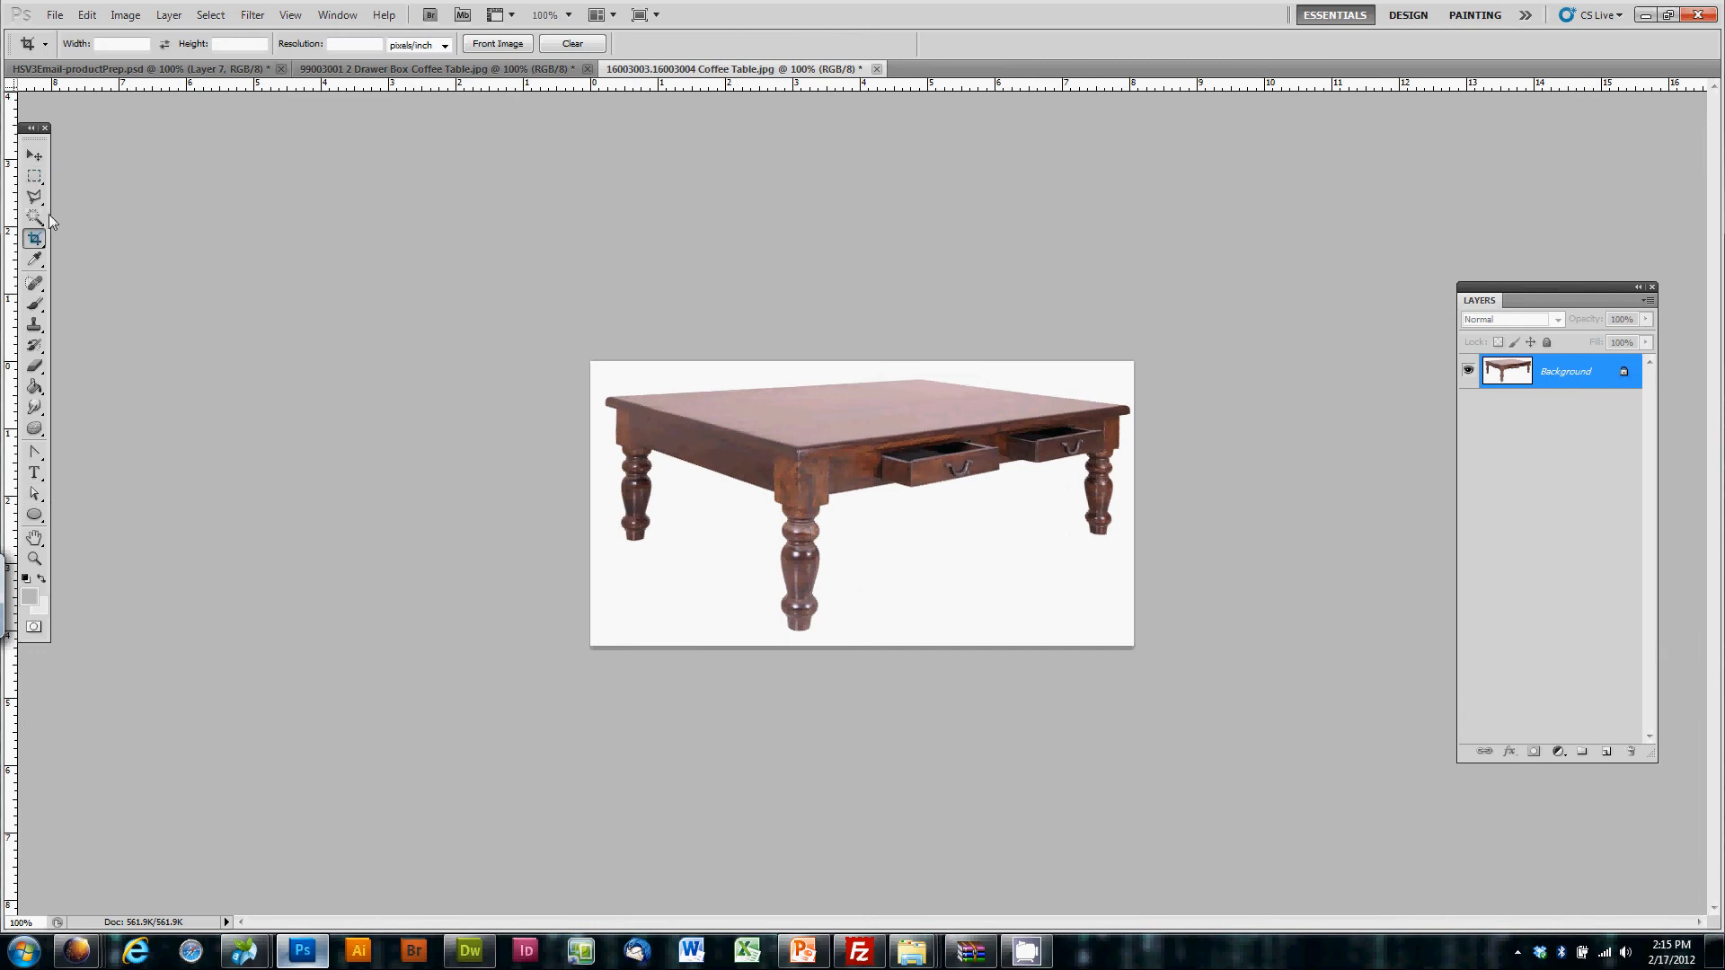
Step: Outline the floor under the table, fill it black, and convert Background to Layer 0
click(34, 196)
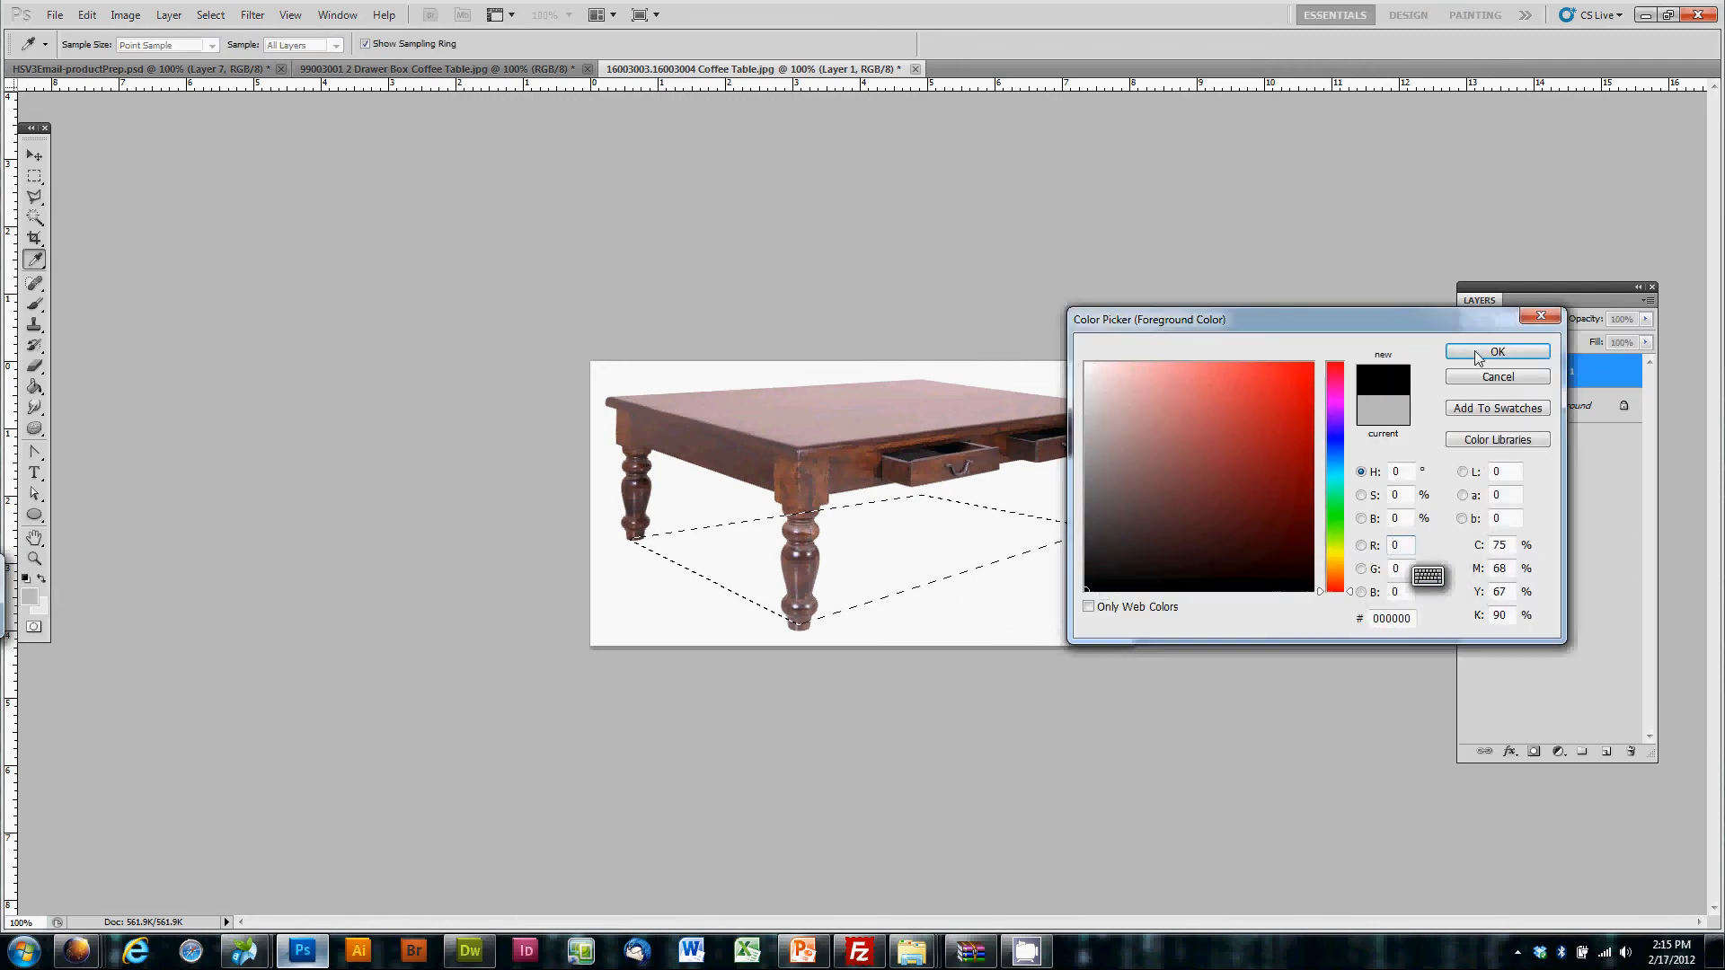
click(1496, 352)
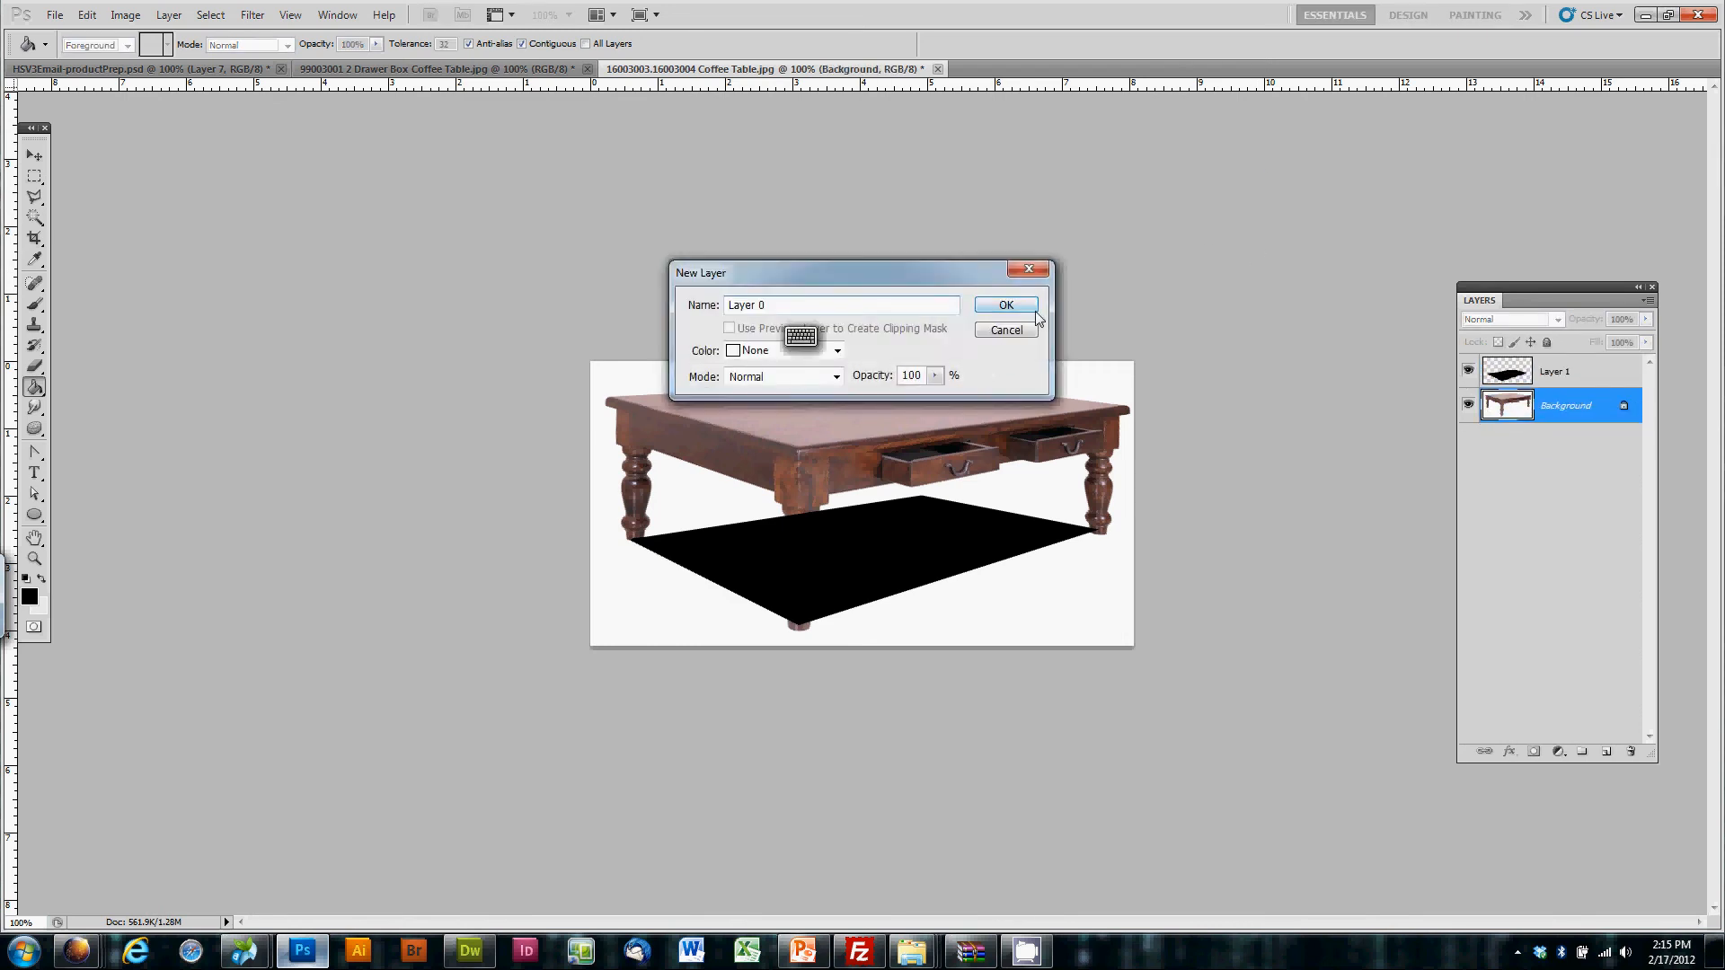
click(1004, 304)
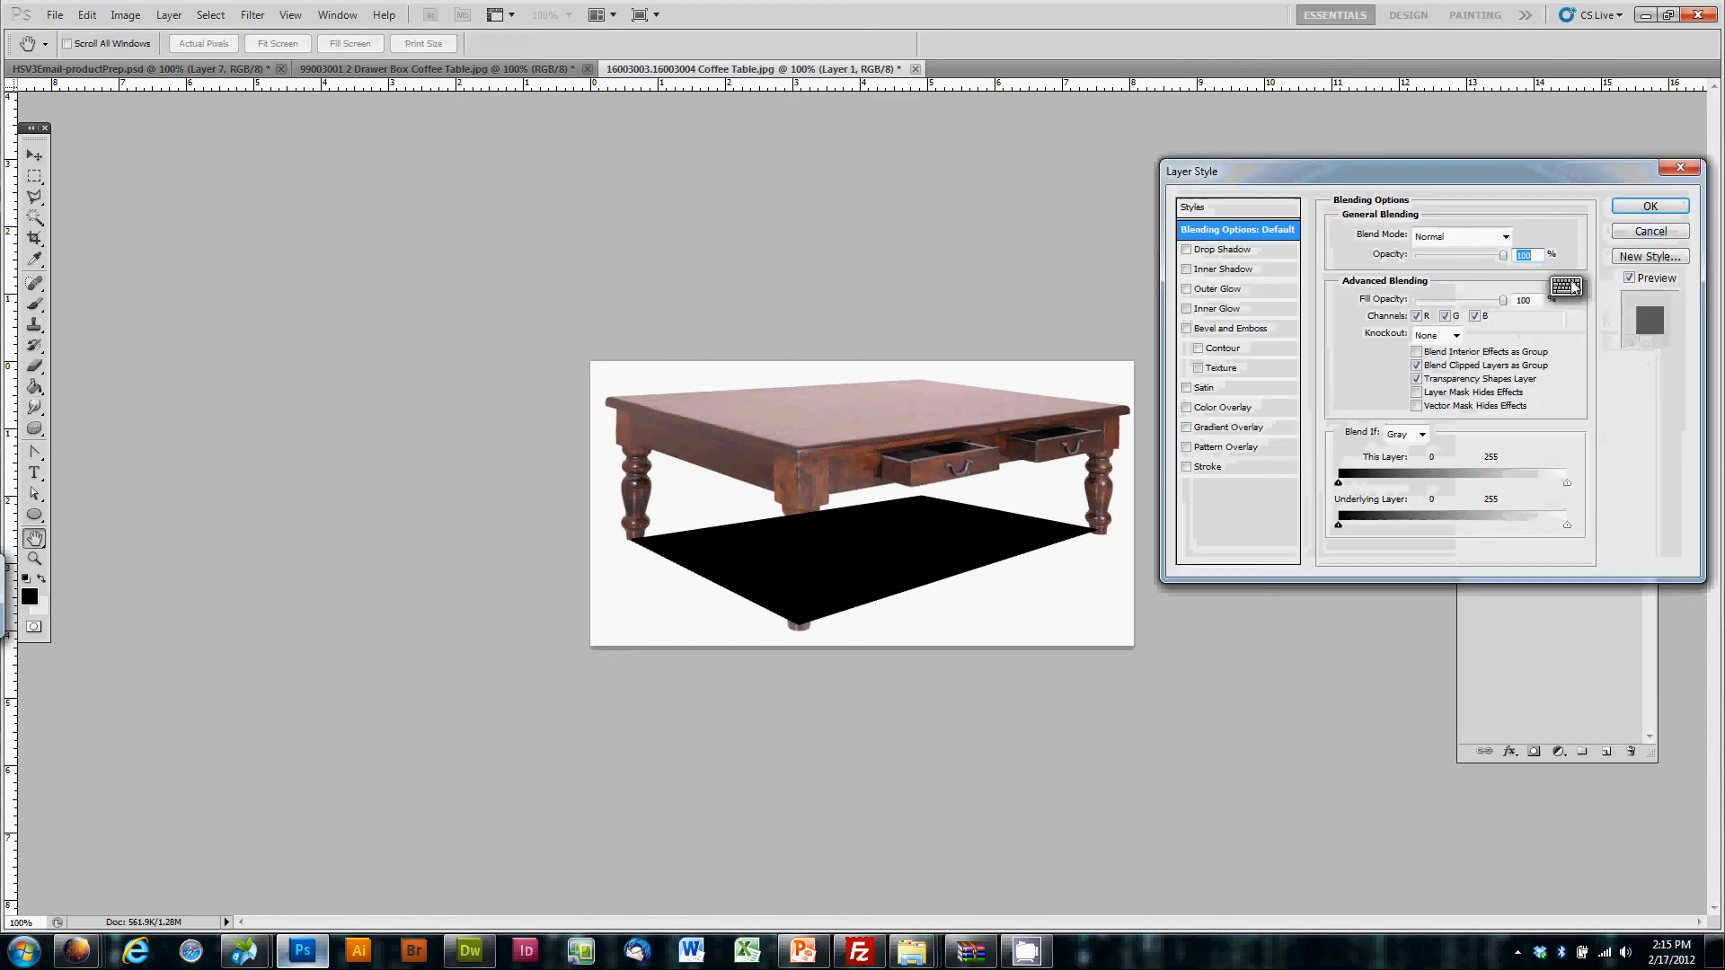
Step: Set Layer 0's blend mode to Darken and lower Layer 1's opacity
click(1648, 206)
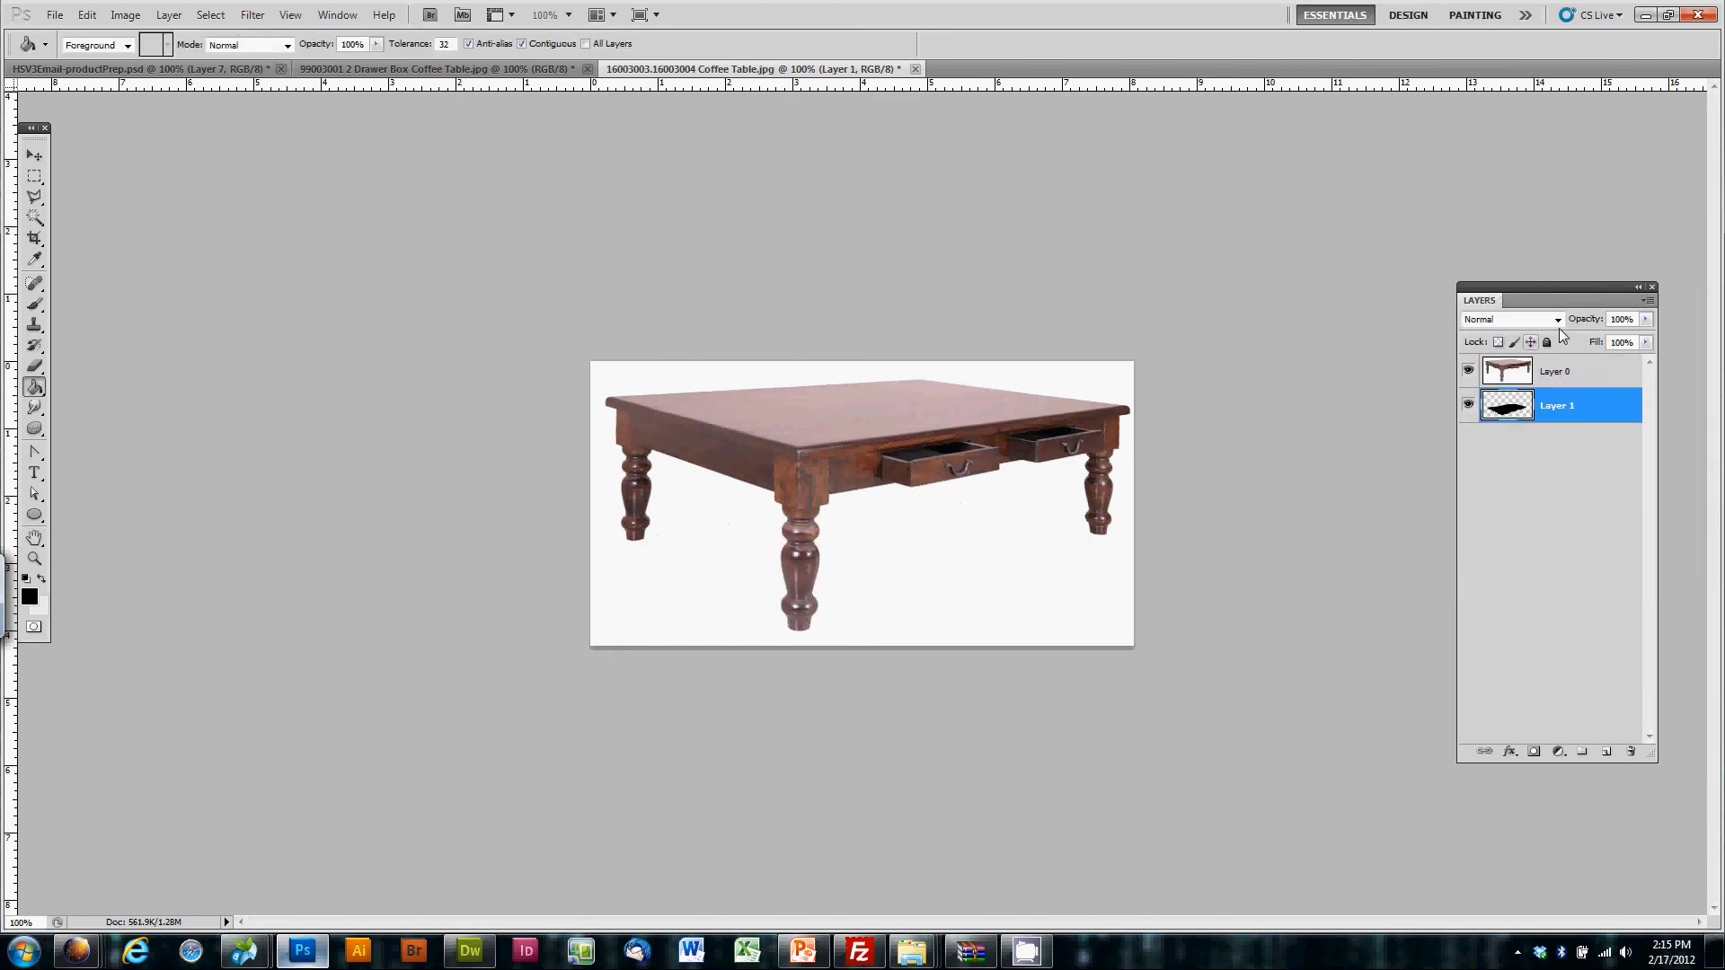
click(1553, 319)
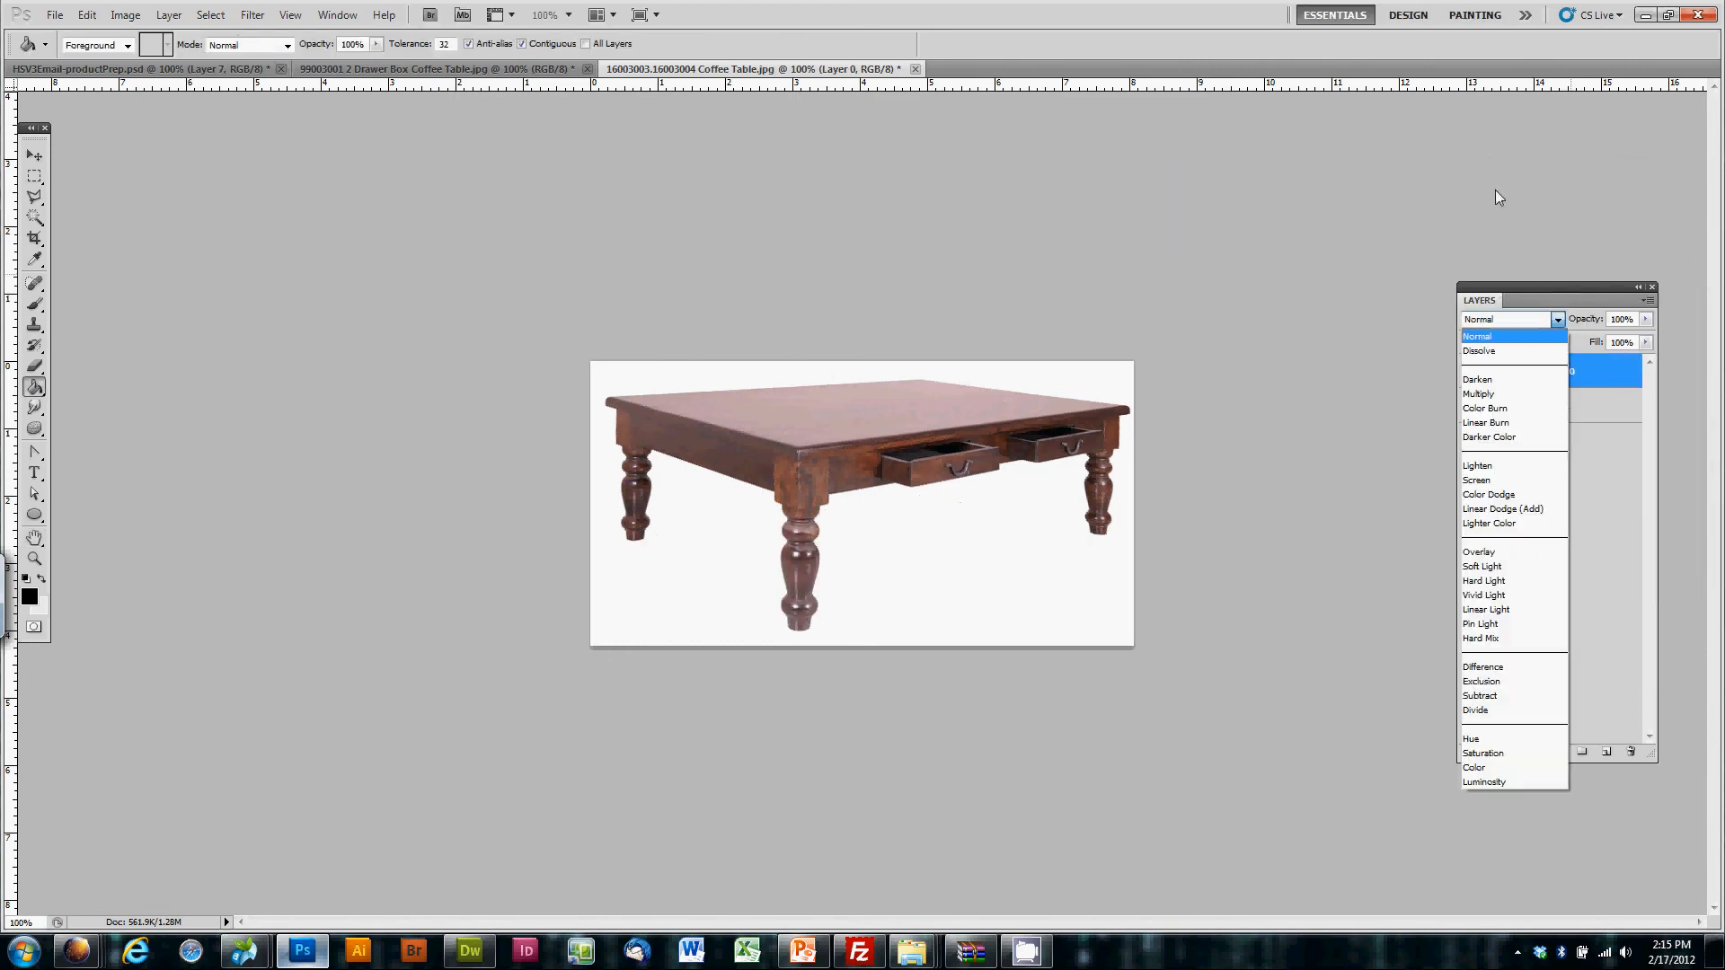
mouse_move(1500, 379)
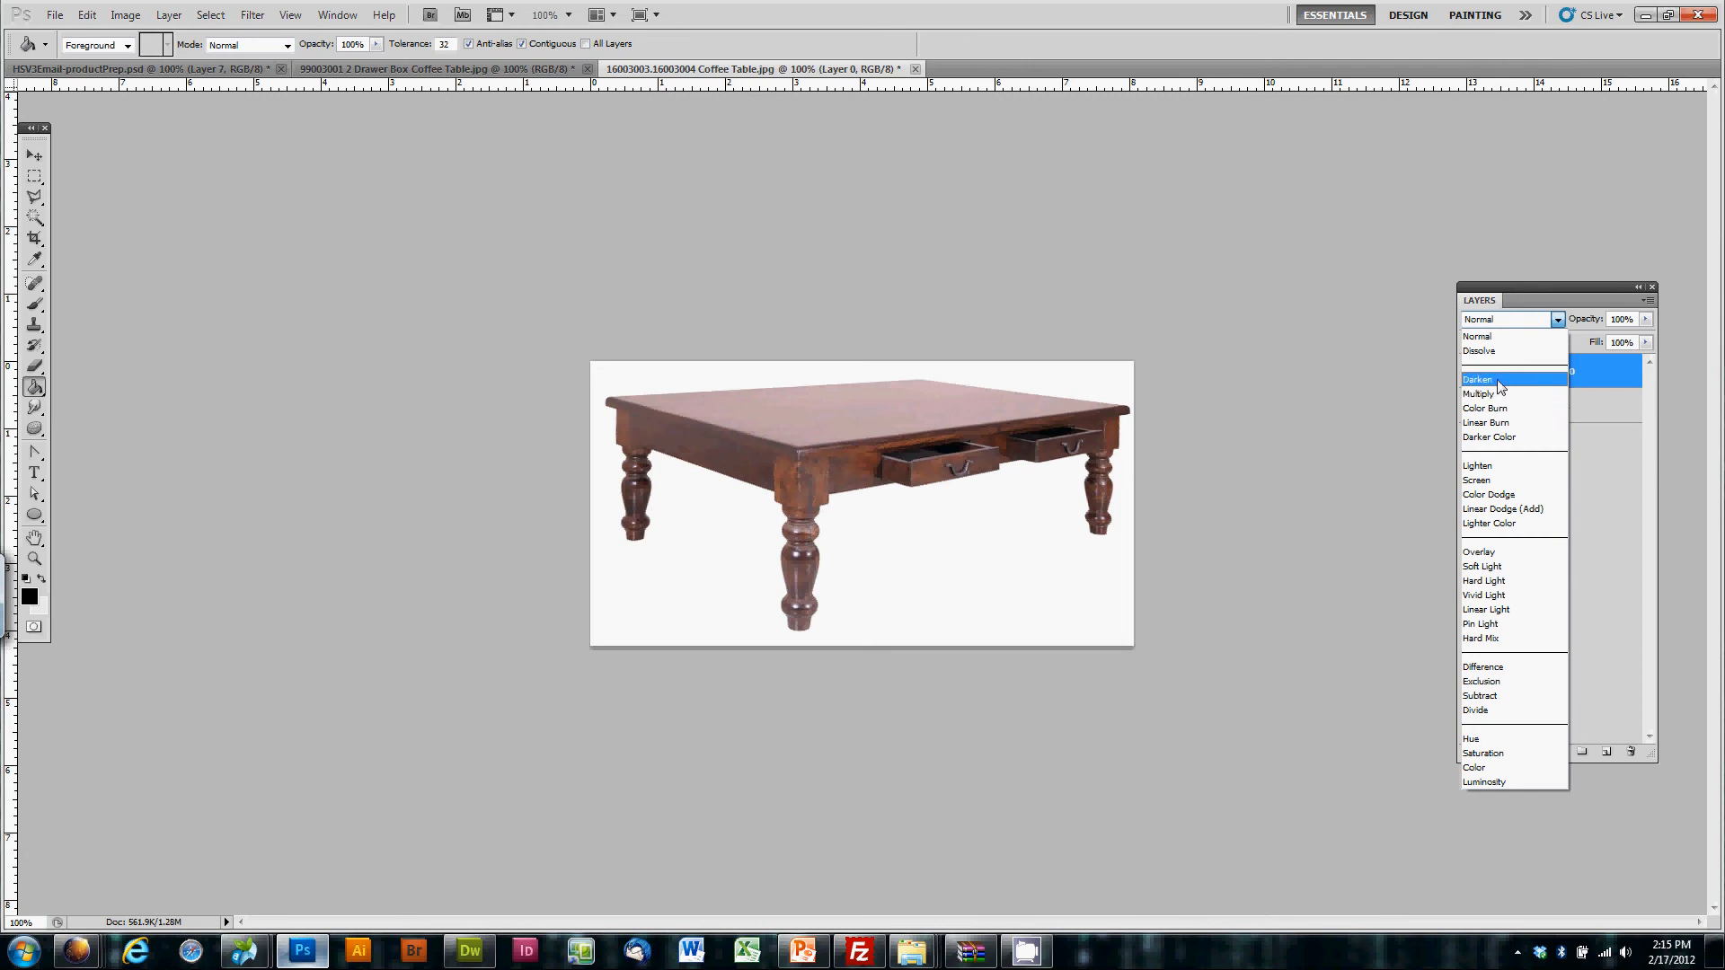
click(1477, 379)
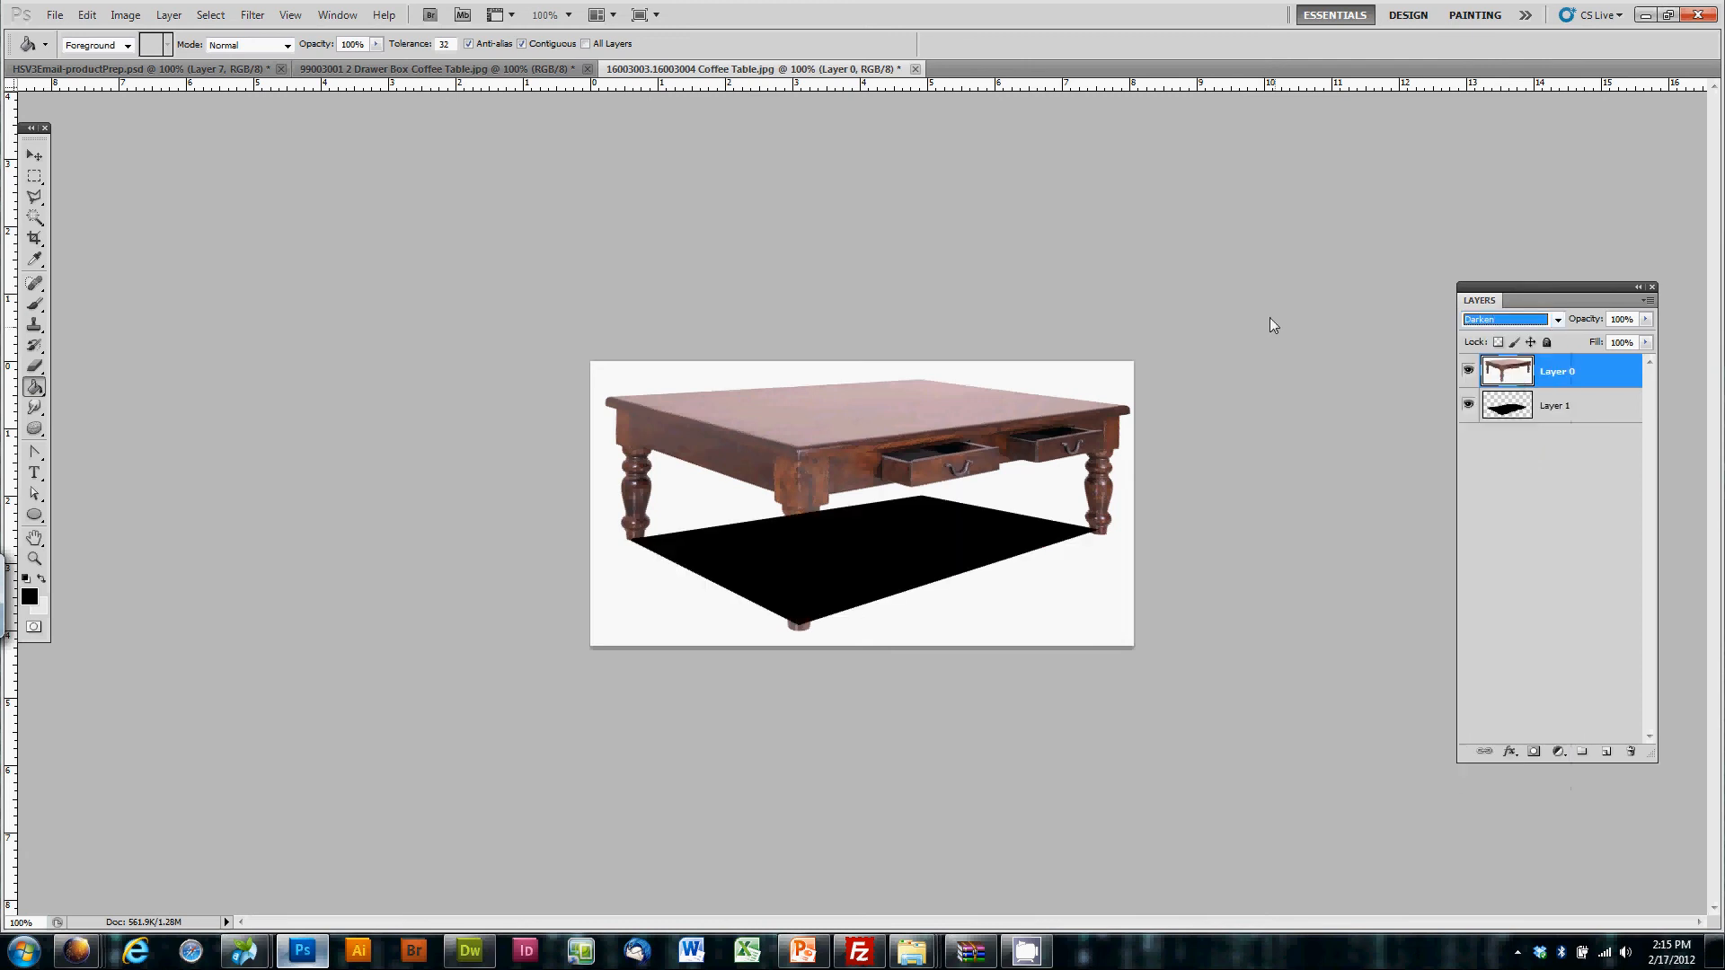
click(1555, 405)
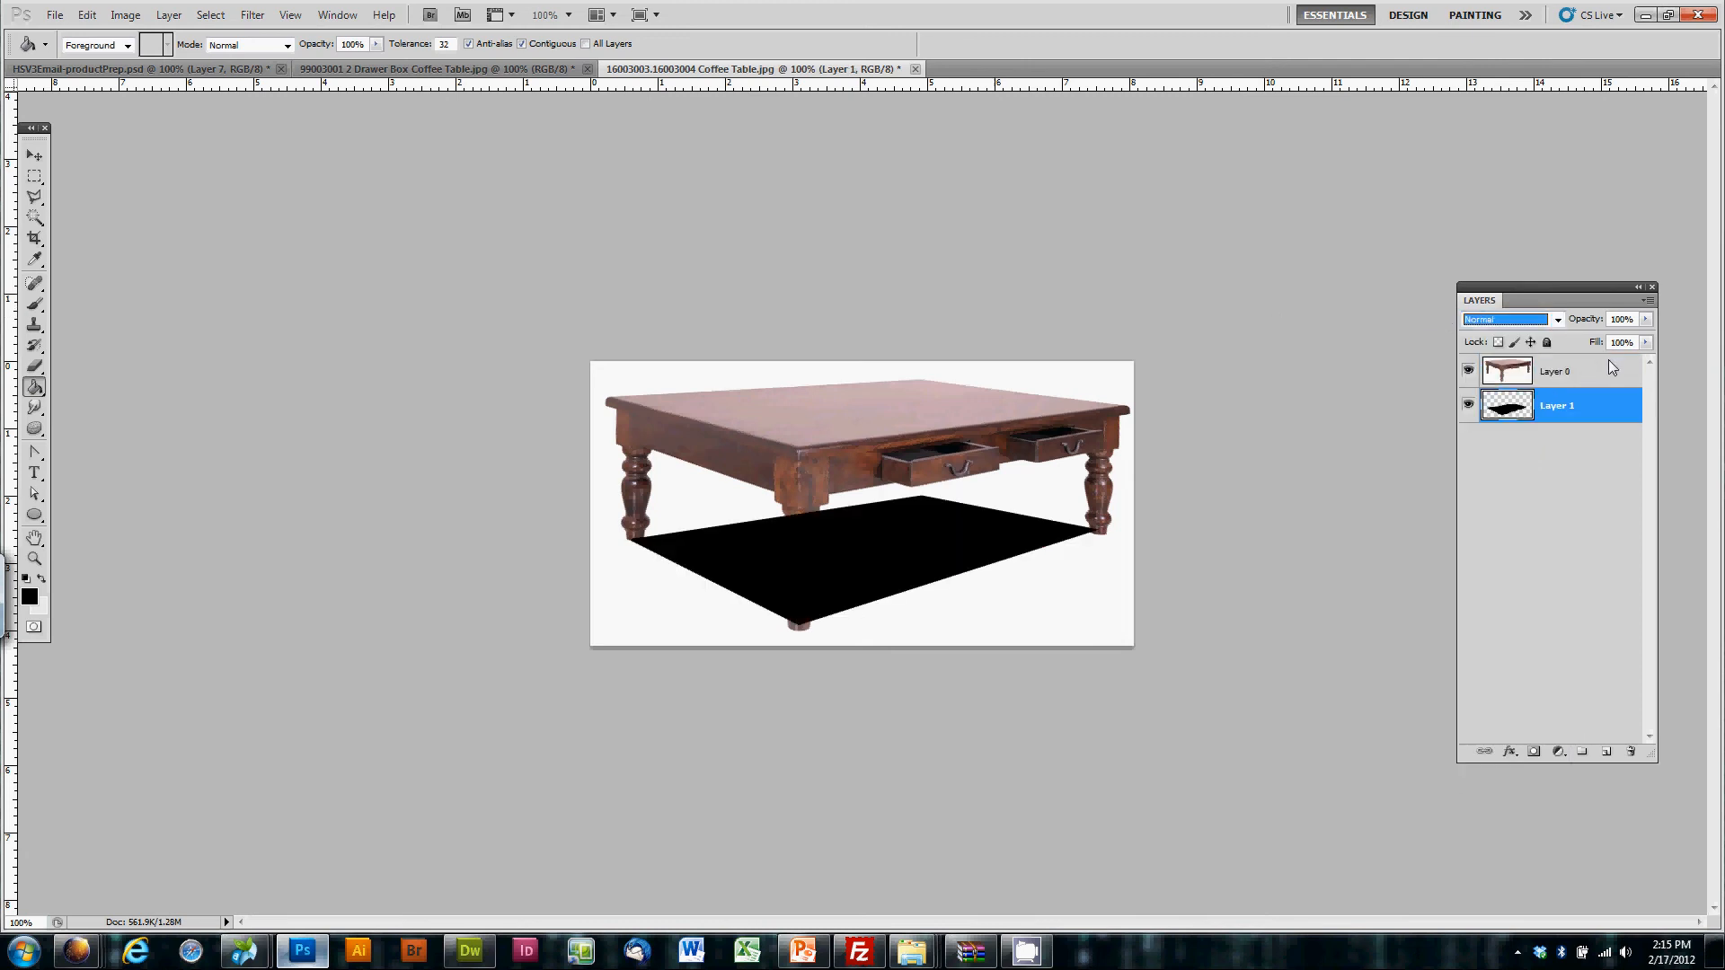
drag(1621, 319, 1602, 335)
text(52)
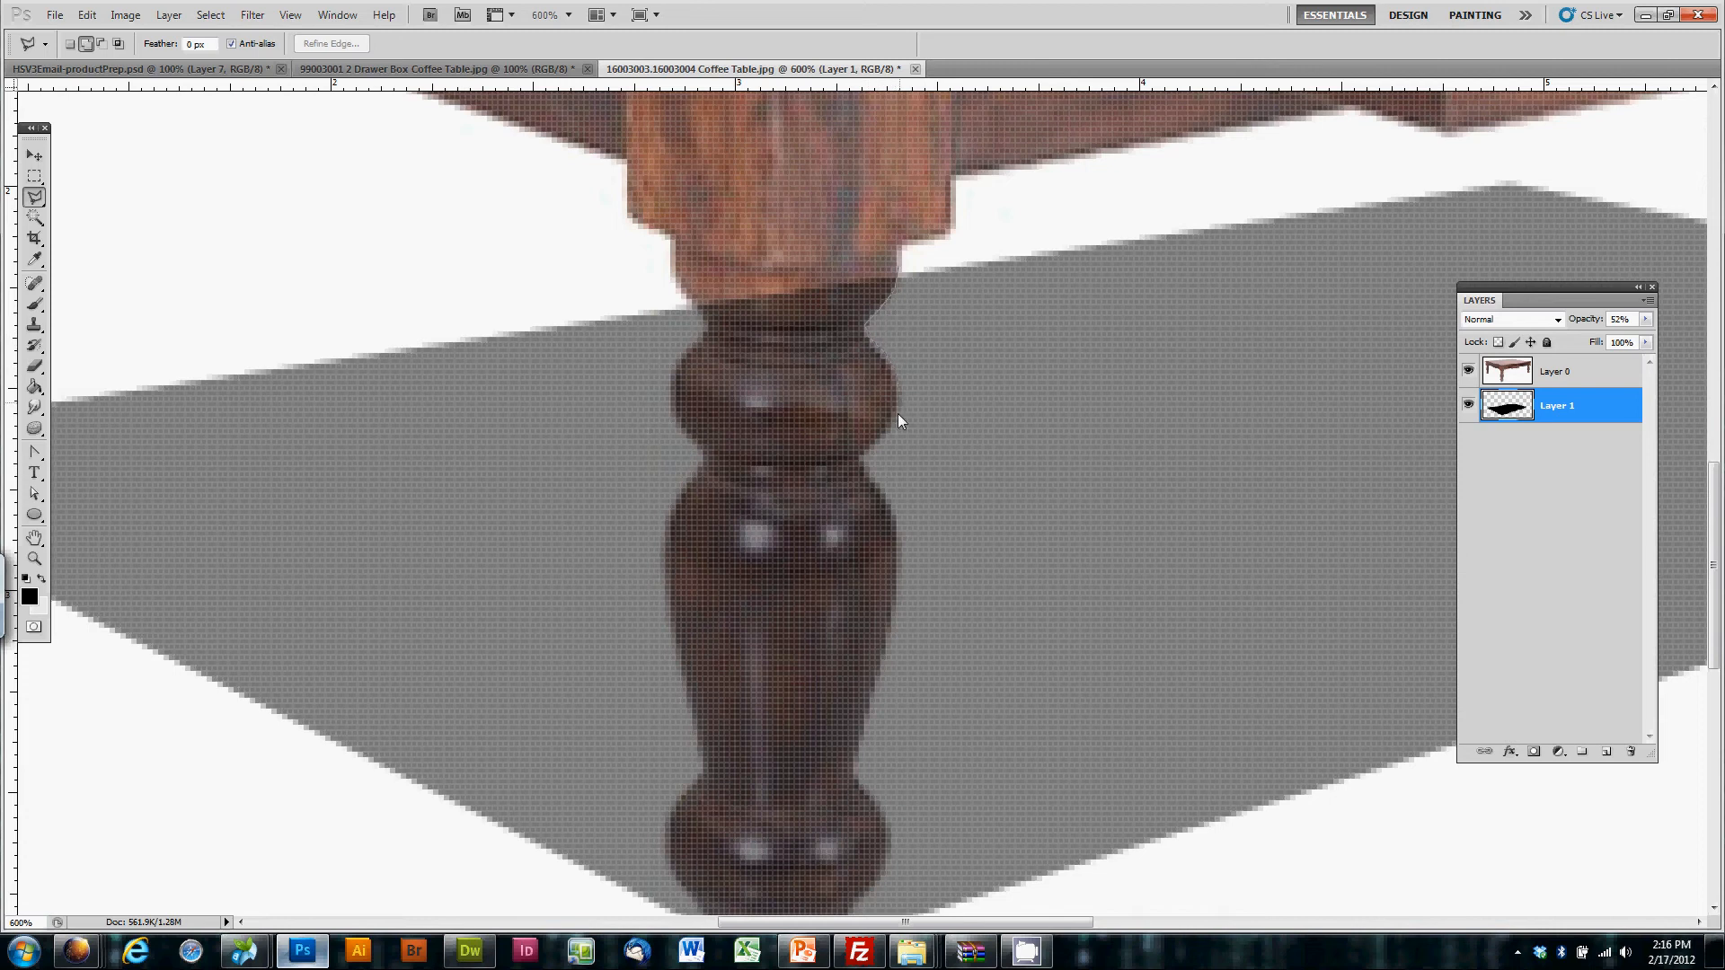
mouse_move(895, 525)
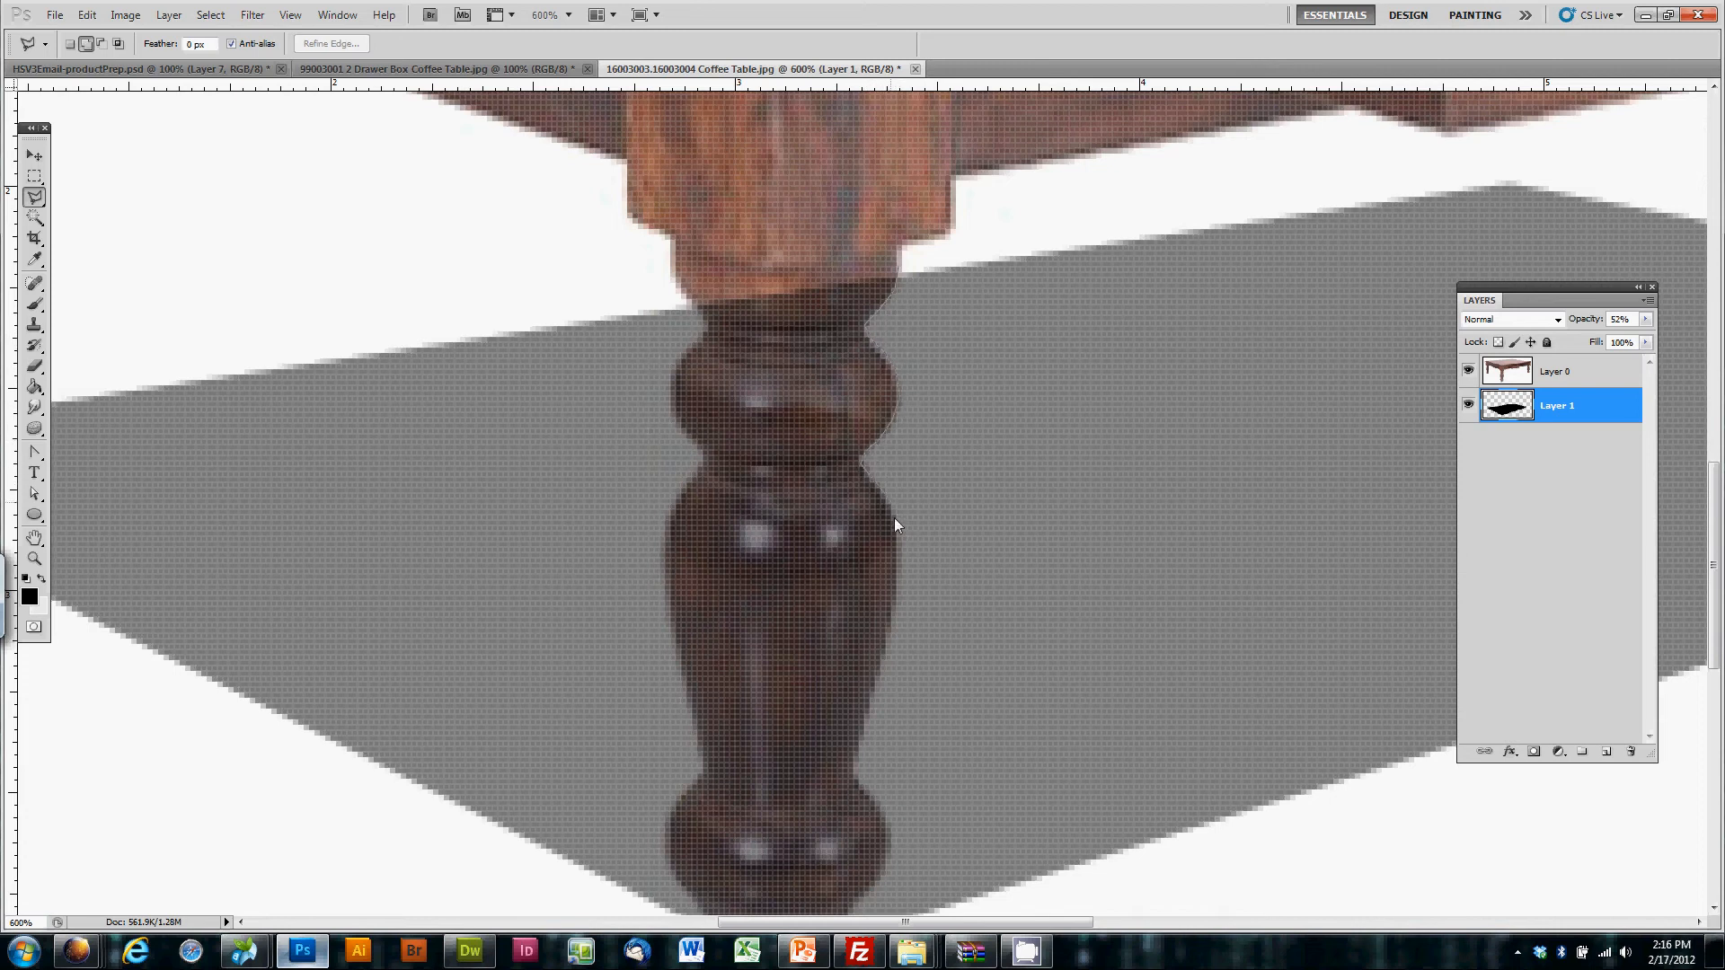
Step: Zoom in on the shadow's lower corner at the front table leg's foot
scroll(down, 3)
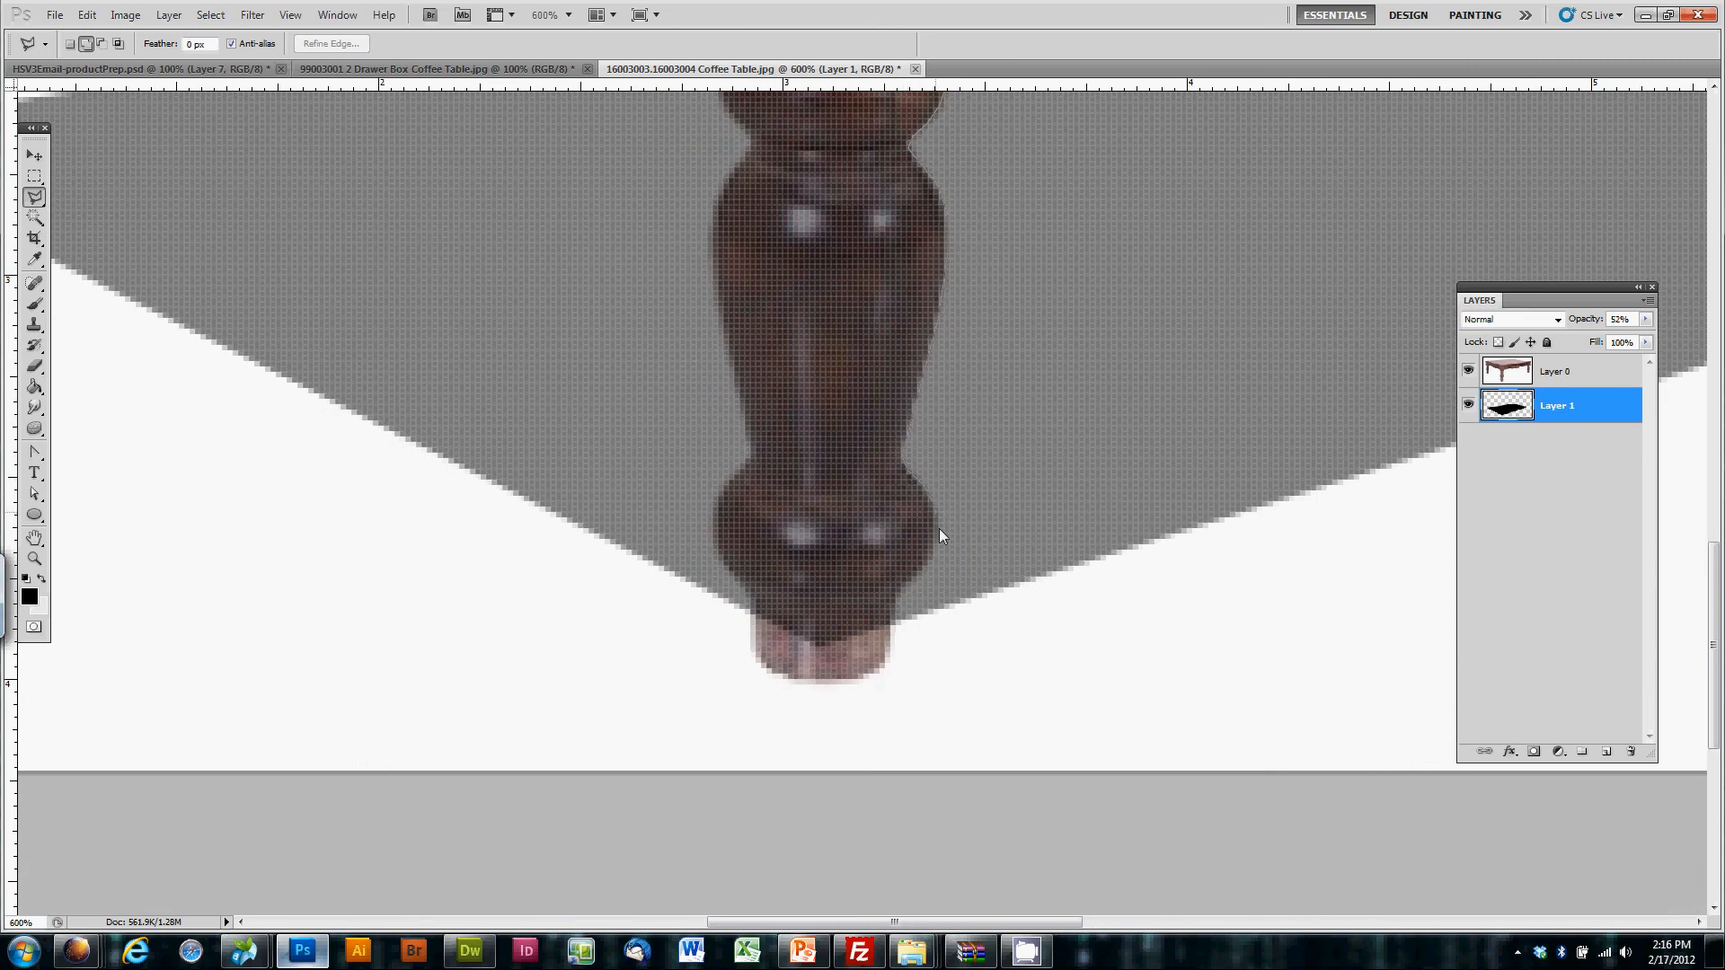
mouse_move(895, 632)
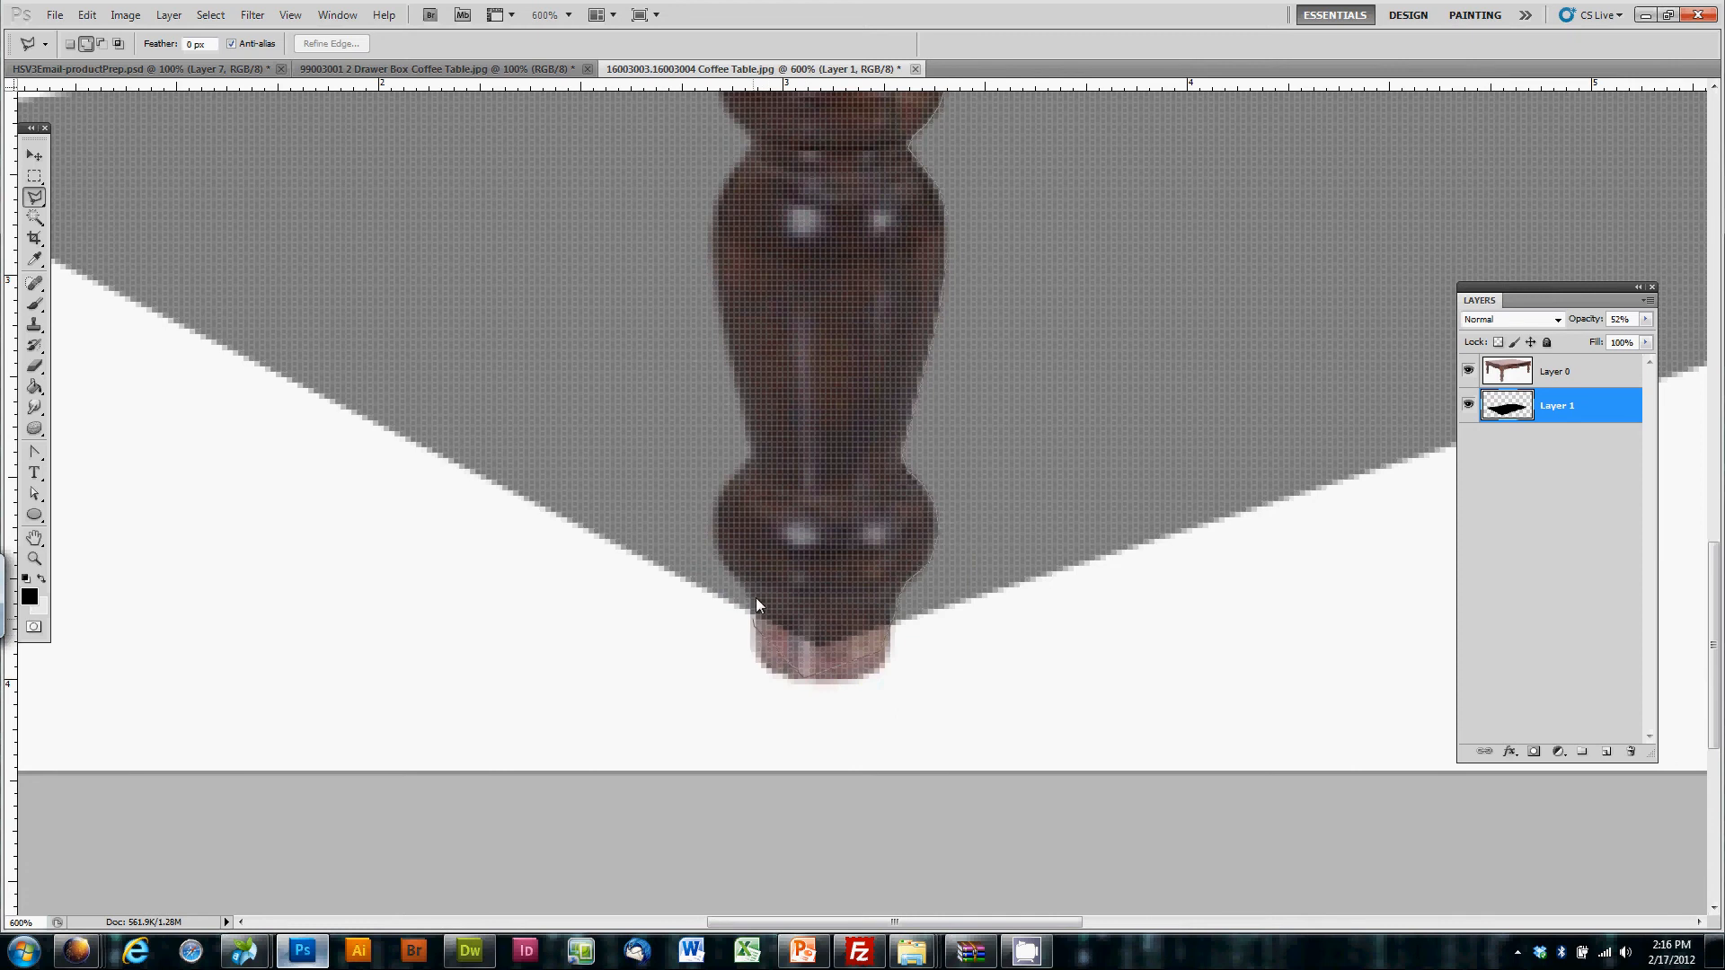
mouse_move(715, 524)
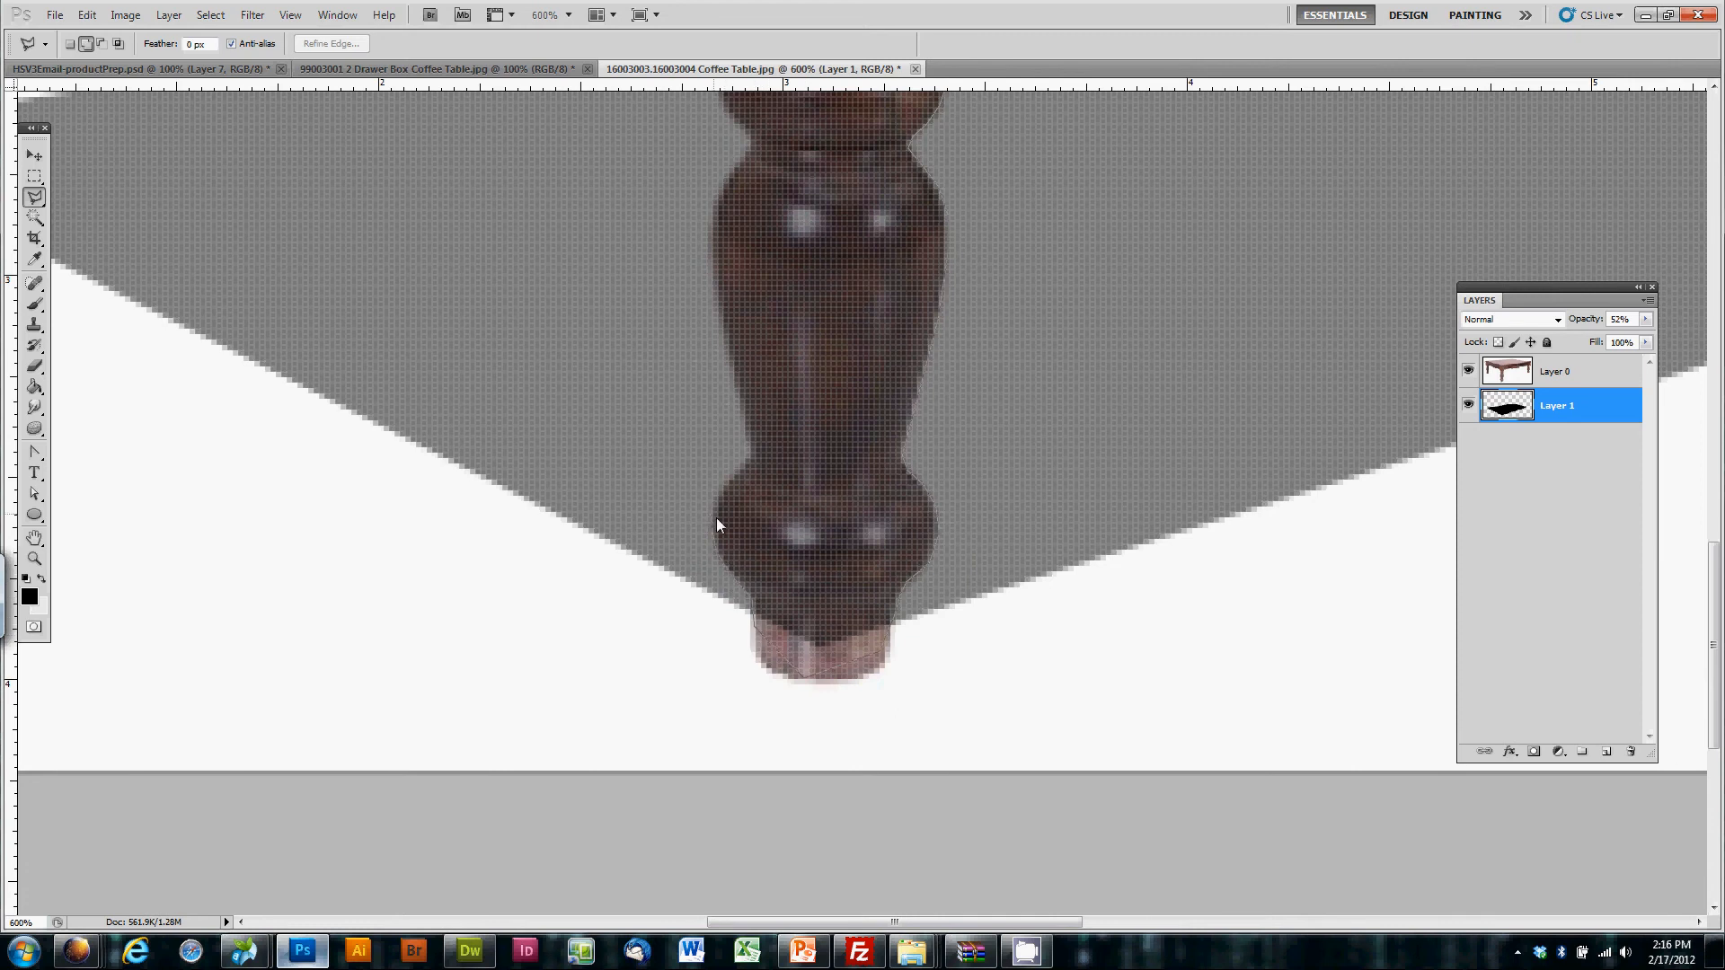
mouse_move(733, 487)
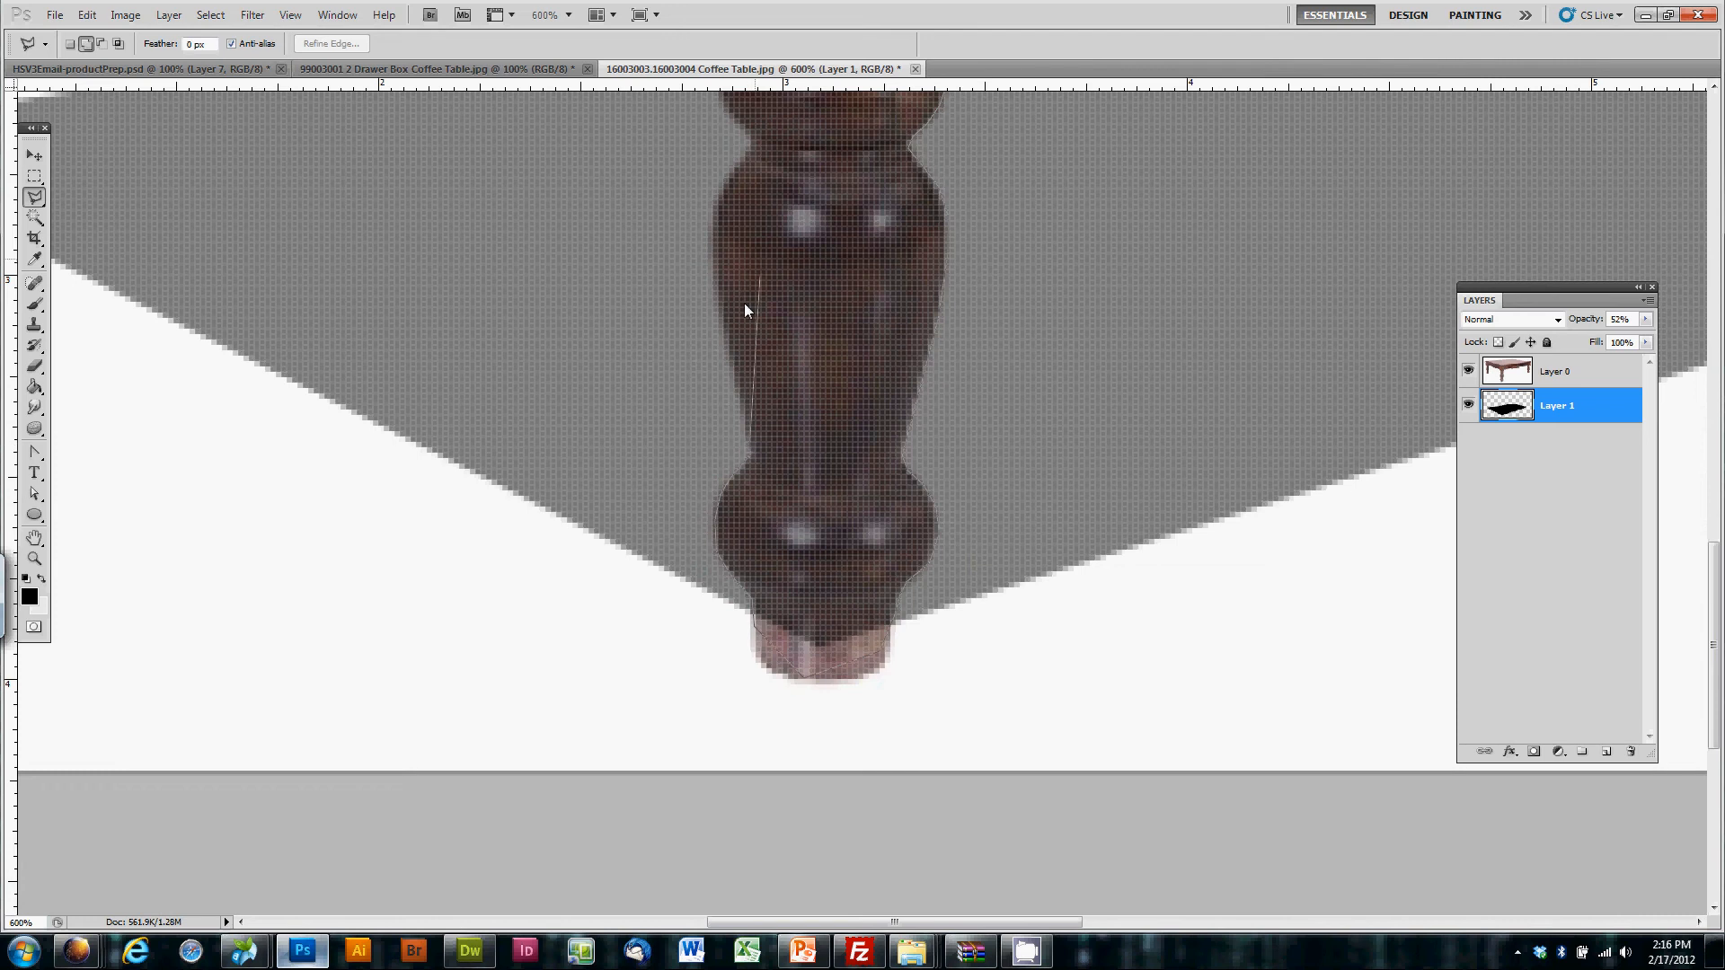
mouse_move(712, 231)
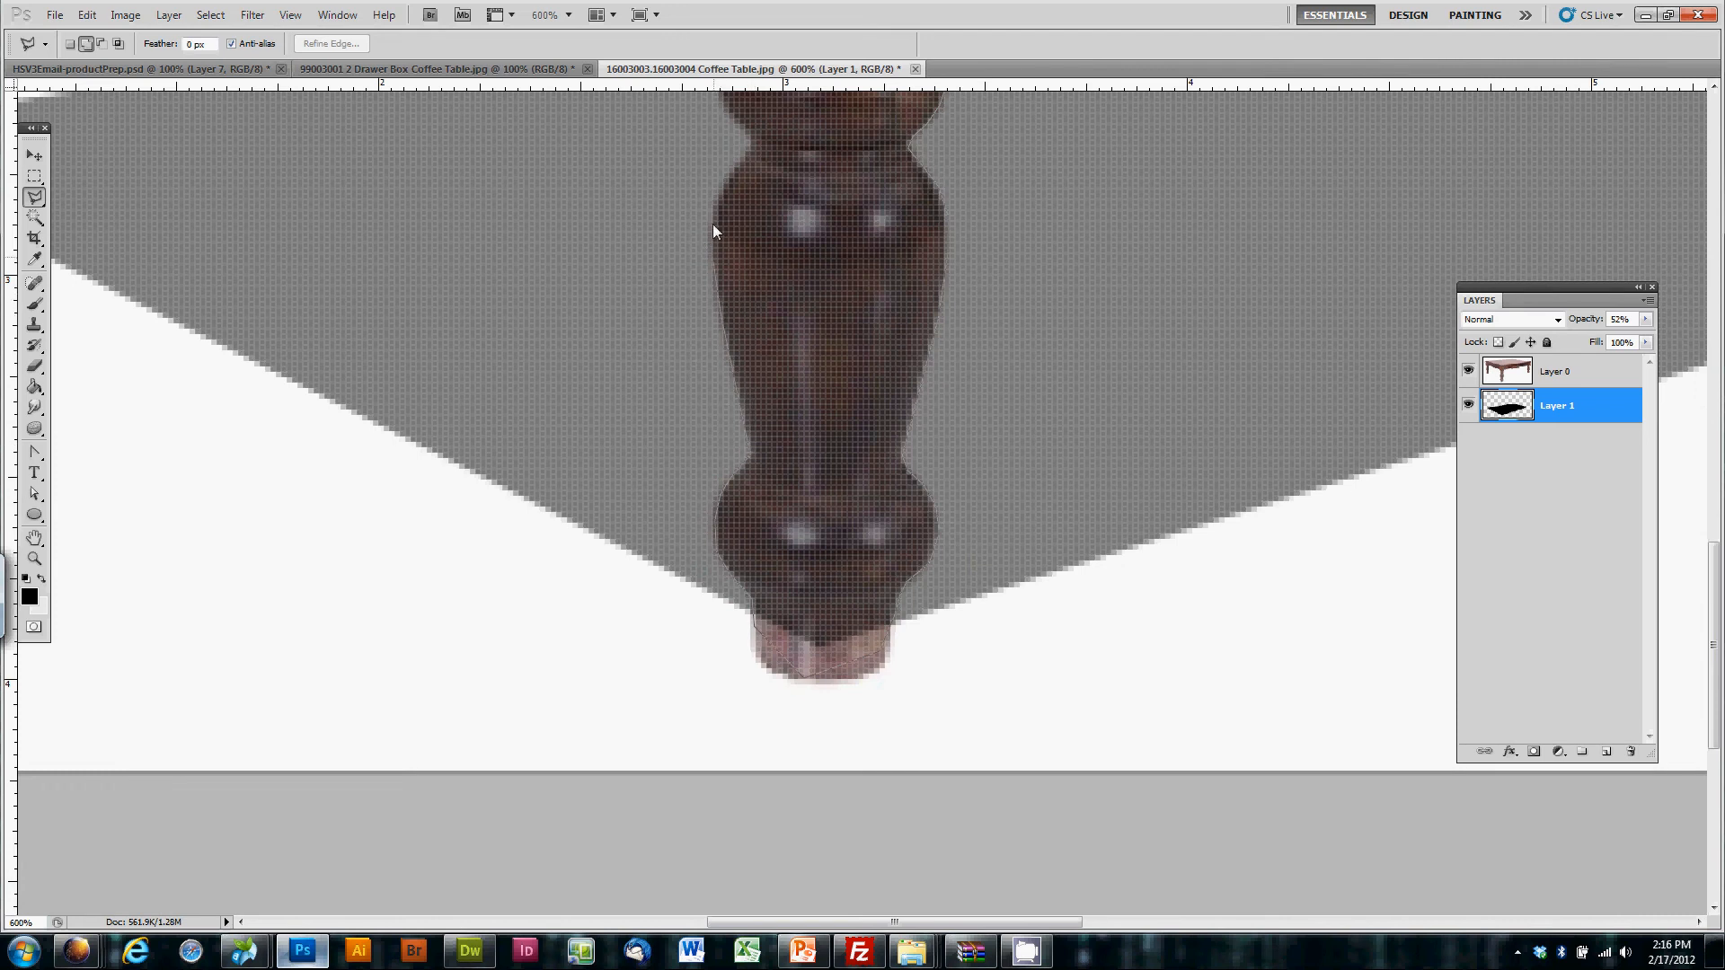
mouse_move(745, 162)
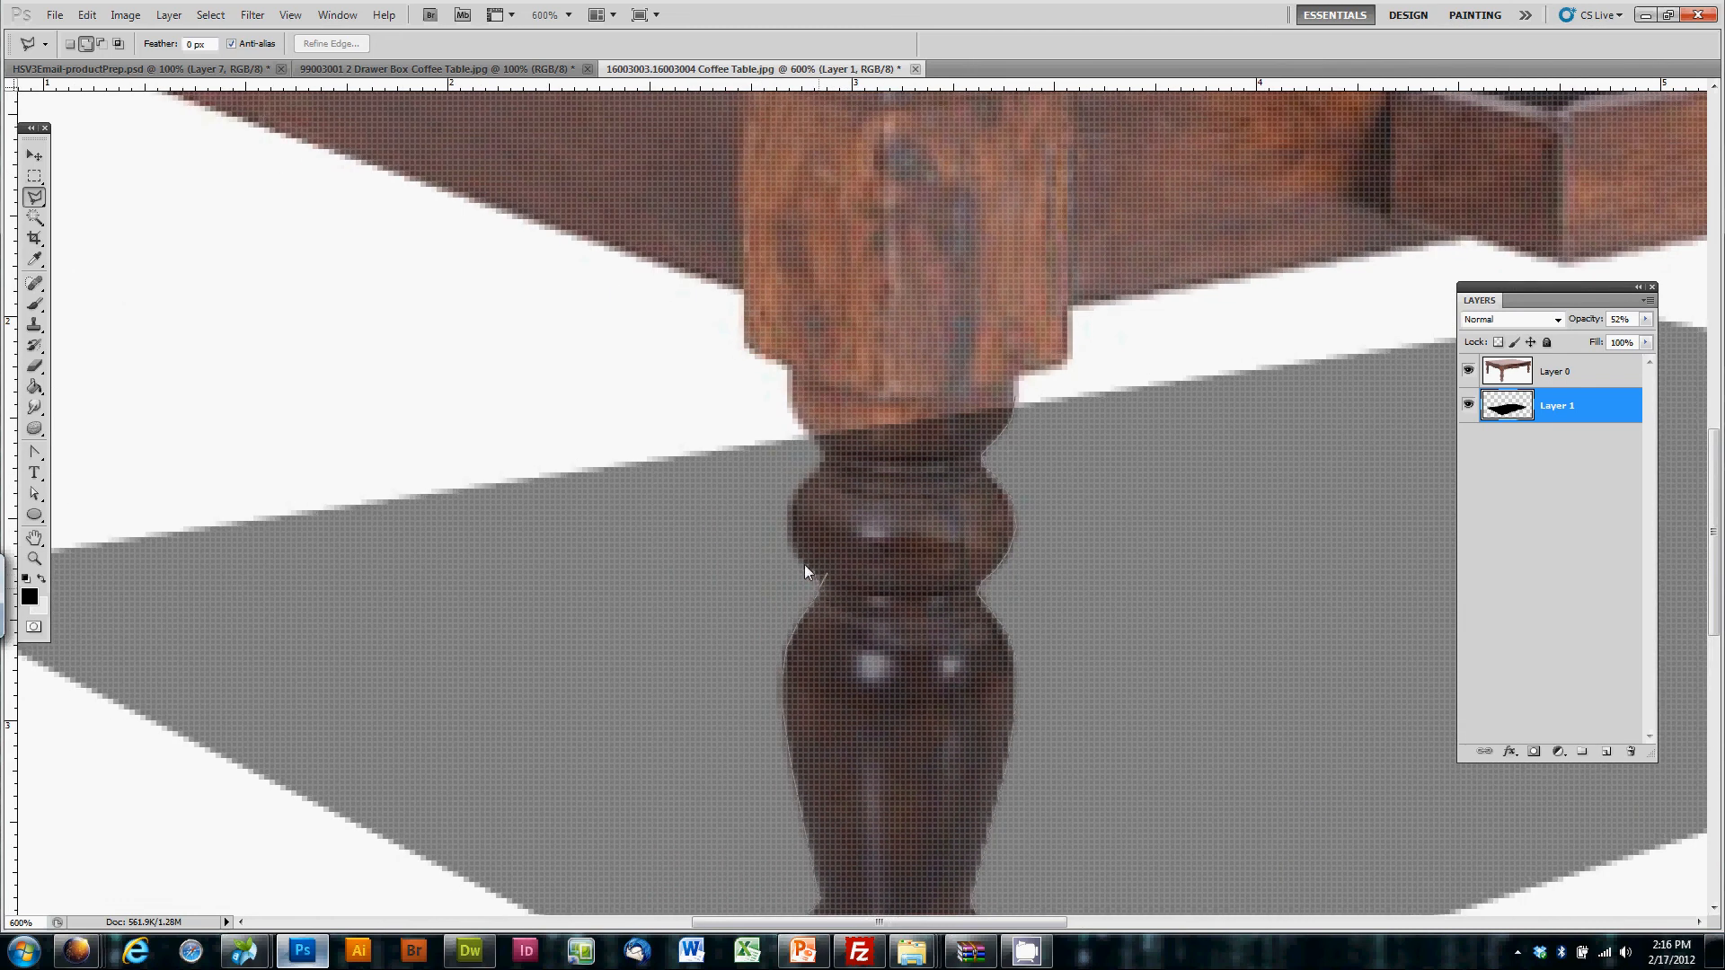
mouse_move(790, 519)
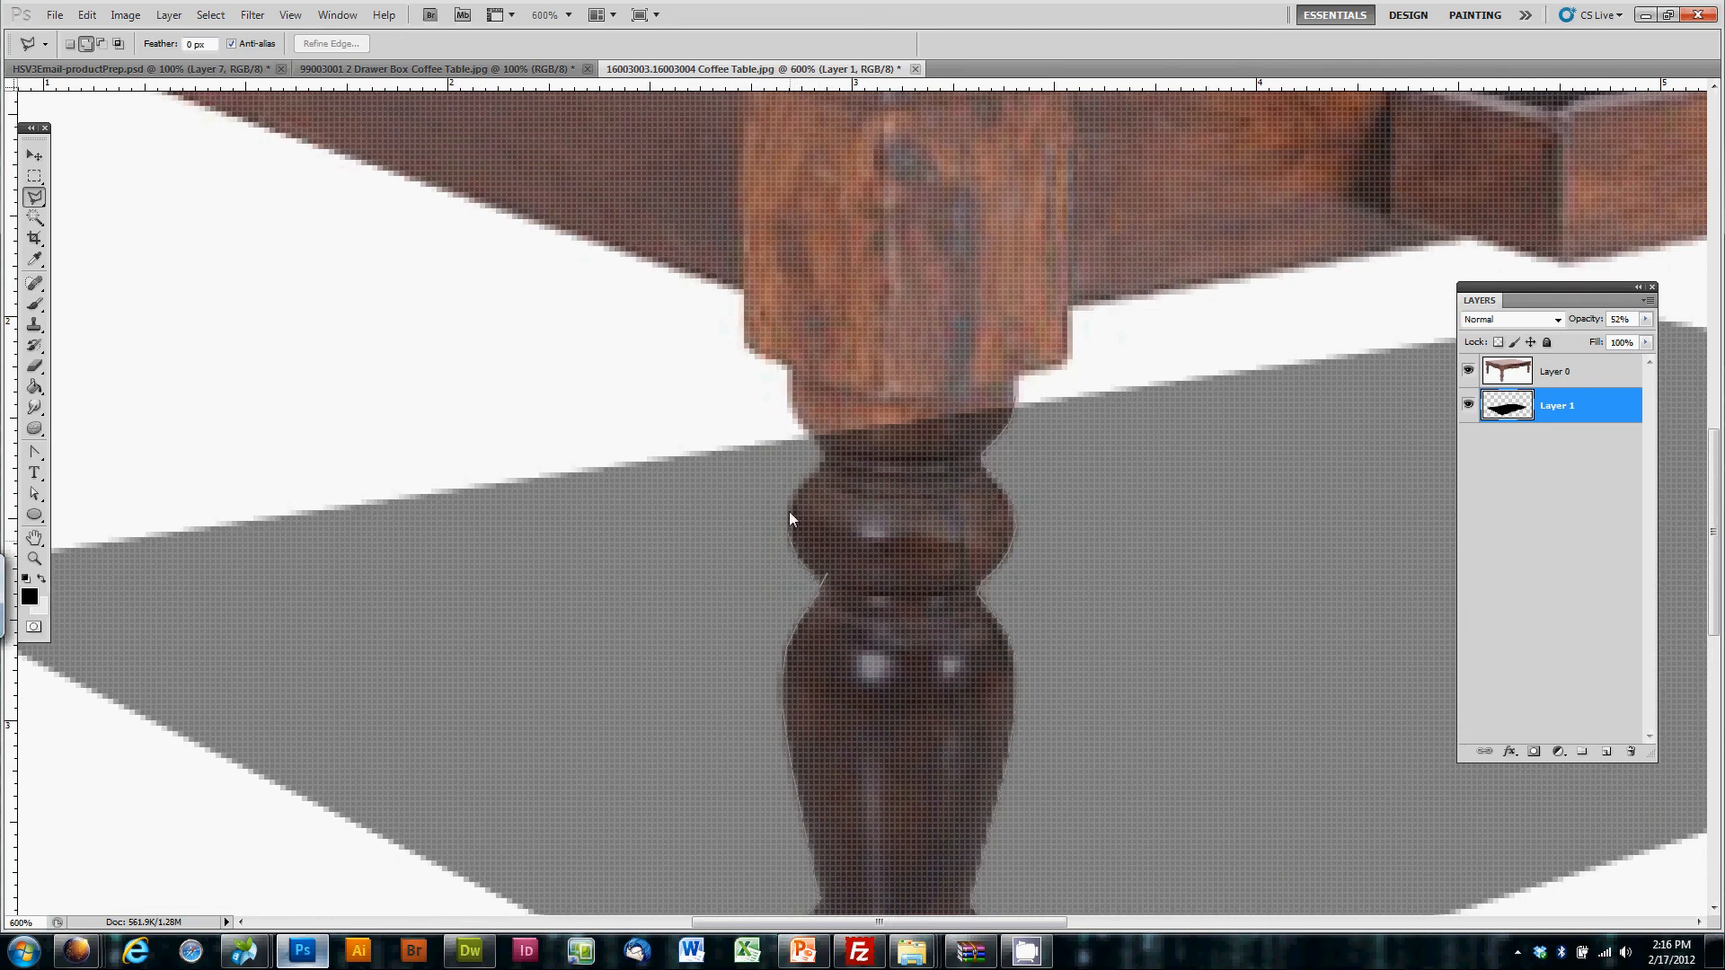
mouse_move(828, 465)
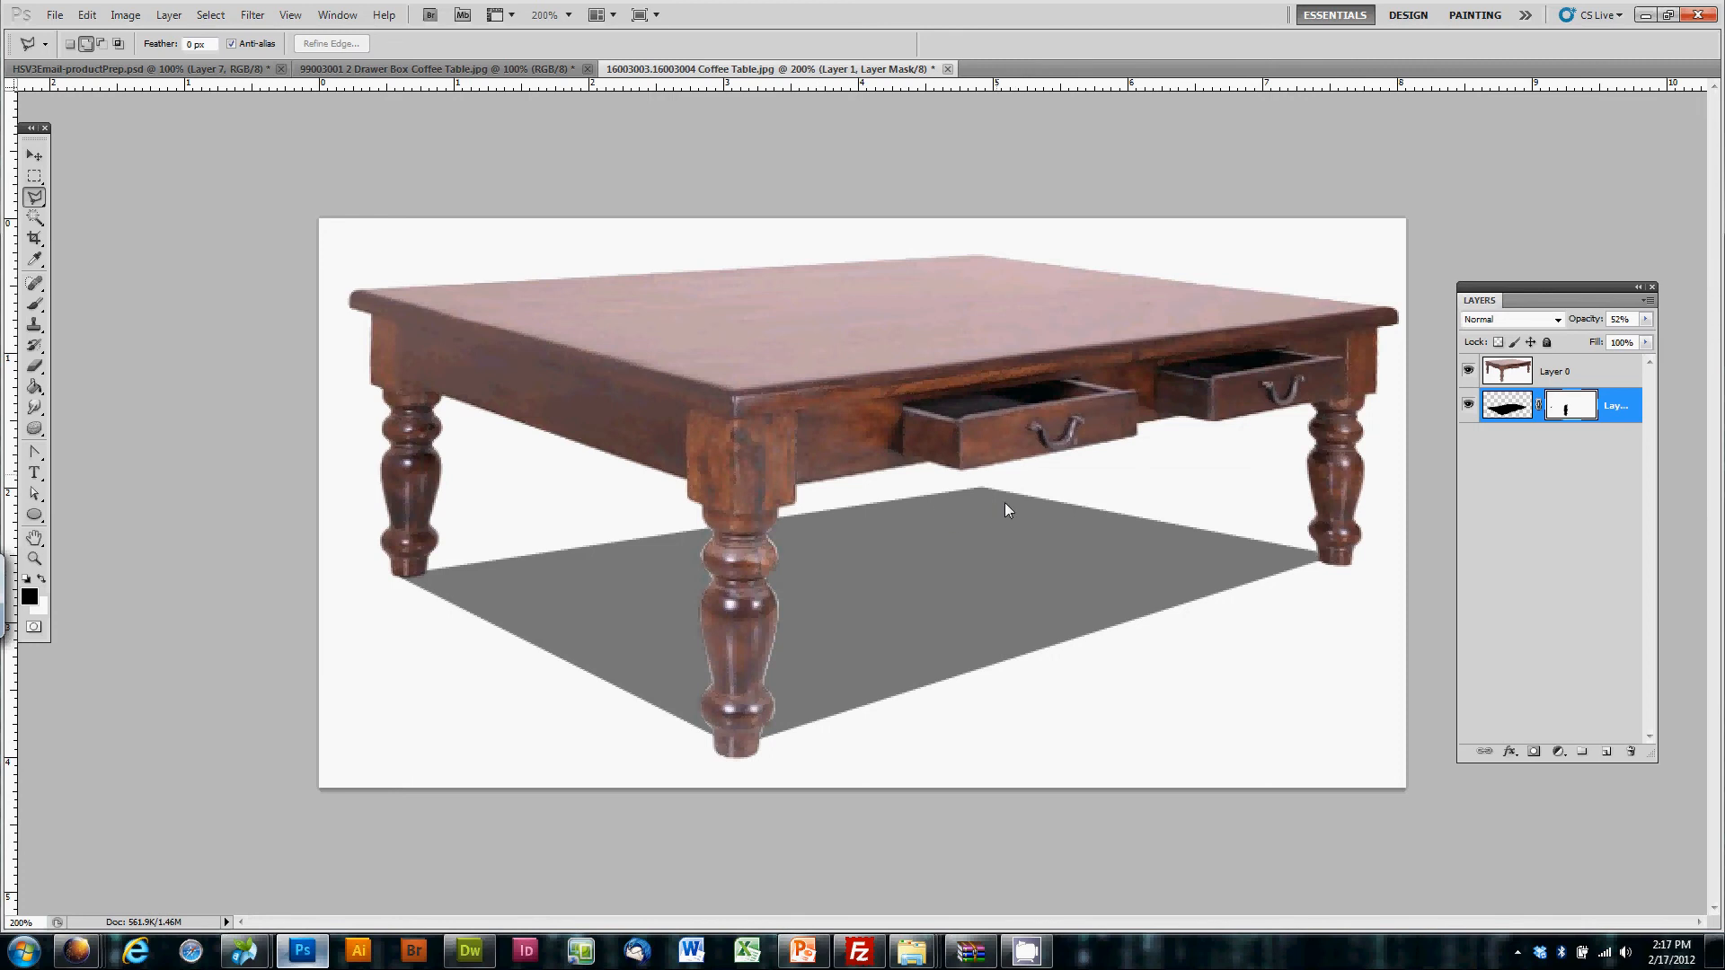
mouse_move(1273, 543)
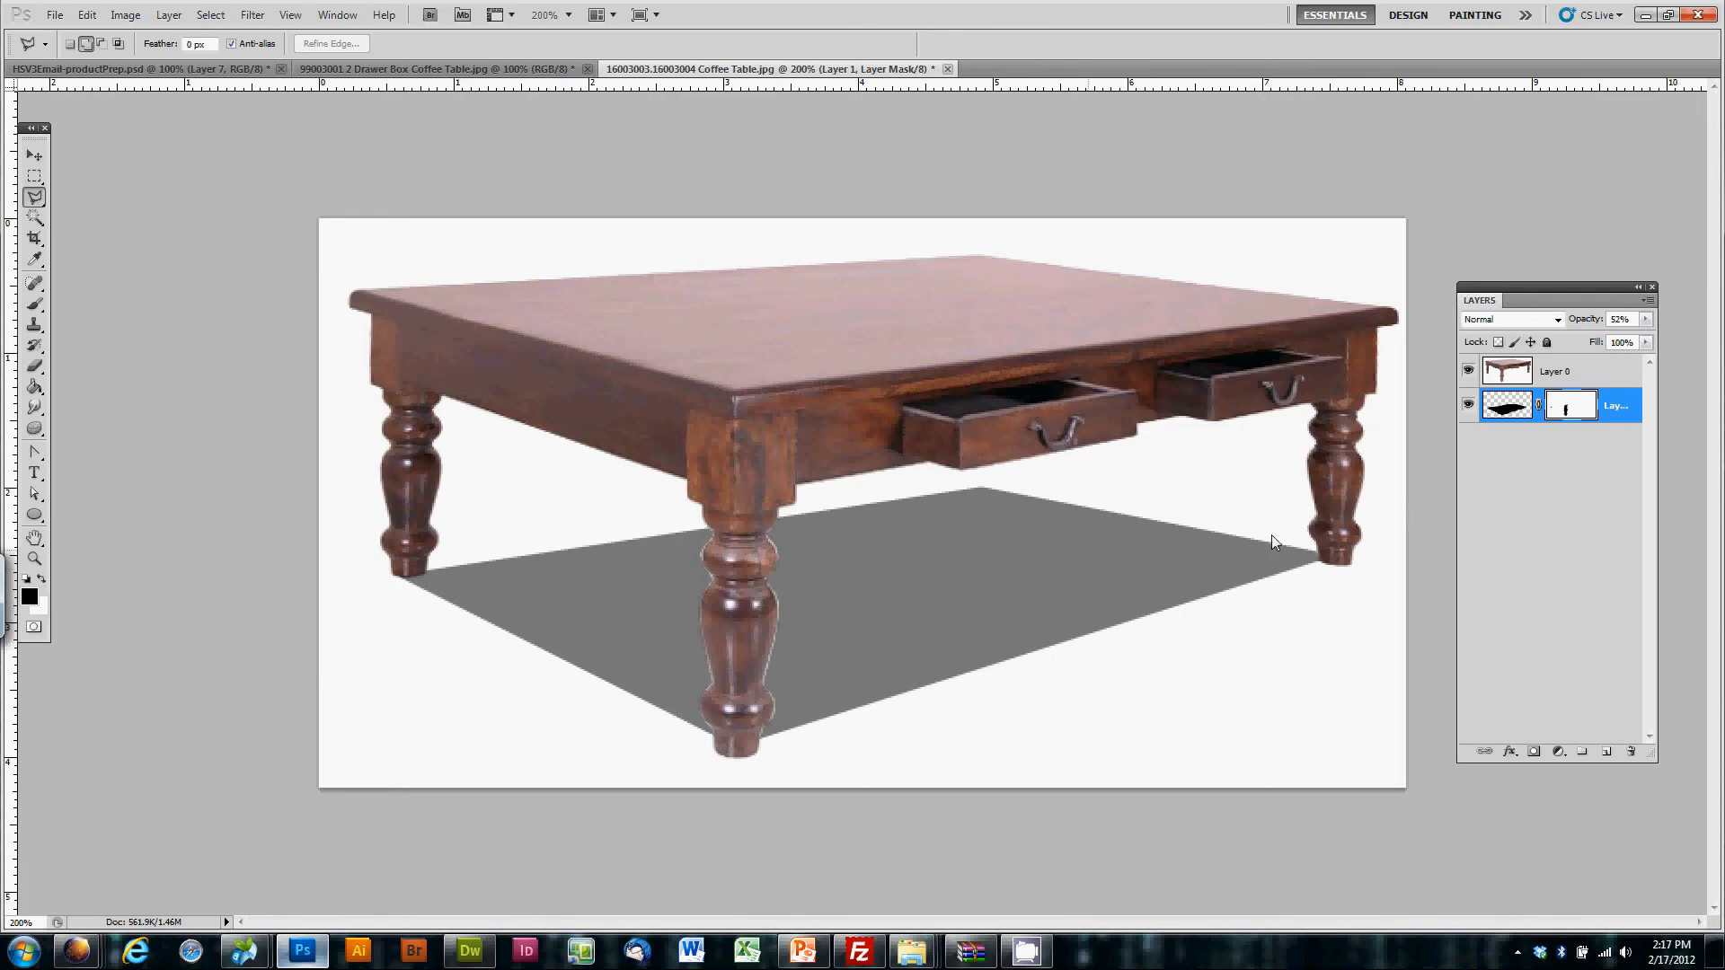
mouse_move(1428, 418)
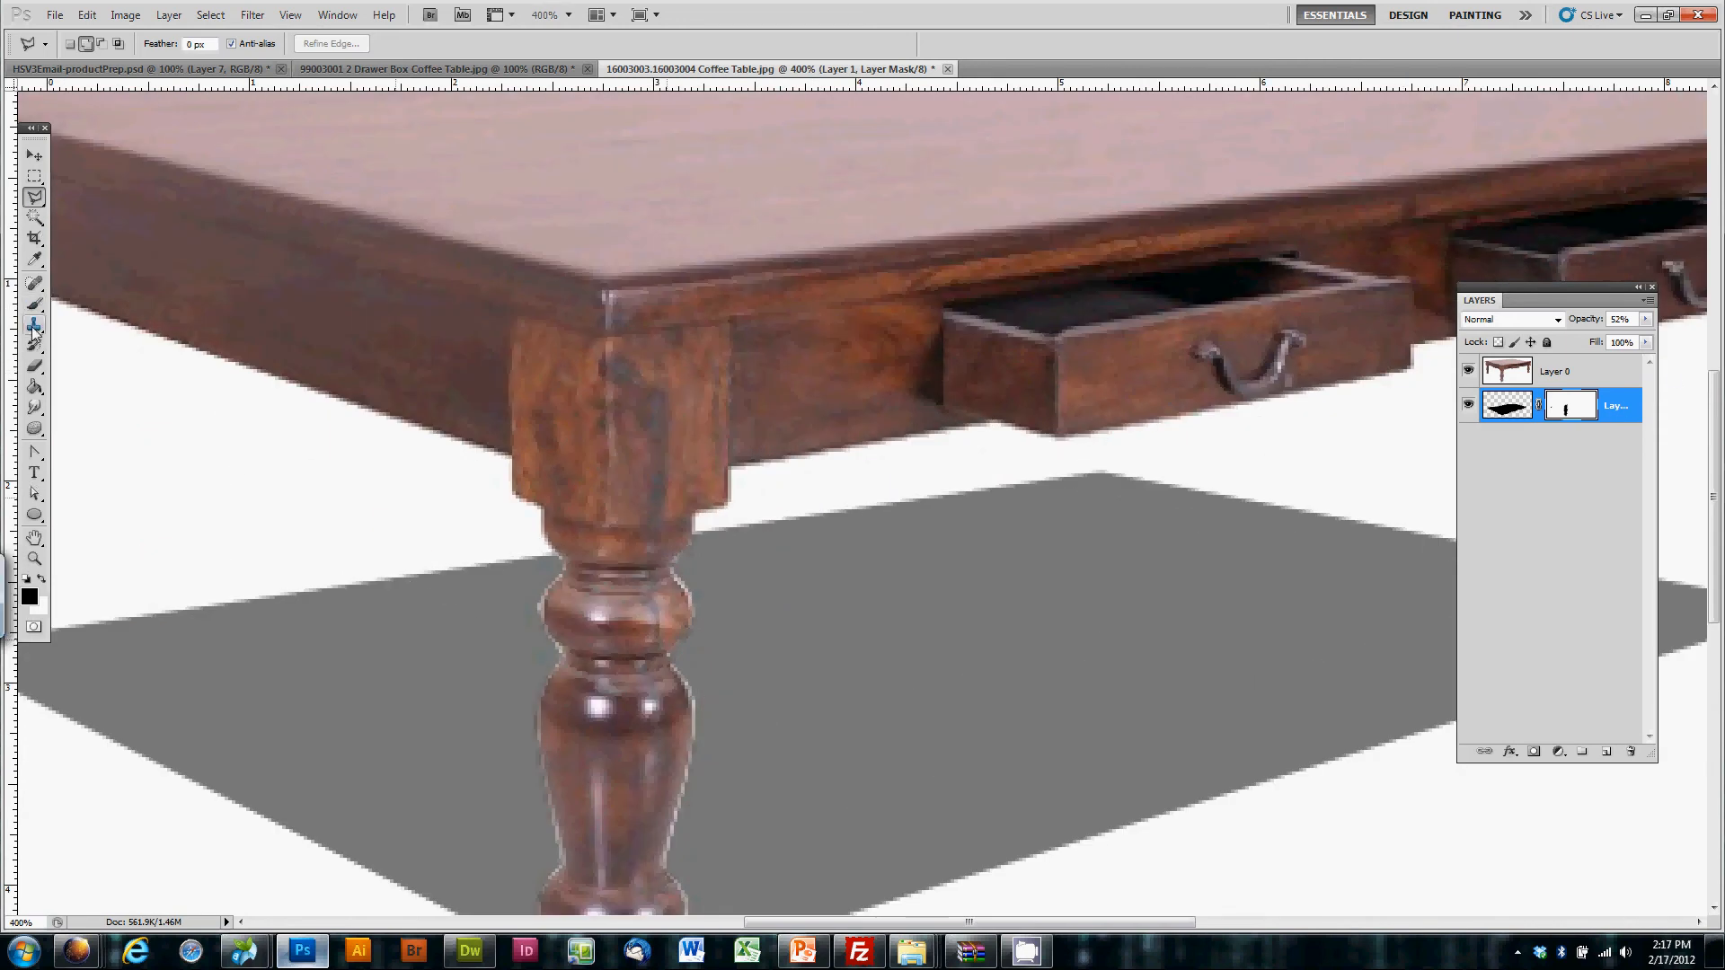
Step: Brush along the front leg's edges on Layer 1's mask
click(35, 303)
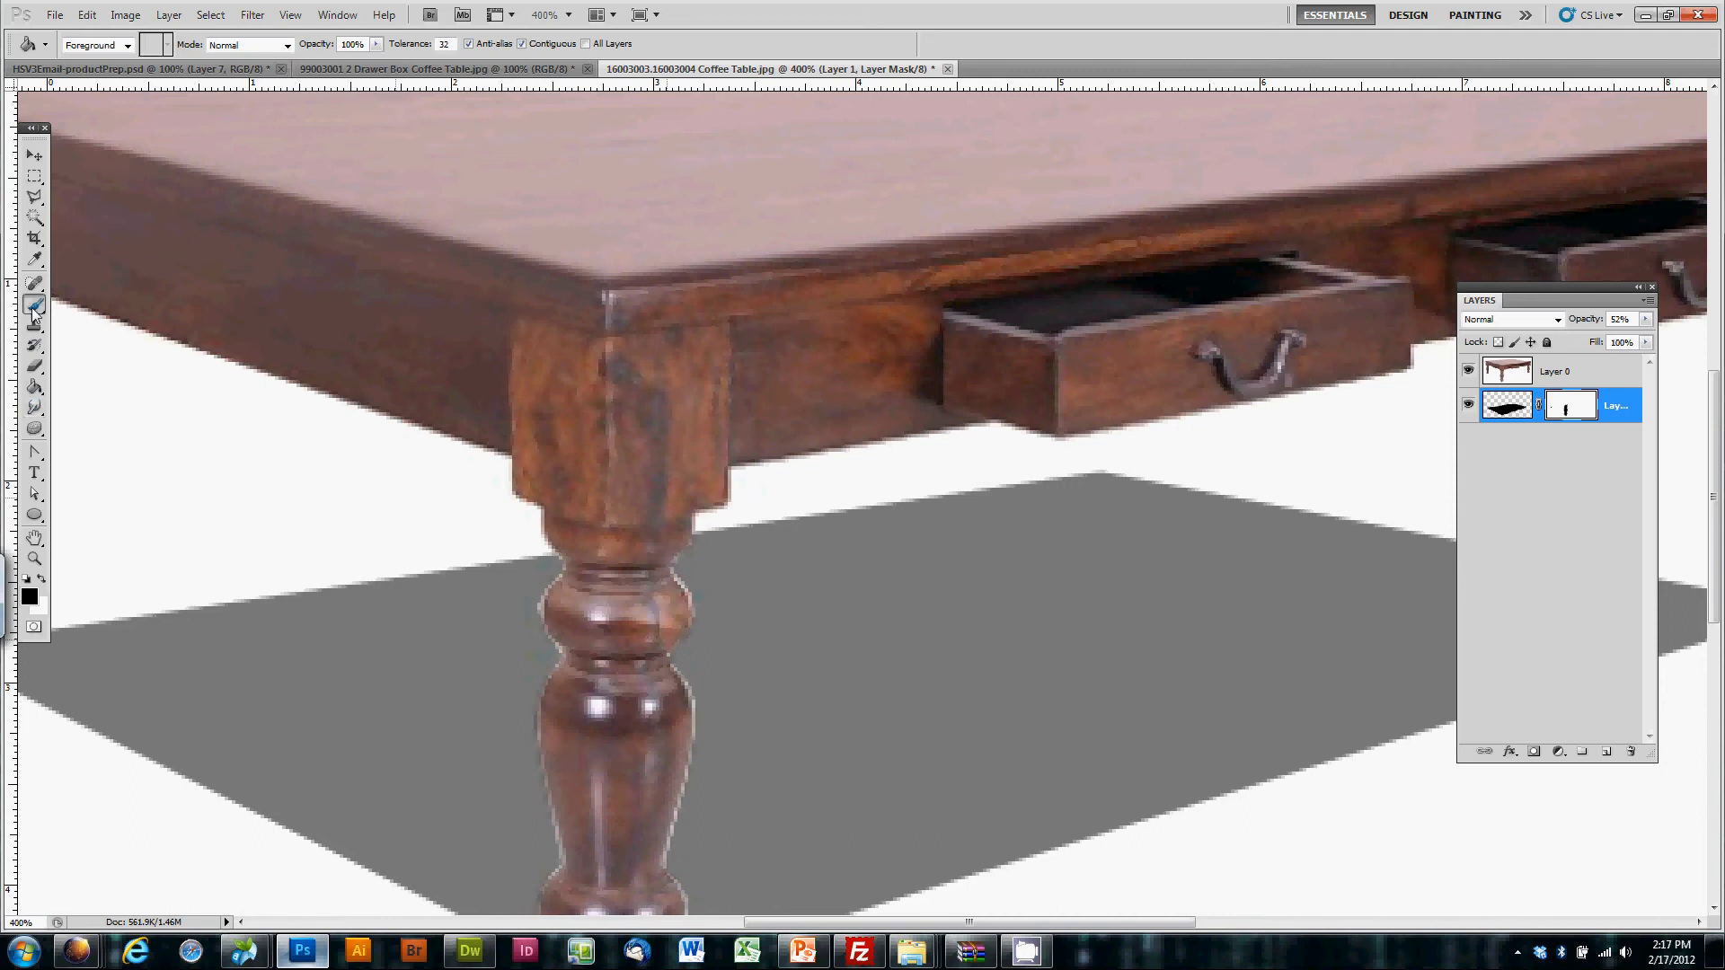
click(35, 306)
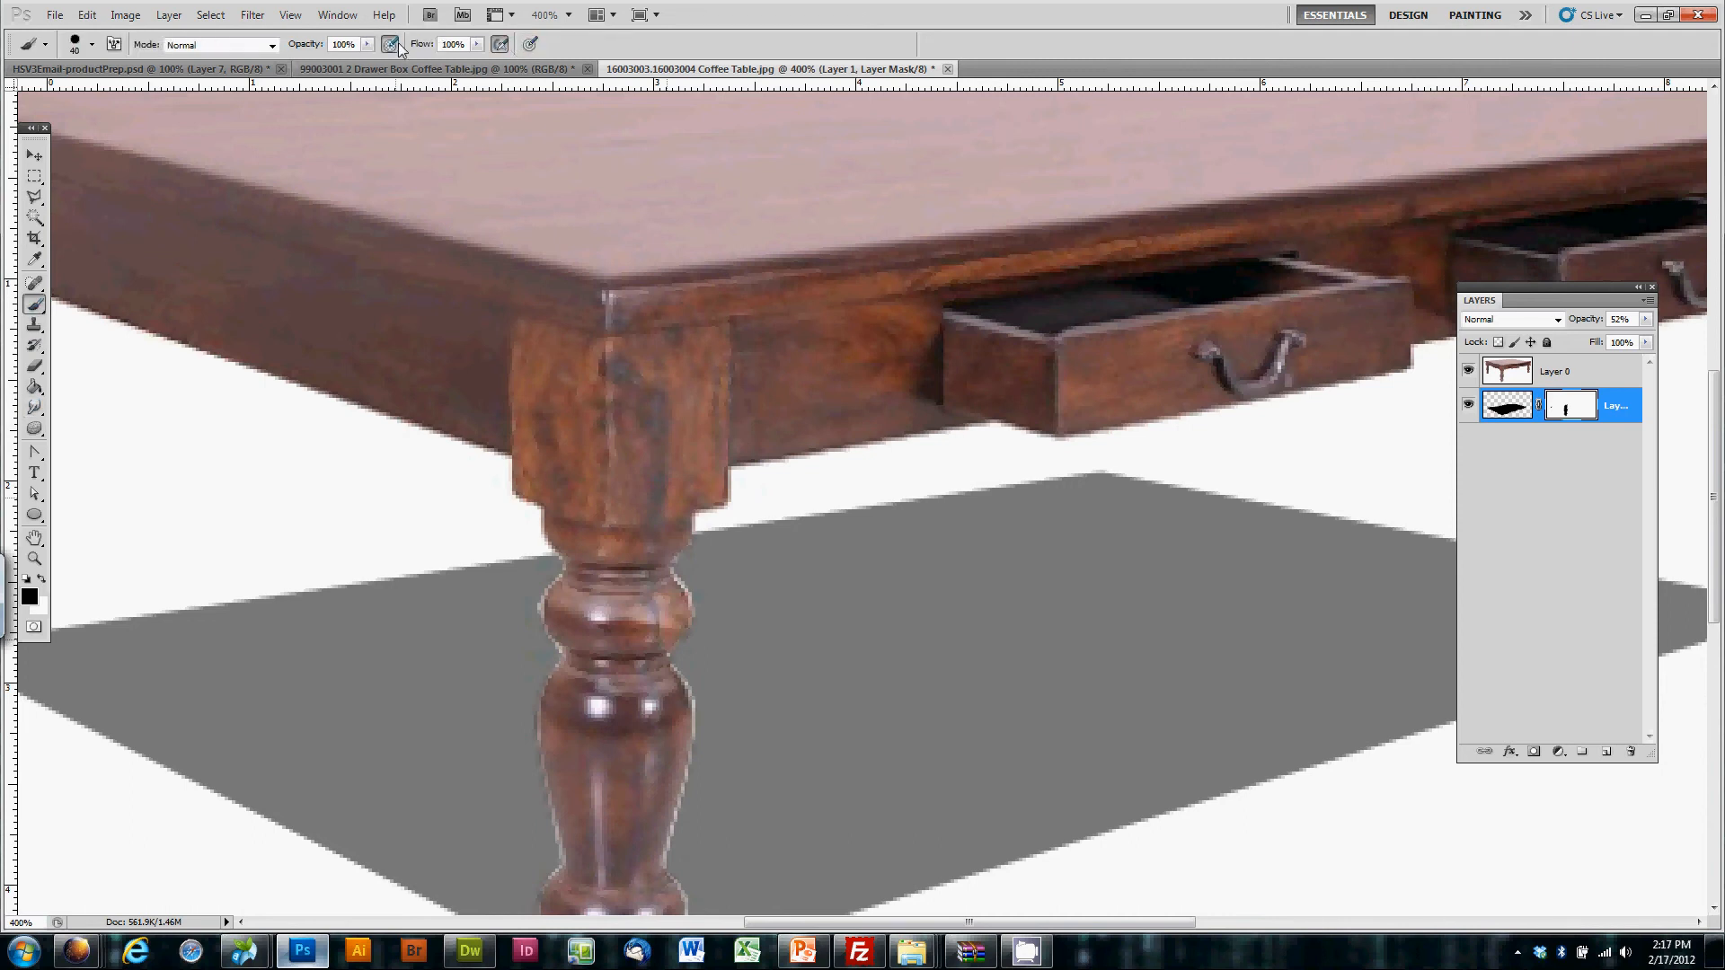
mouse_move(787, 595)
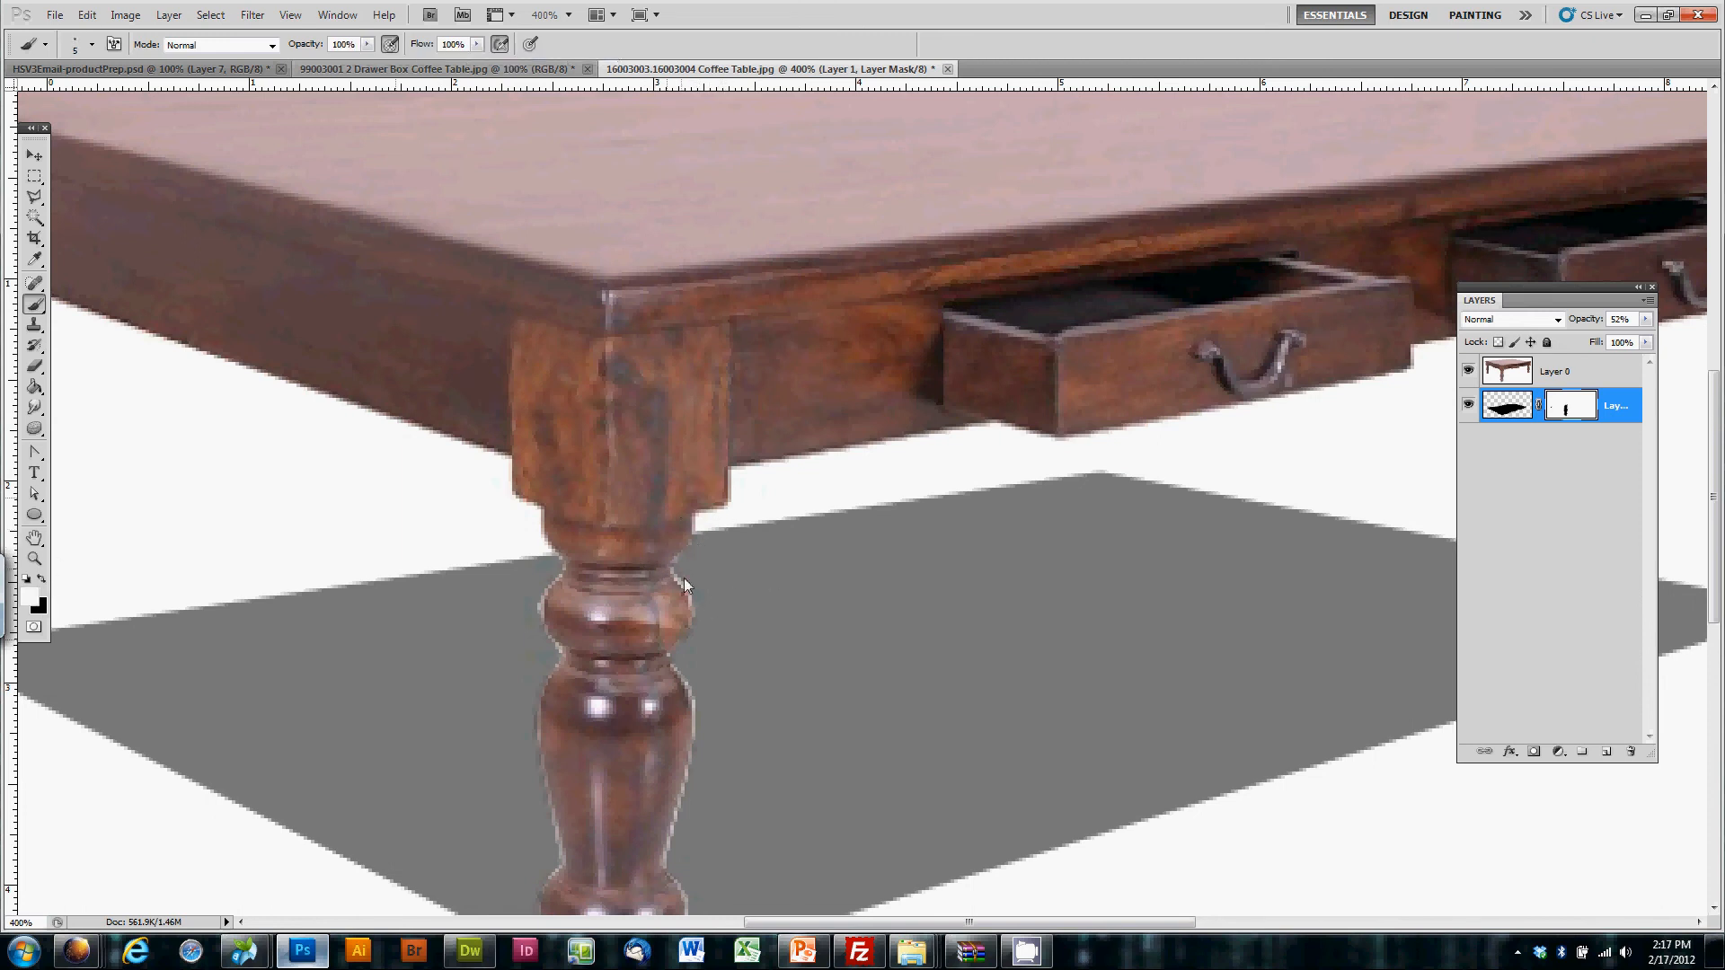
mouse_move(710, 616)
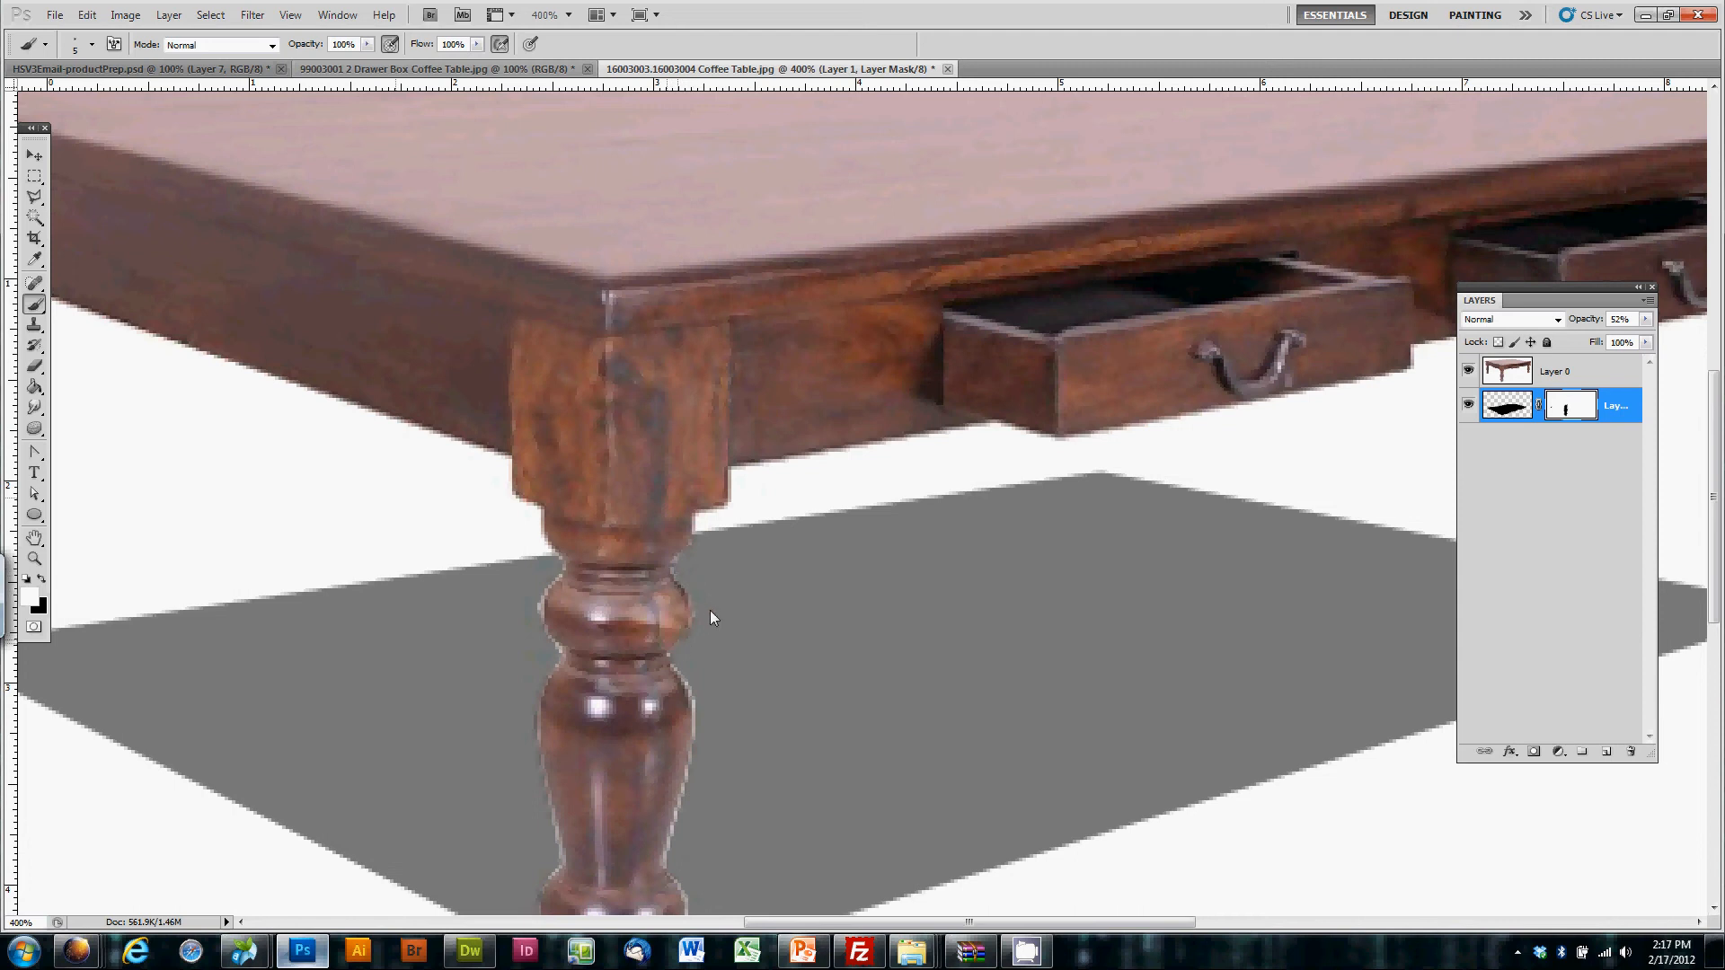
mouse_move(700, 706)
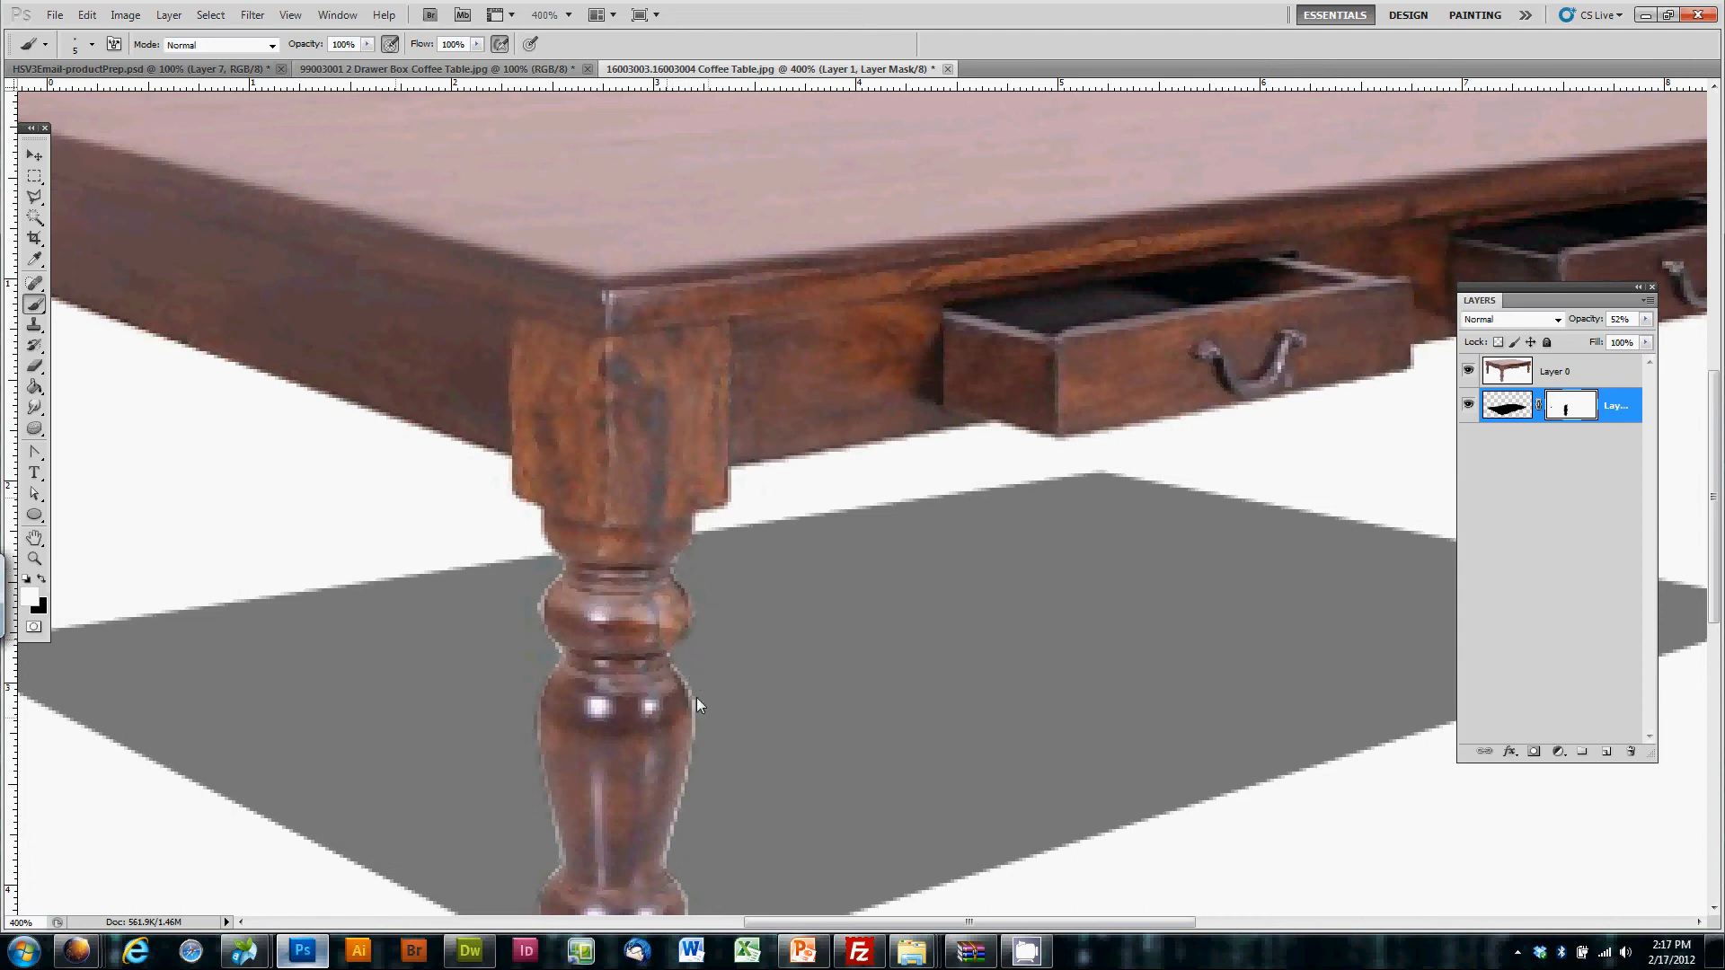
scroll(down, 3)
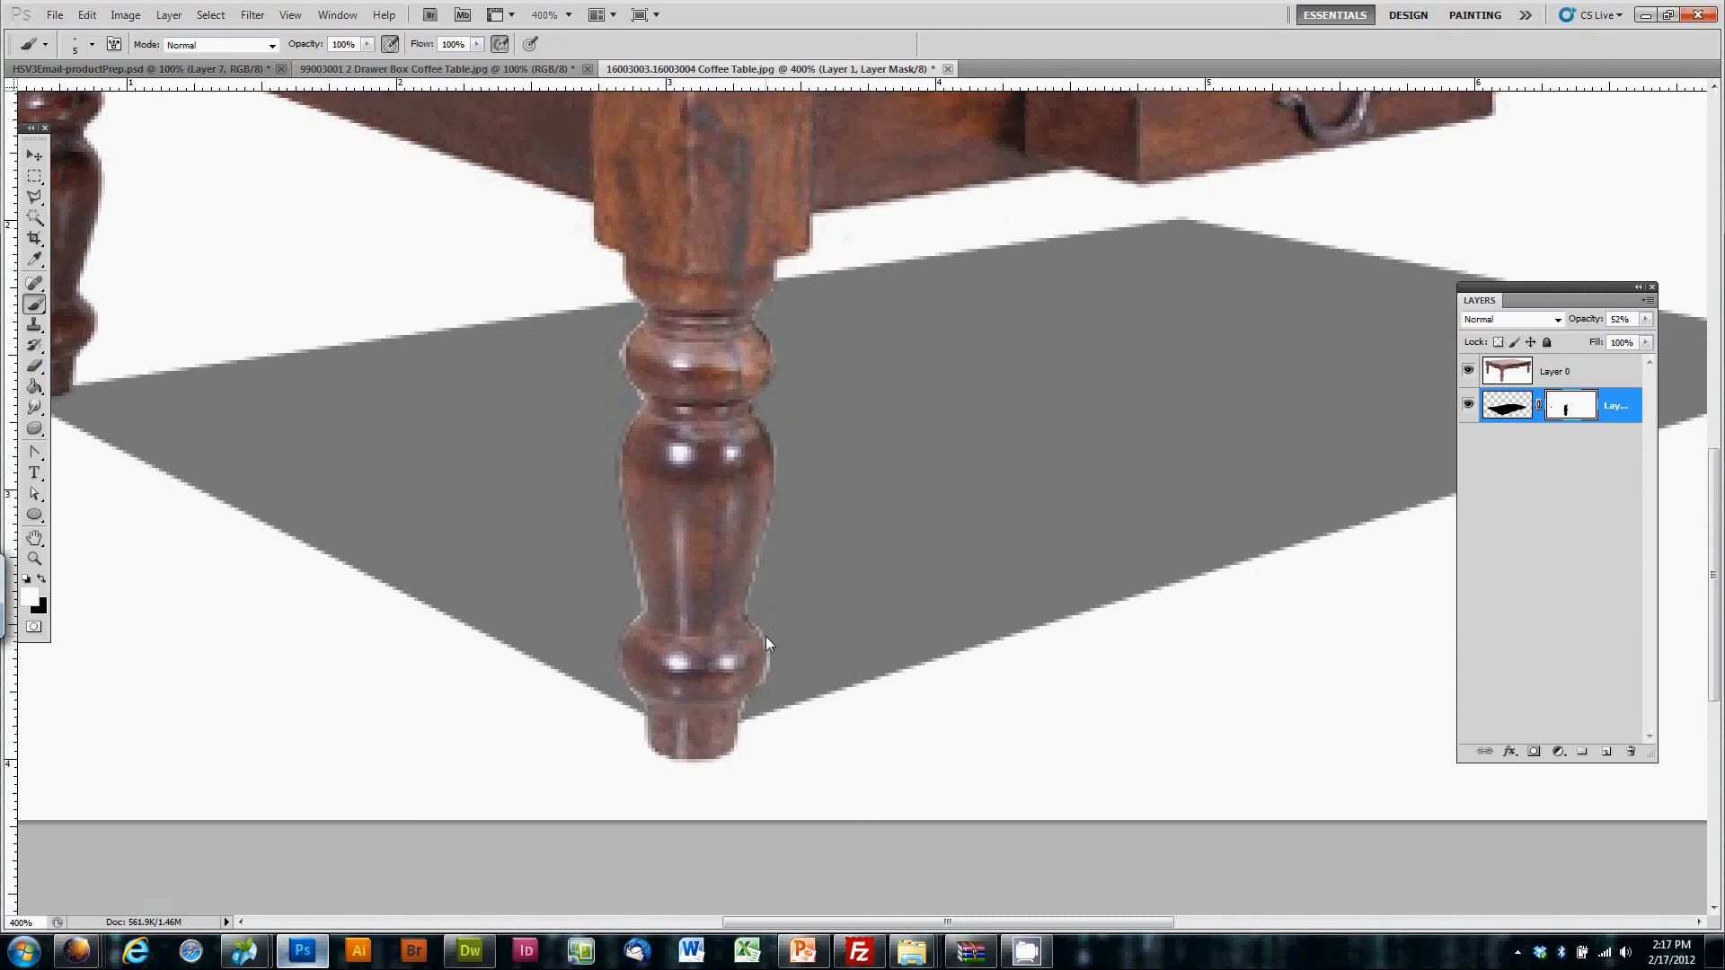
mouse_move(770, 685)
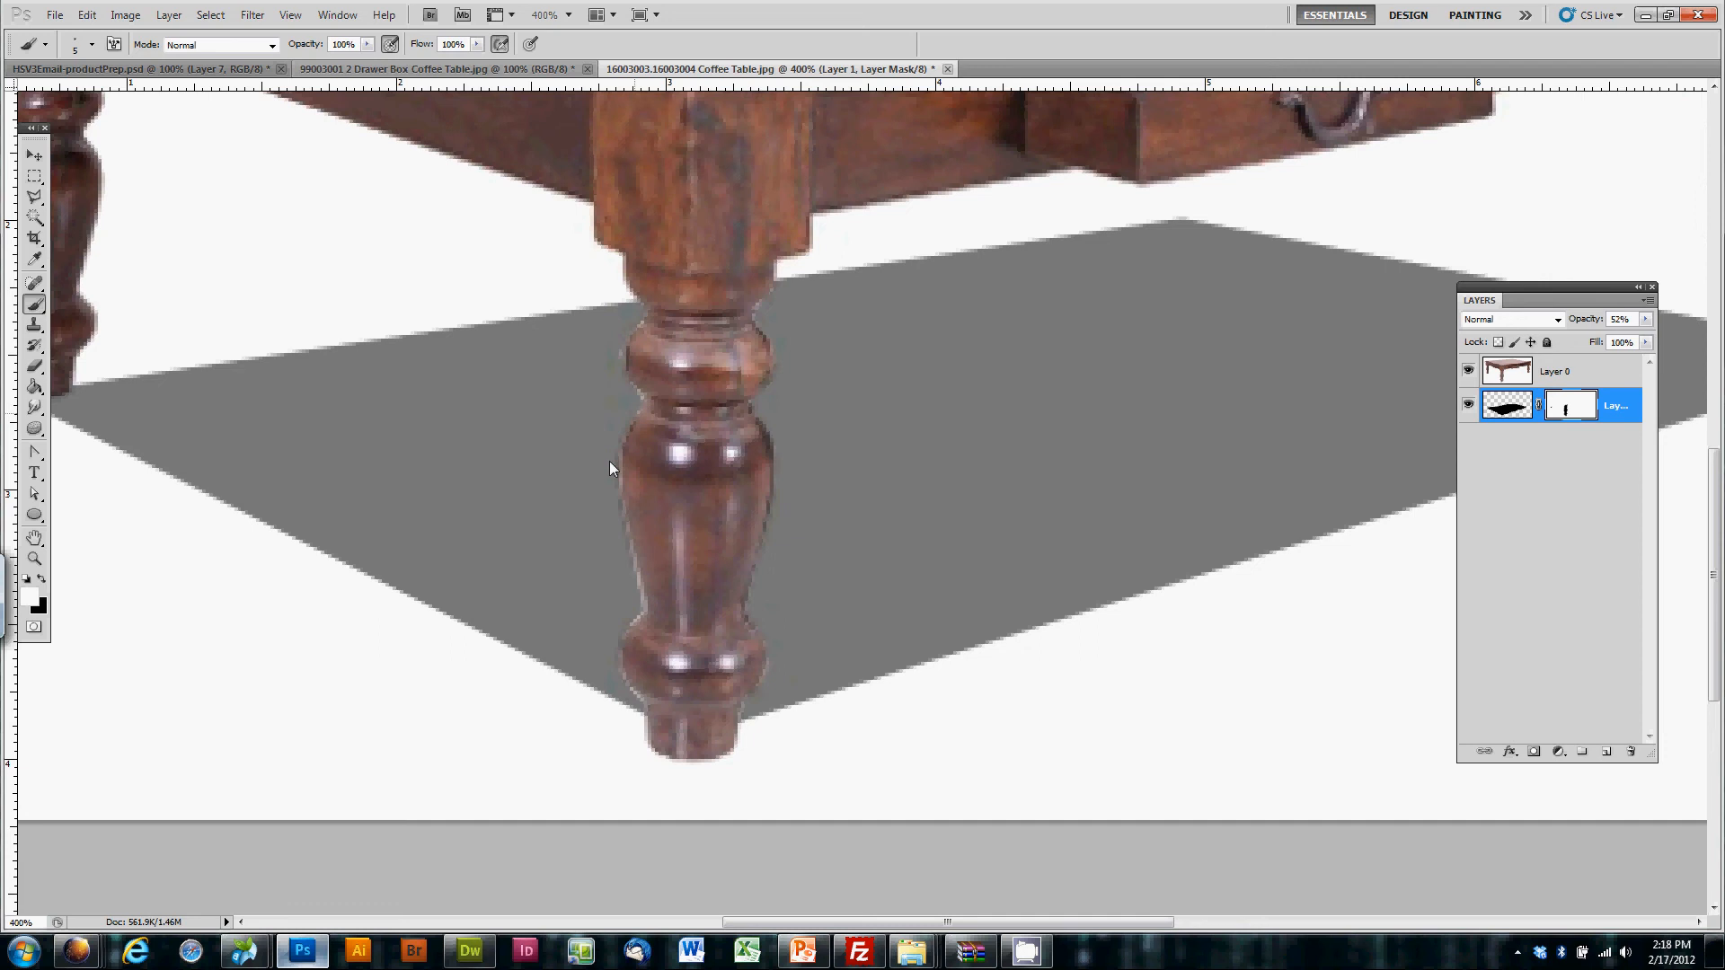
mouse_move(625, 558)
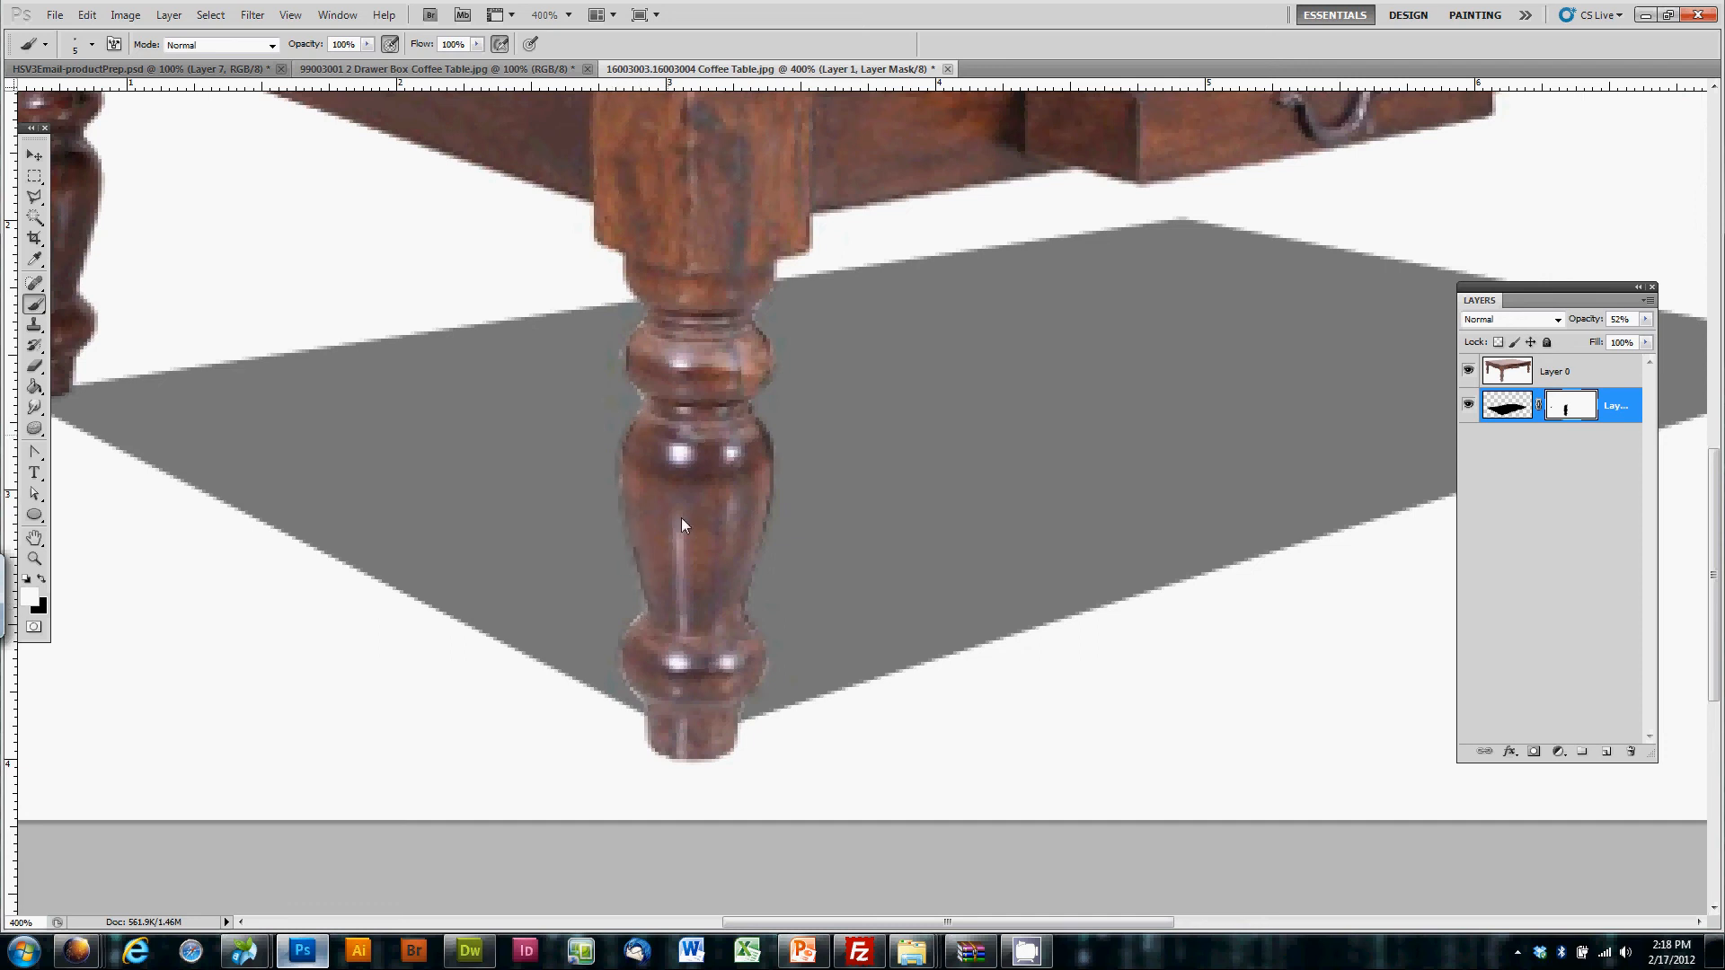
mouse_move(614, 647)
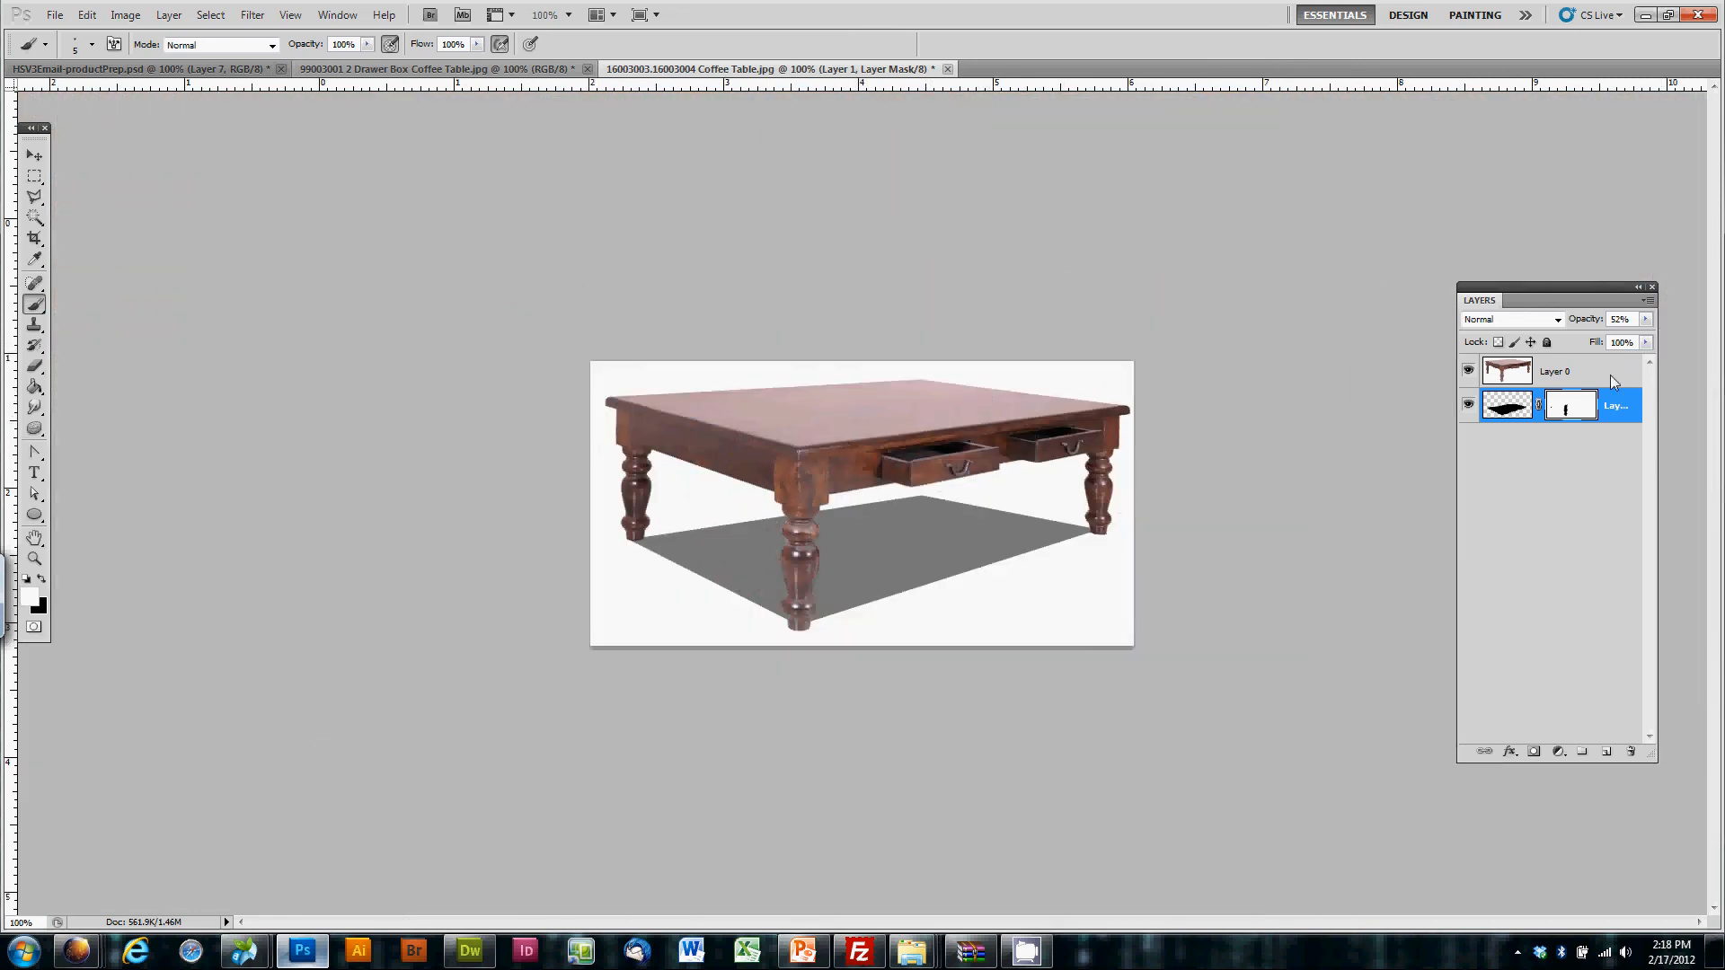
Step: Lower Layer 1's fill to 42%, opening and cancelling Motion Blur
click(1644, 342)
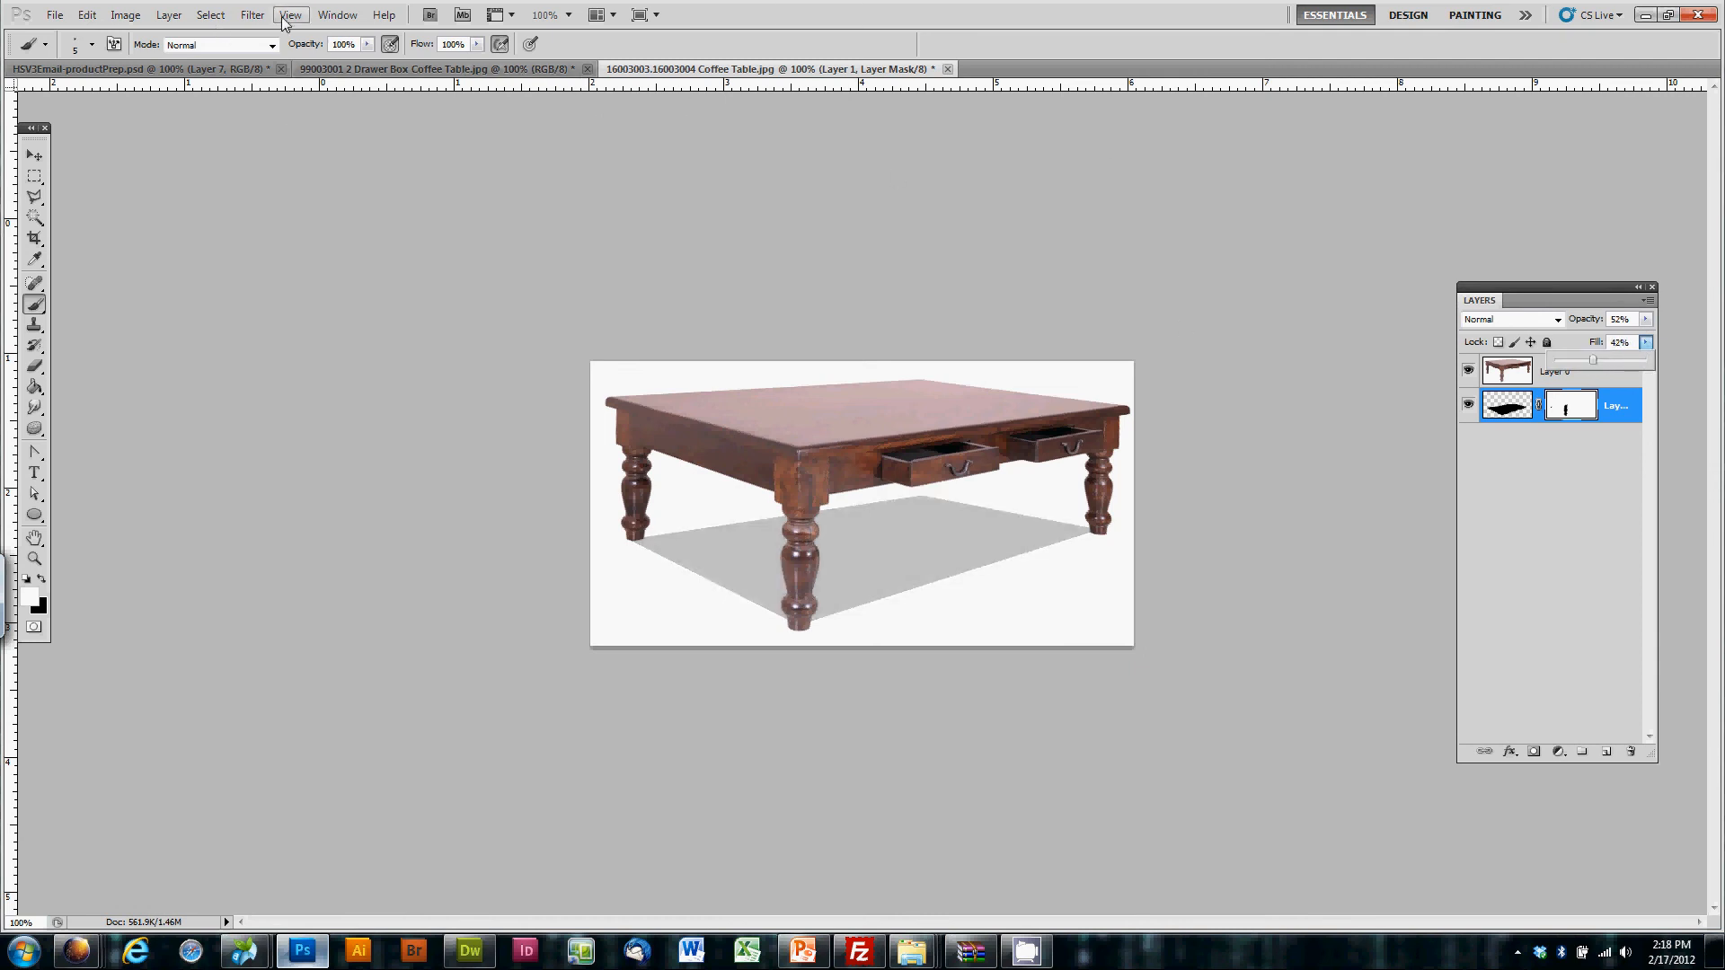
click(251, 14)
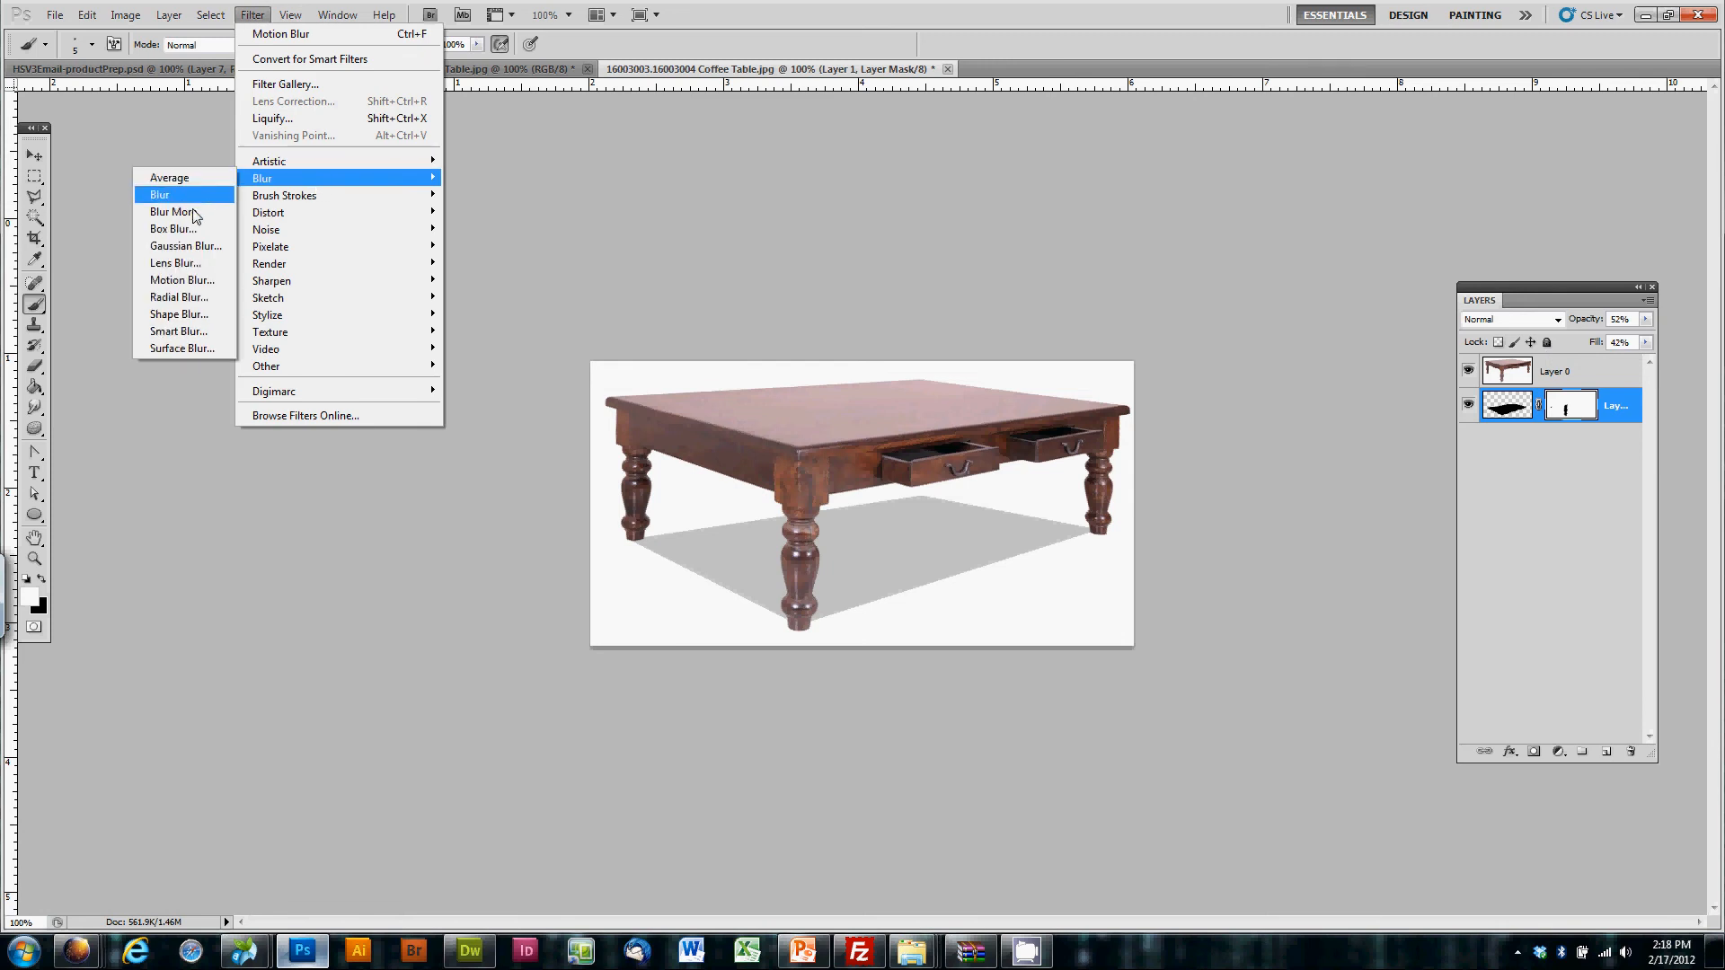
click(280, 33)
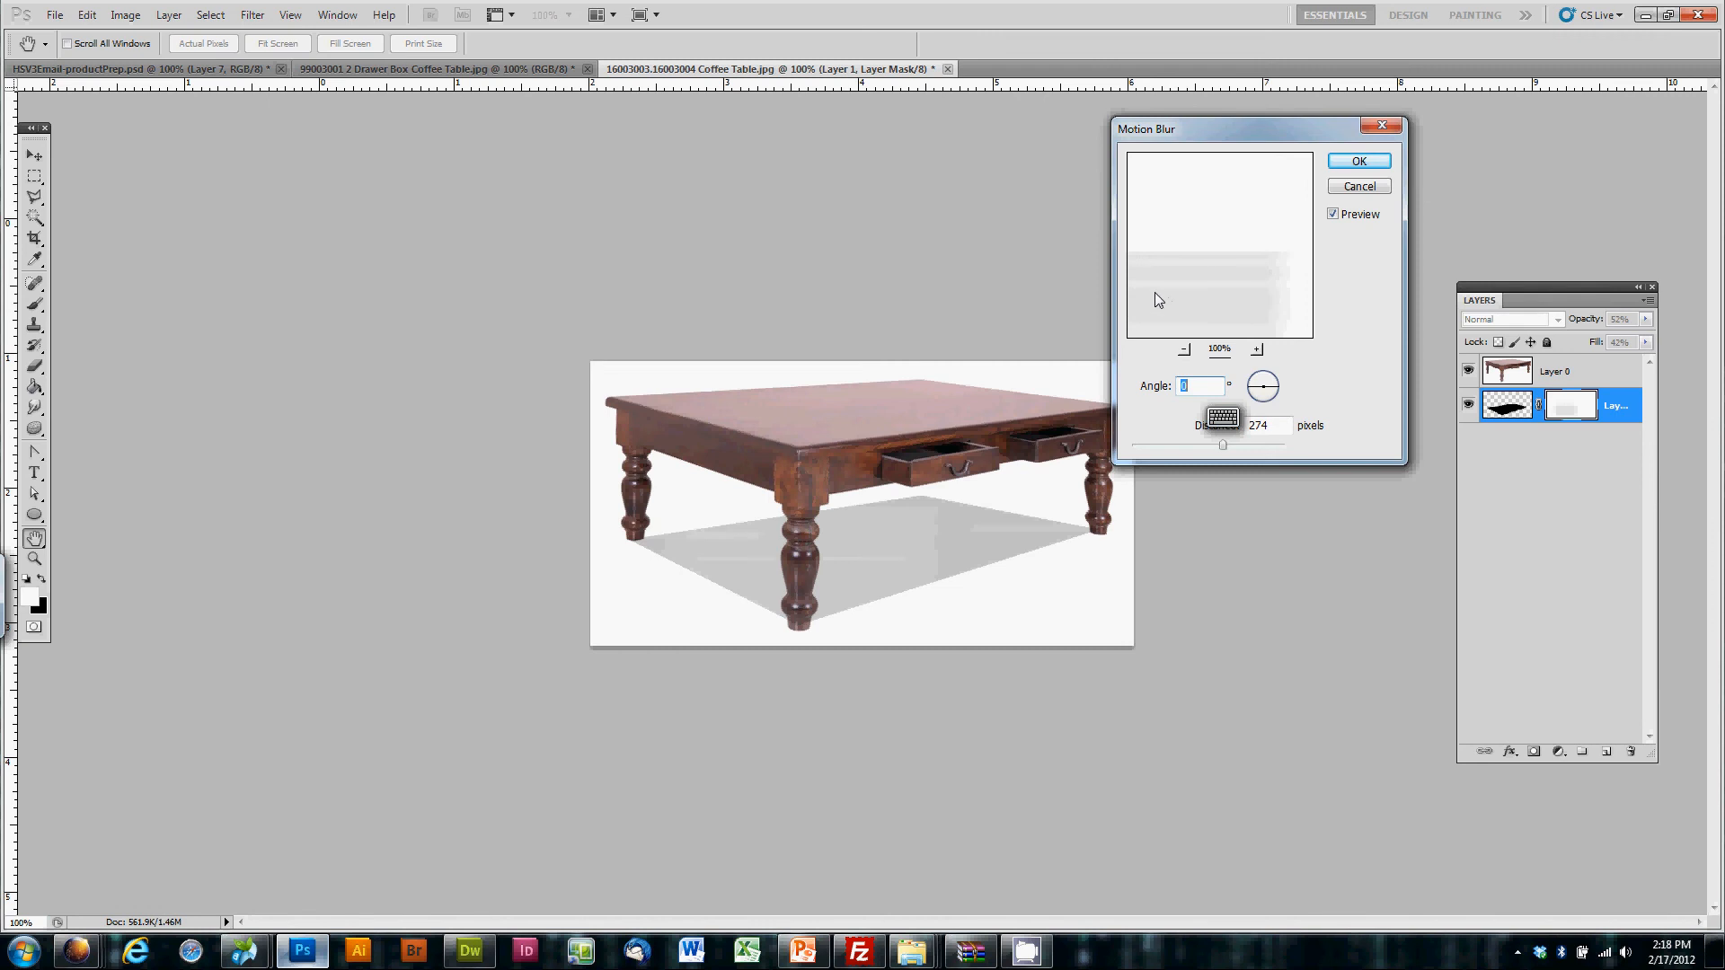
click(1358, 161)
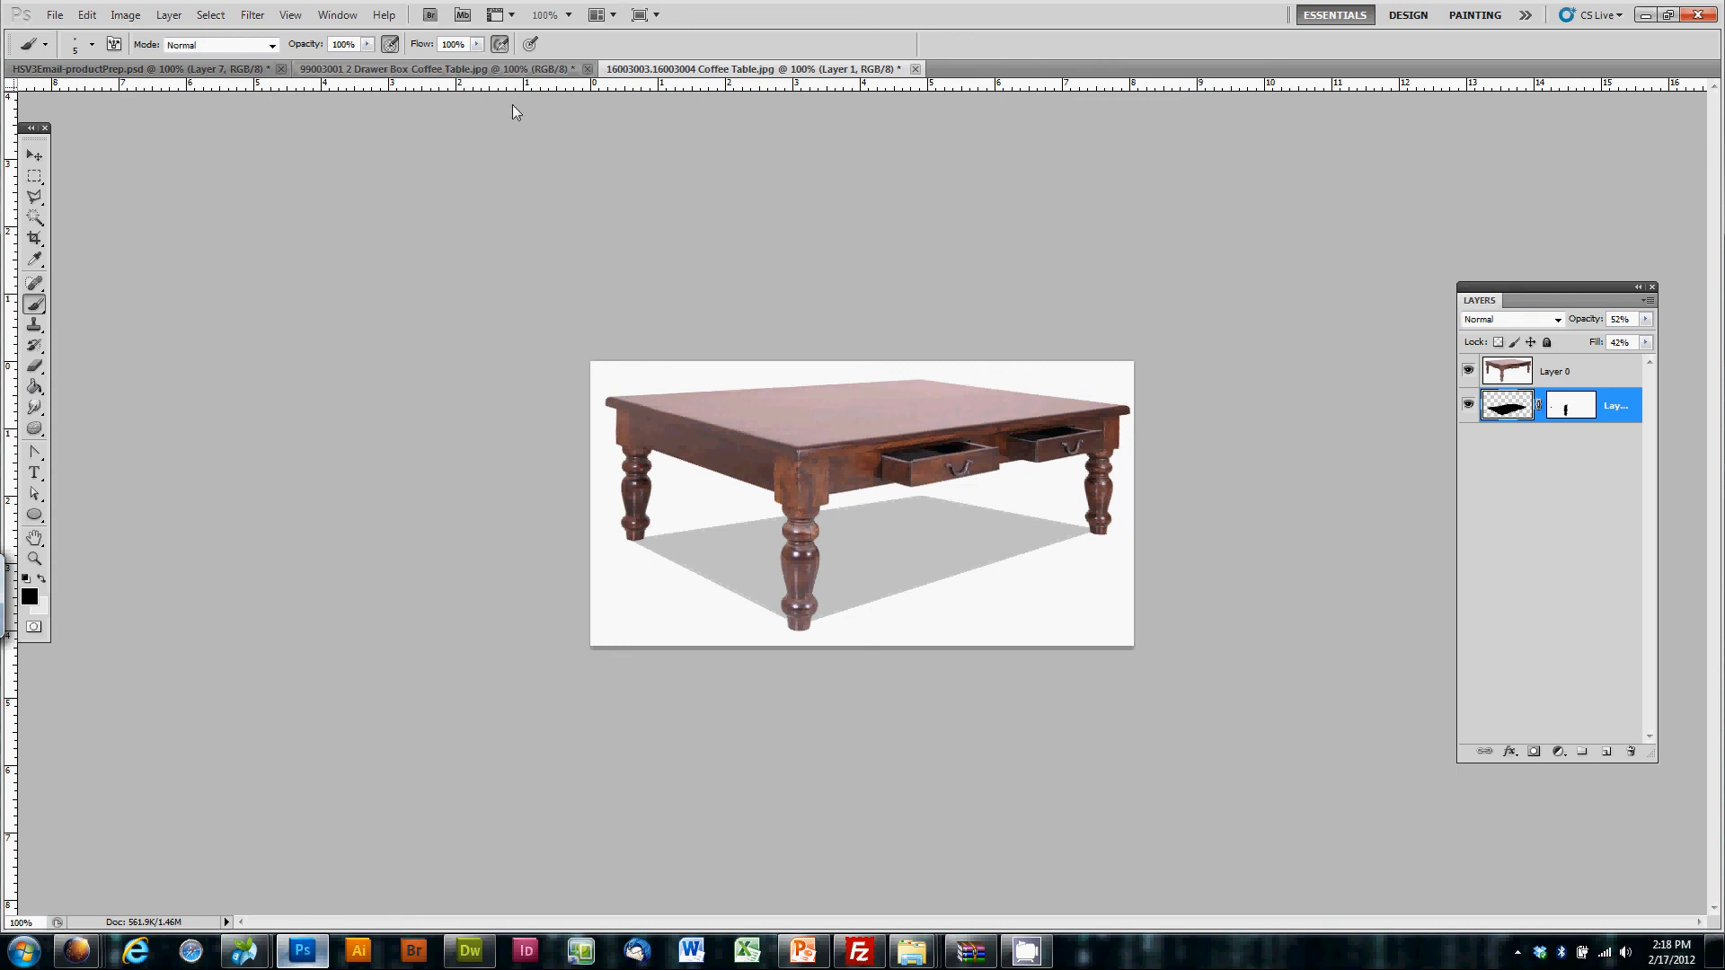
Step: Apply a 46-pixel Motion Blur at a 16° angle to the shadow layer
click(252, 14)
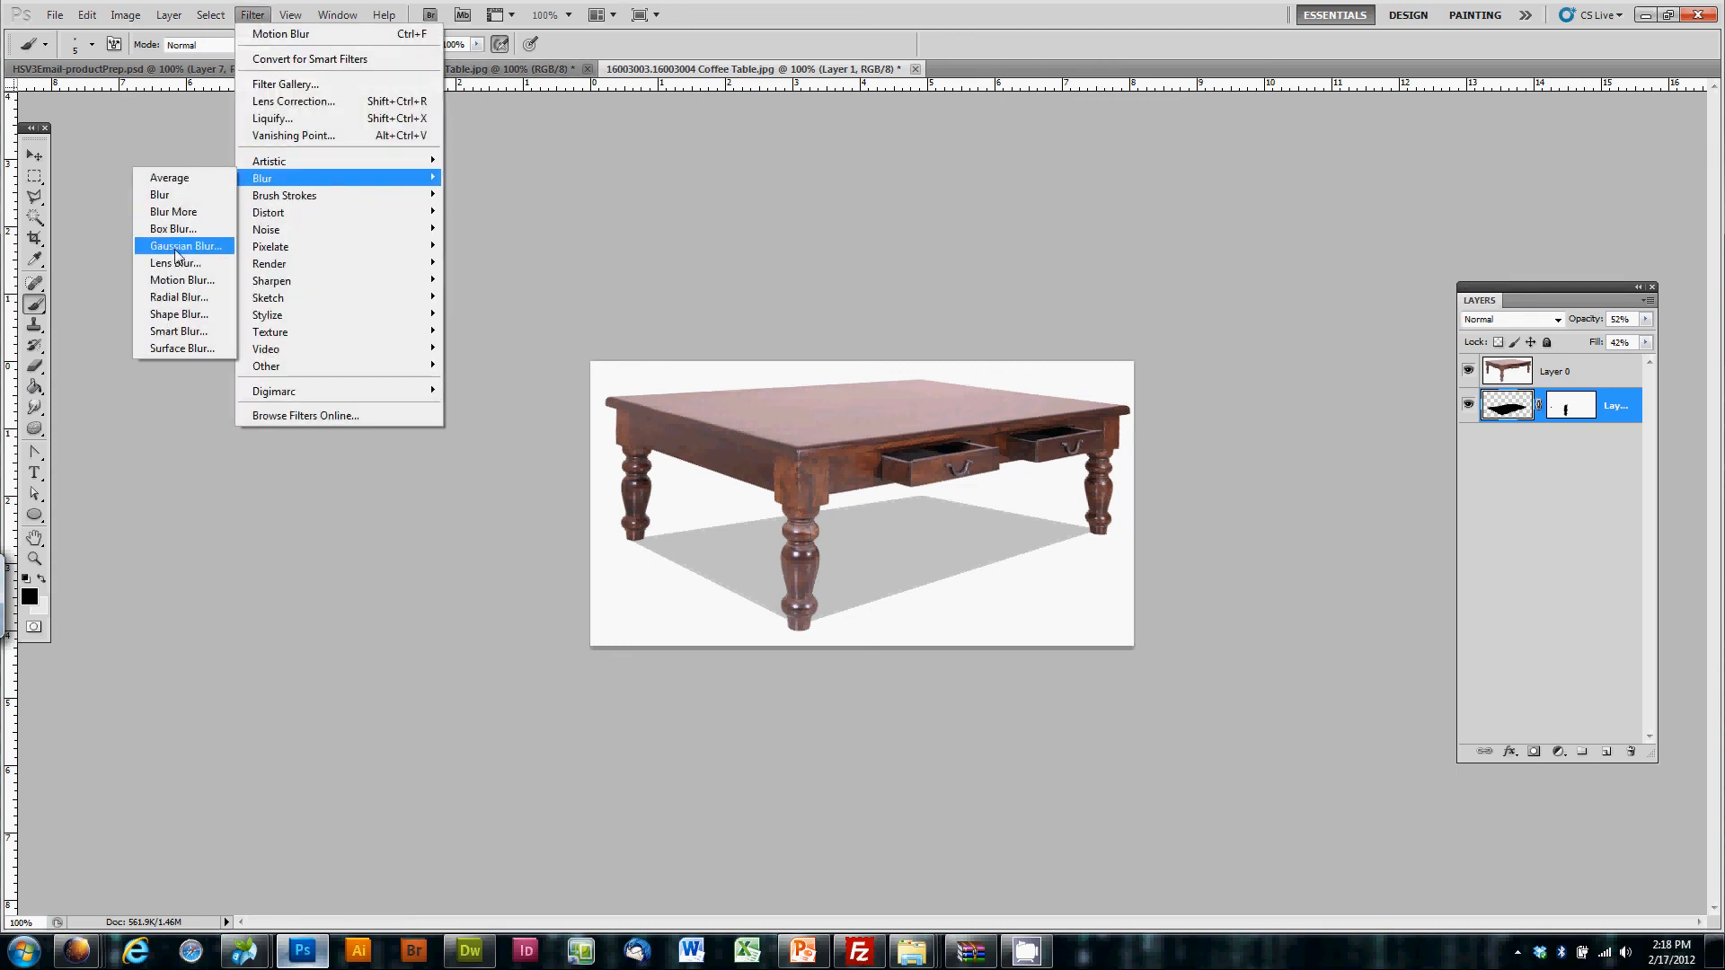
click(182, 280)
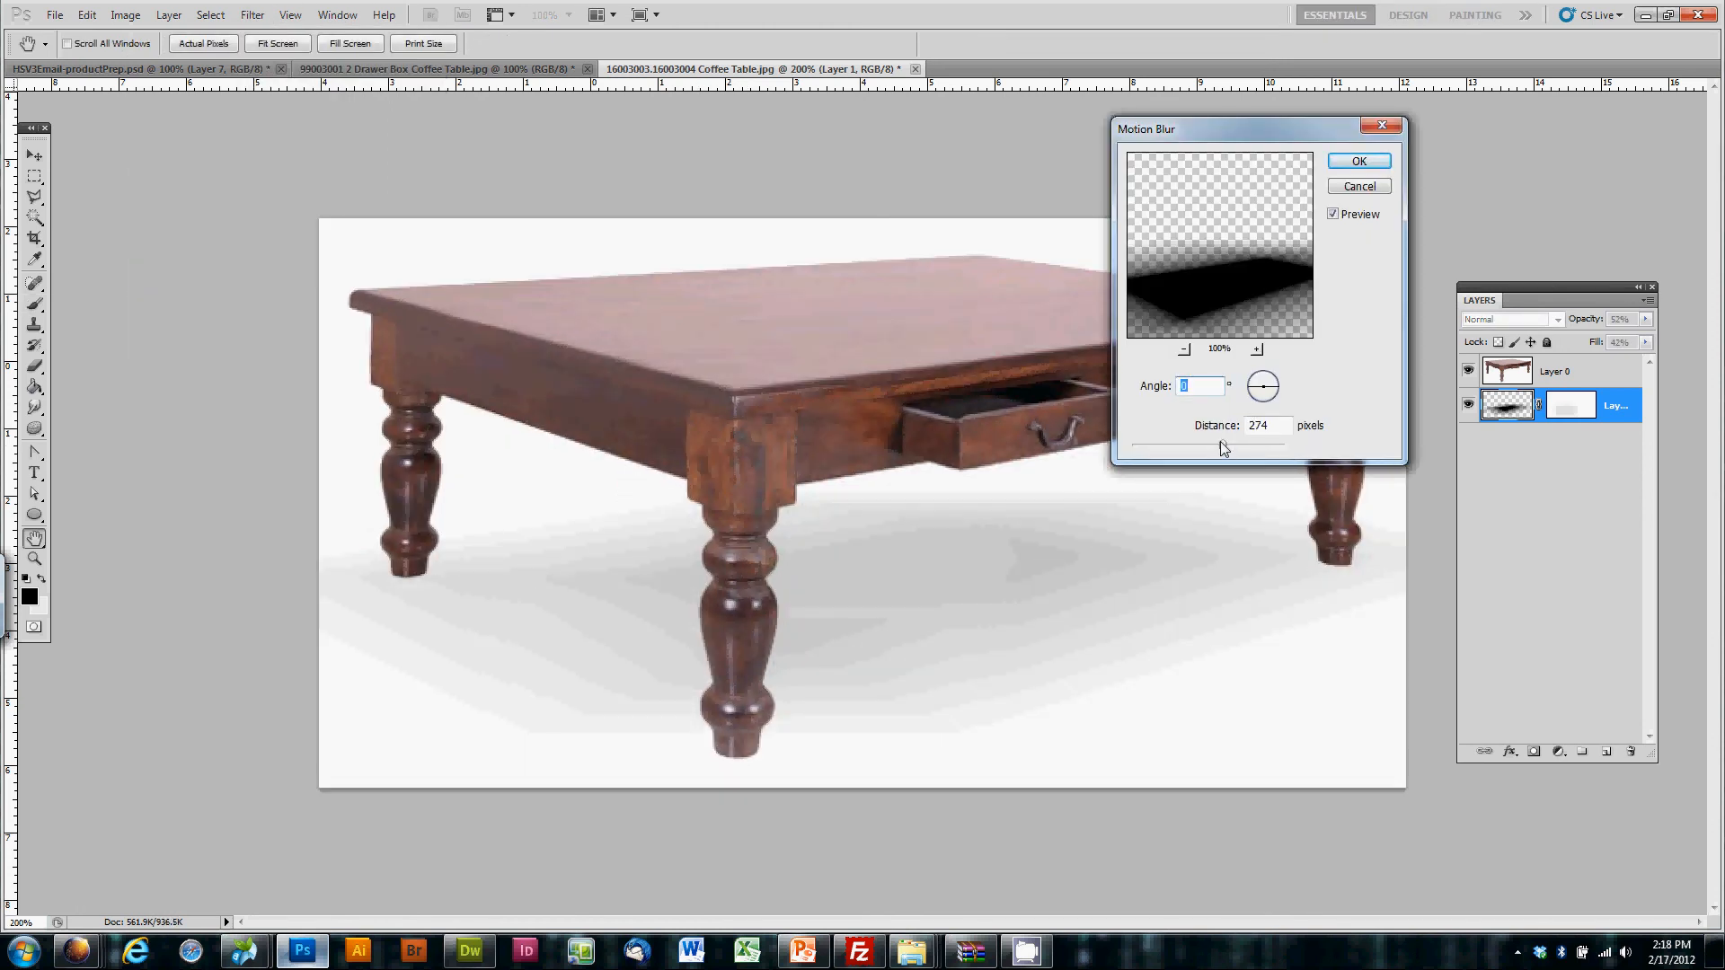
drag(1216, 446, 1156, 445)
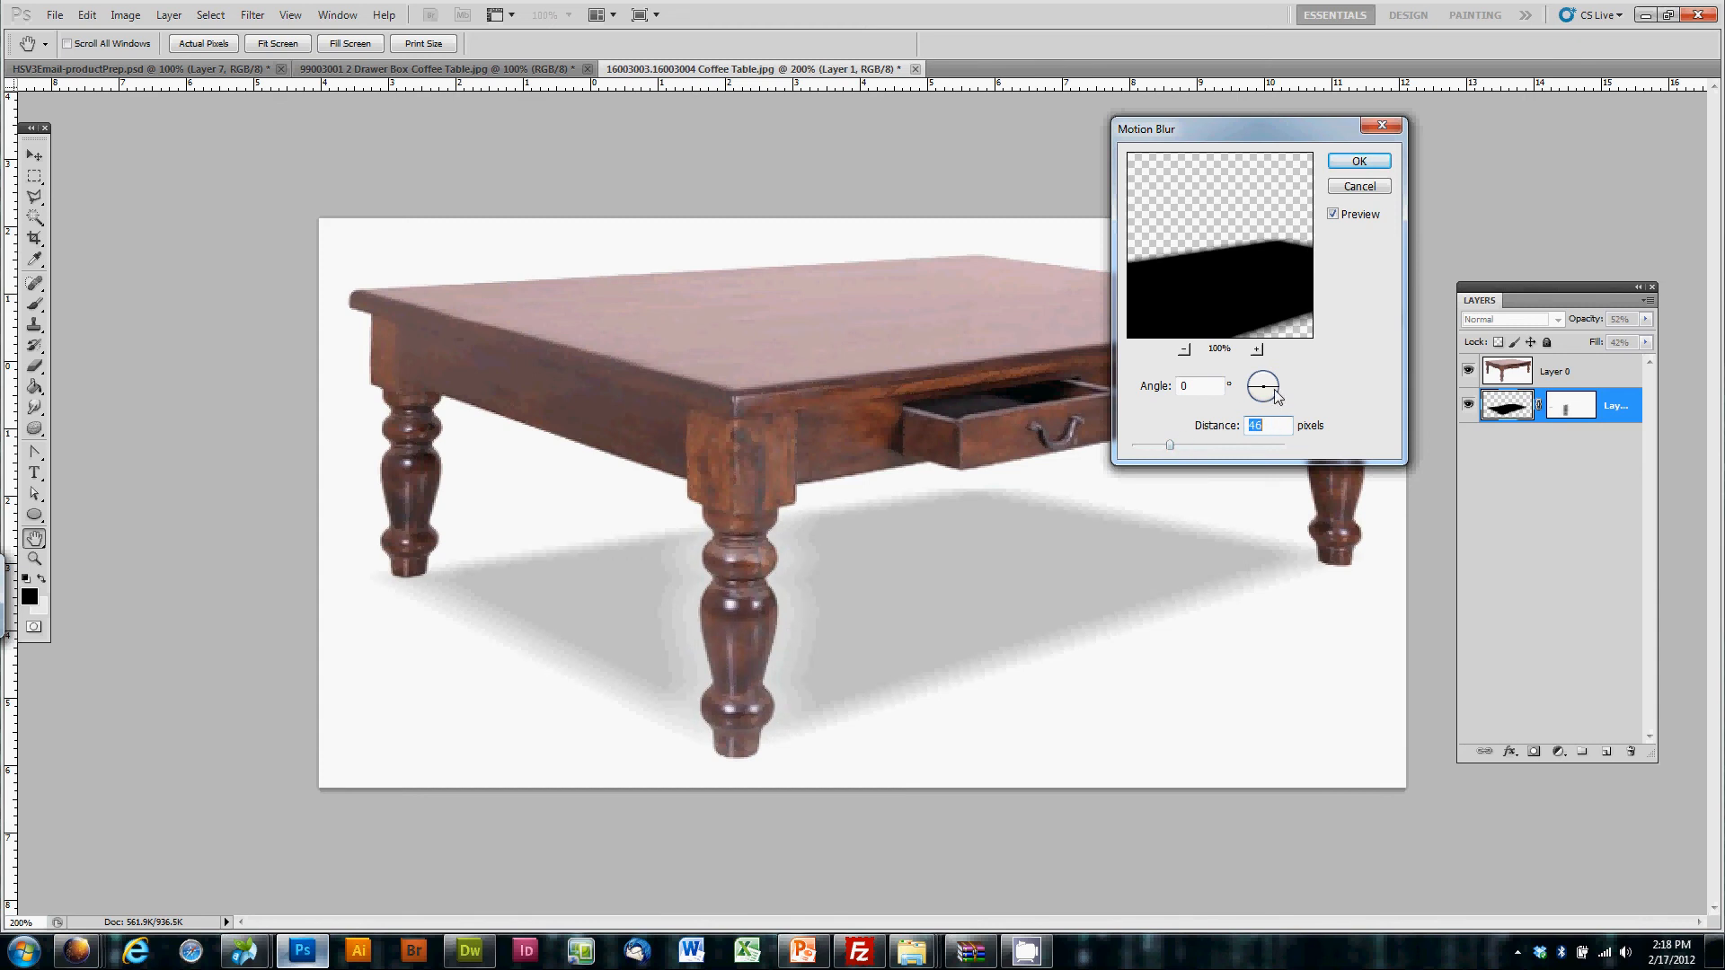
drag(1264, 387, 1271, 379)
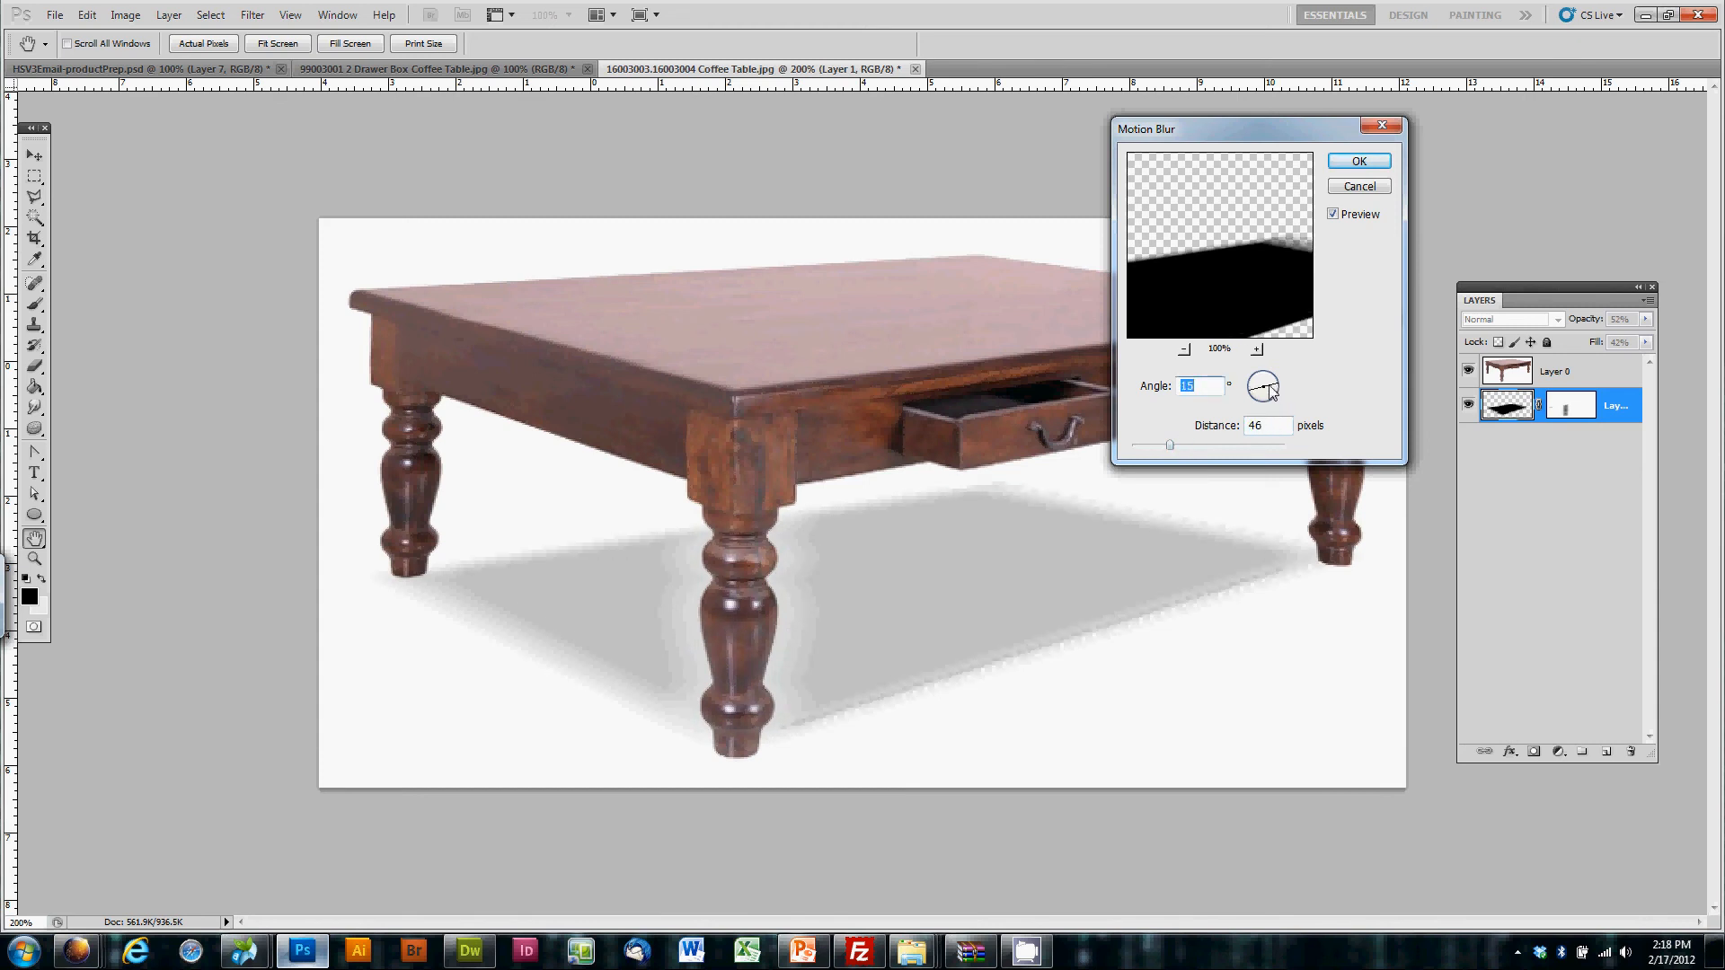
drag(1263, 386, 1271, 380)
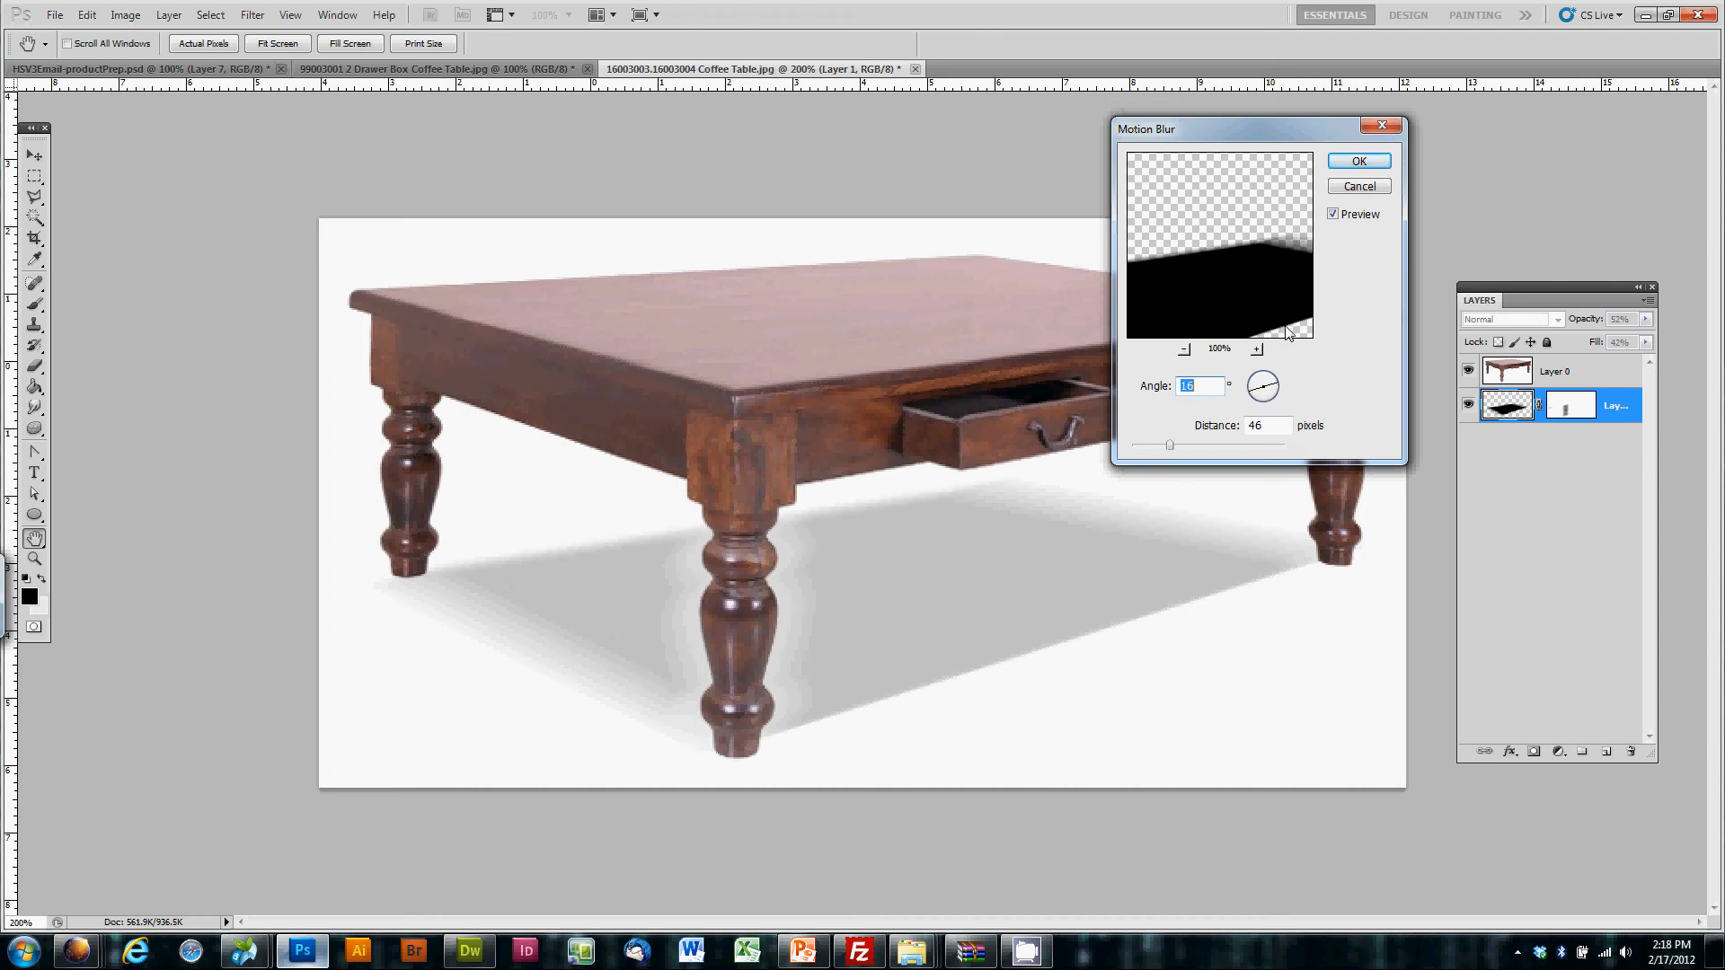
mouse_move(1279, 348)
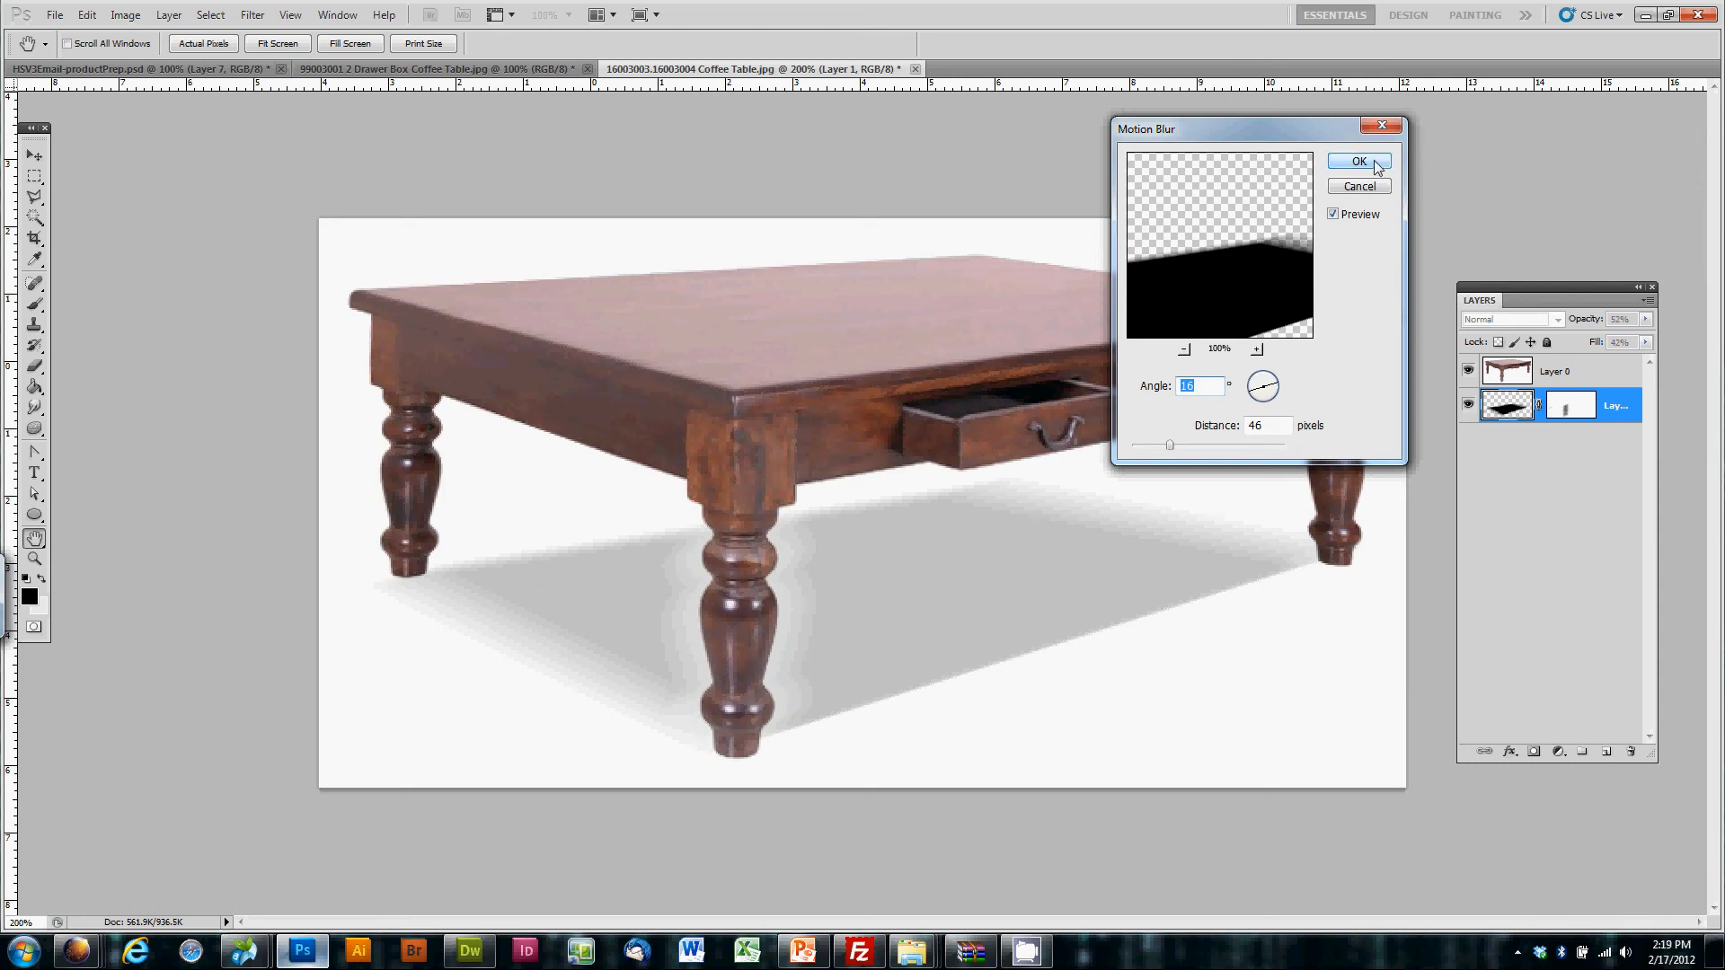
click(1359, 161)
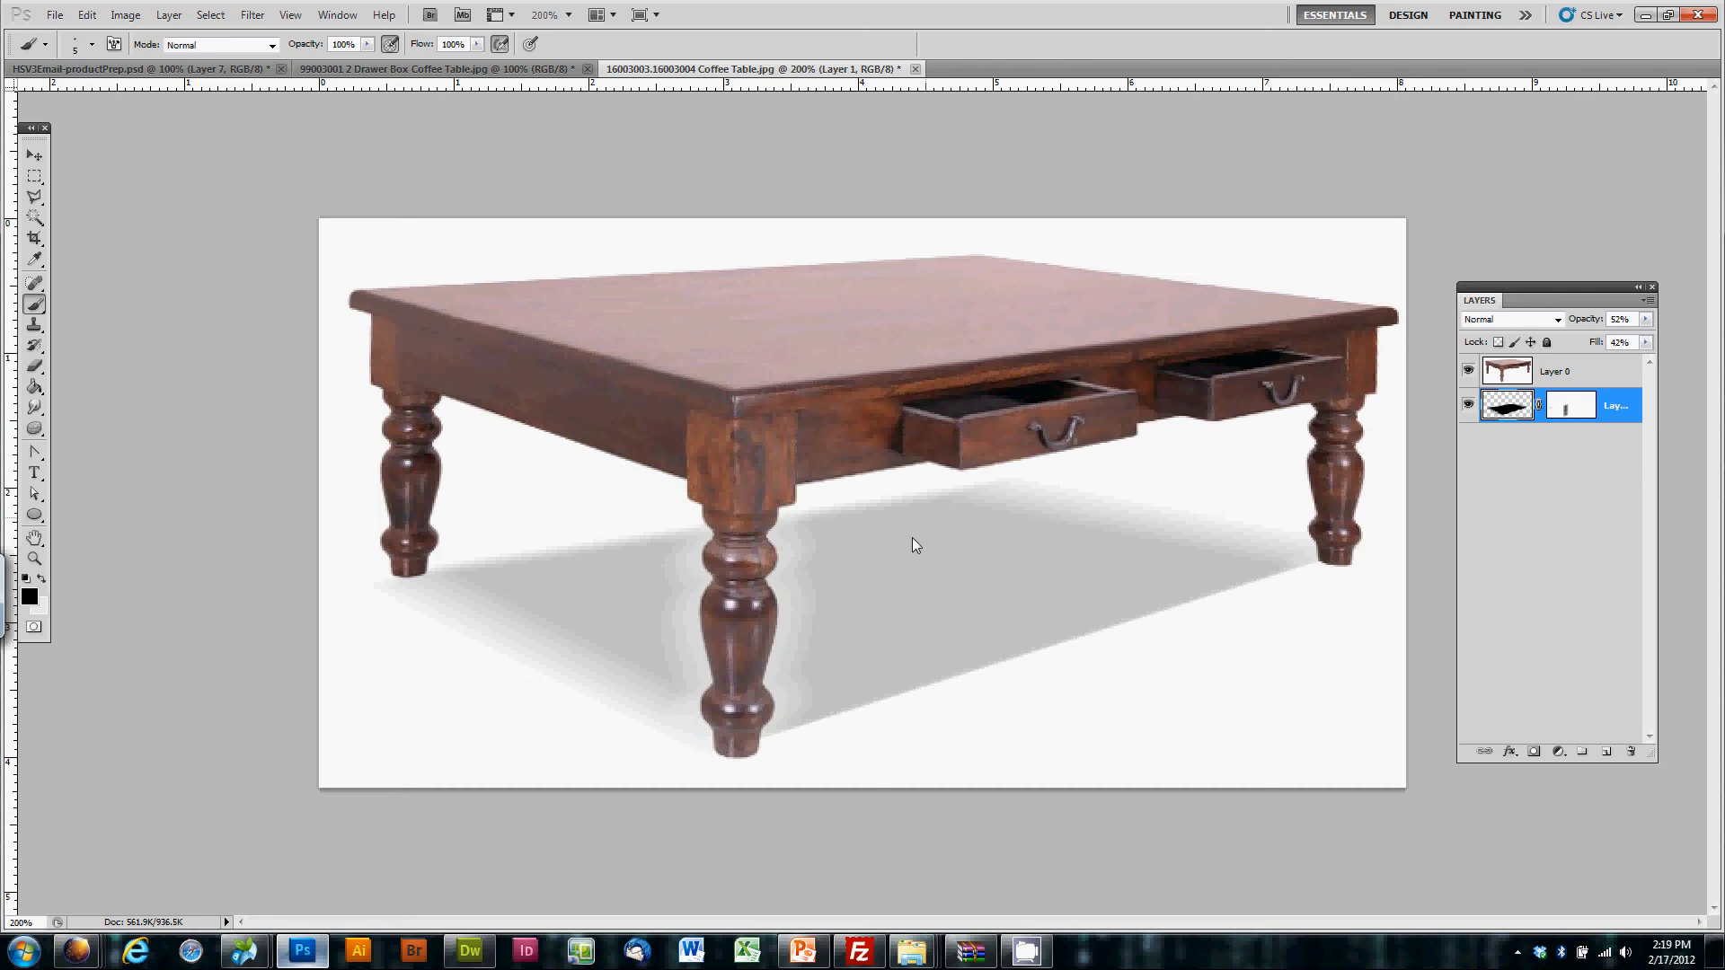
mouse_move(79, 432)
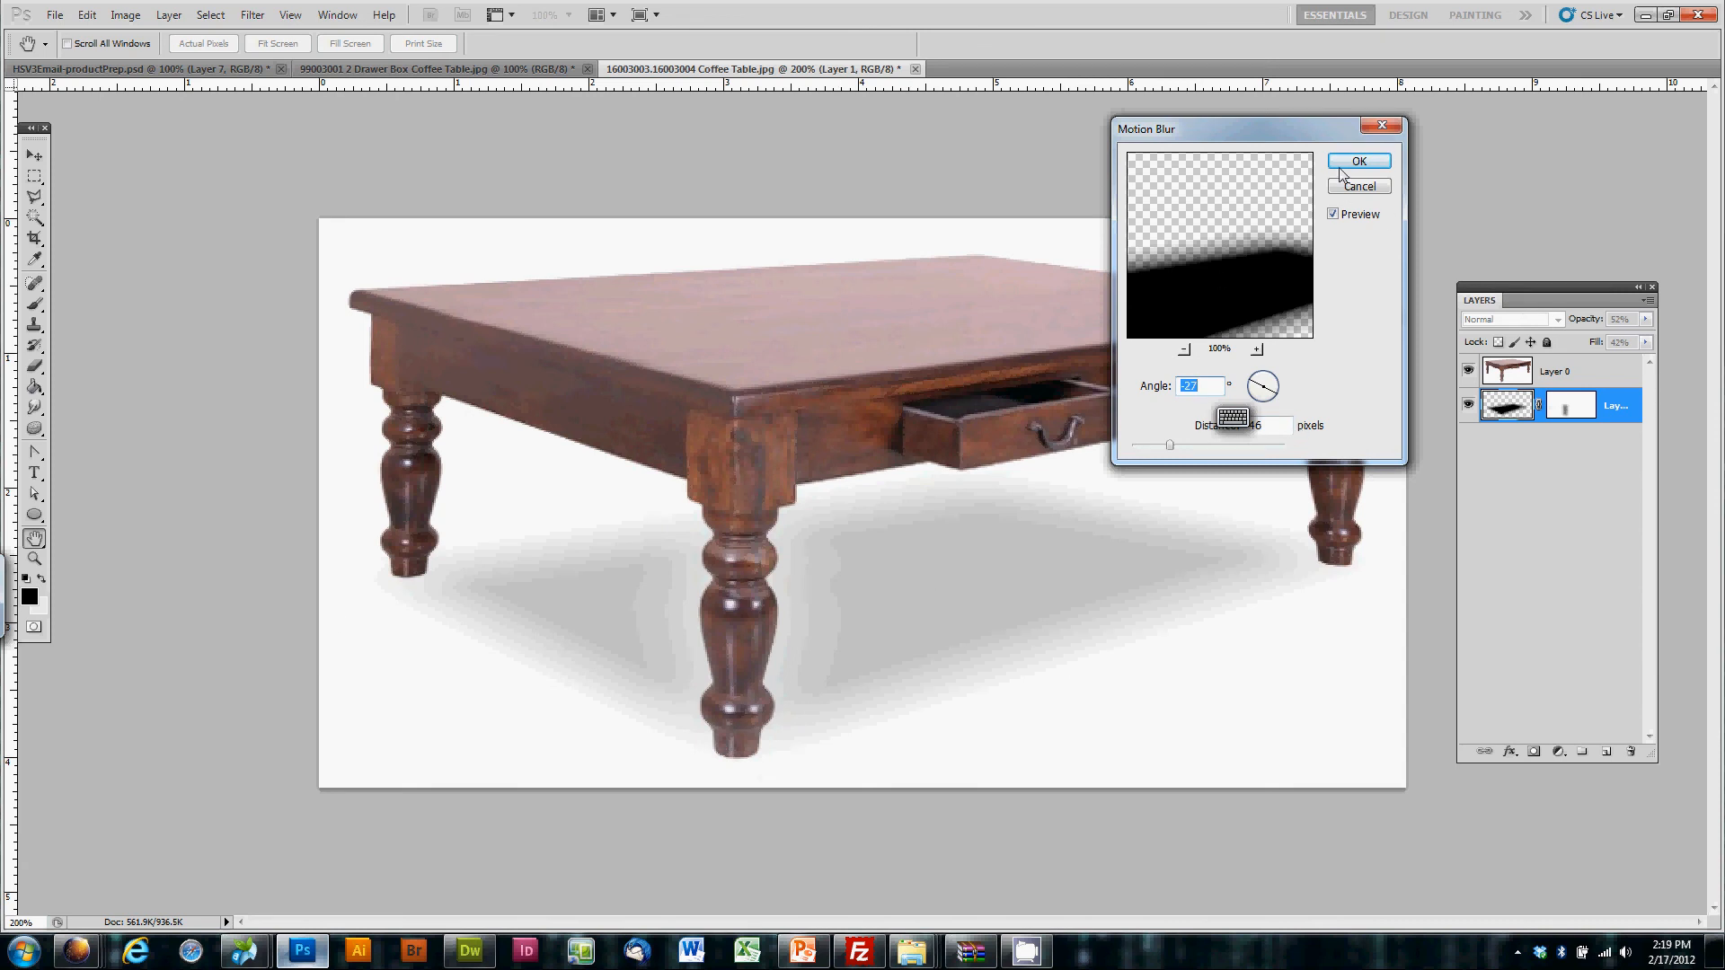
Step: Apply a second motion blur to the shadow at about −27 degrees
click(1359, 160)
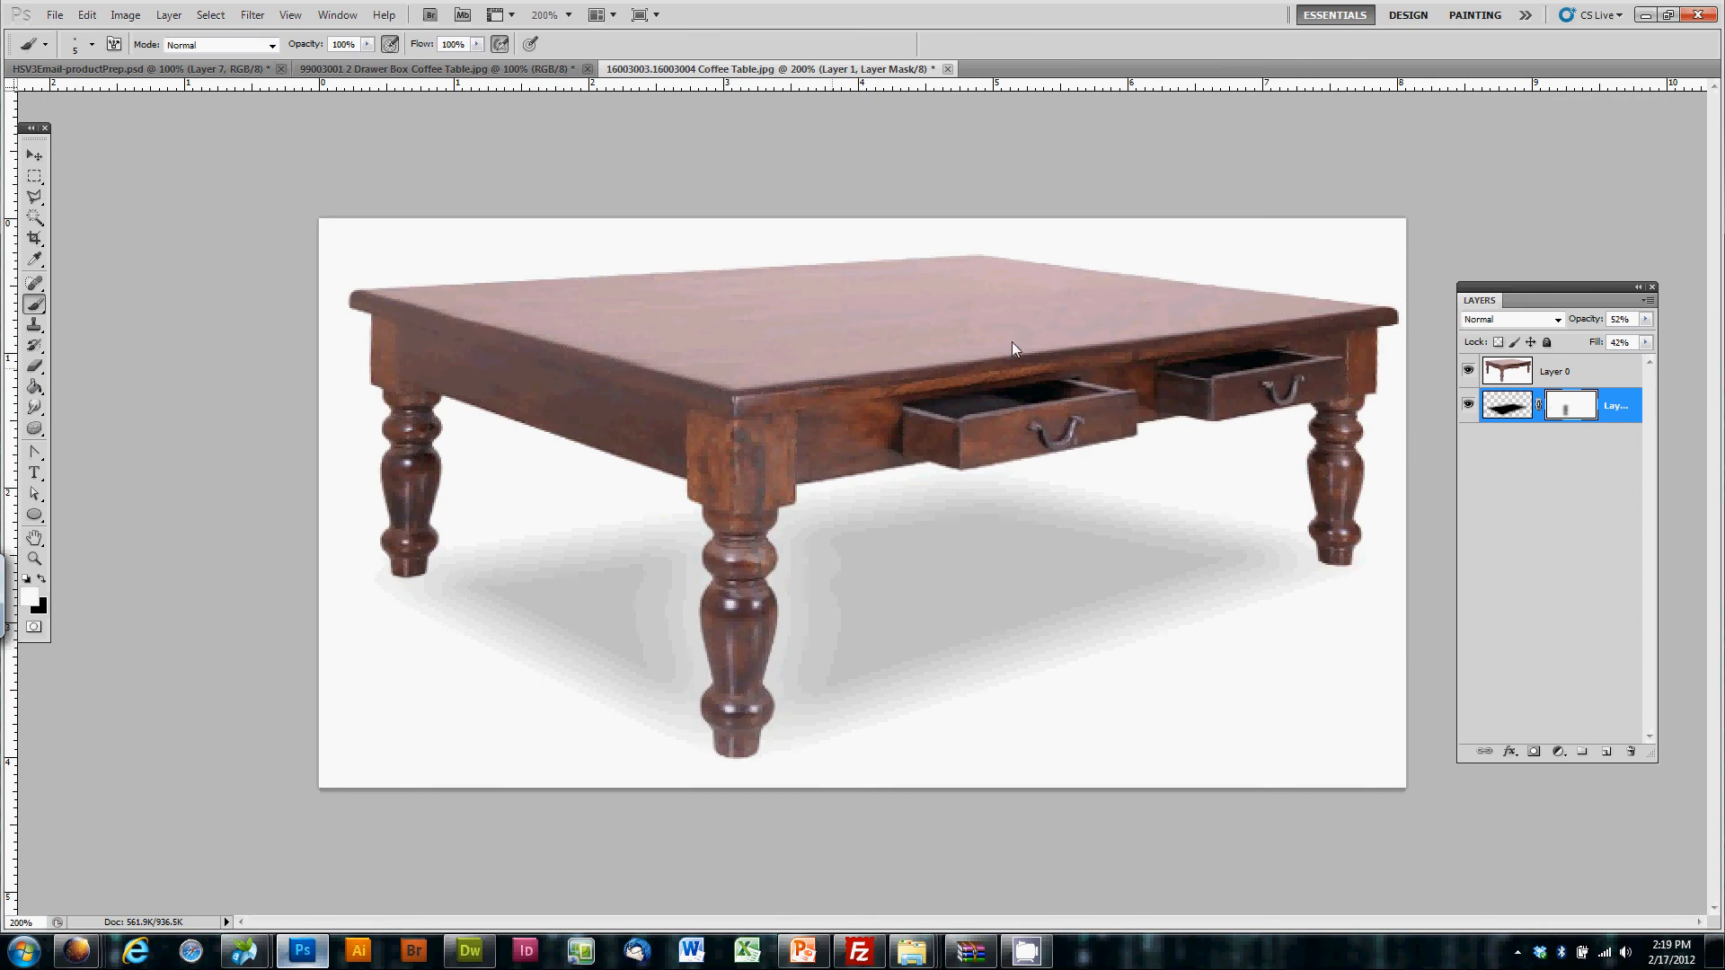
mouse_move(839, 423)
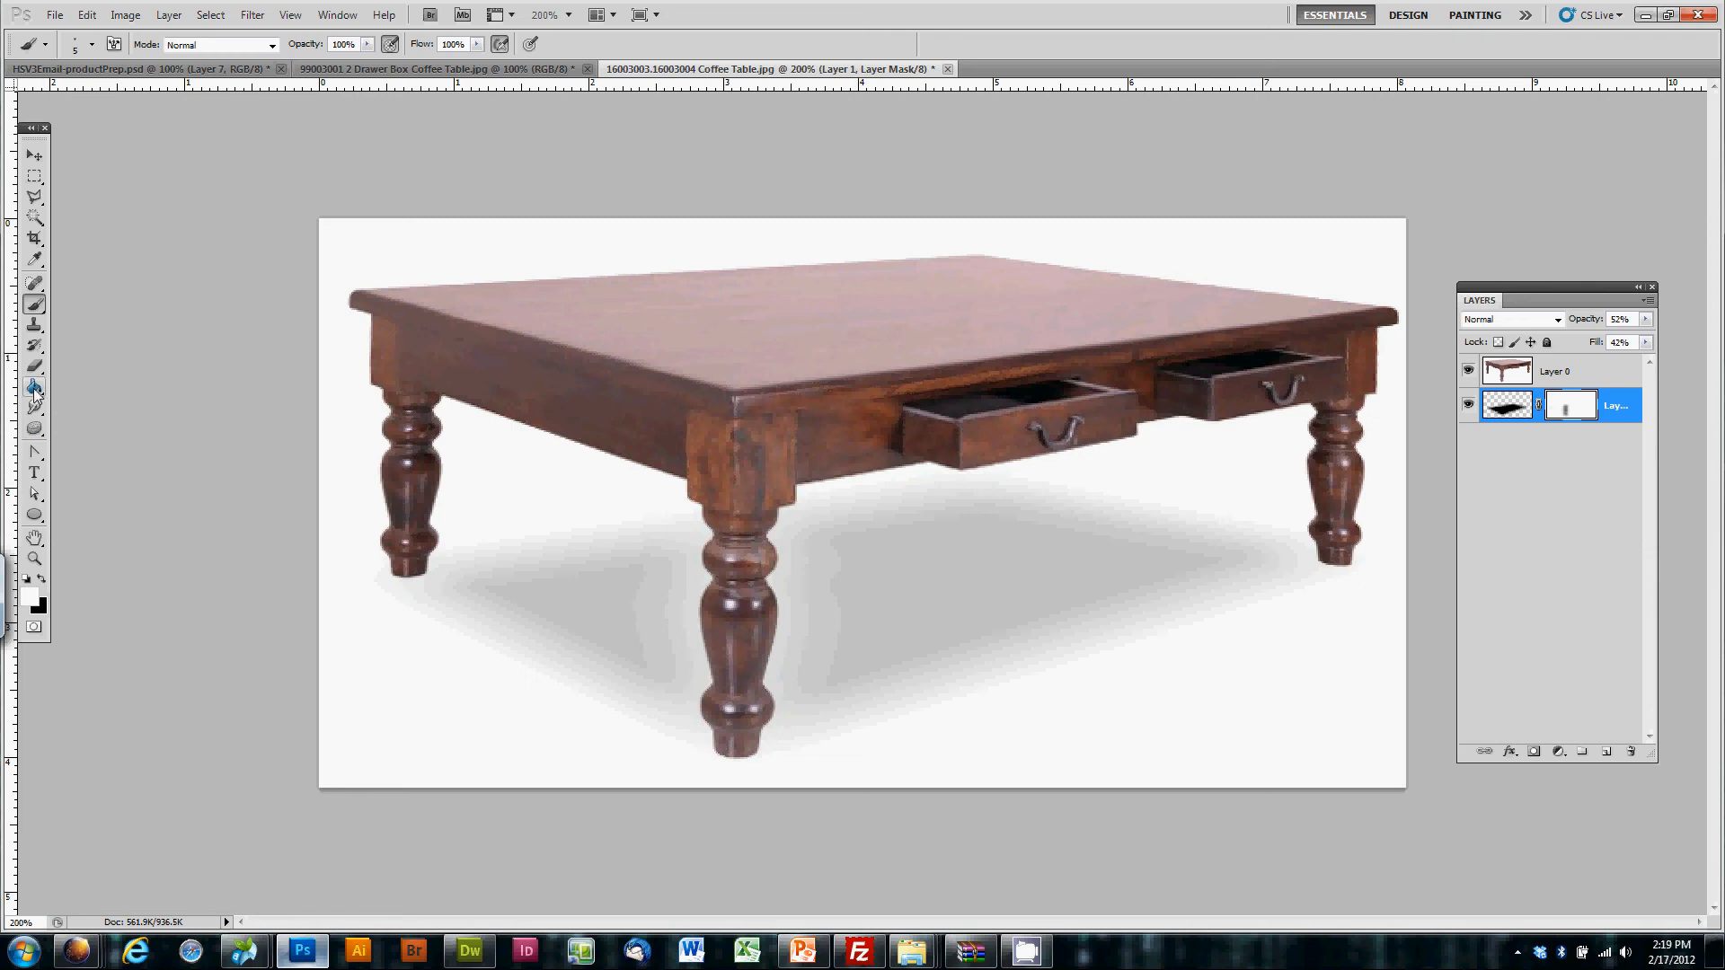
Step: Switch briefly to the Paint Bucket, then back to the Brush tool
click(35, 305)
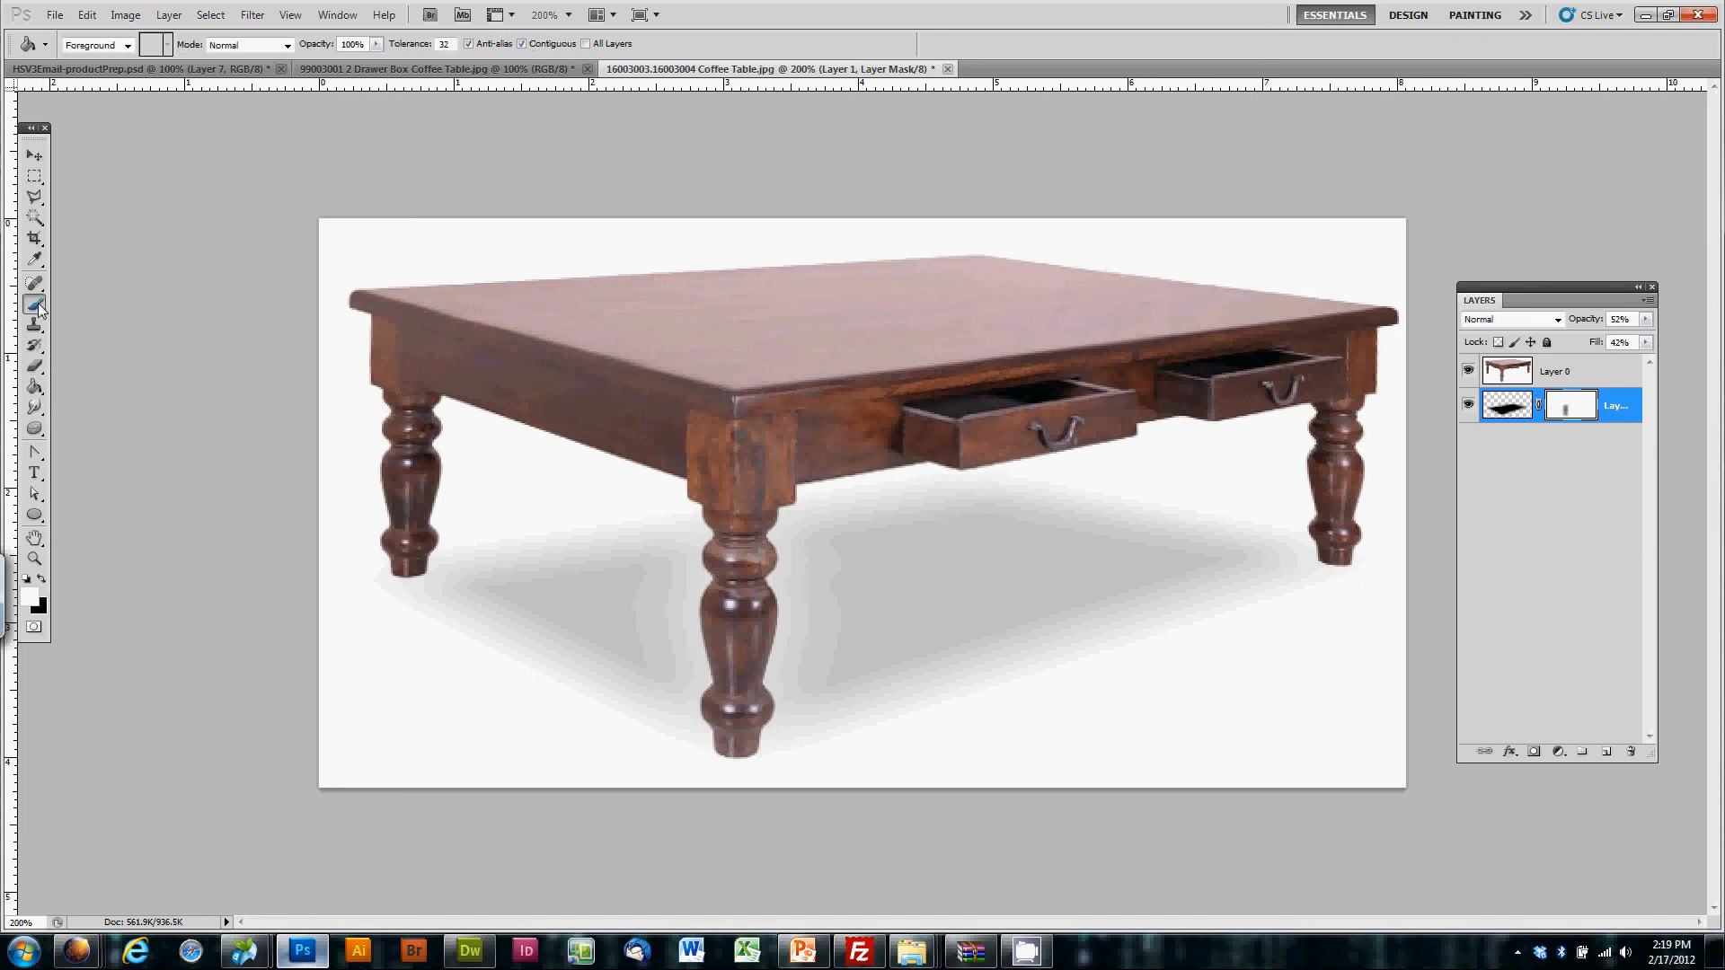
click(34, 304)
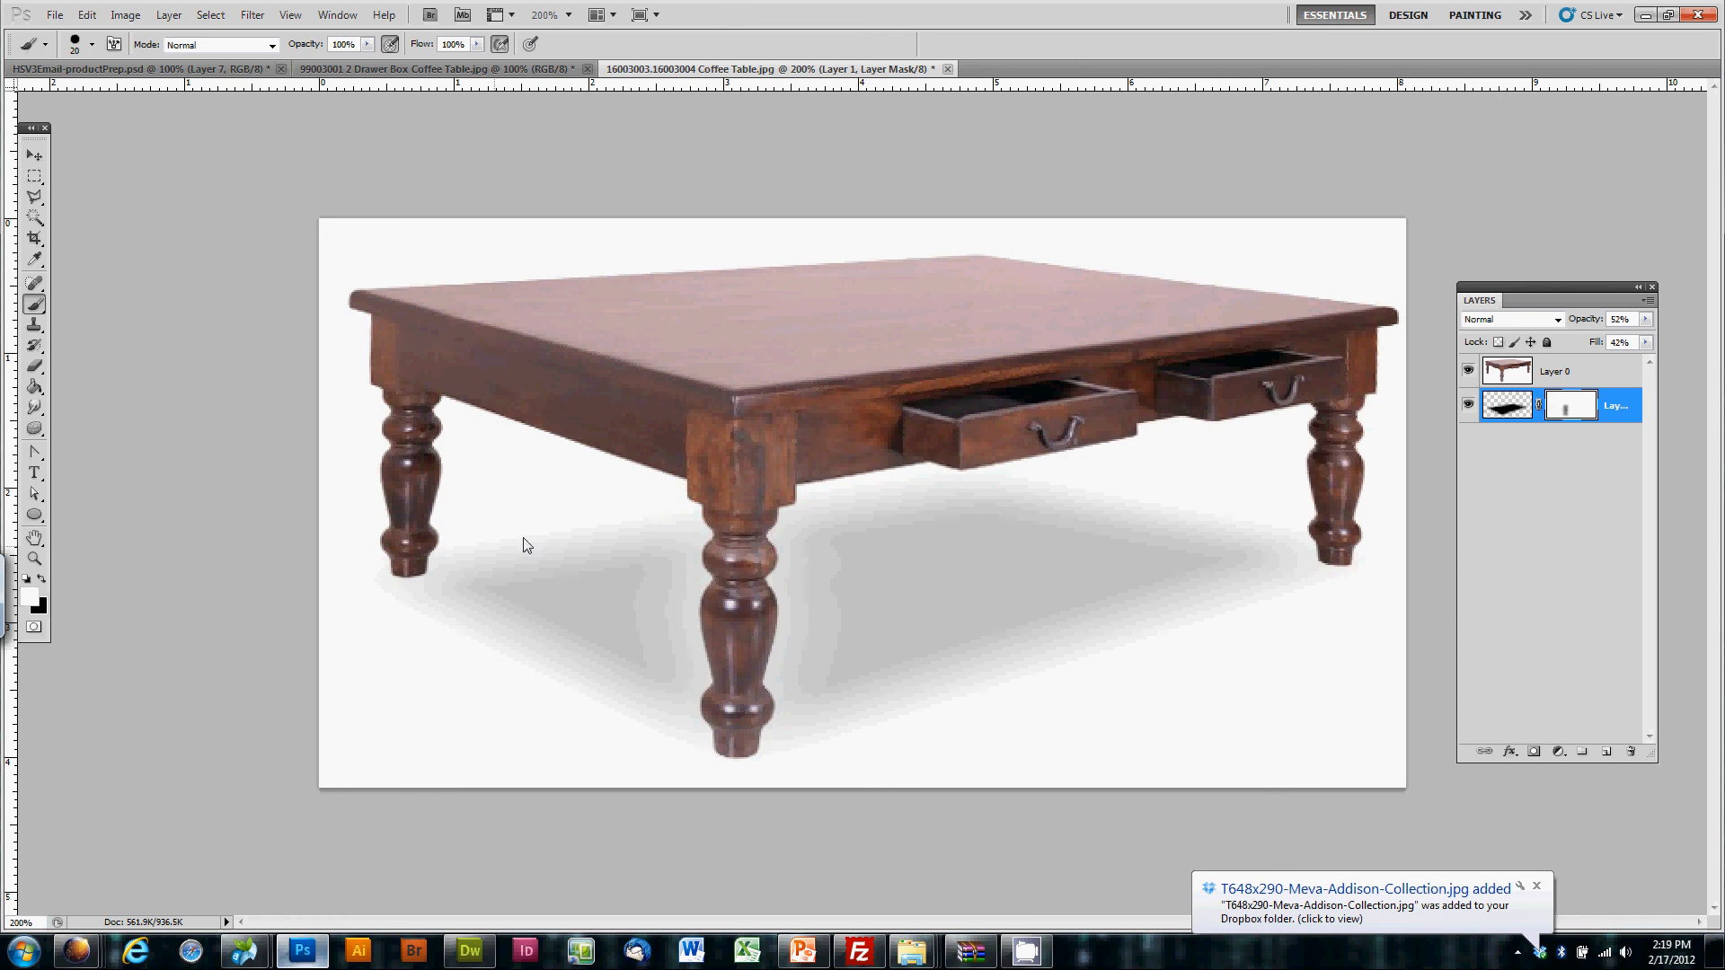
mouse_move(800, 577)
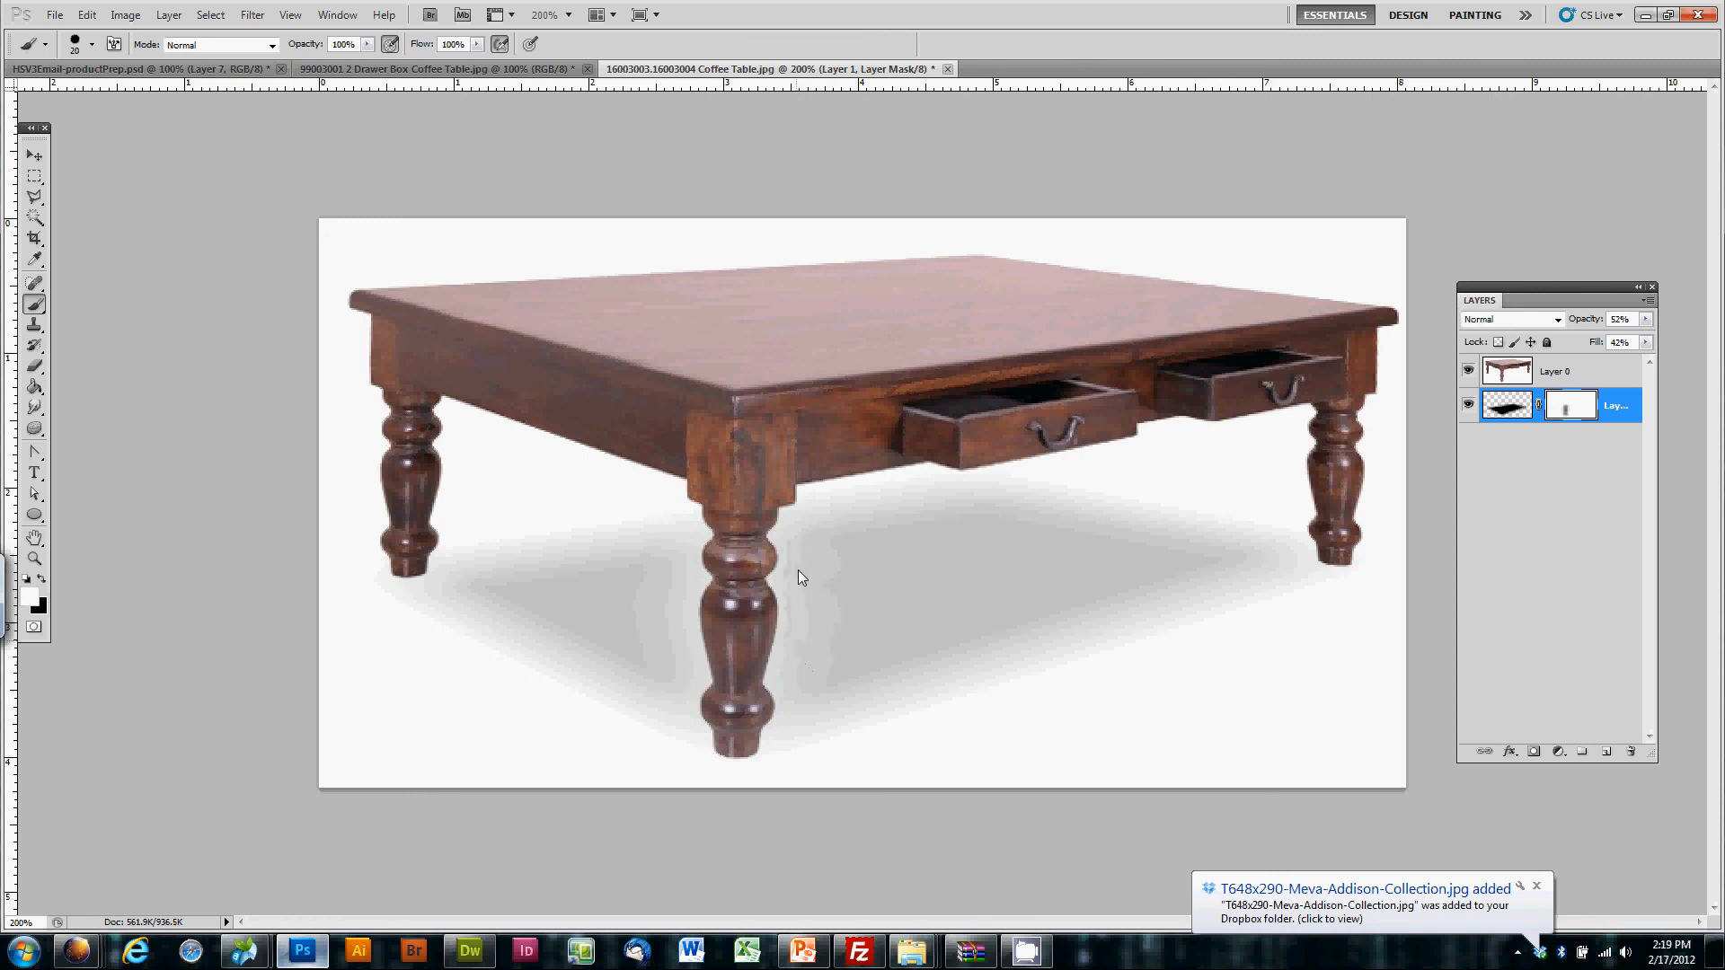
mouse_move(785, 555)
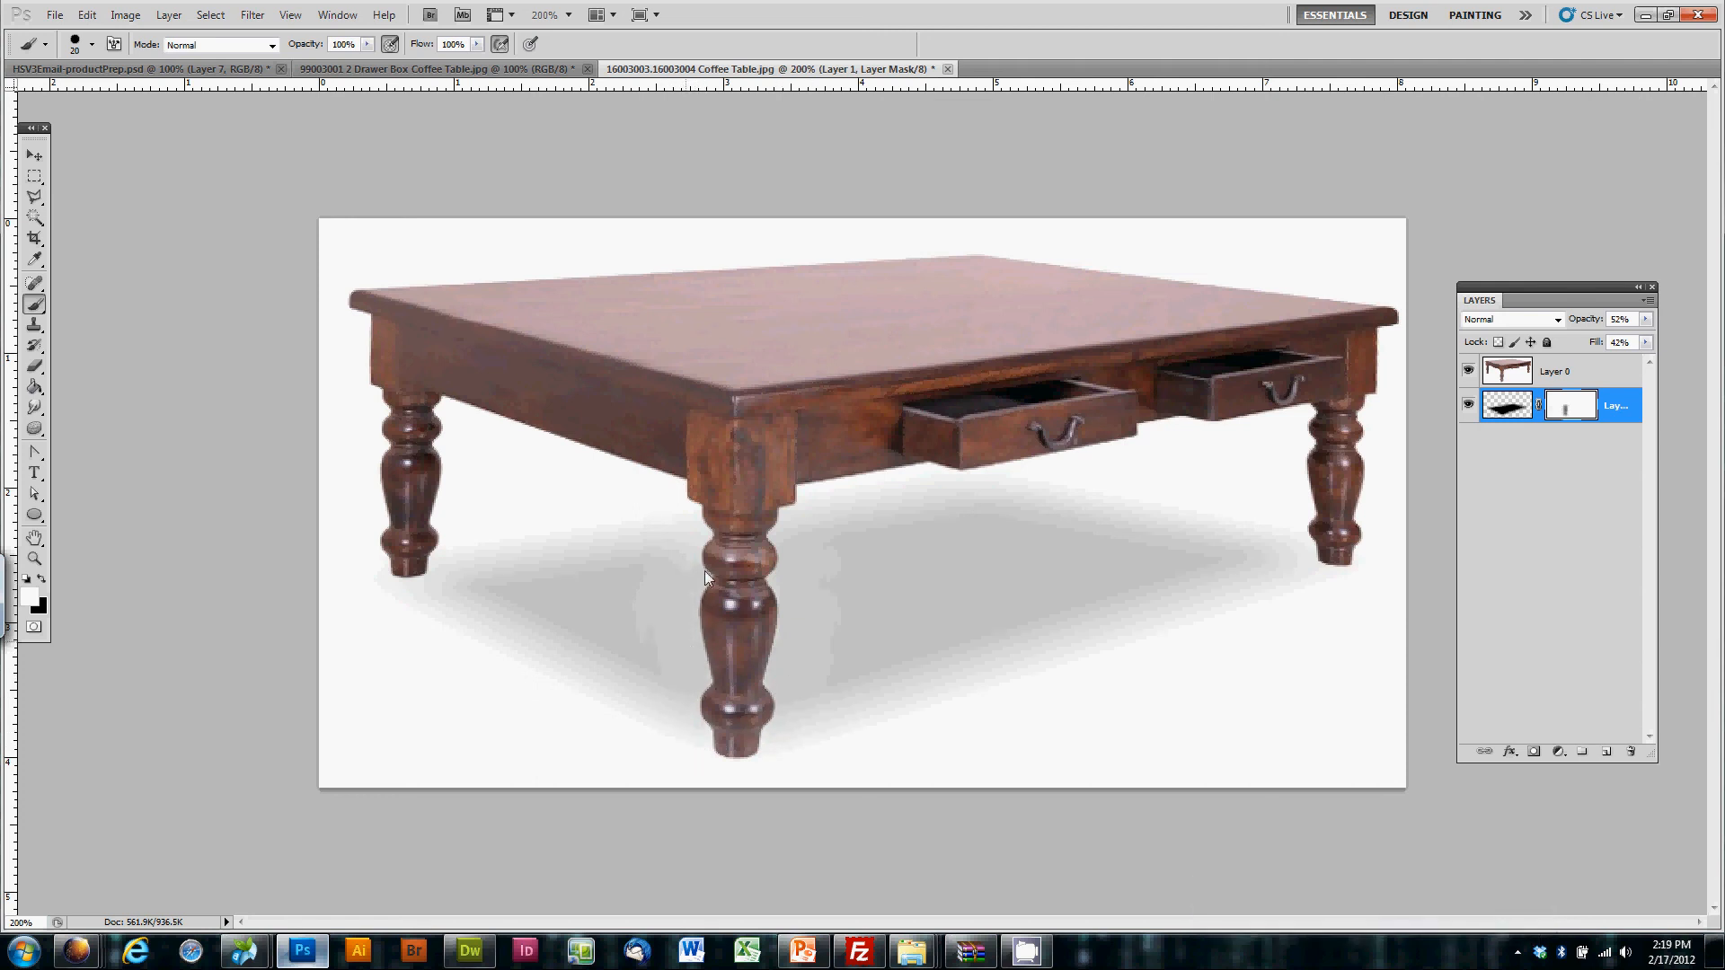
mouse_move(676, 562)
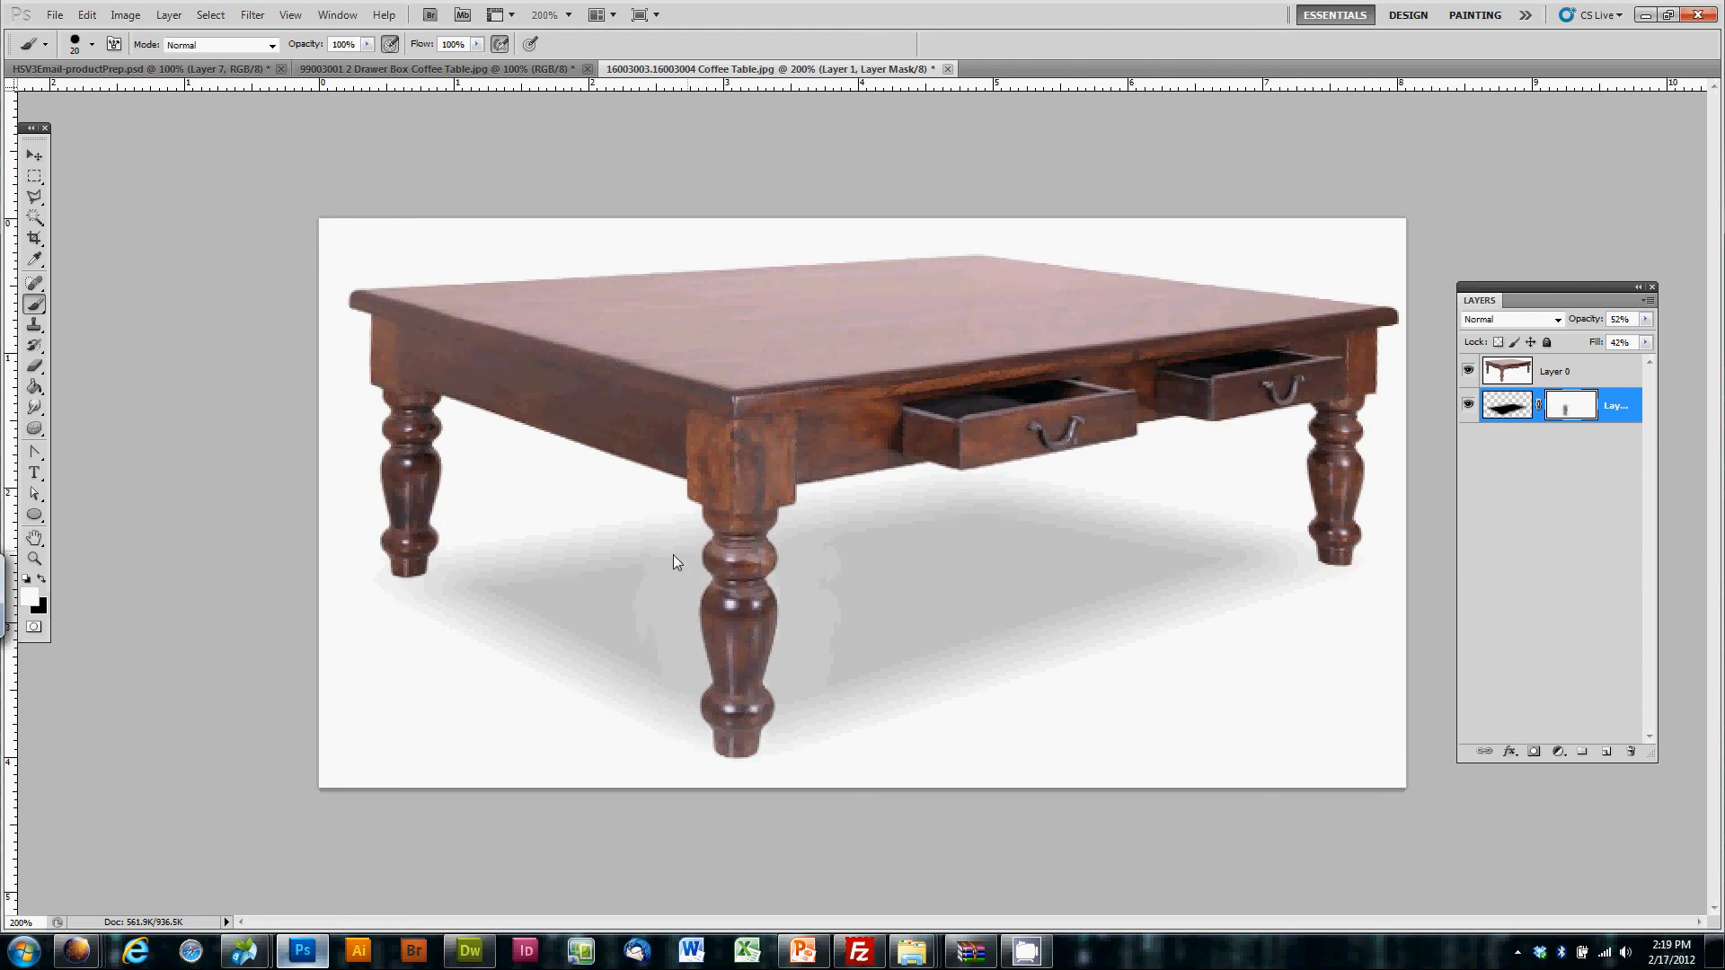
mouse_move(693, 600)
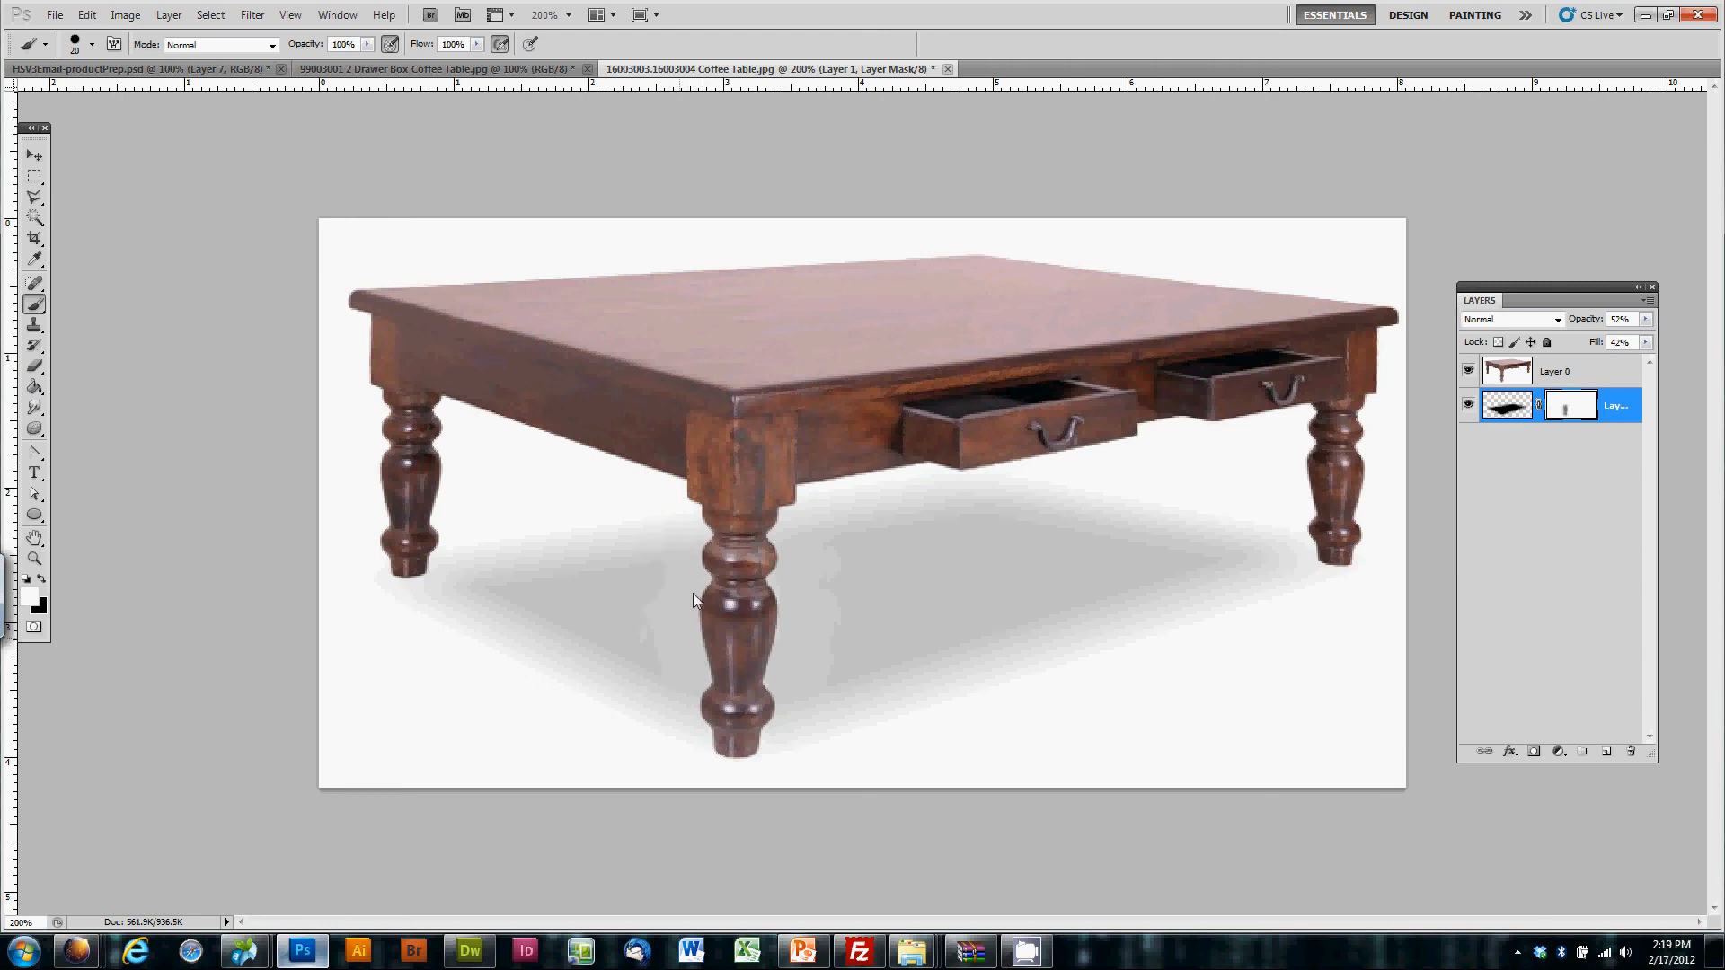
mouse_move(685, 701)
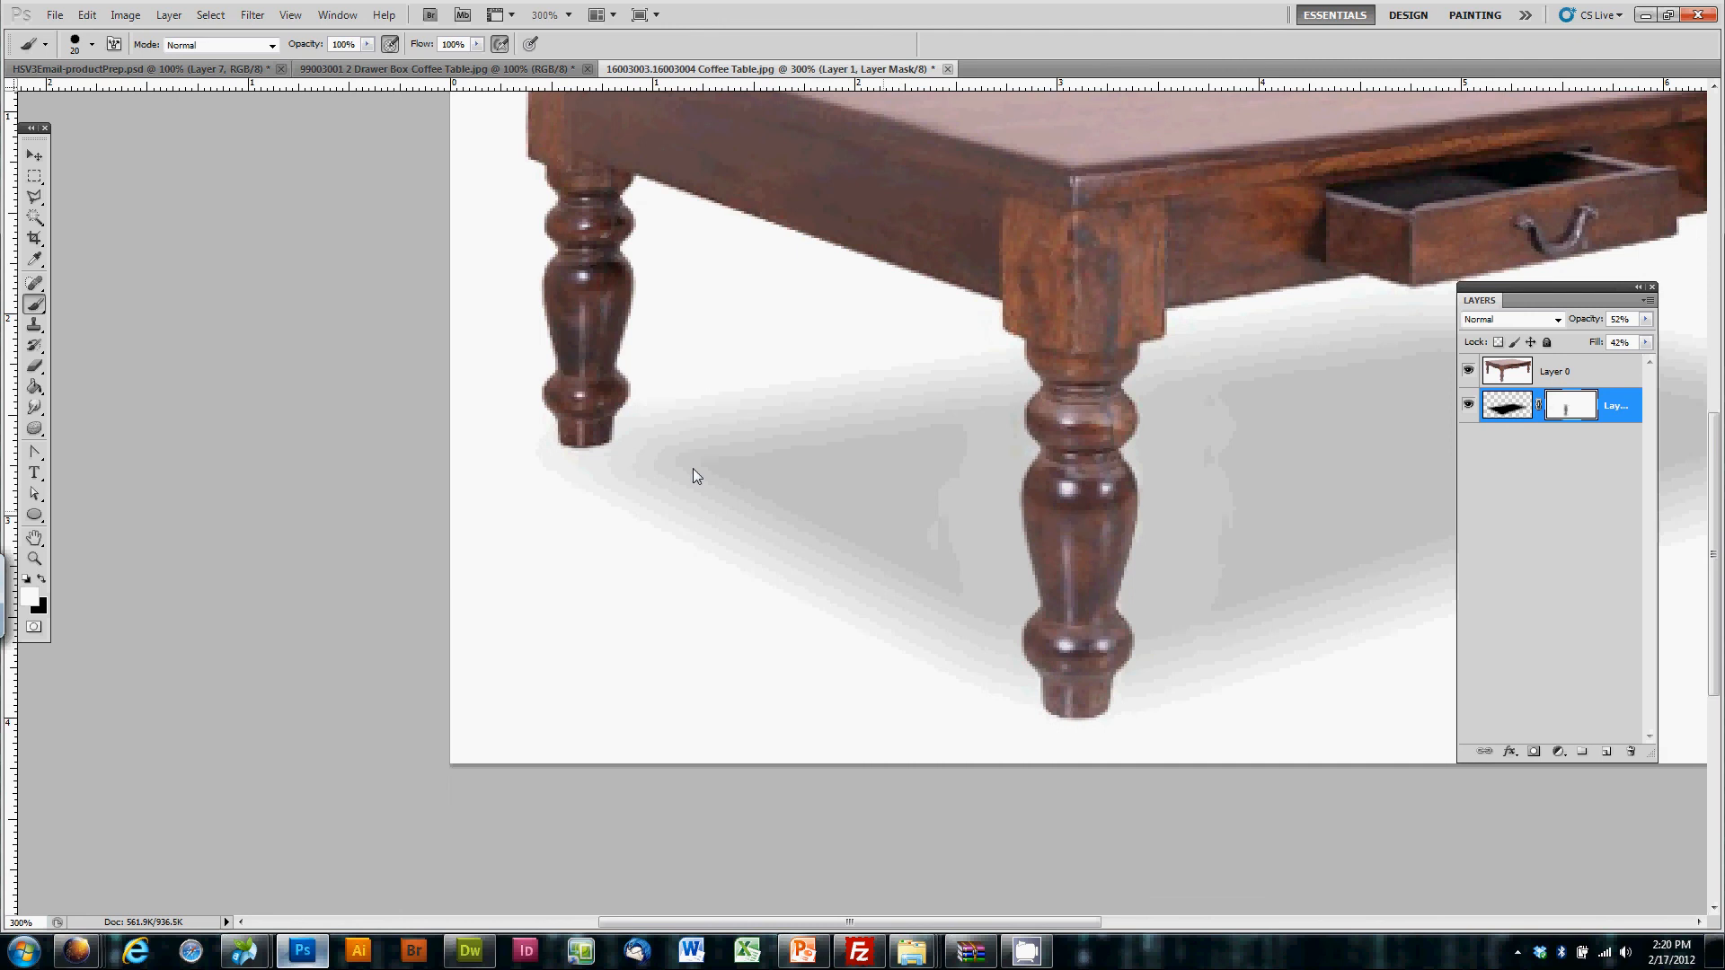
mouse_move(1669, 789)
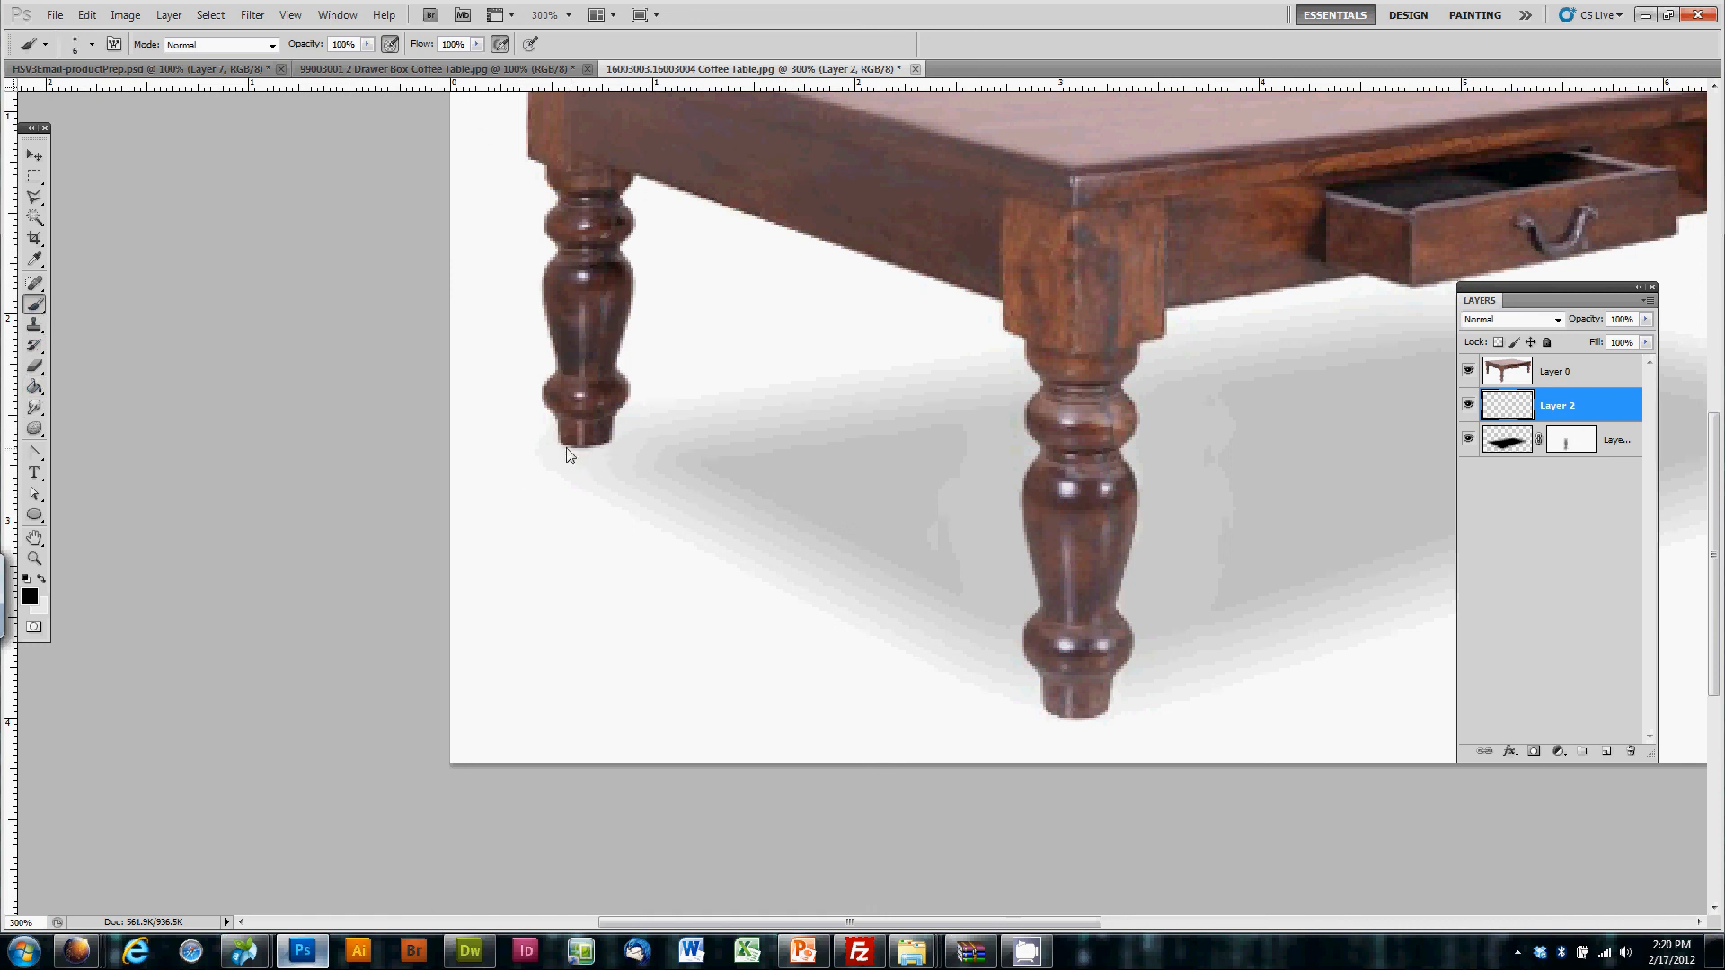
mouse_move(552, 442)
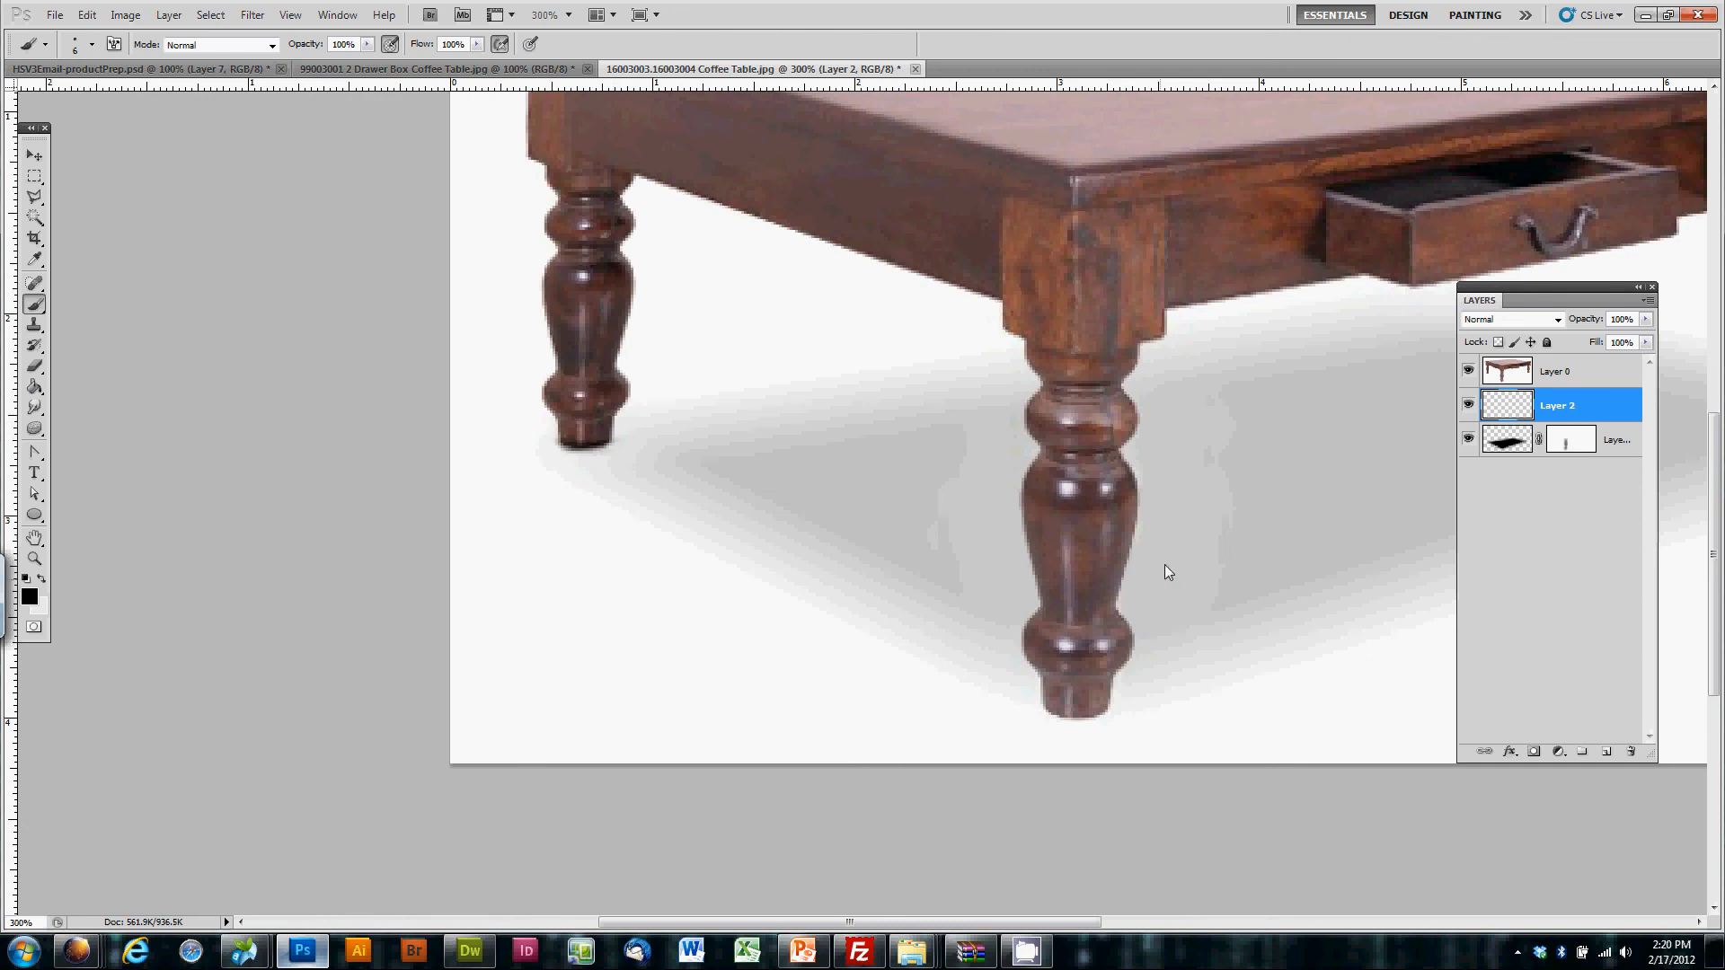
Step: Zoom back out to view the table and shadow at 100%
scroll(down, 3)
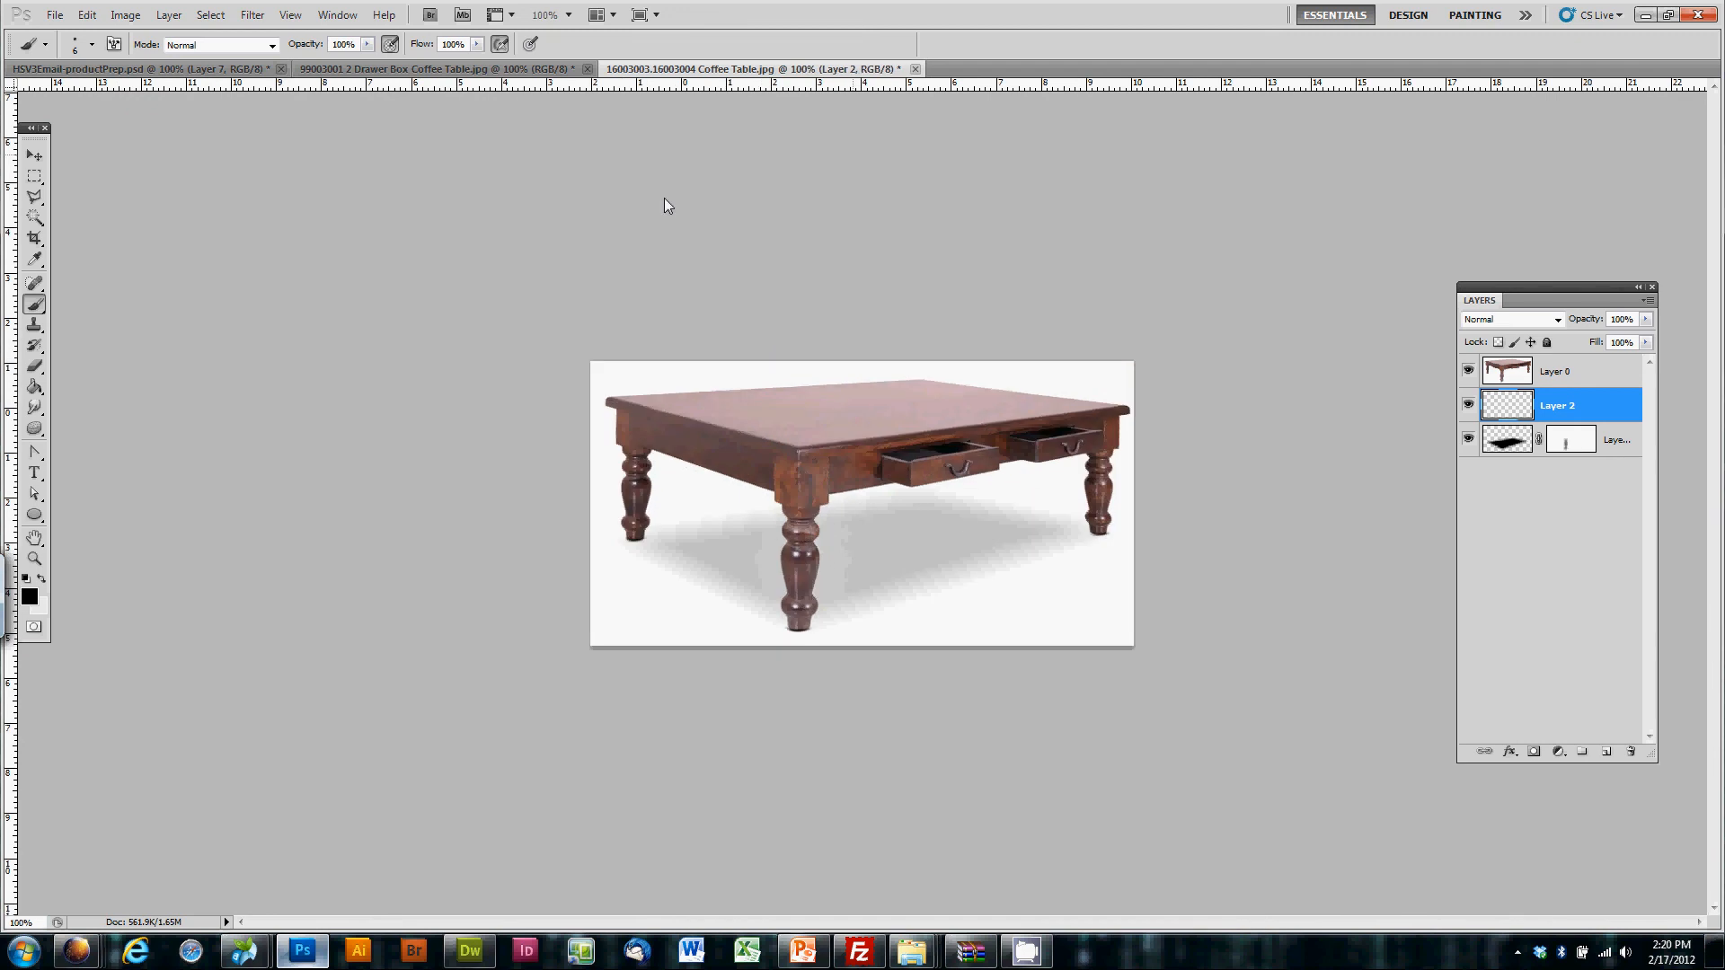
Step: Soften the layer between the table and its shadow with a few-pixel Gaussian Blur
click(252, 15)
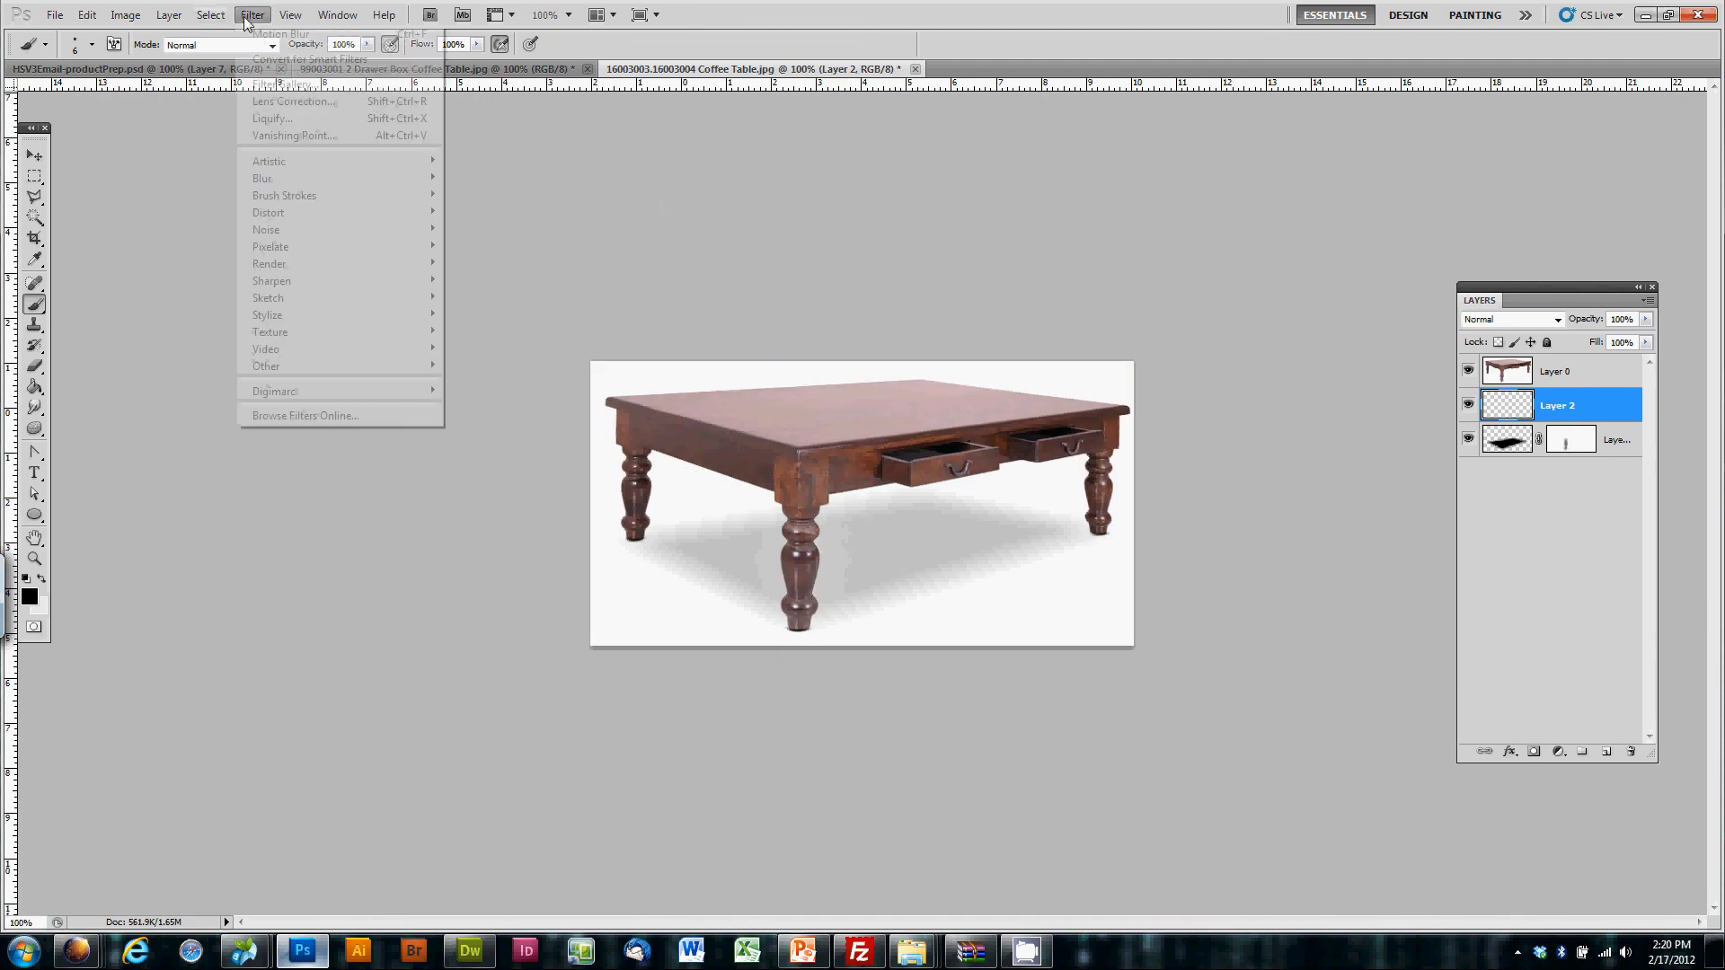
mouse_move(261, 177)
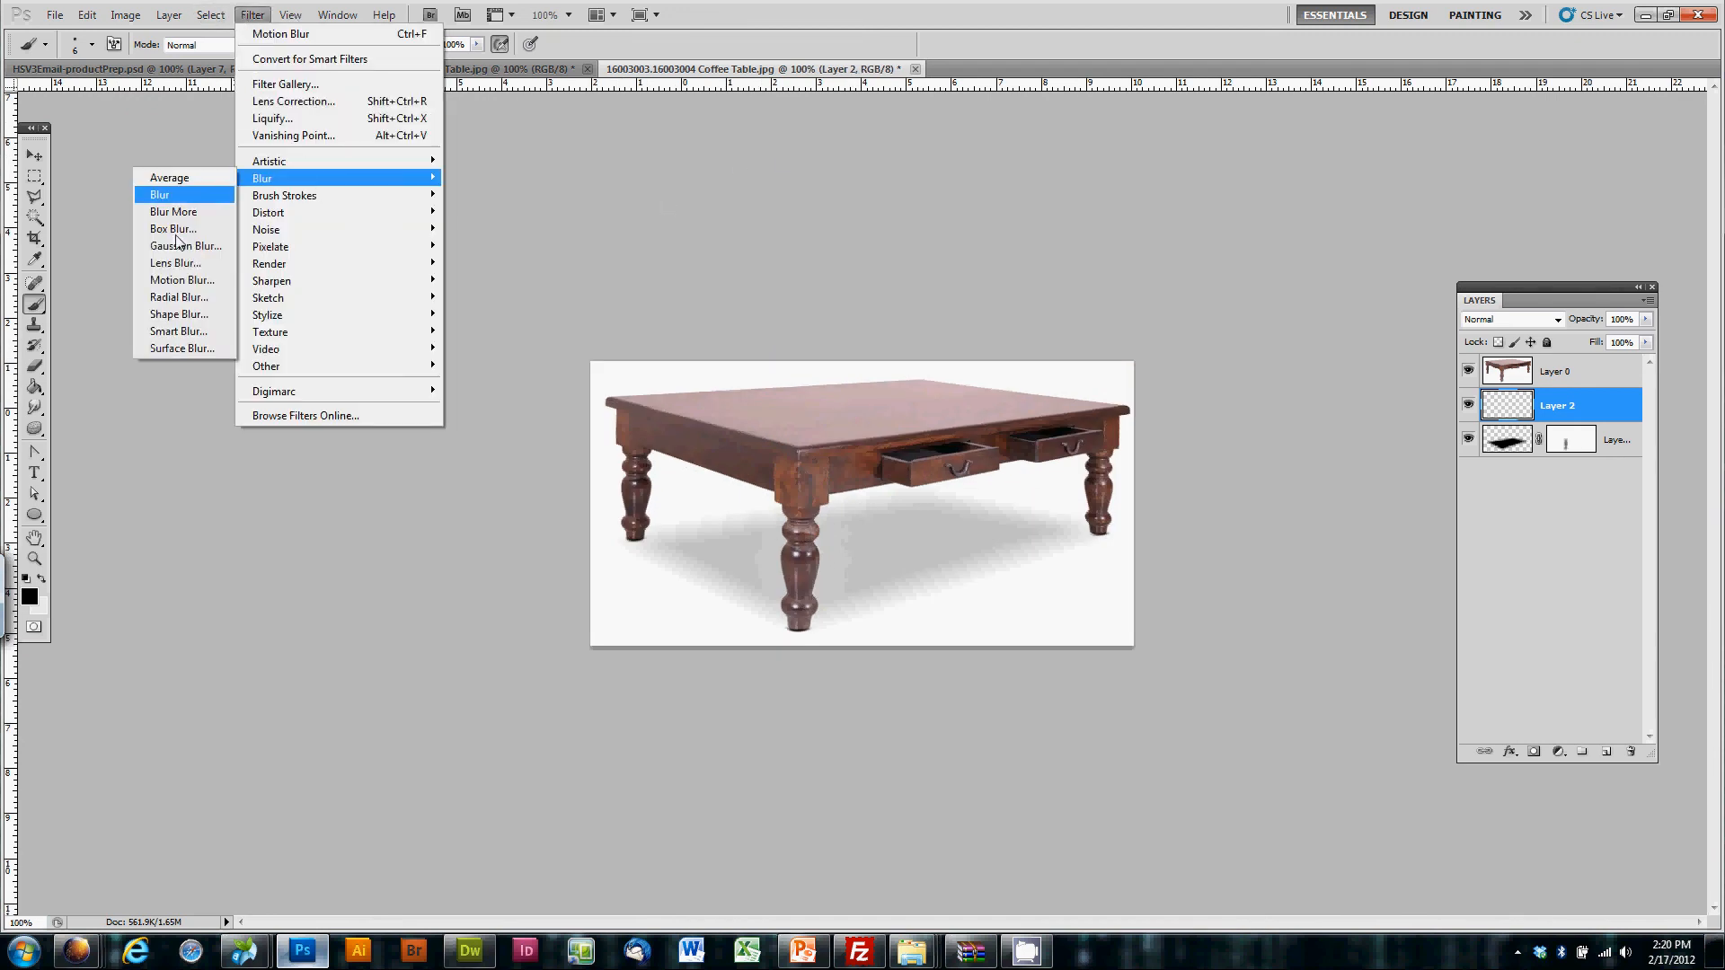
click(186, 245)
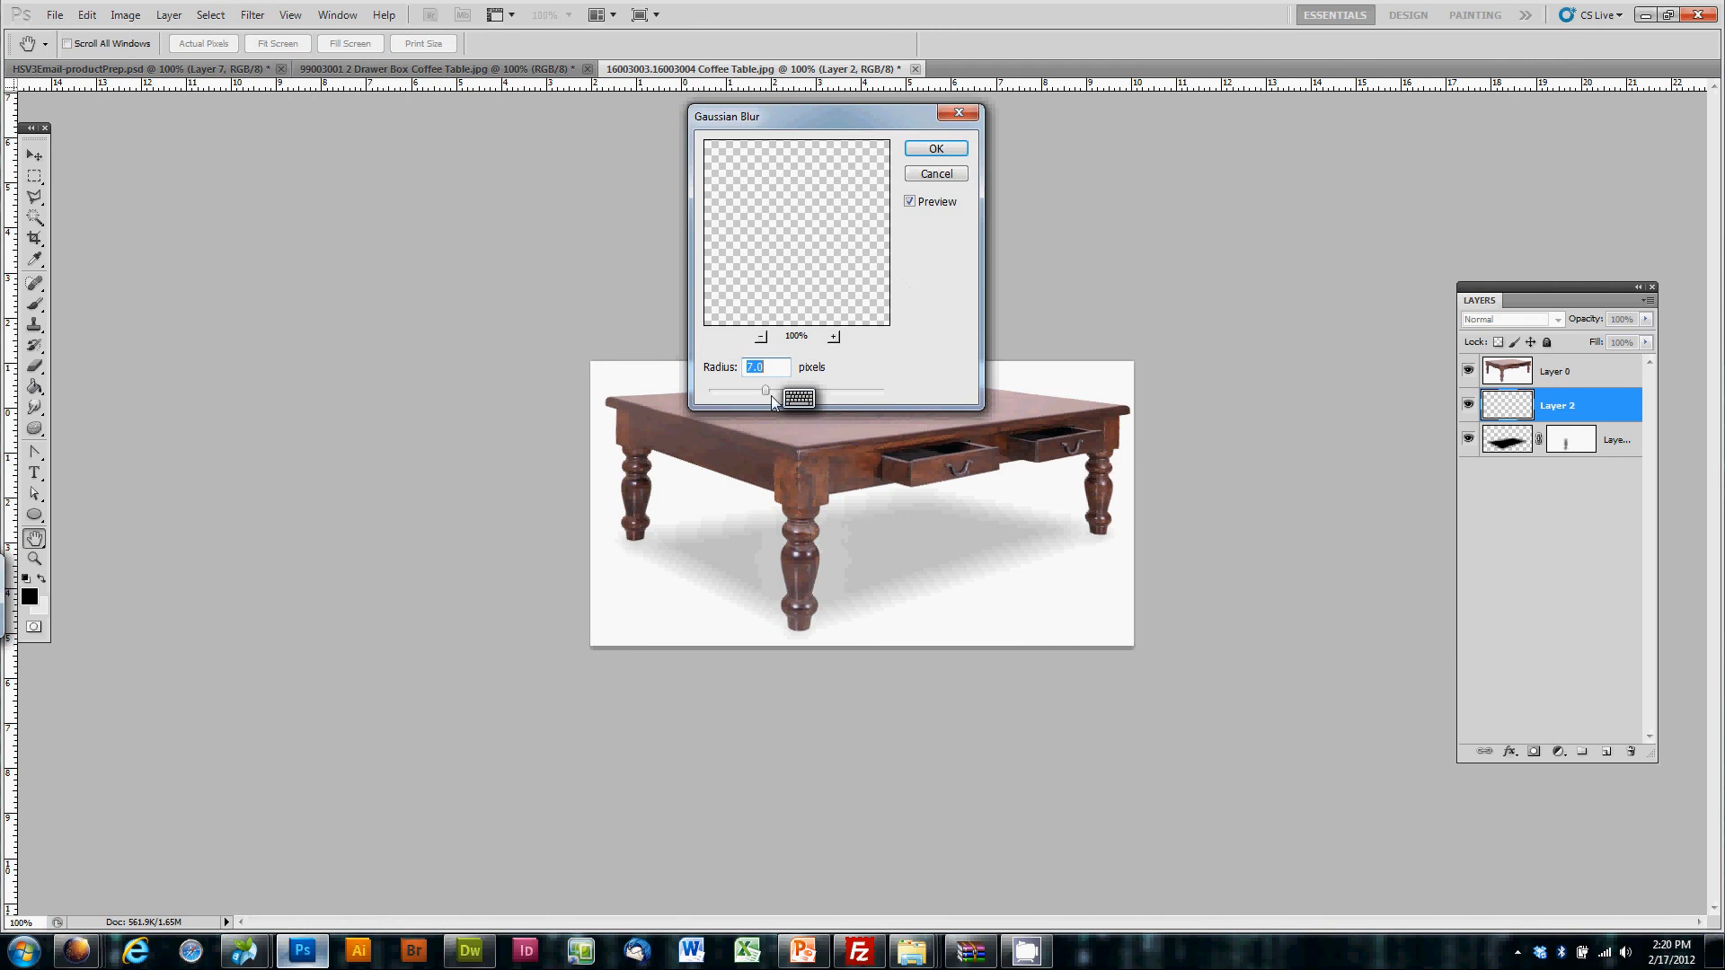
drag(766, 393, 741, 397)
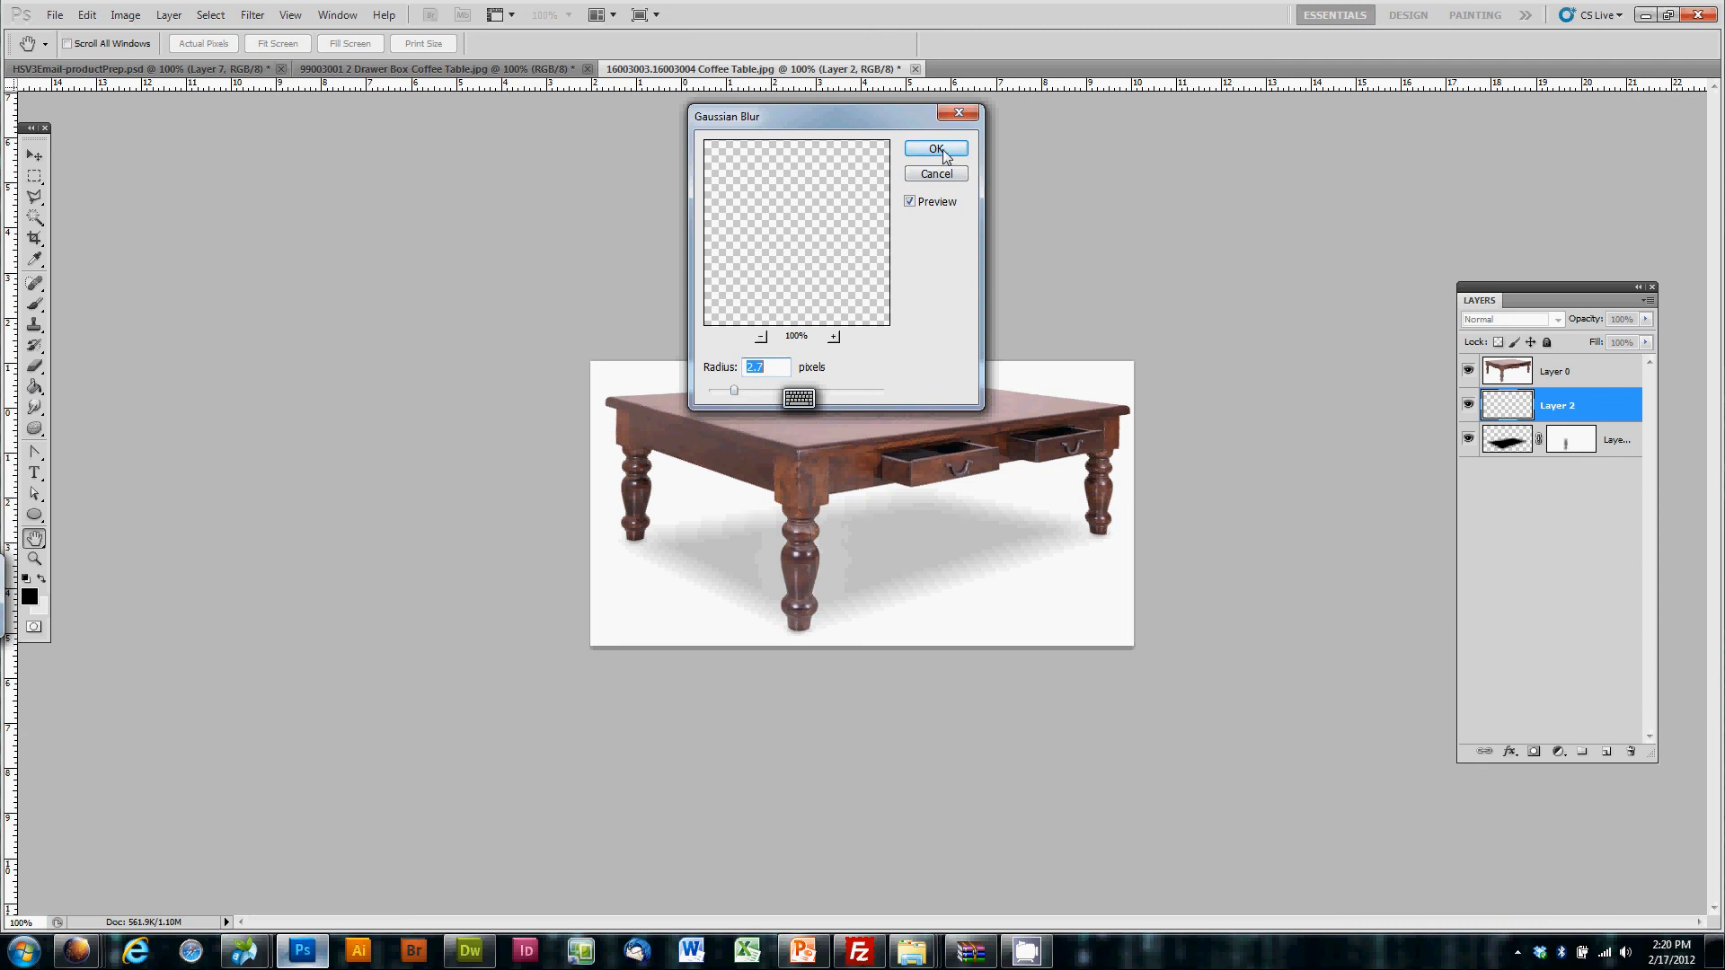
click(932, 149)
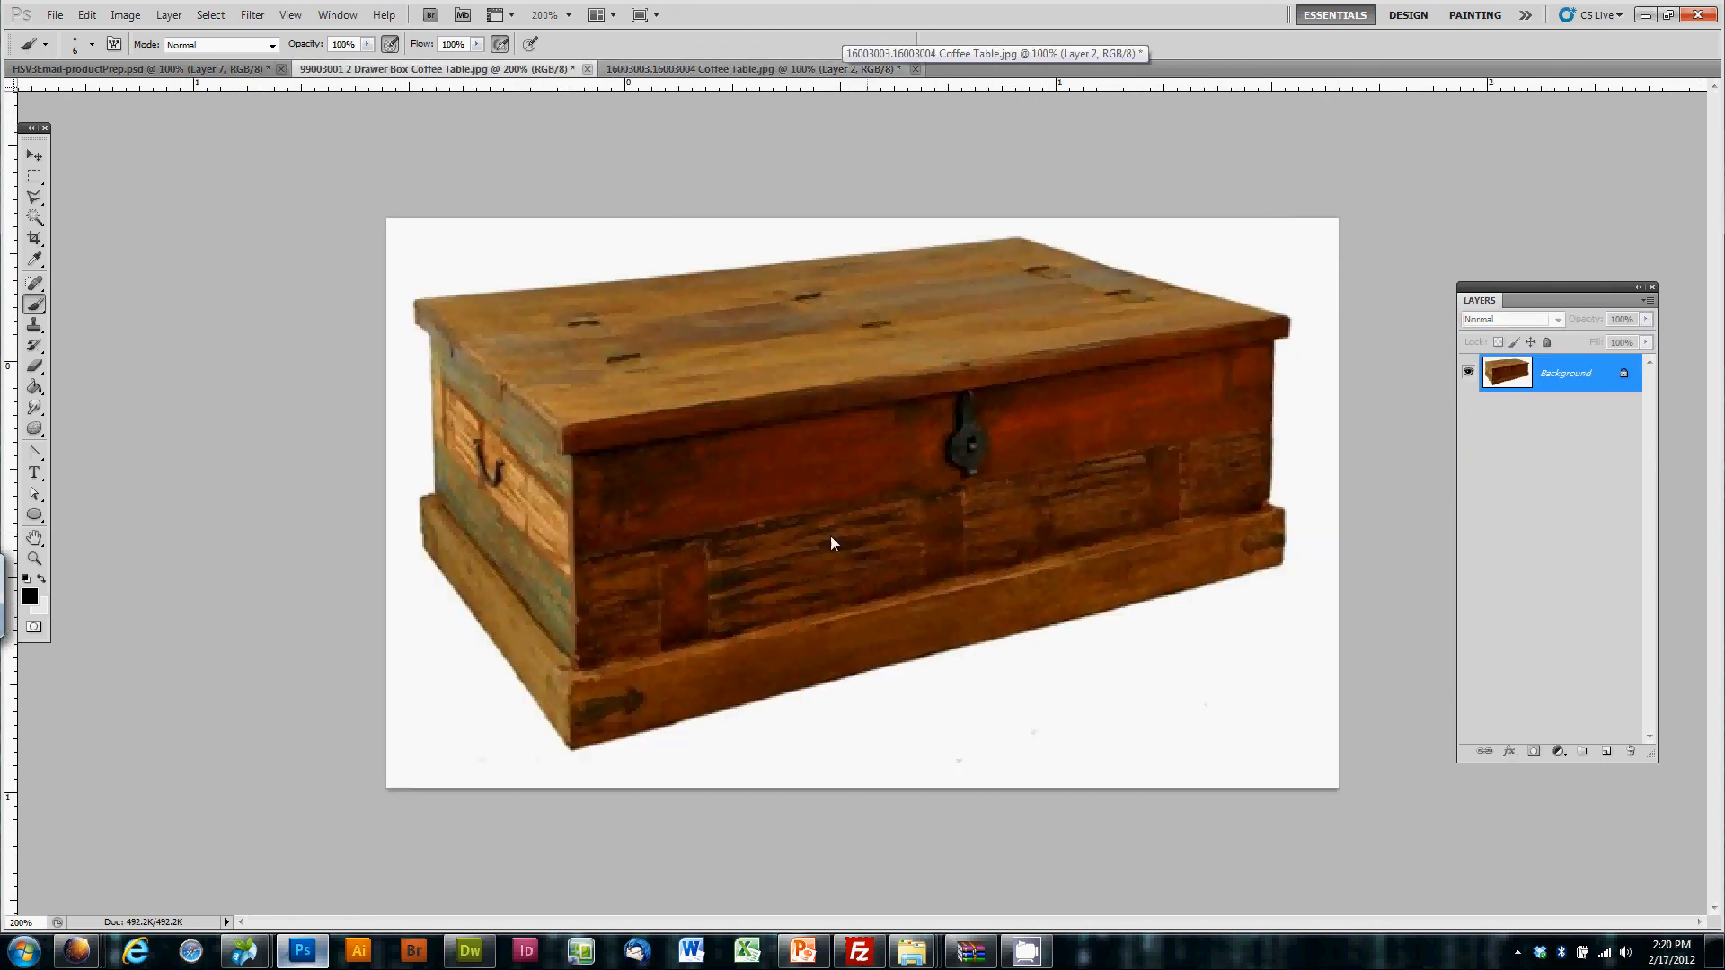
mouse_move(1299, 239)
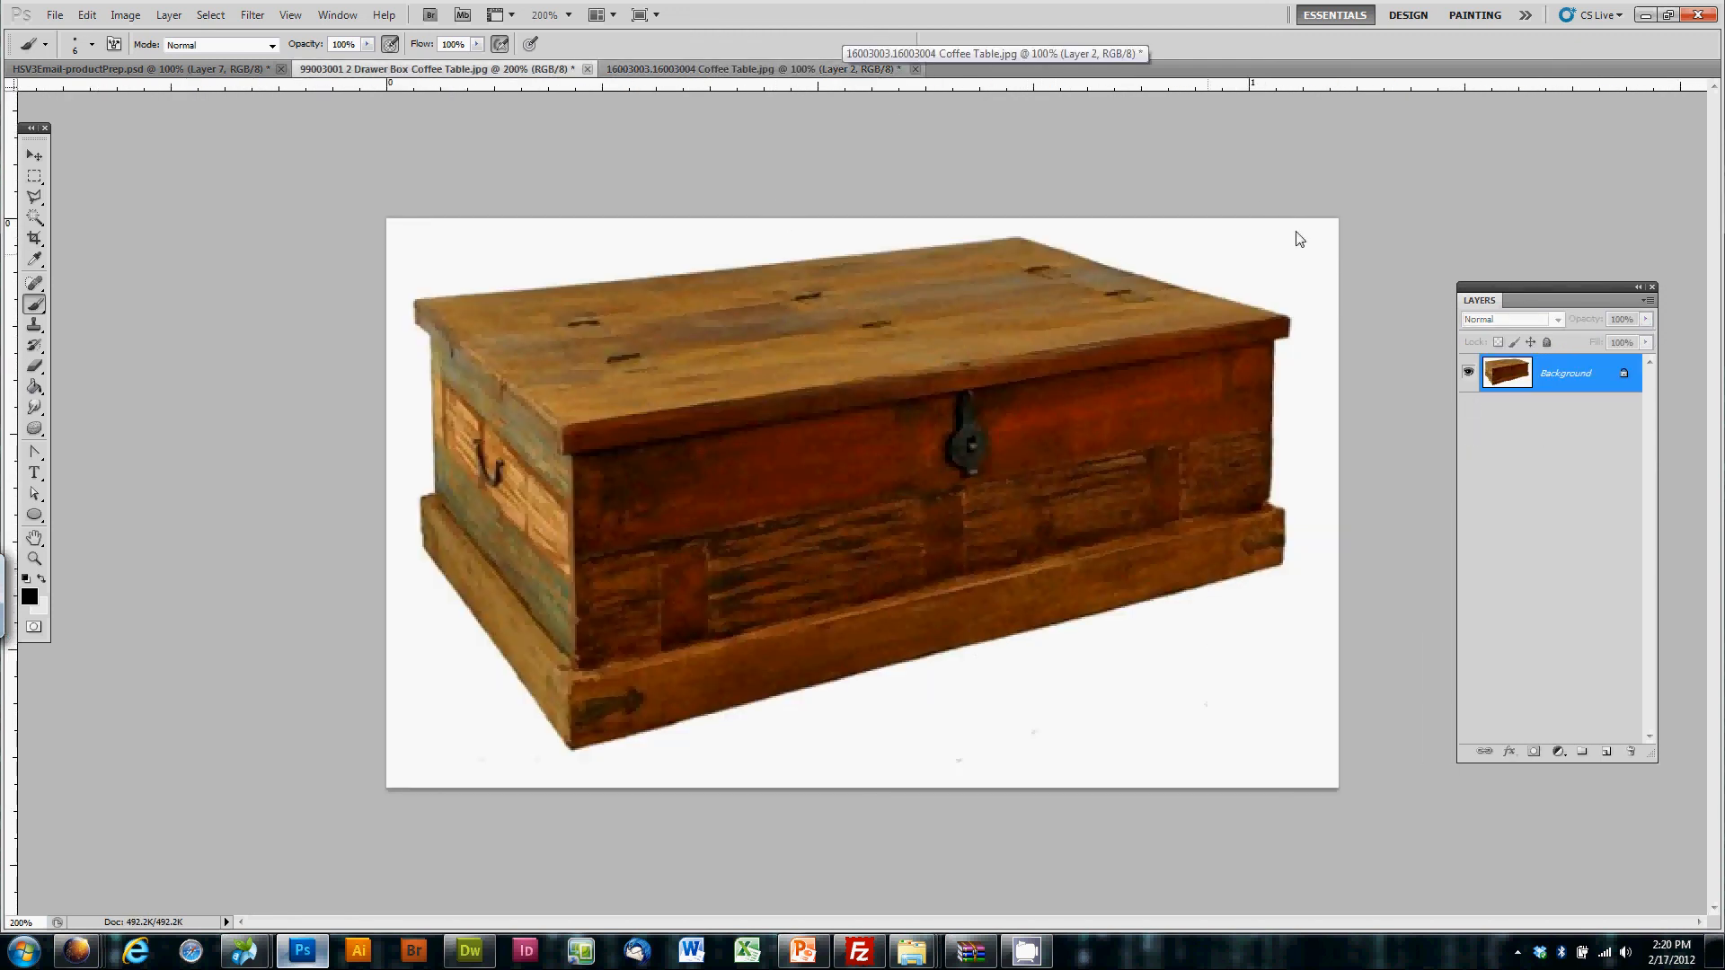
mouse_move(1357, 538)
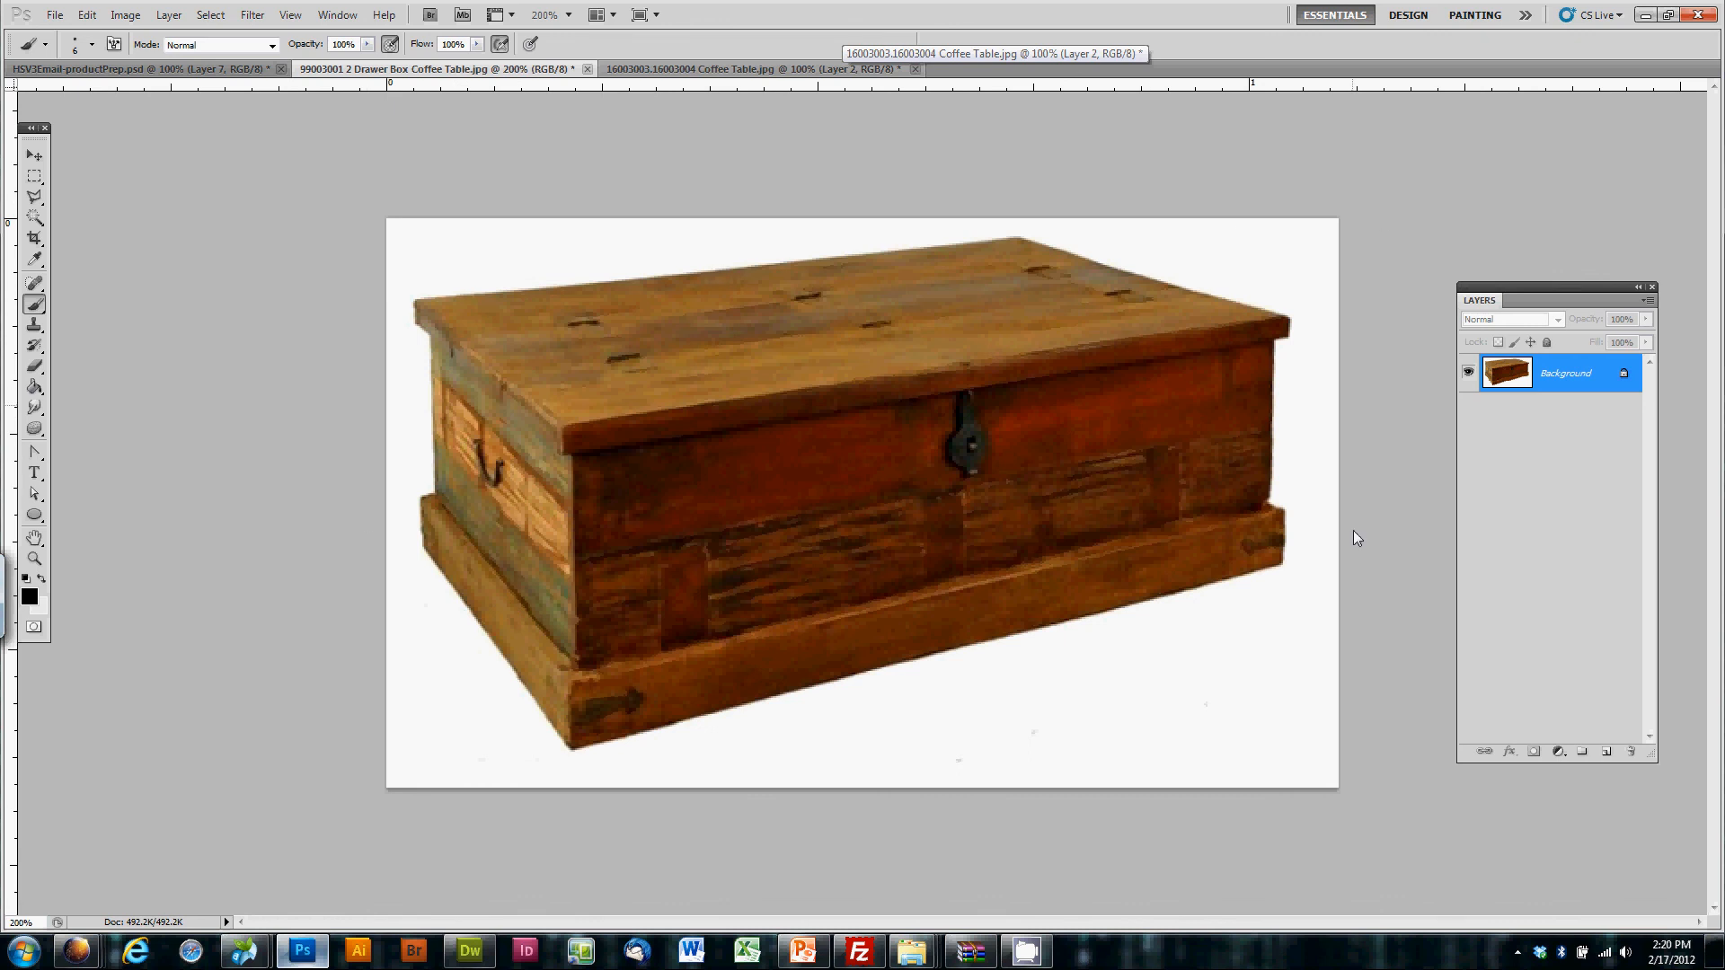
Step: Grow the chest photo's canvas by a relative 10 percent in width and height
click(124, 15)
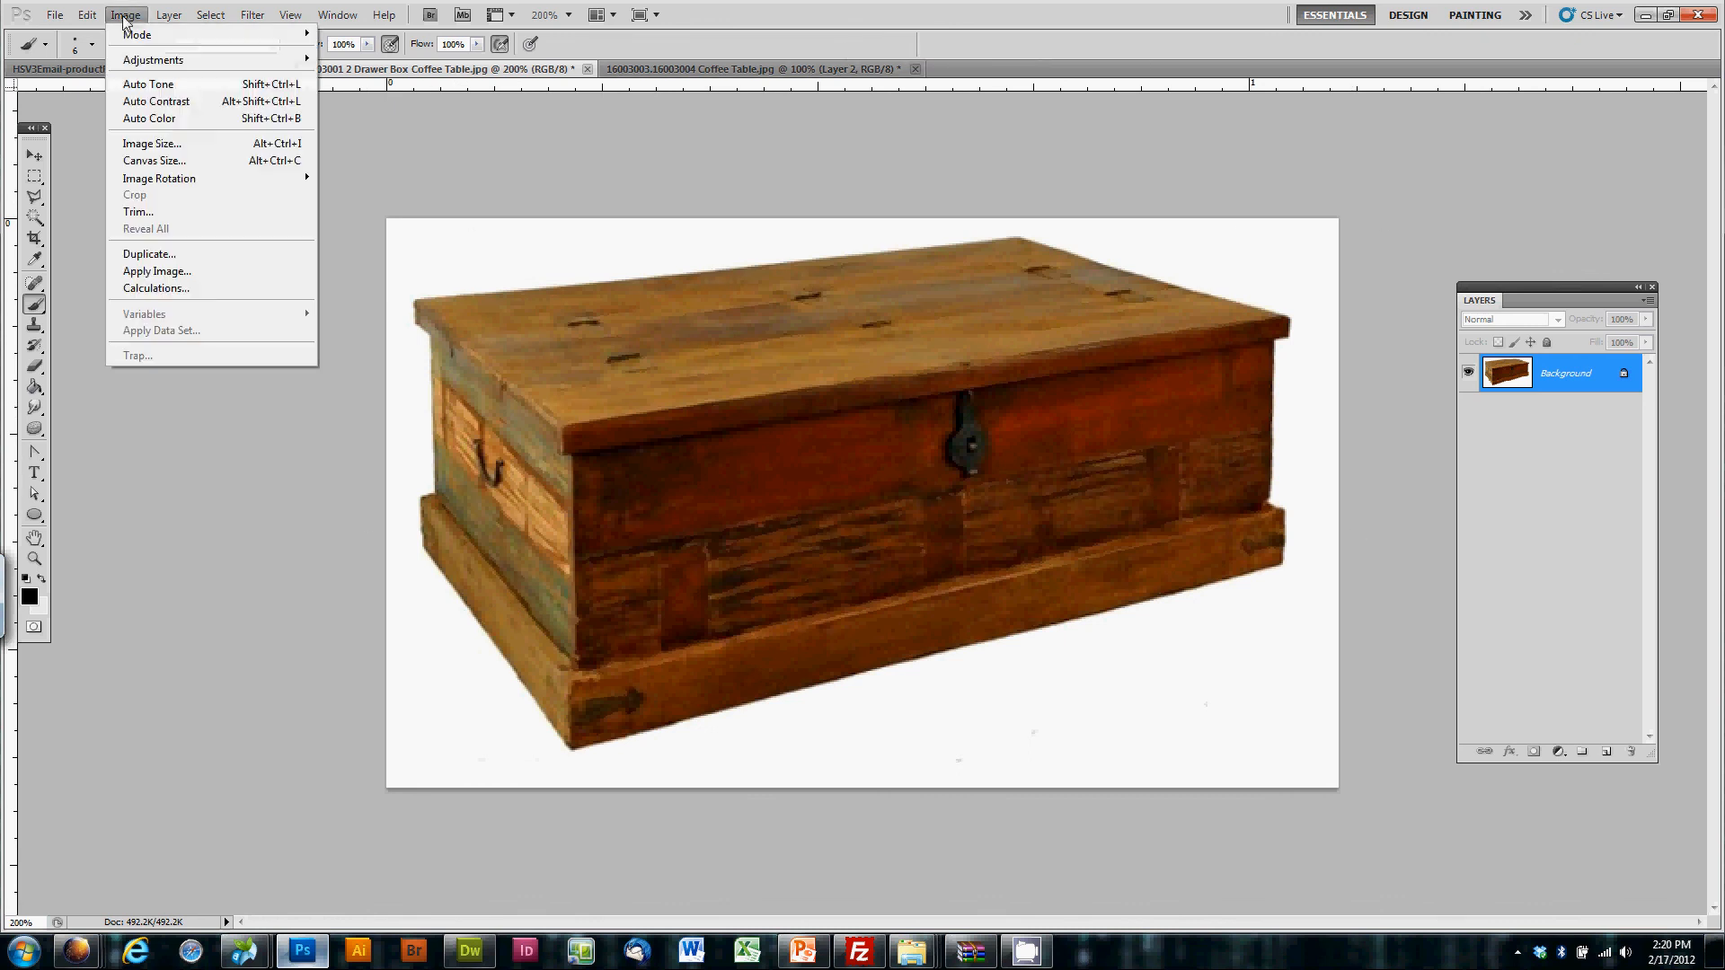
click(152, 161)
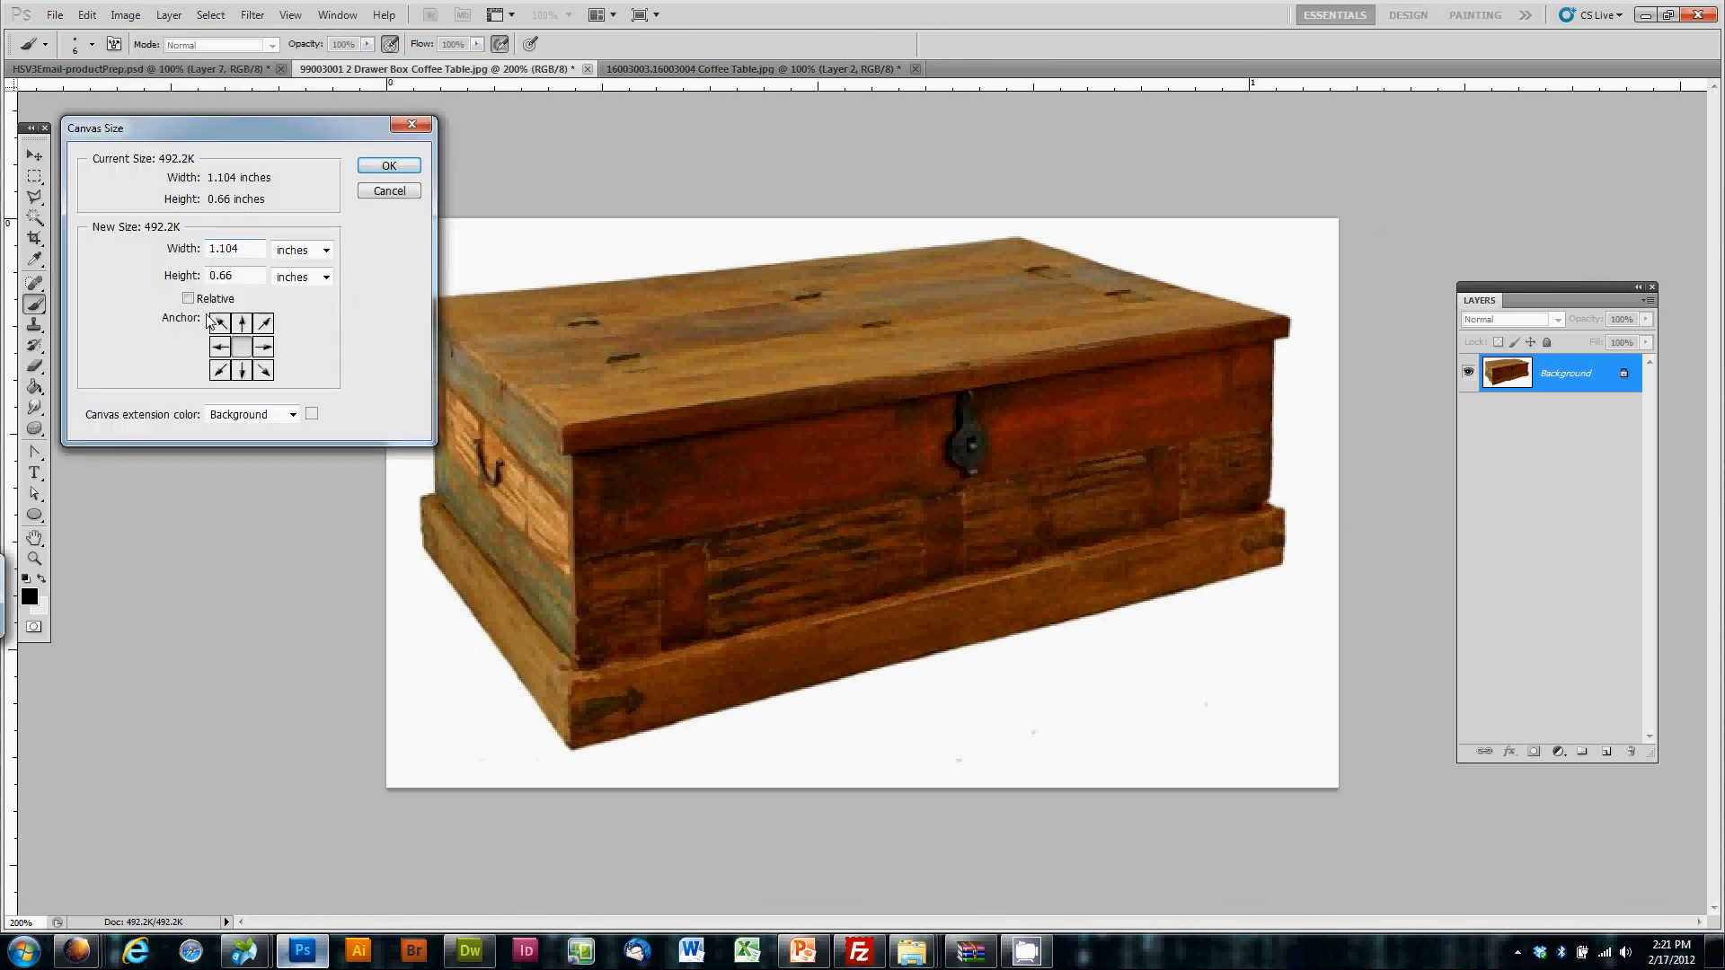
click(301, 249)
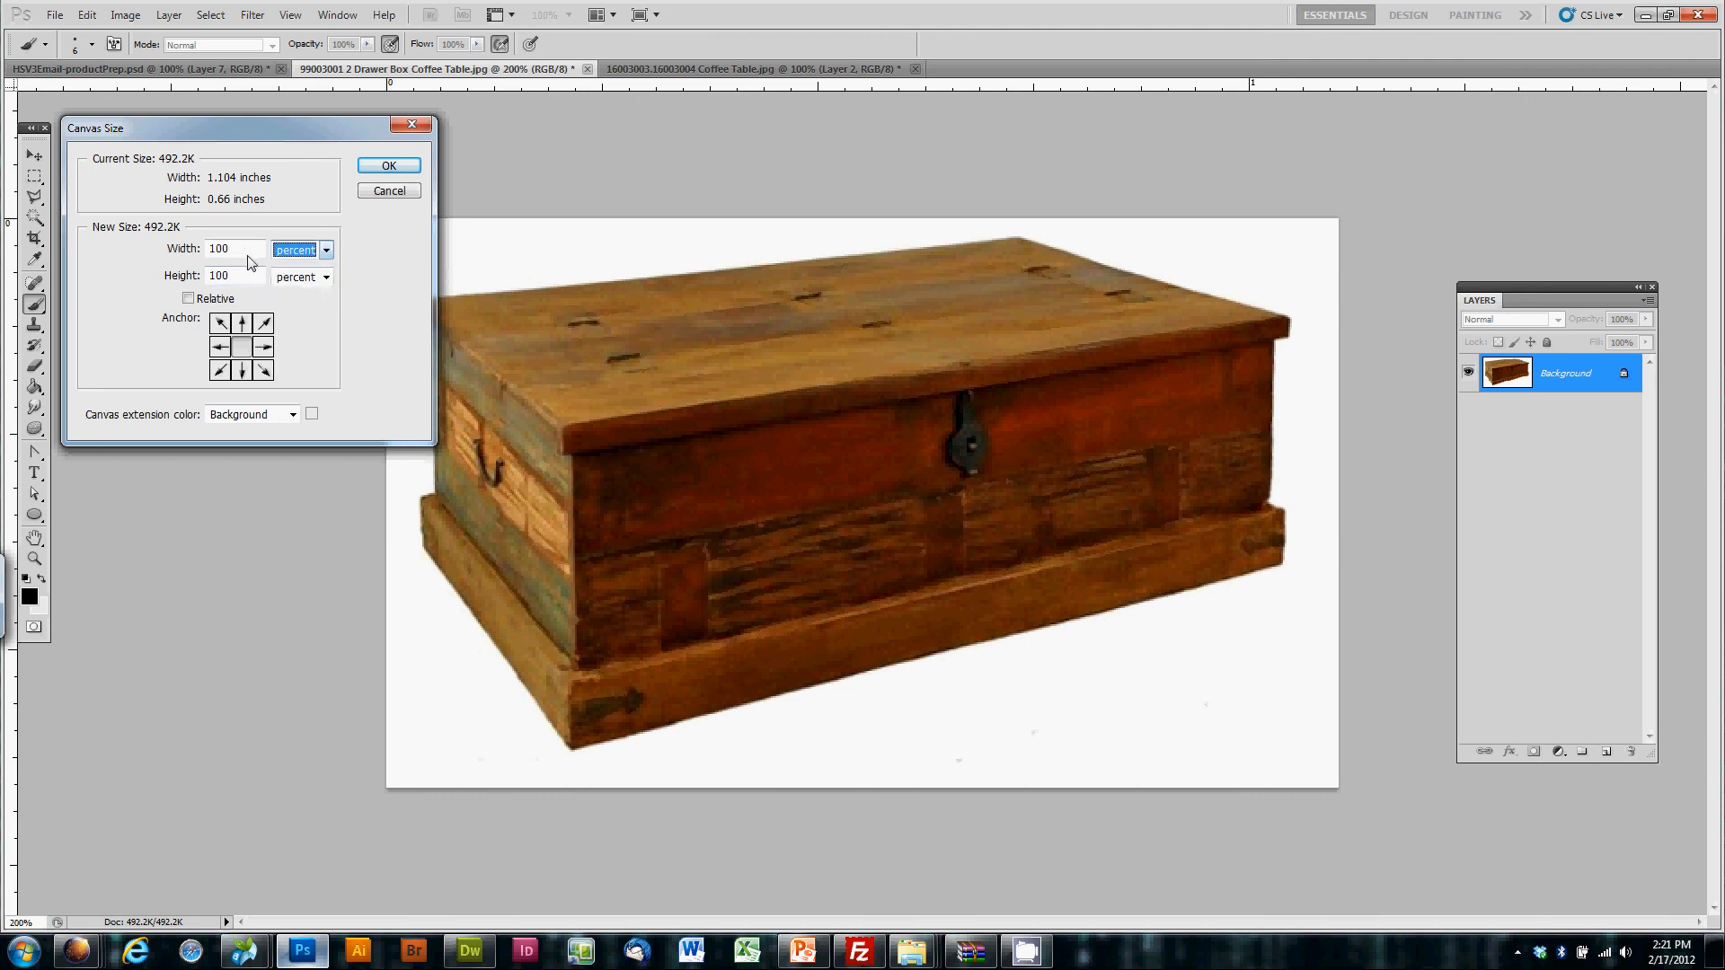
text(110)
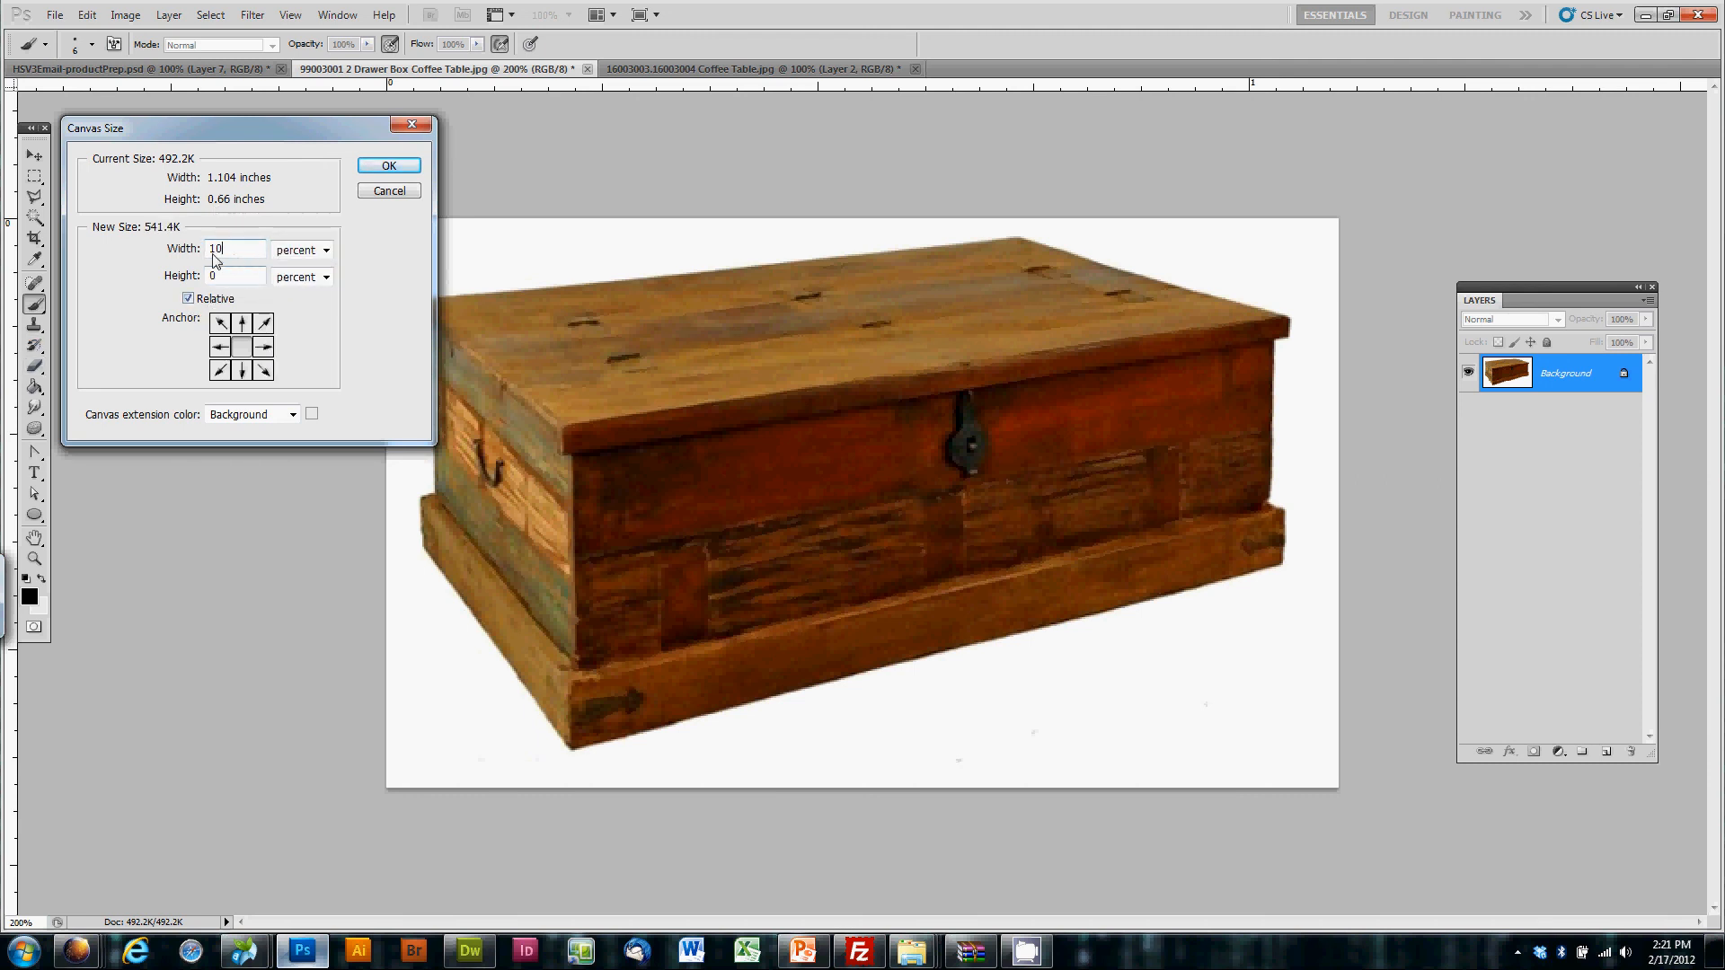
text(10)
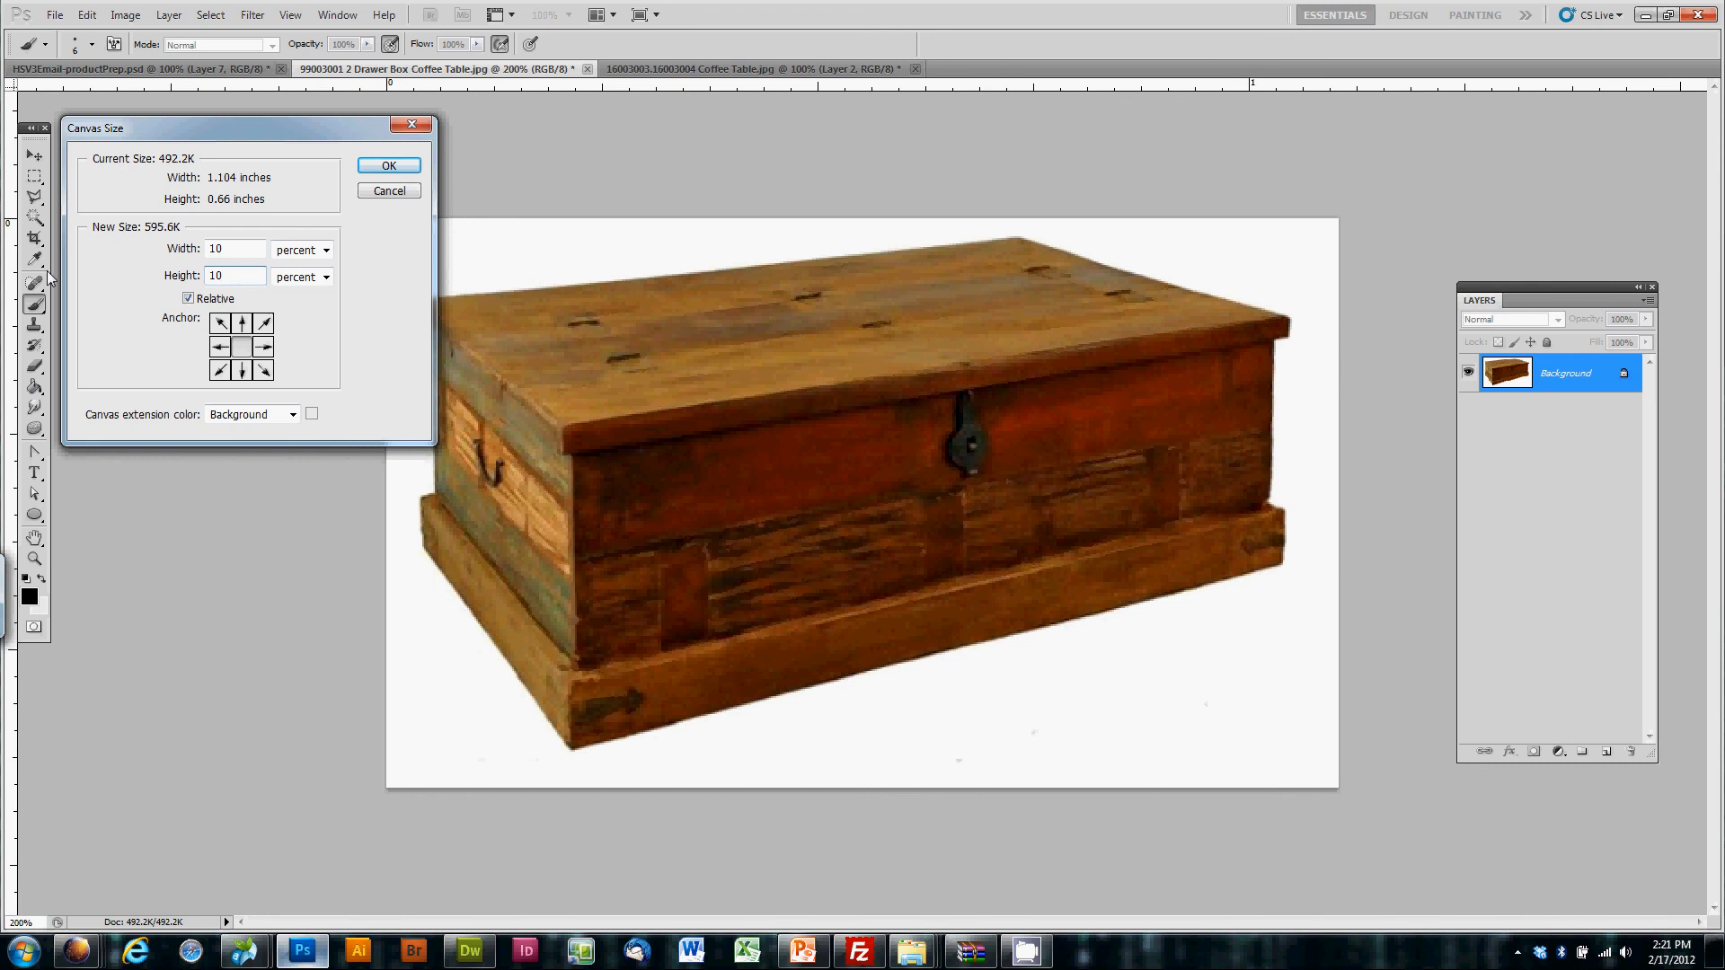
click(388, 190)
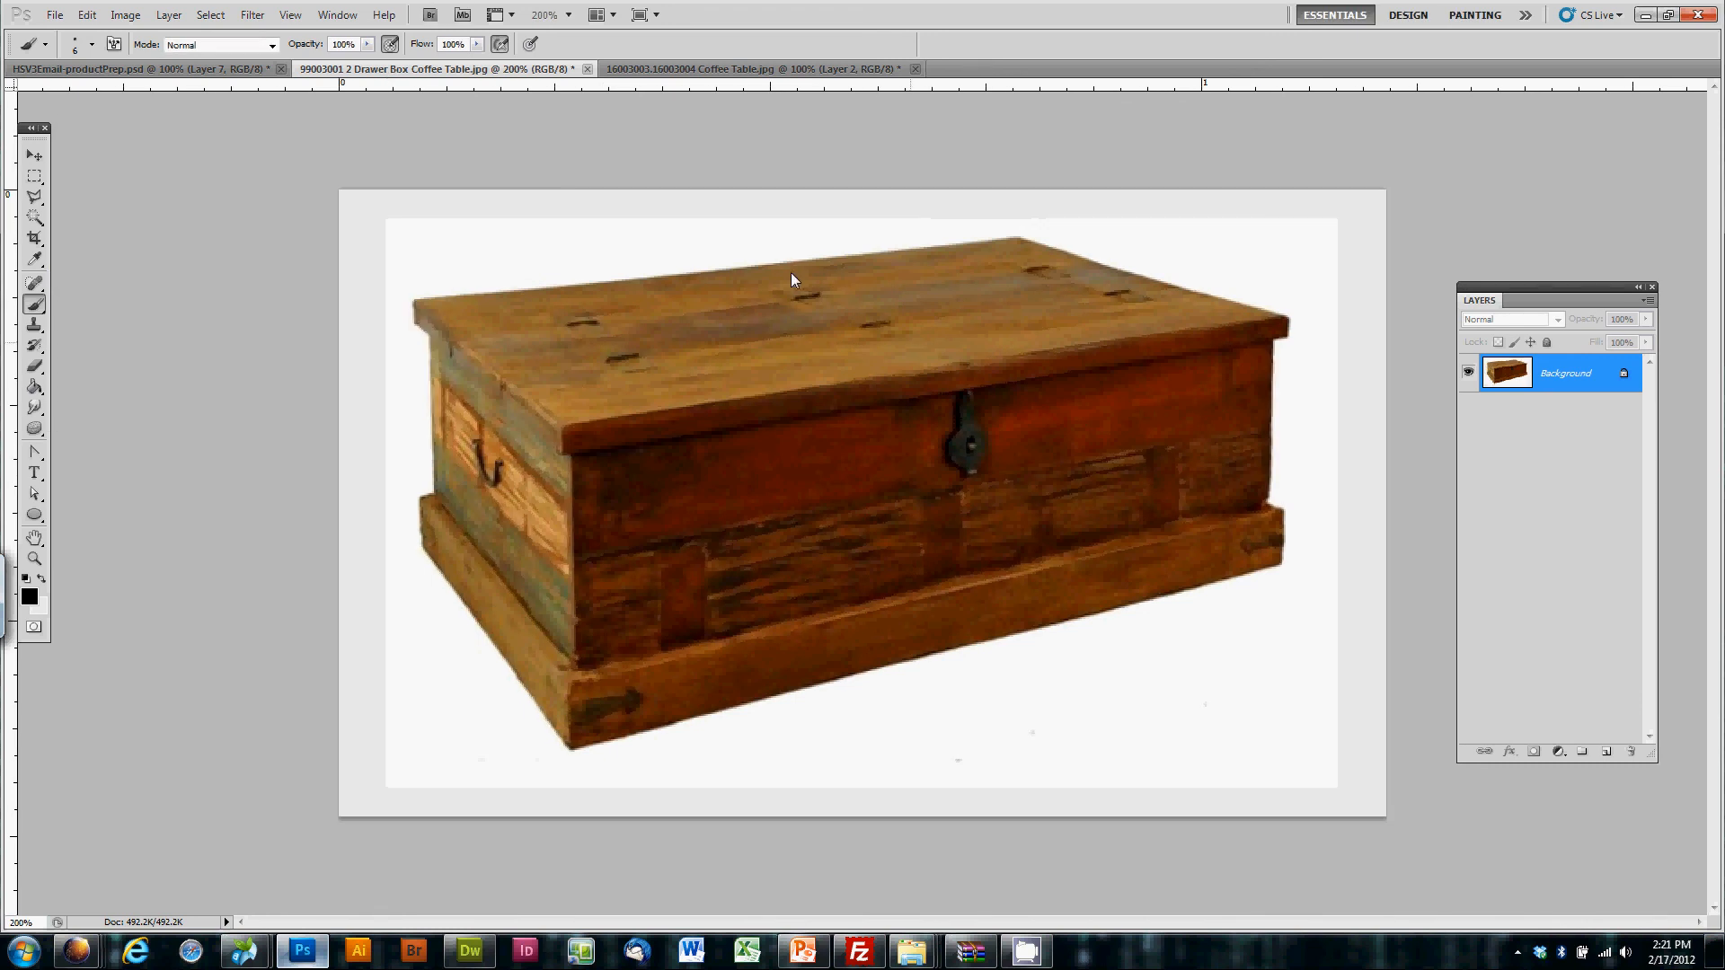
click(35, 387)
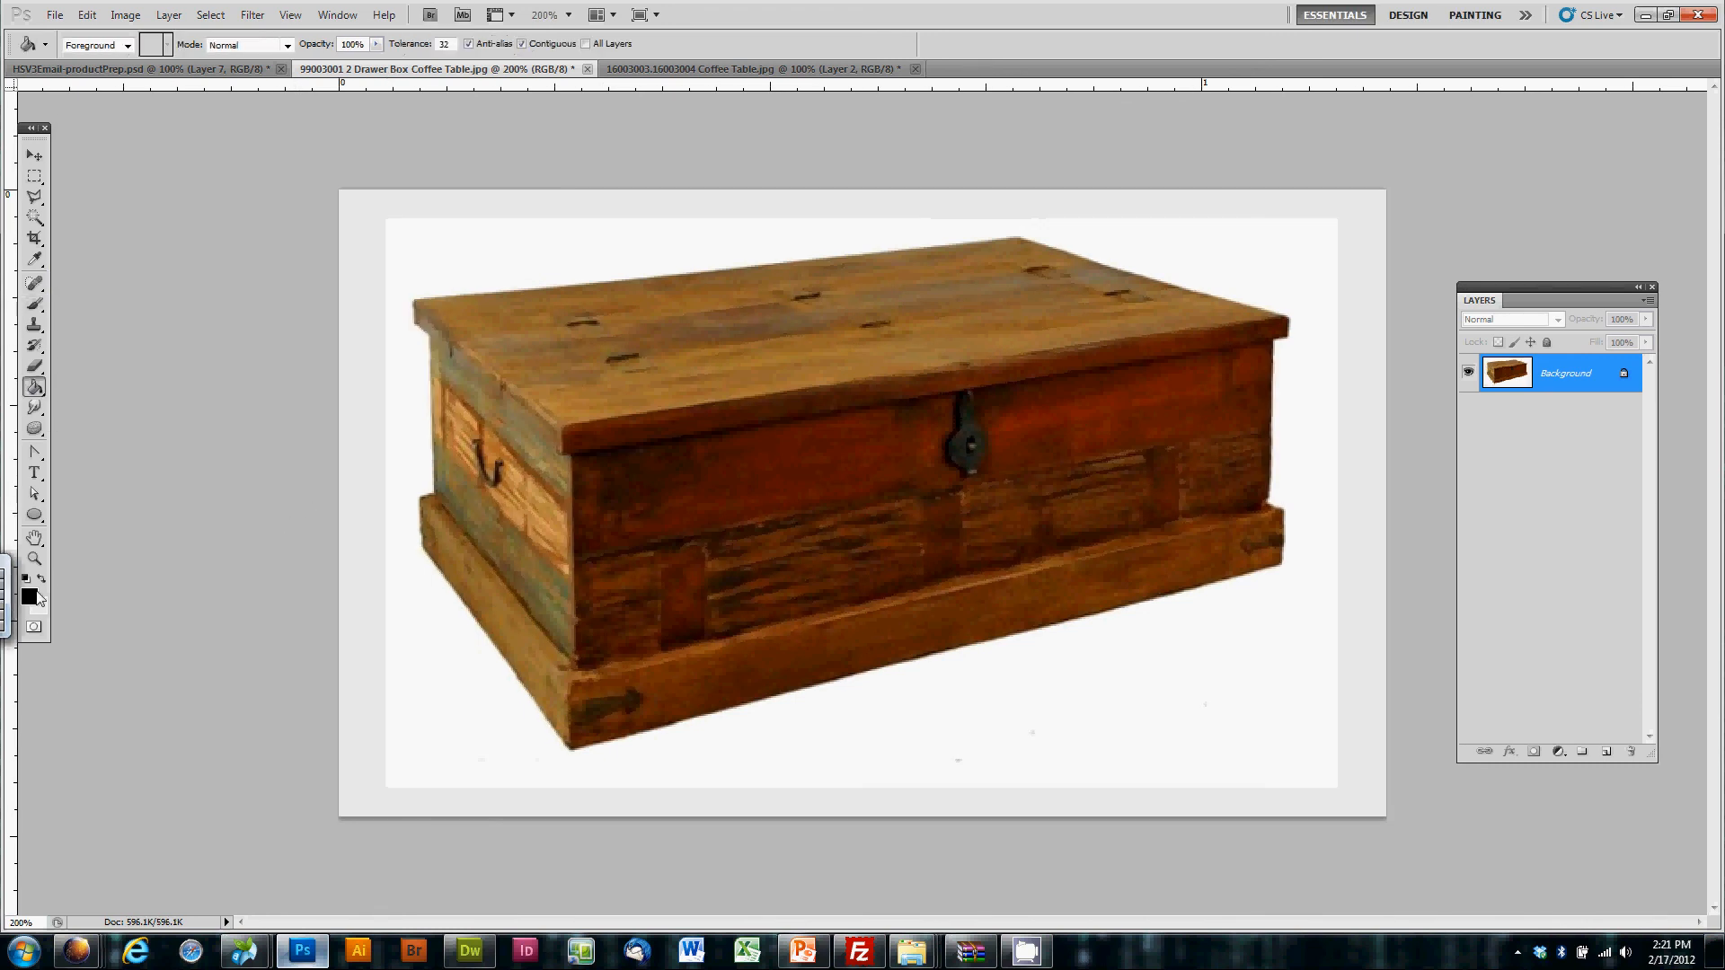
Step: Fill the grey canvas border with white and convert the Background into Layer 0
click(29, 592)
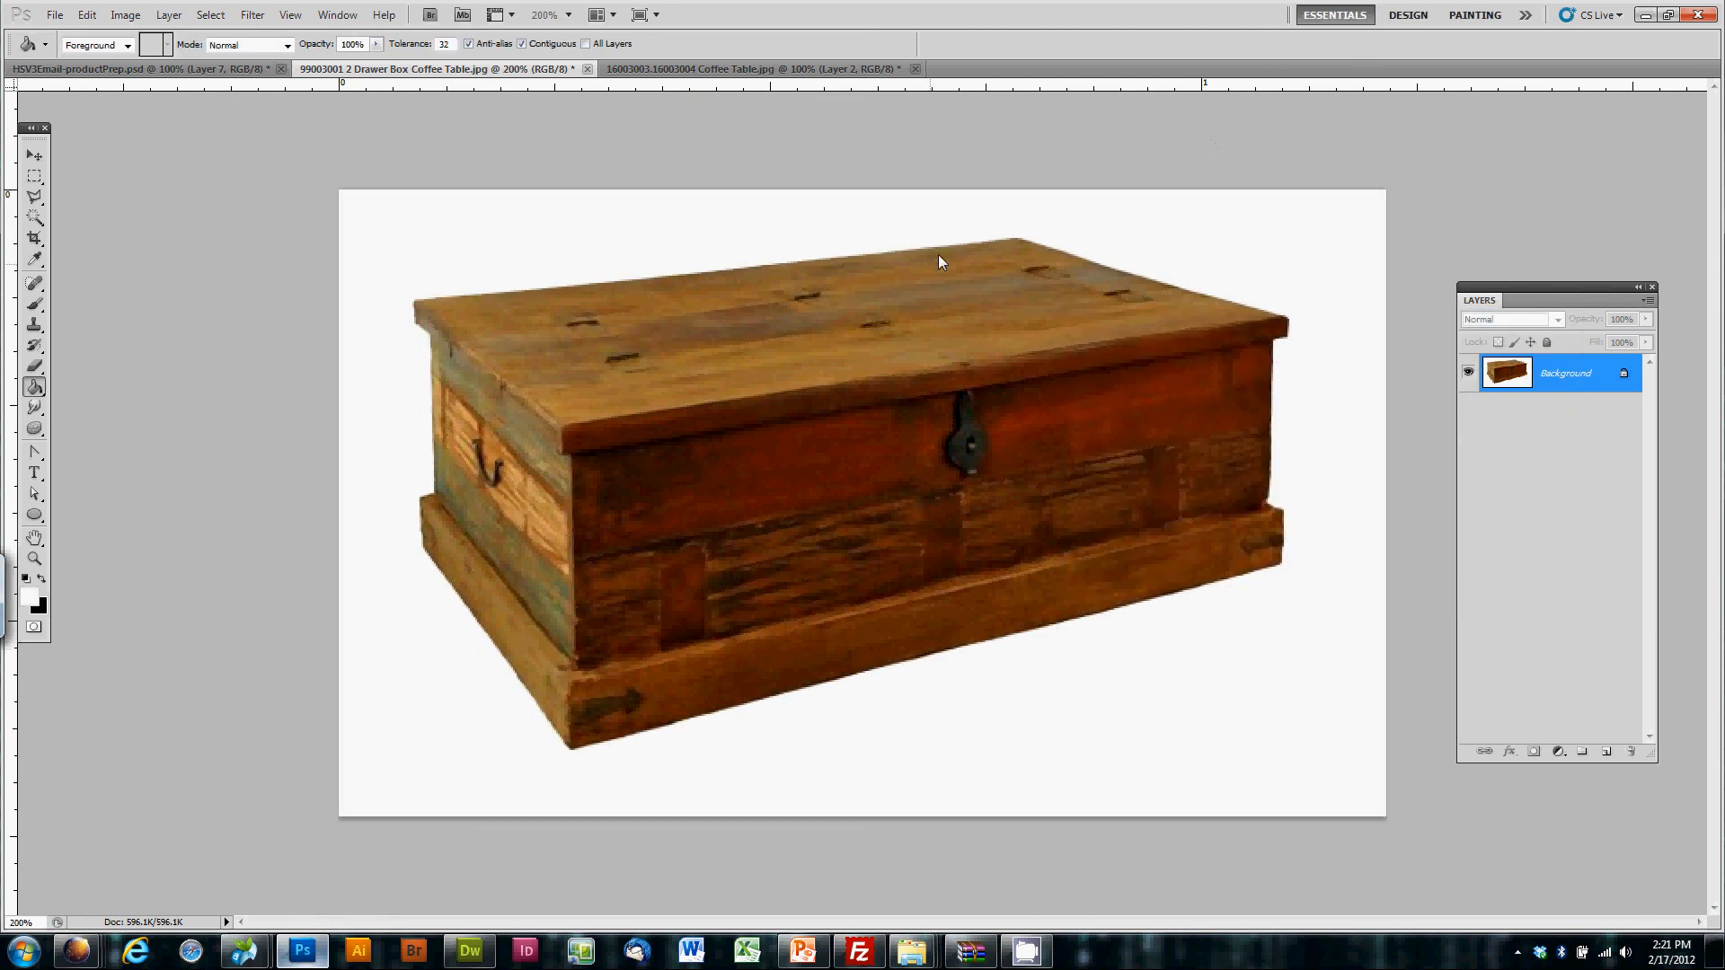
mouse_move(1650, 474)
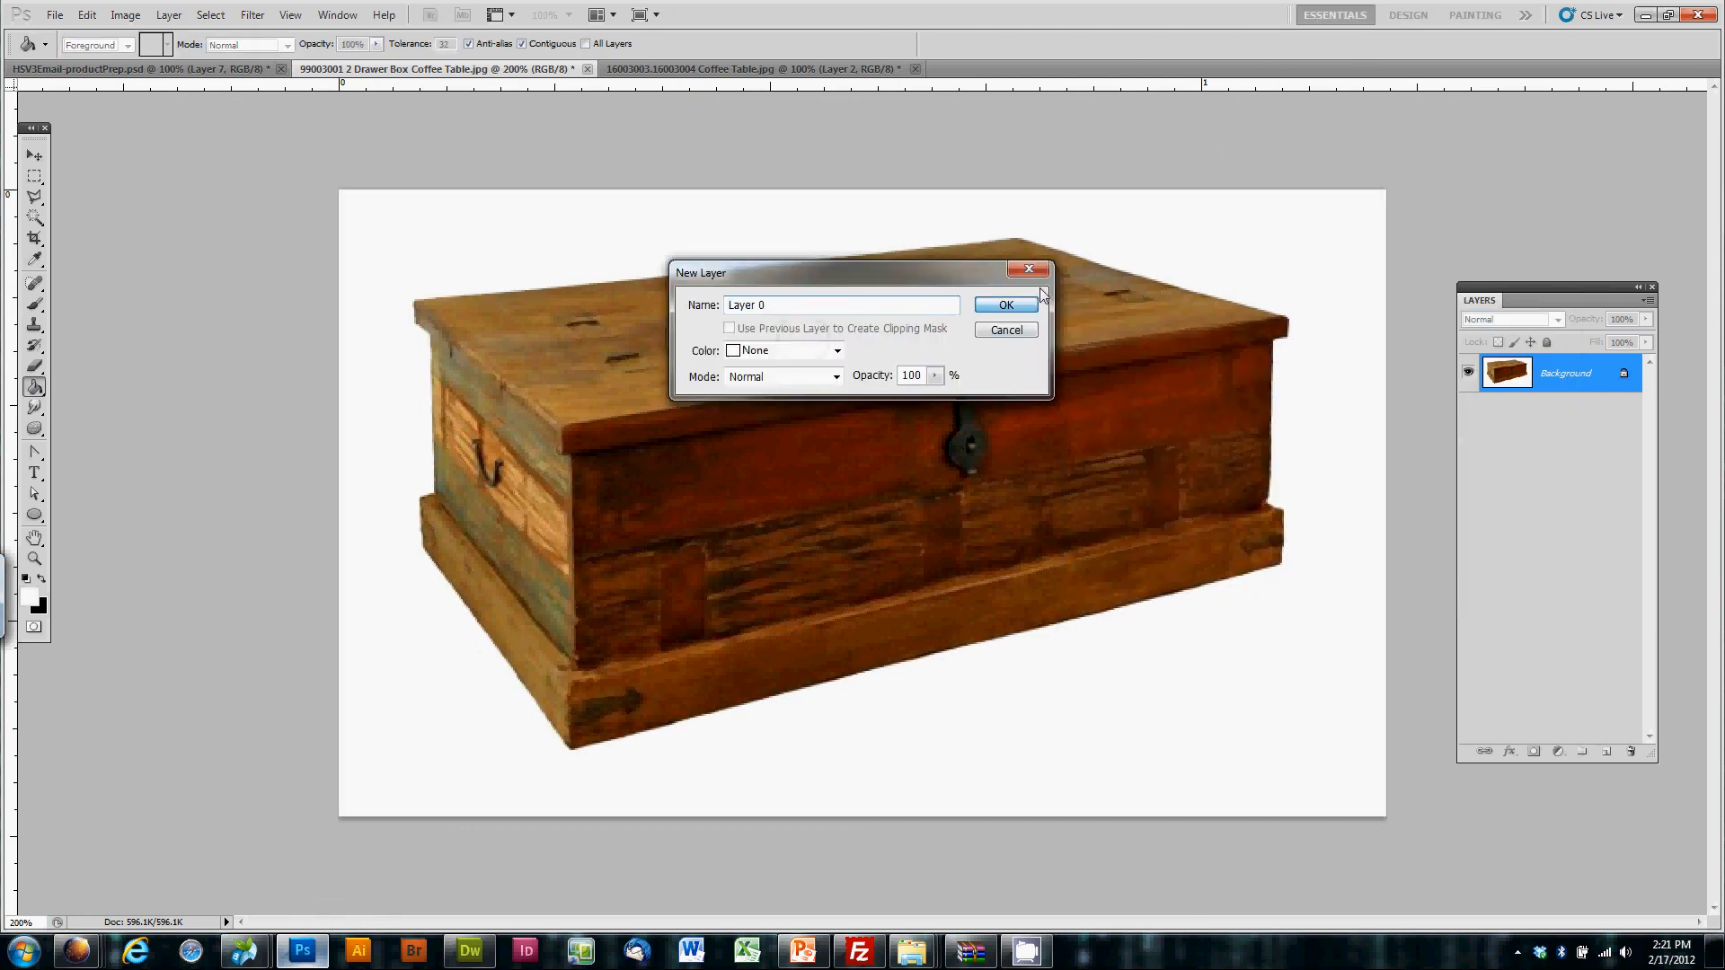
click(1003, 305)
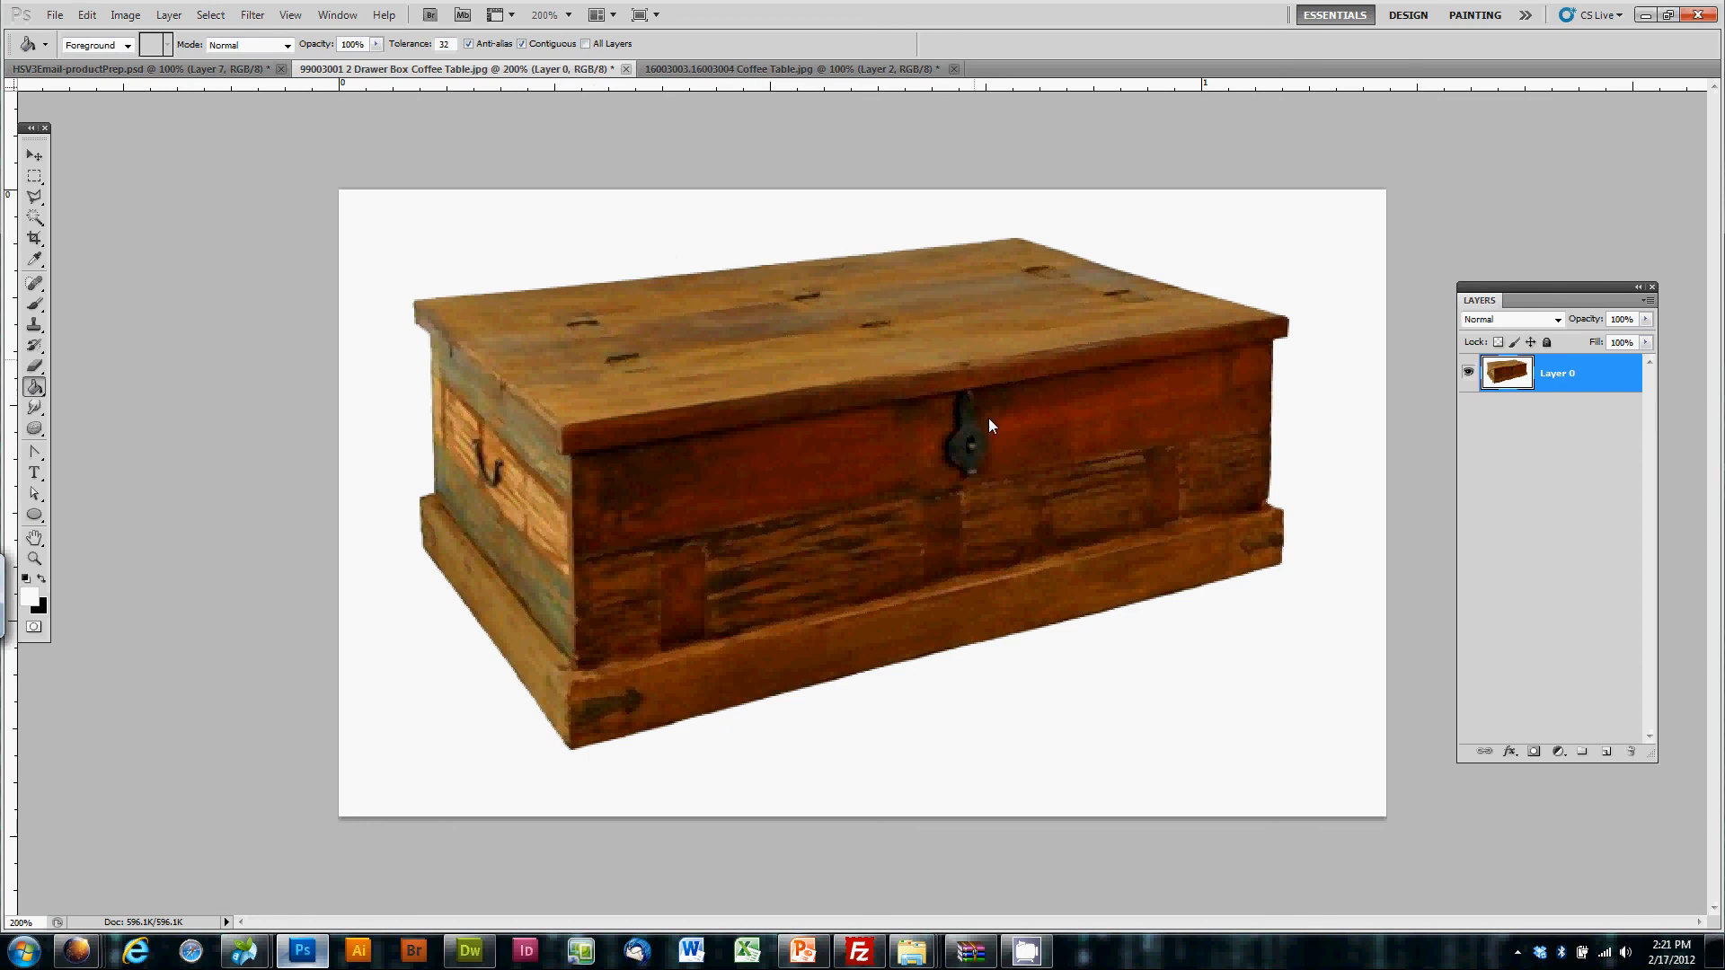
click(34, 197)
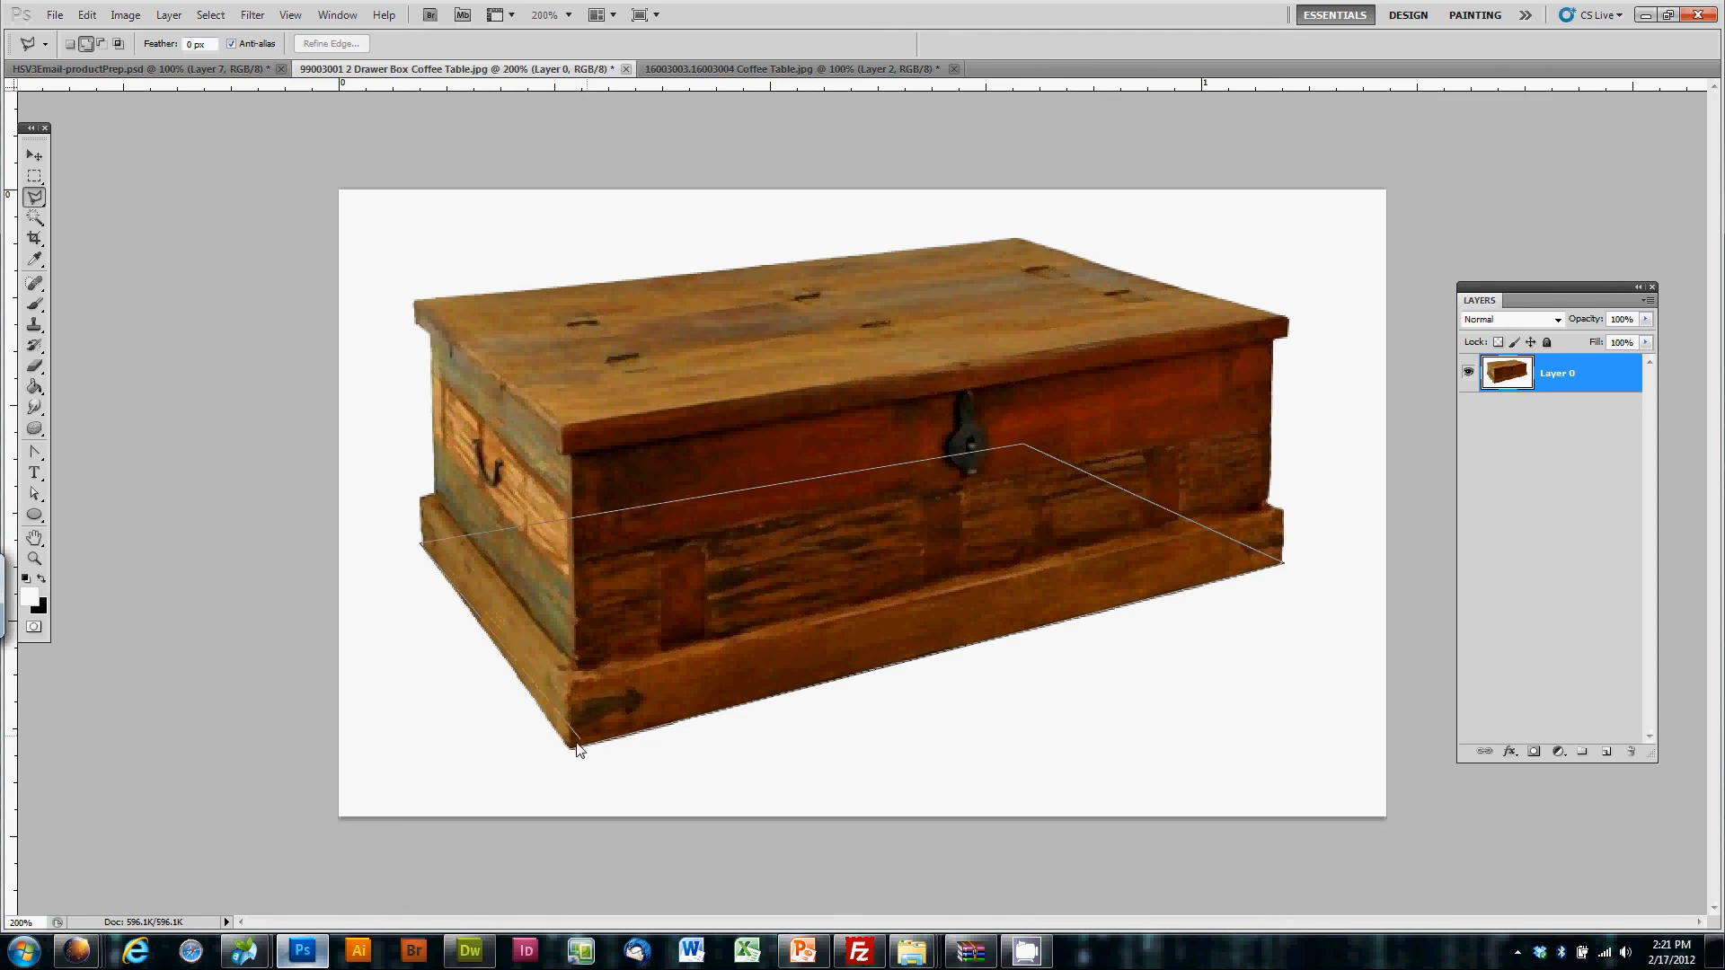
Step: Select a floor-shaped polygon under the chest and set Layer 0 to Darken
click(579, 749)
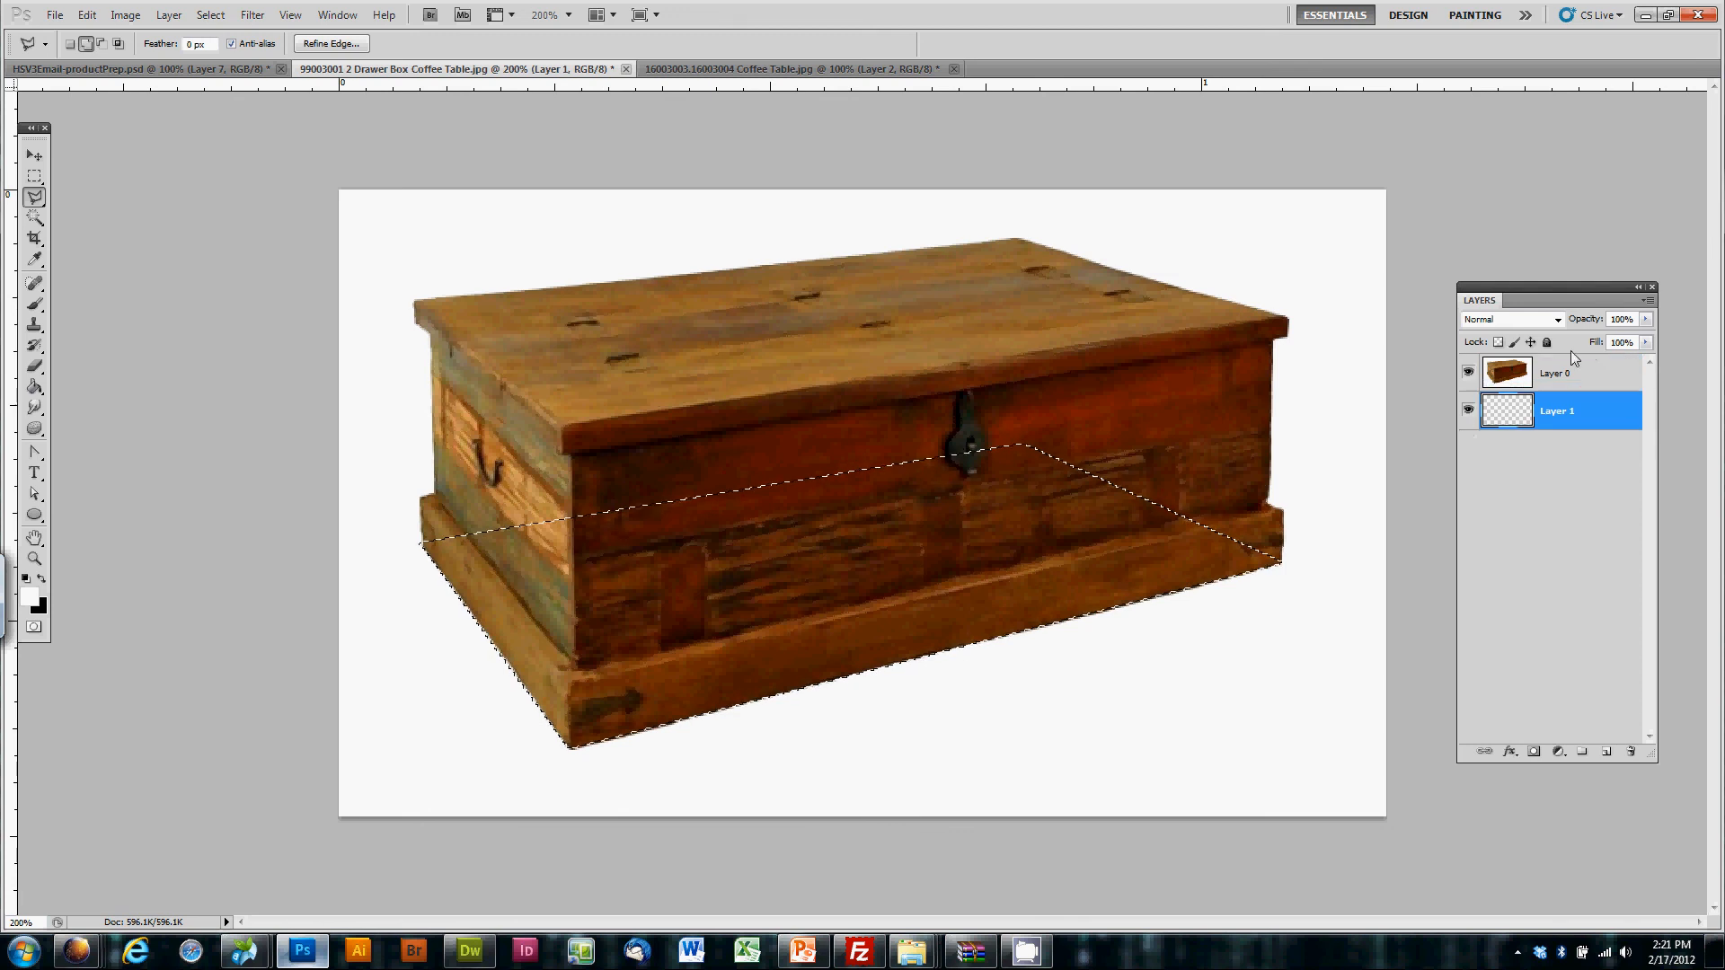
click(1556, 372)
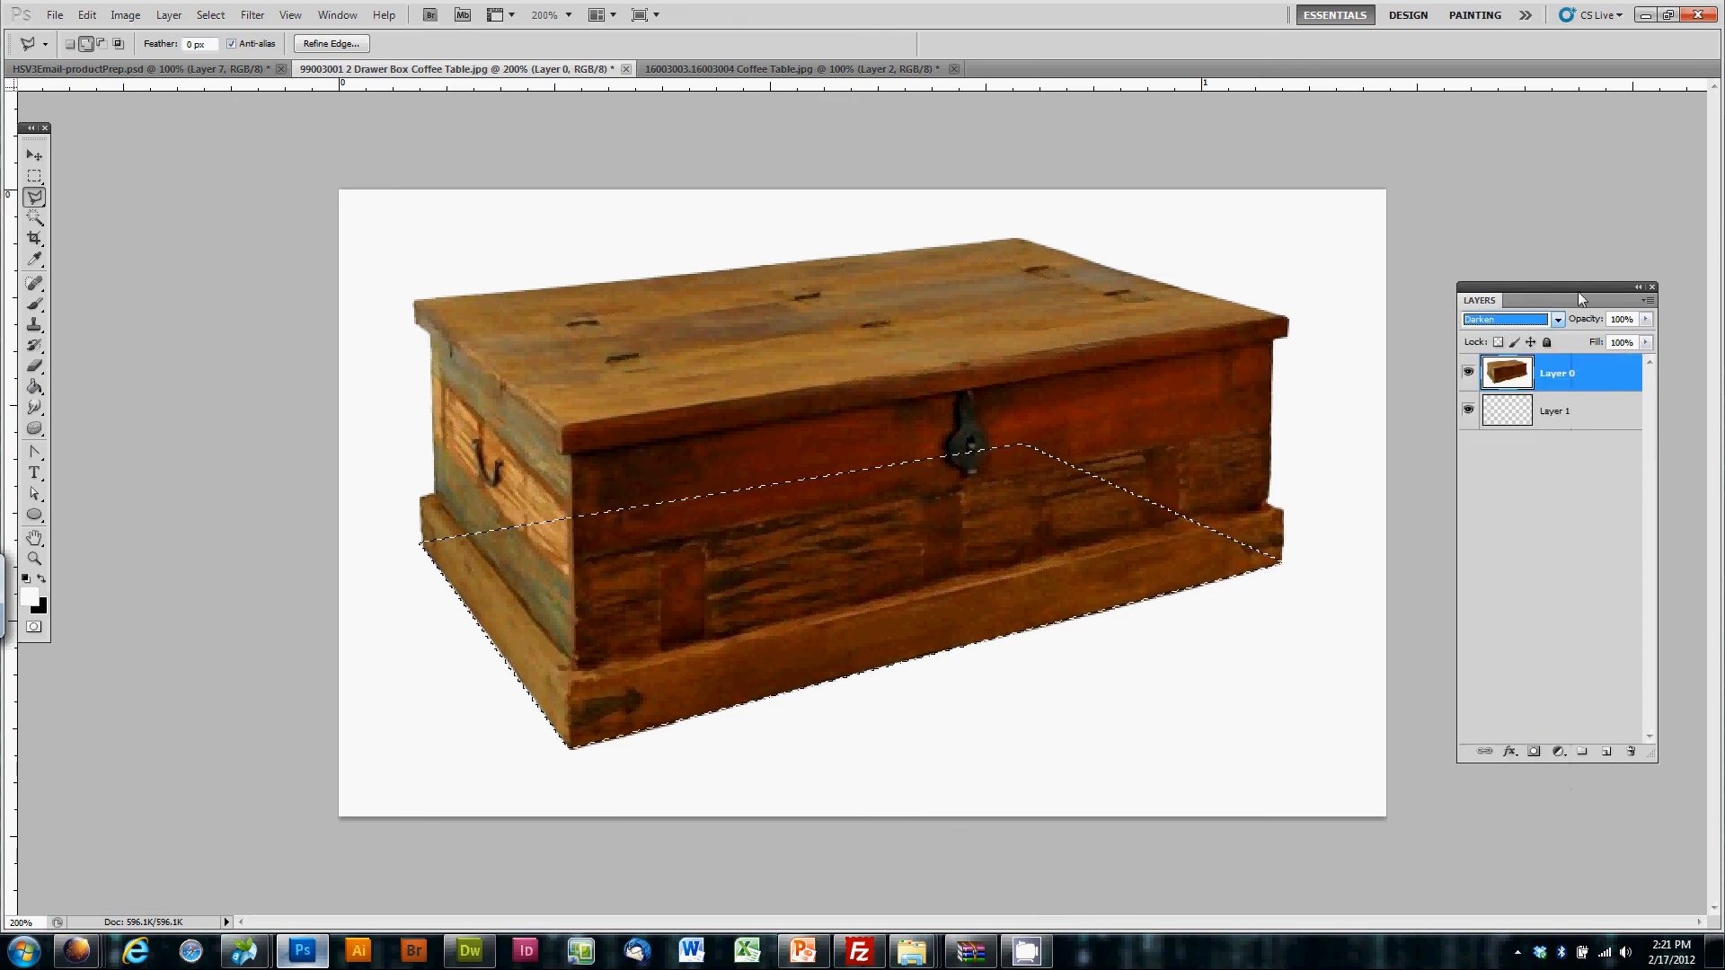
click(1554, 411)
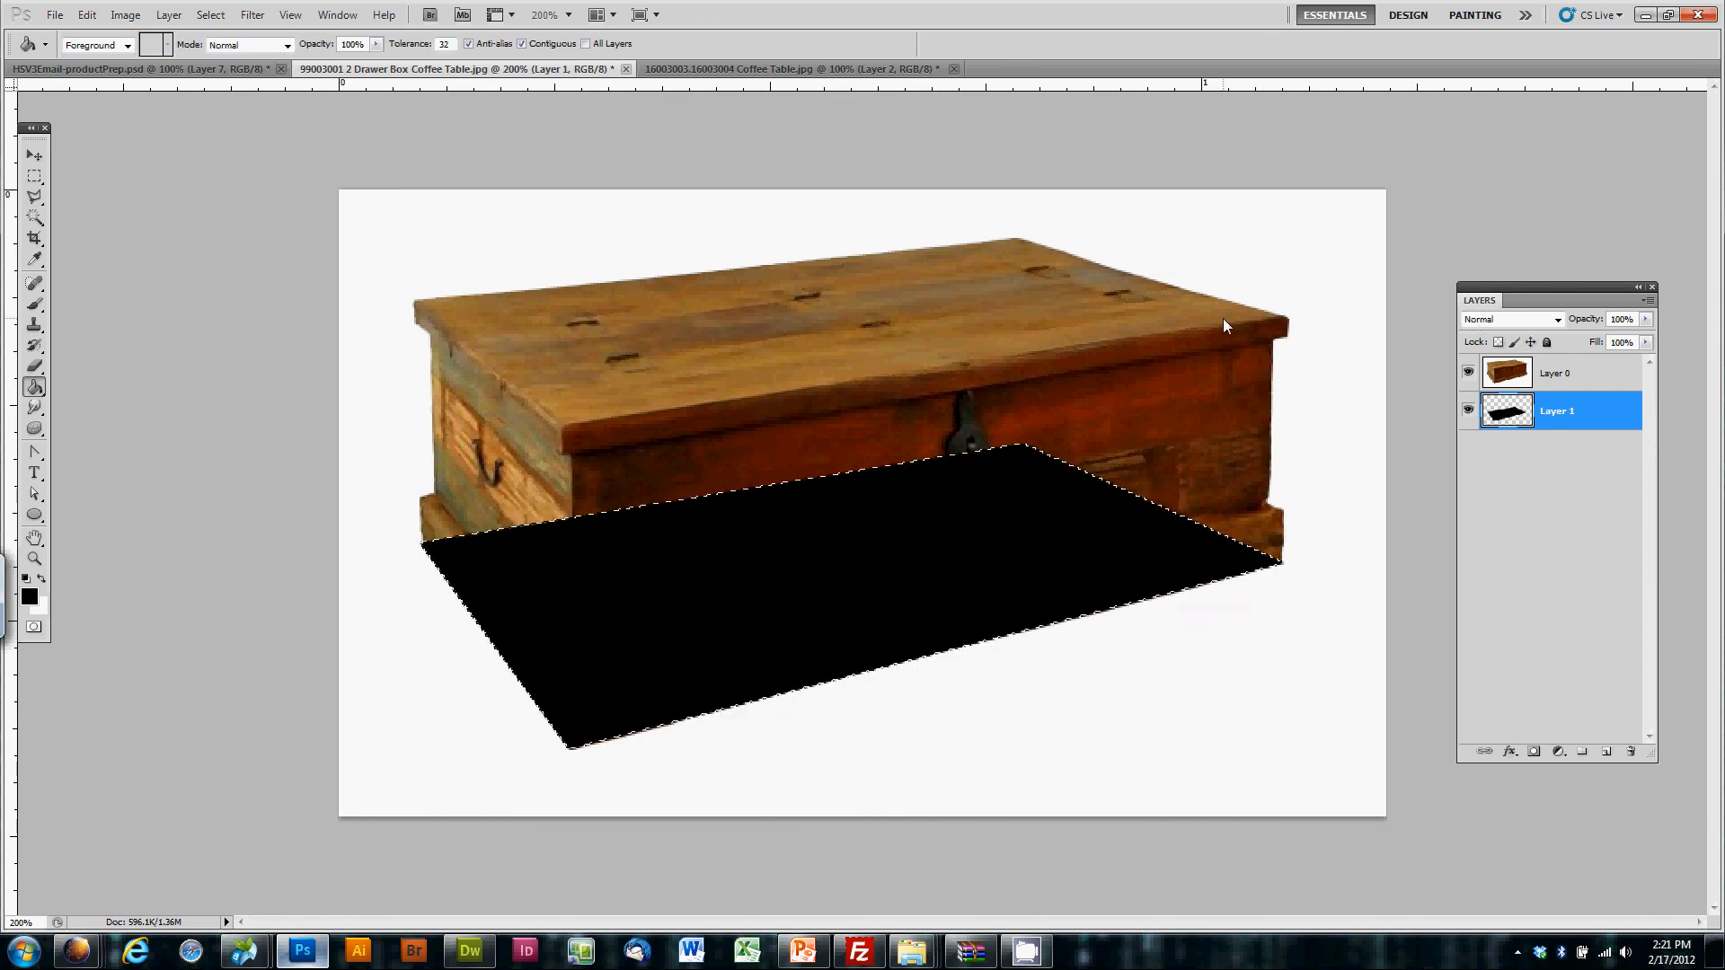
Step: Apply a first Motion Blur to the black shadow shape
click(252, 15)
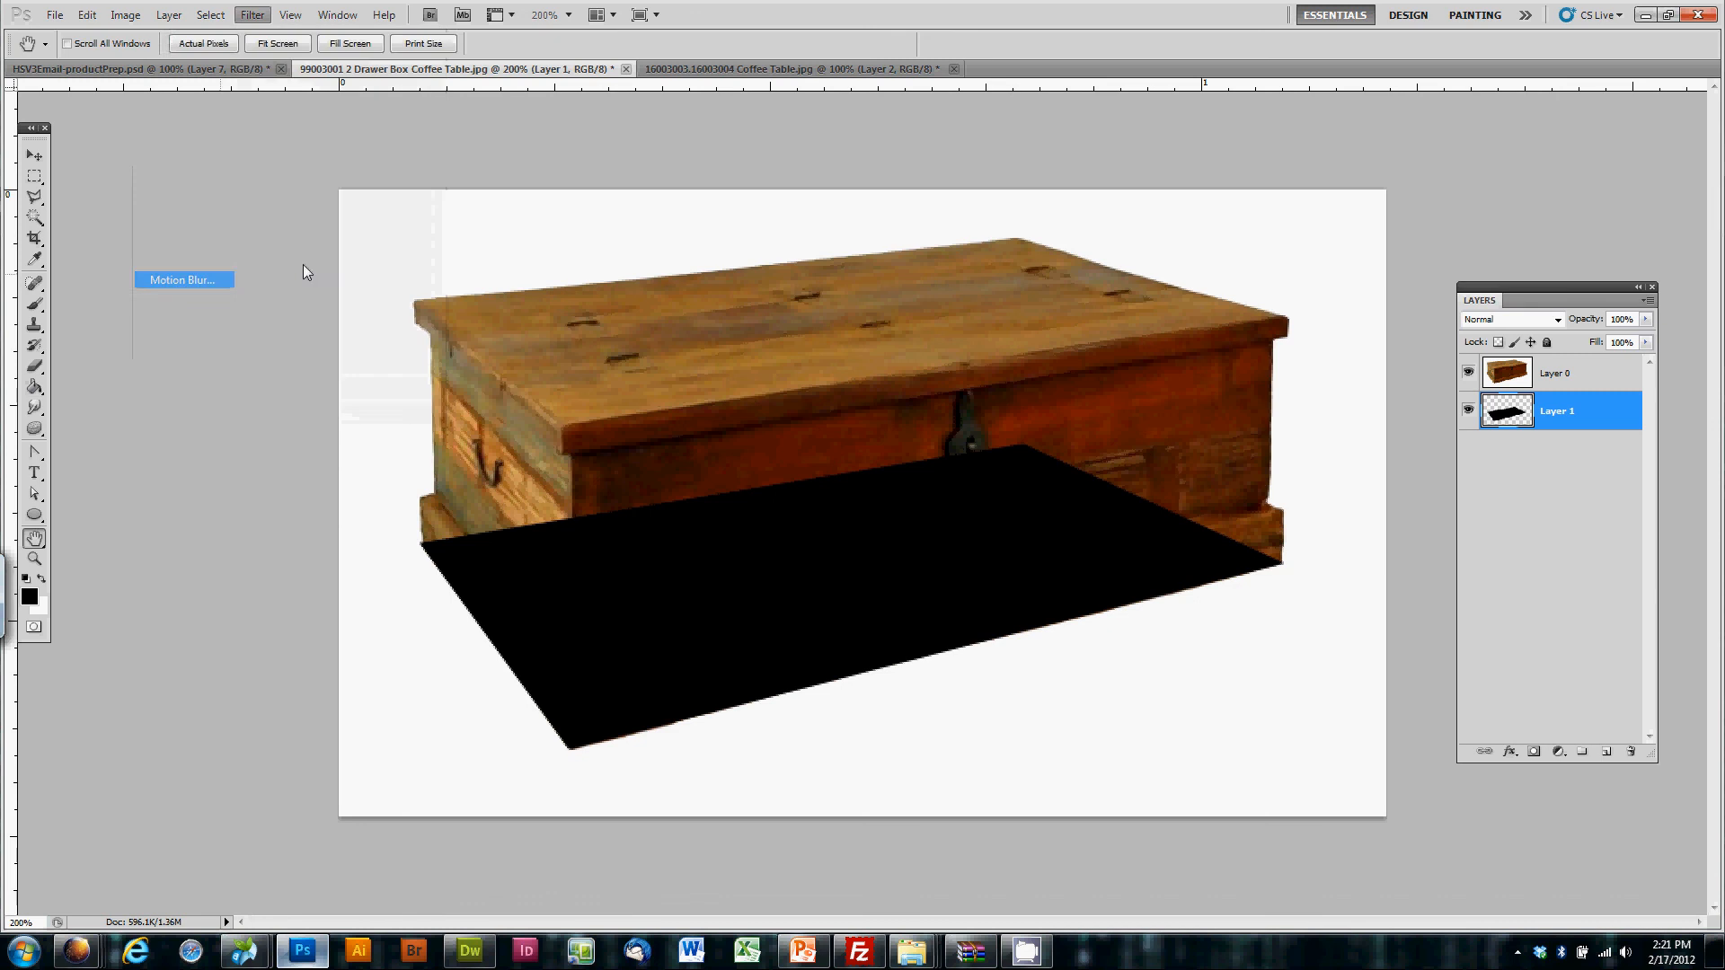
click(183, 278)
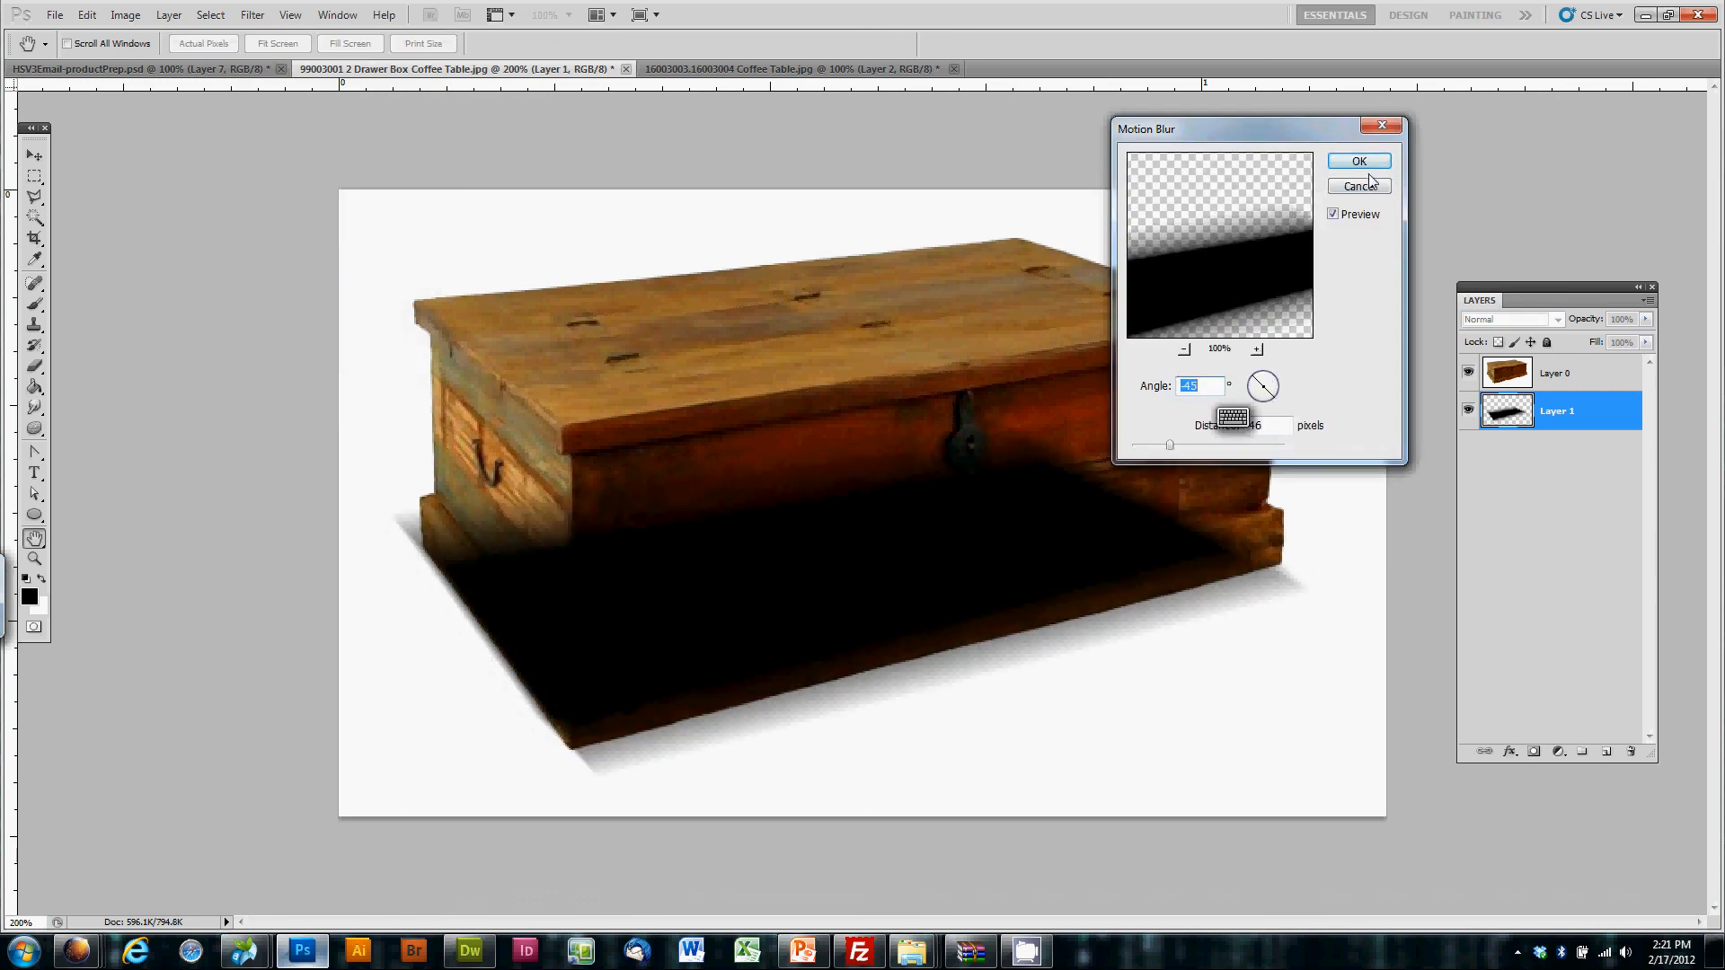
click(1358, 161)
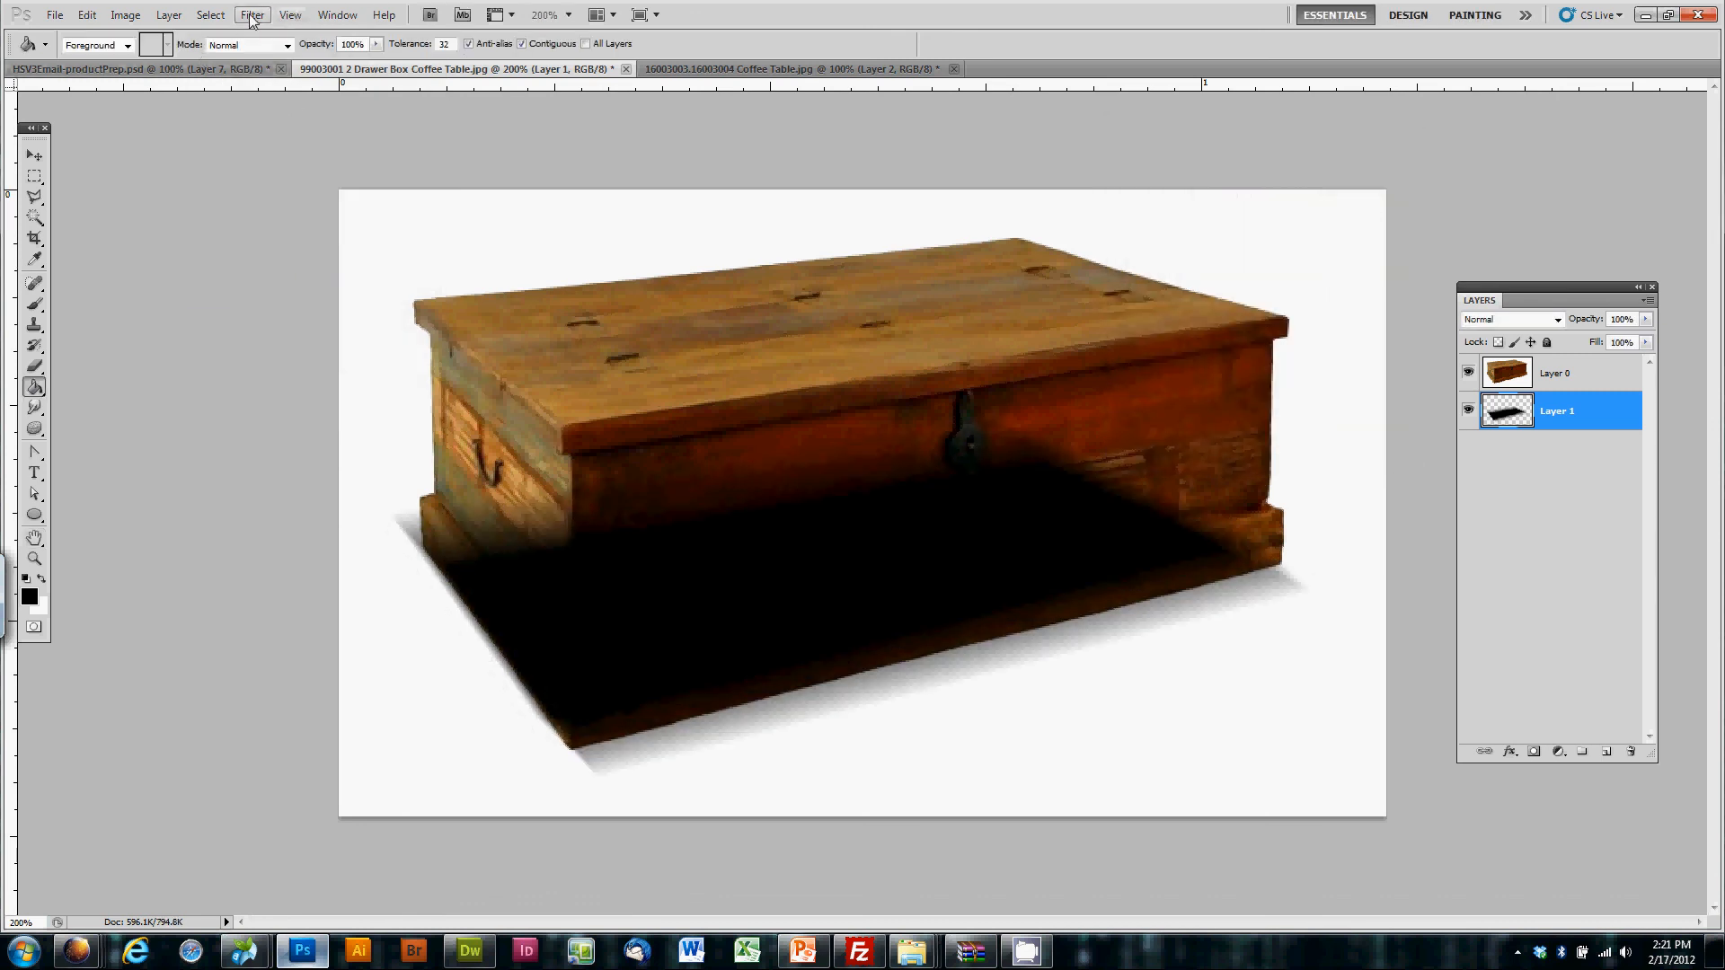
Step: Apply a second Motion Blur to the shadow at a 27-degree angle
click(251, 14)
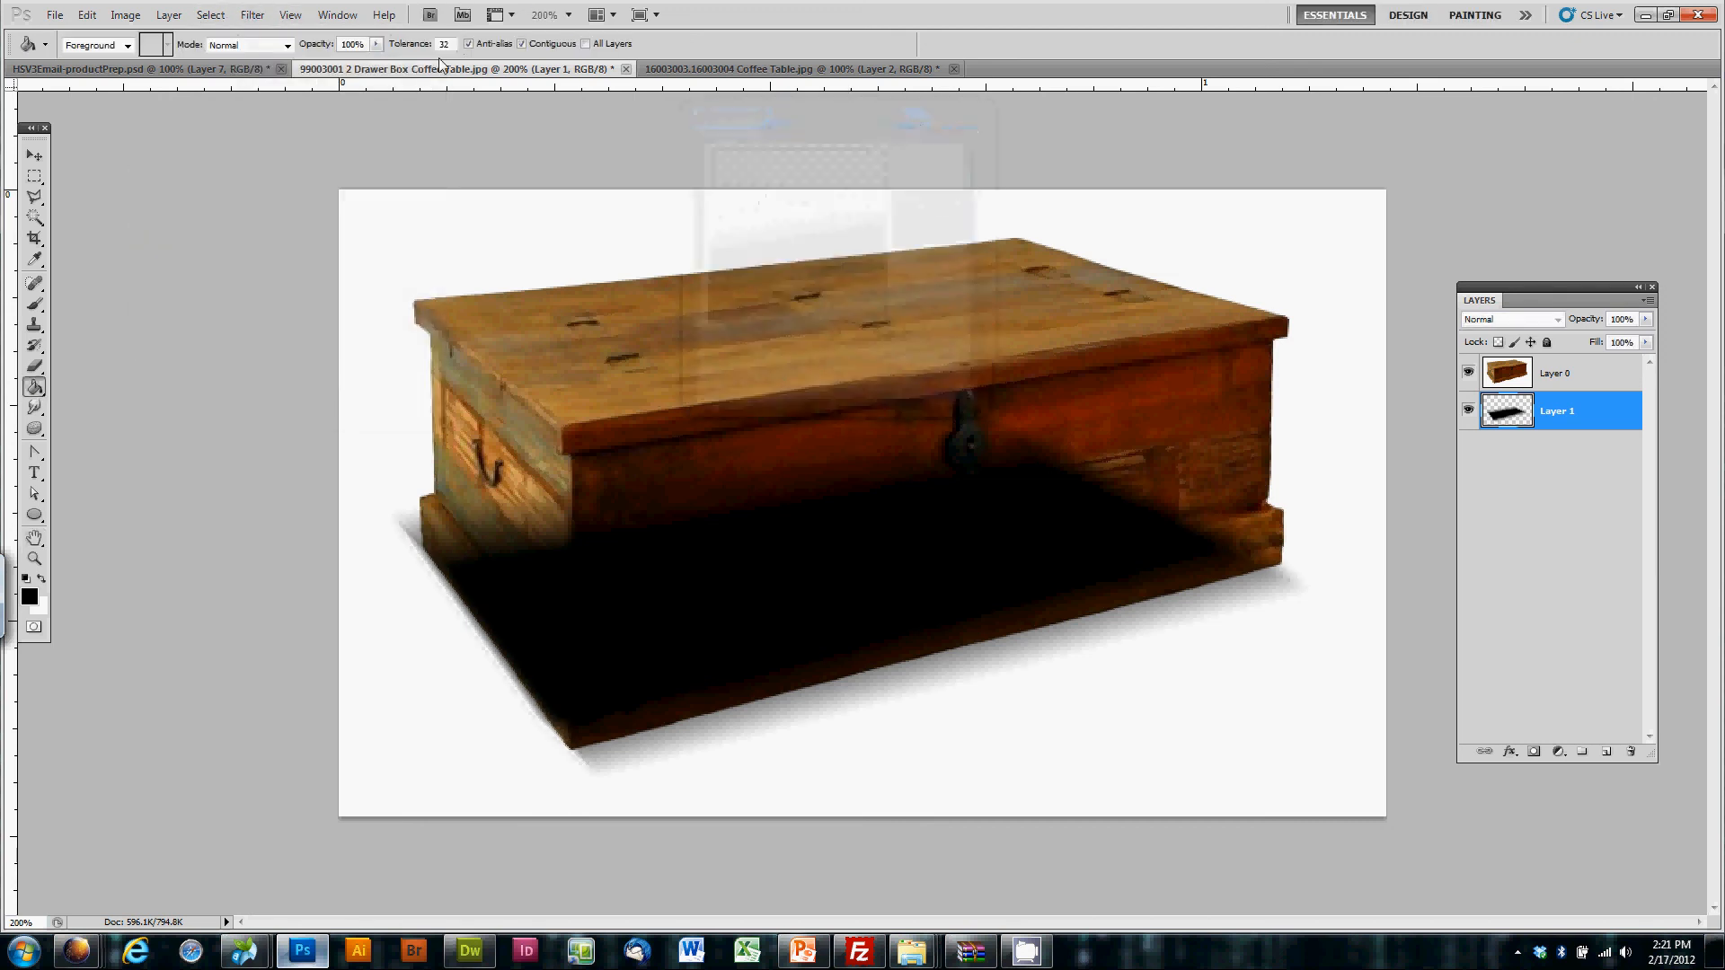
click(252, 15)
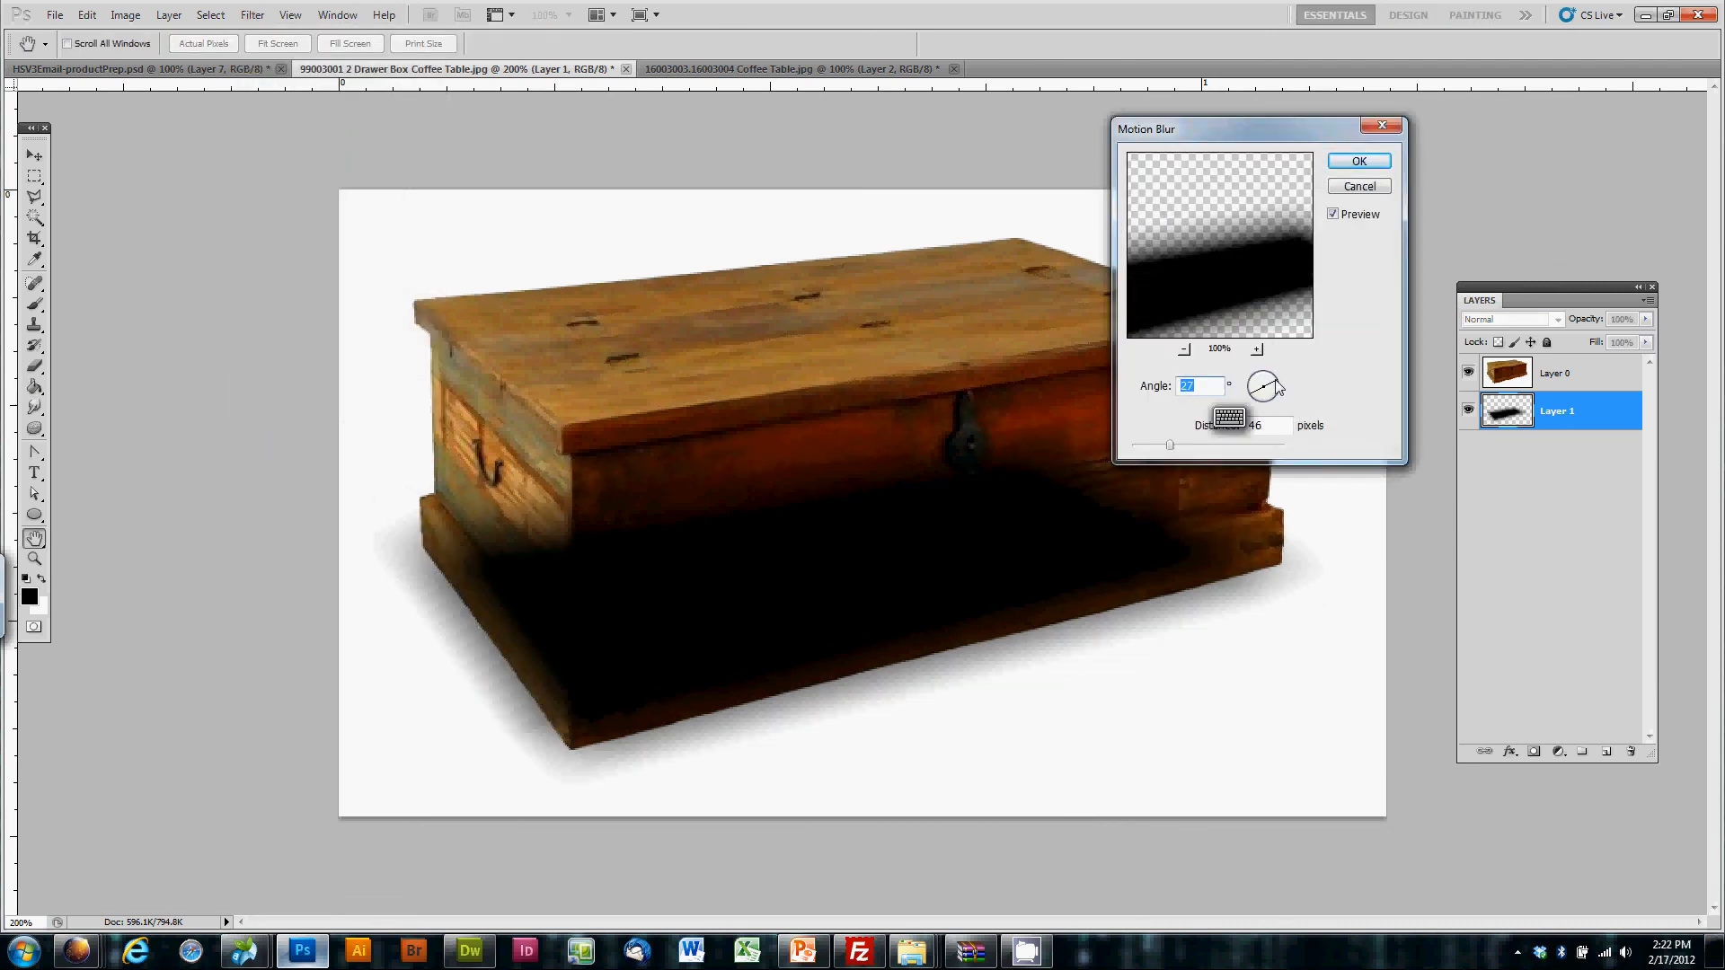
click(1358, 161)
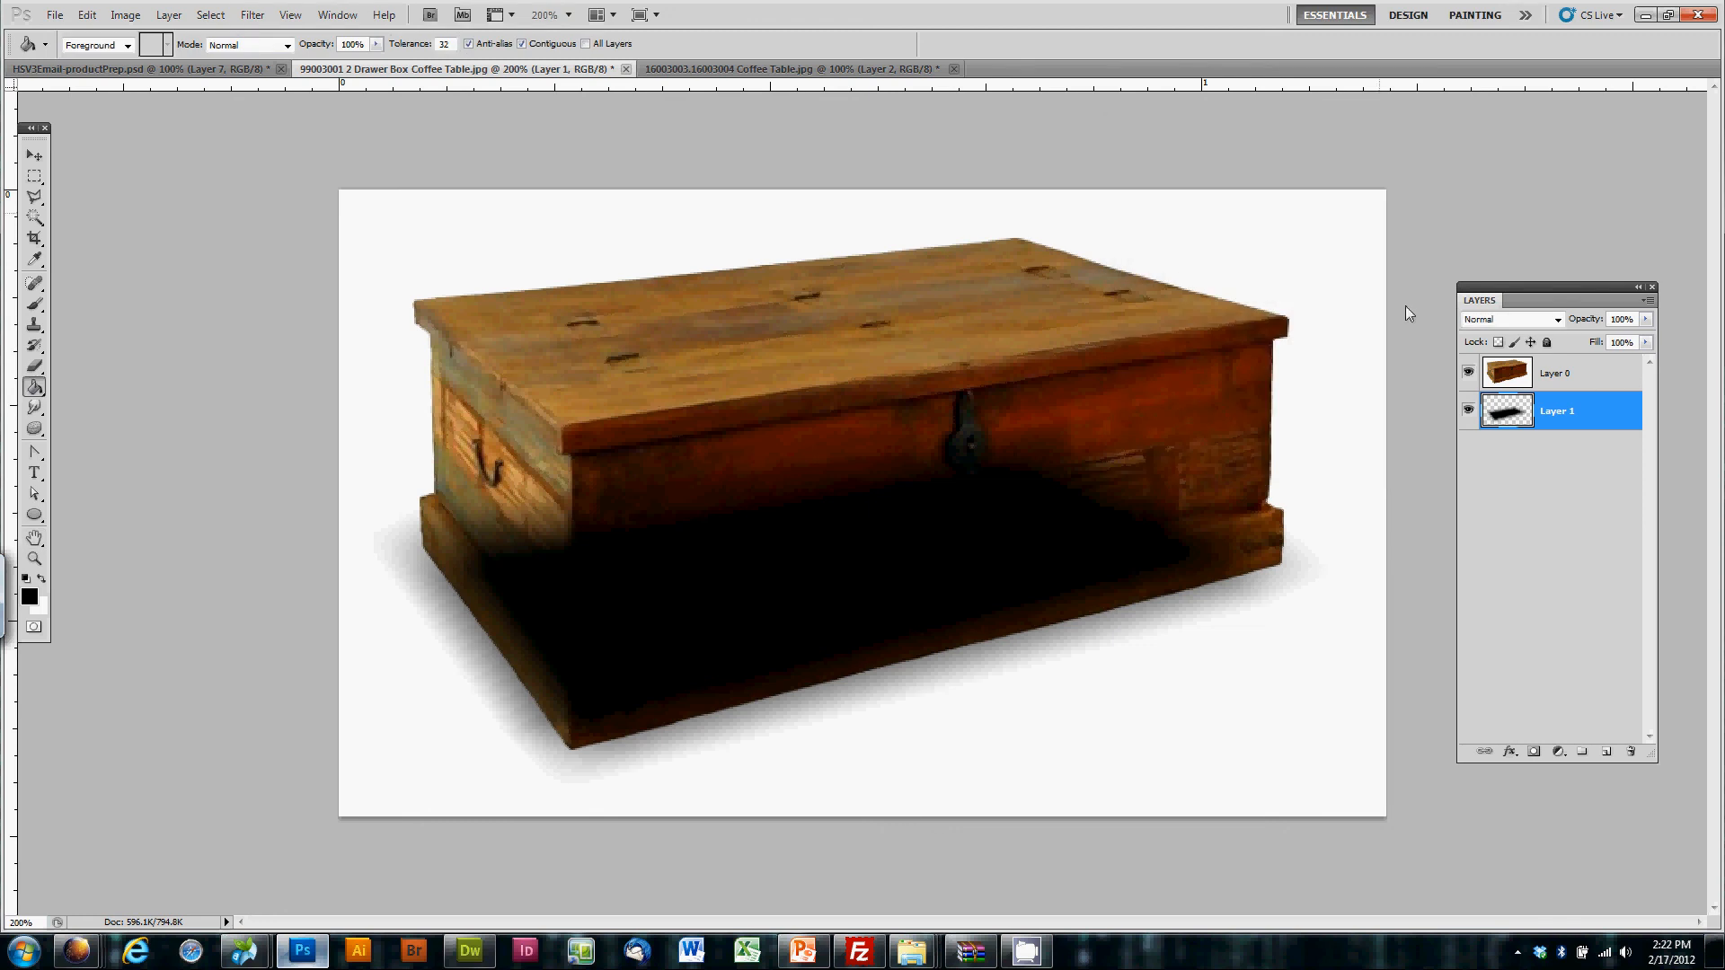
mouse_move(917, 474)
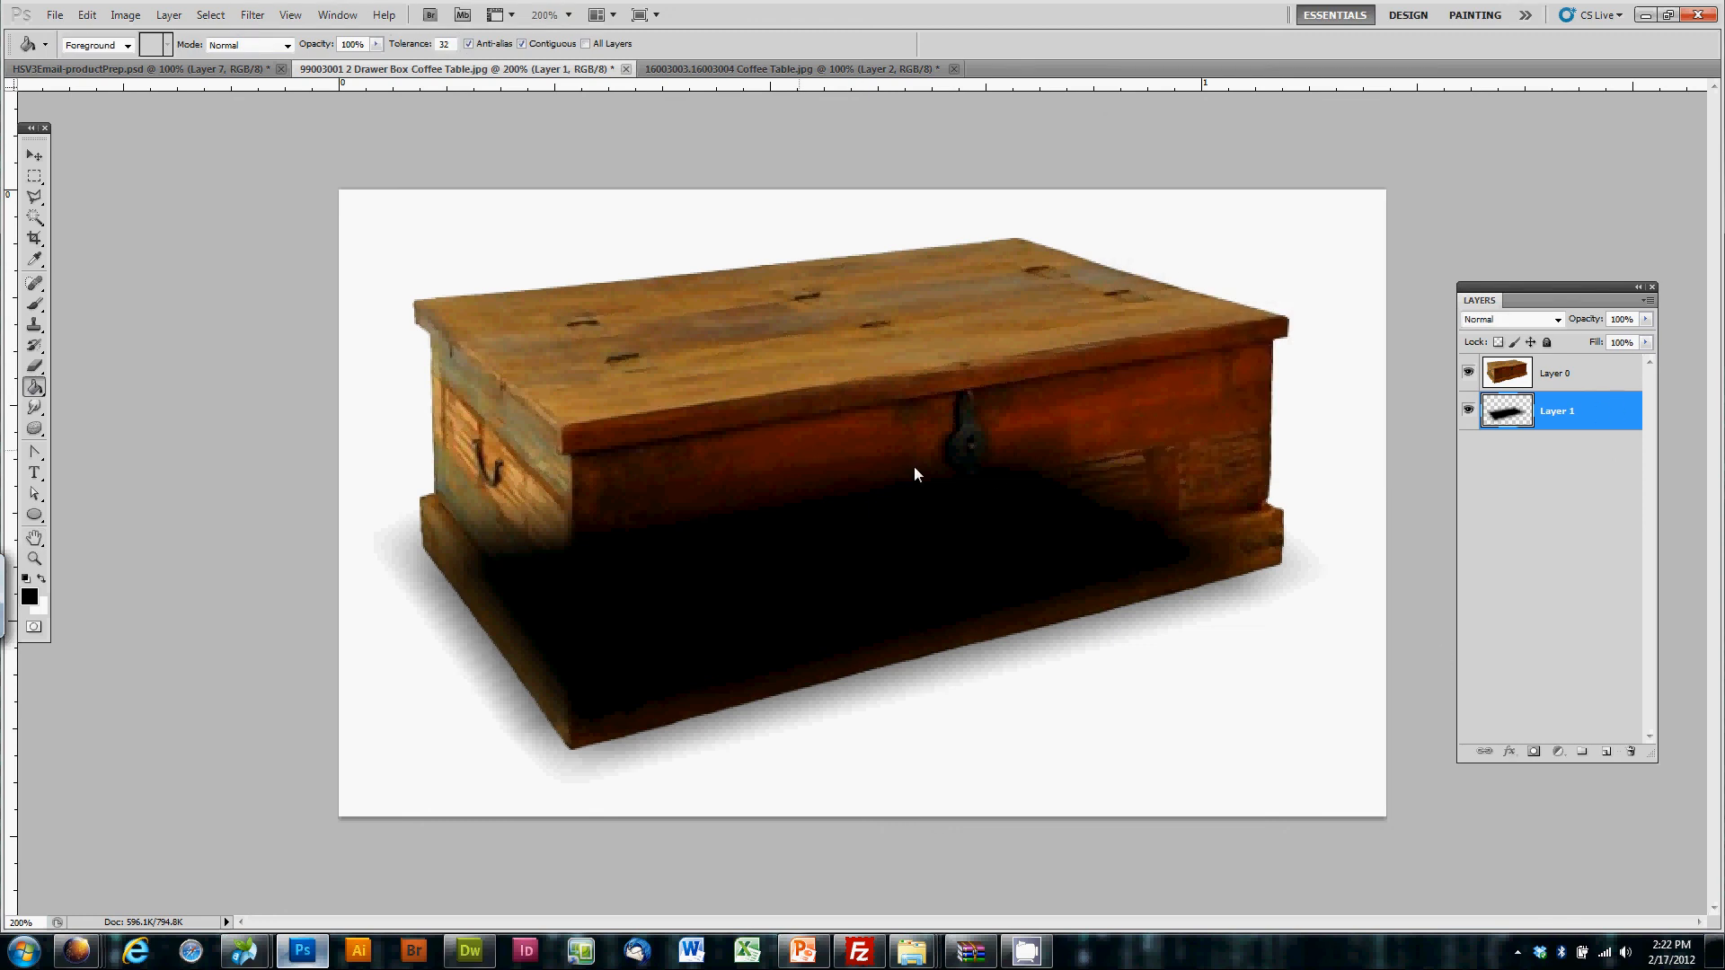
Step: Outline the chest body with the Polygonal Lasso to mask it from the shadow
click(34, 197)
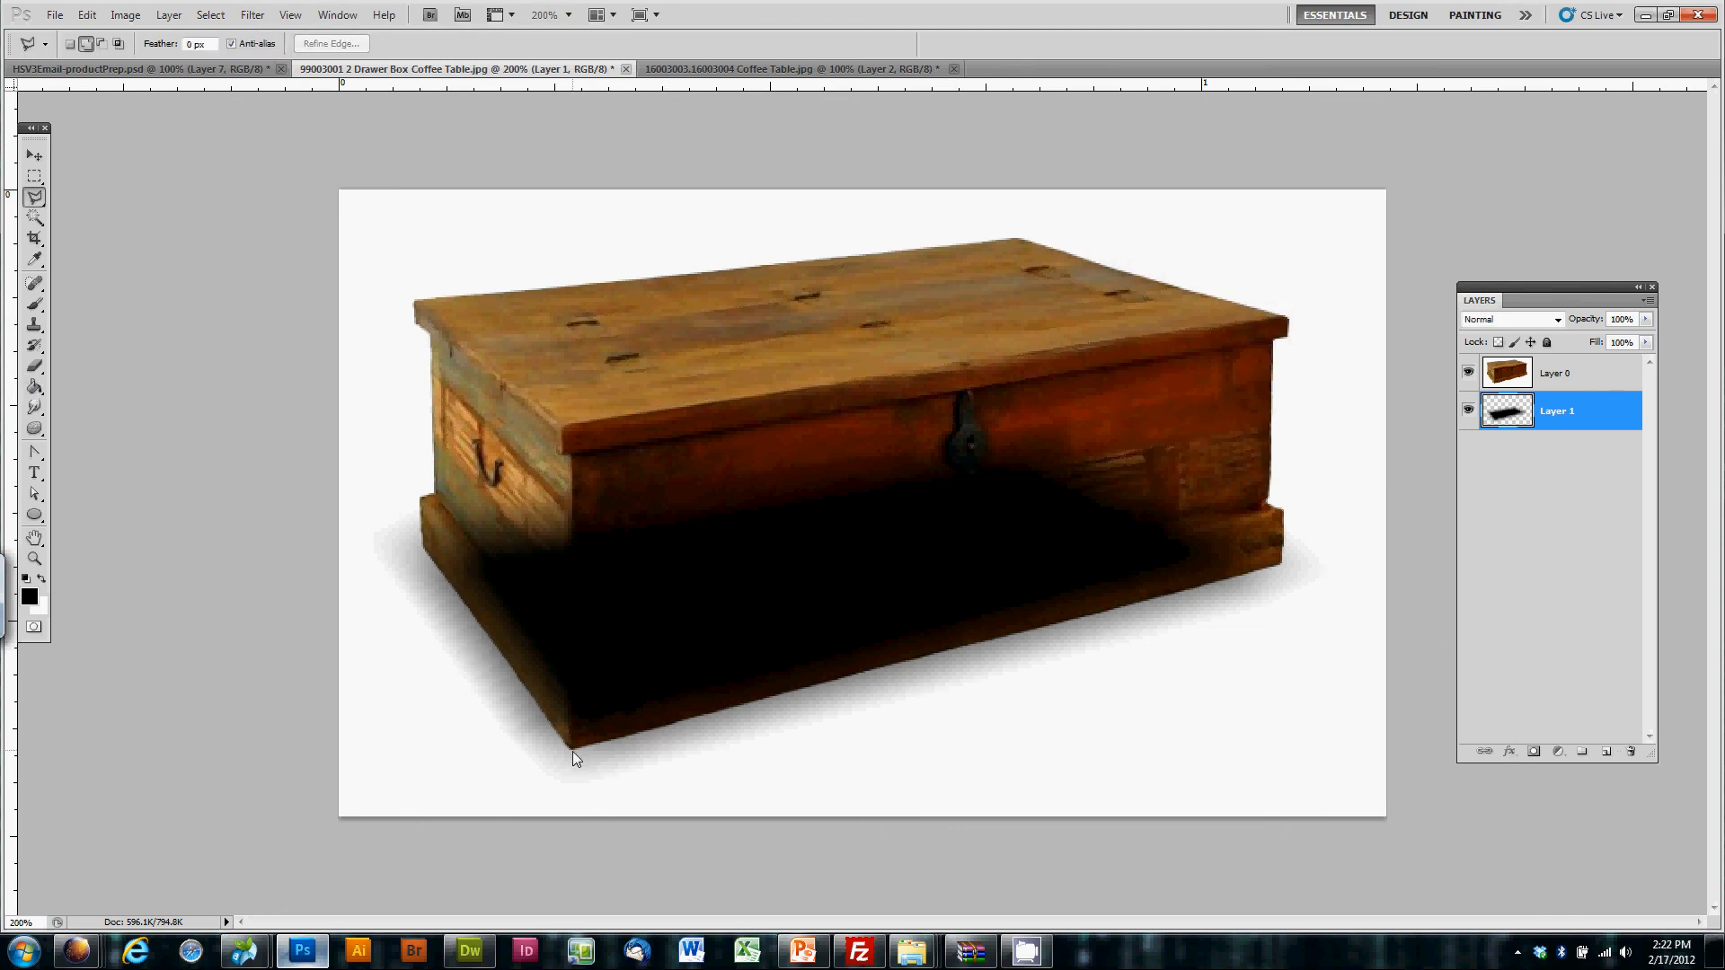
mouse_move(1285, 573)
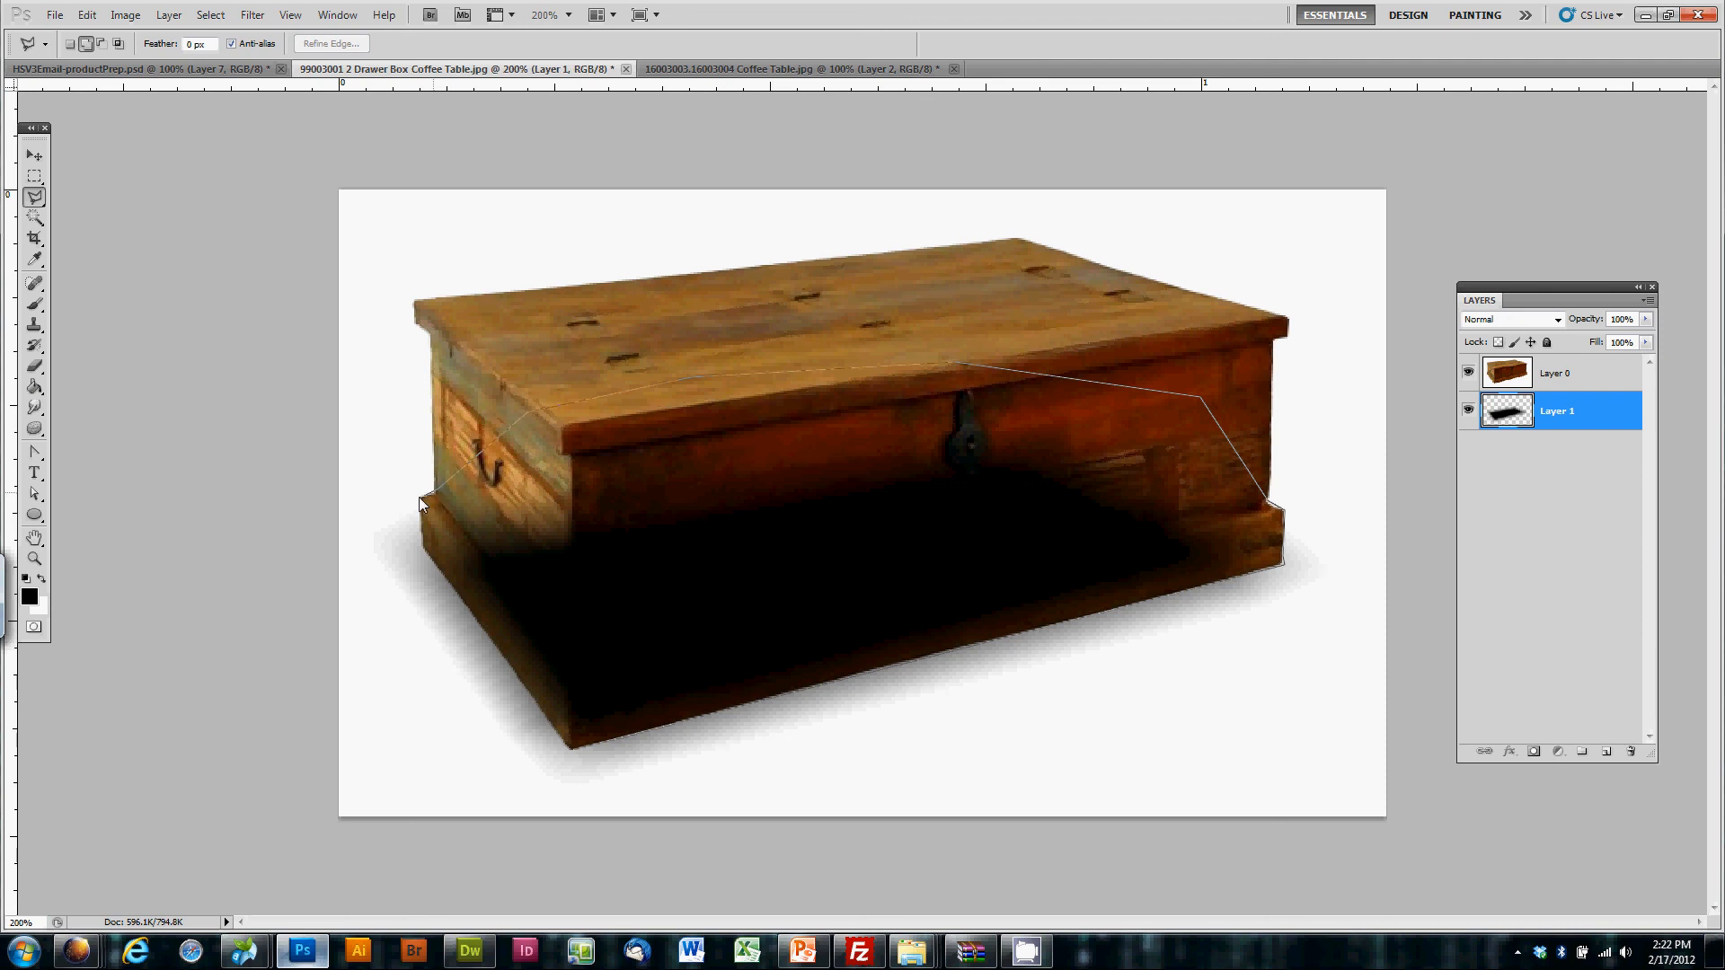
click(573, 756)
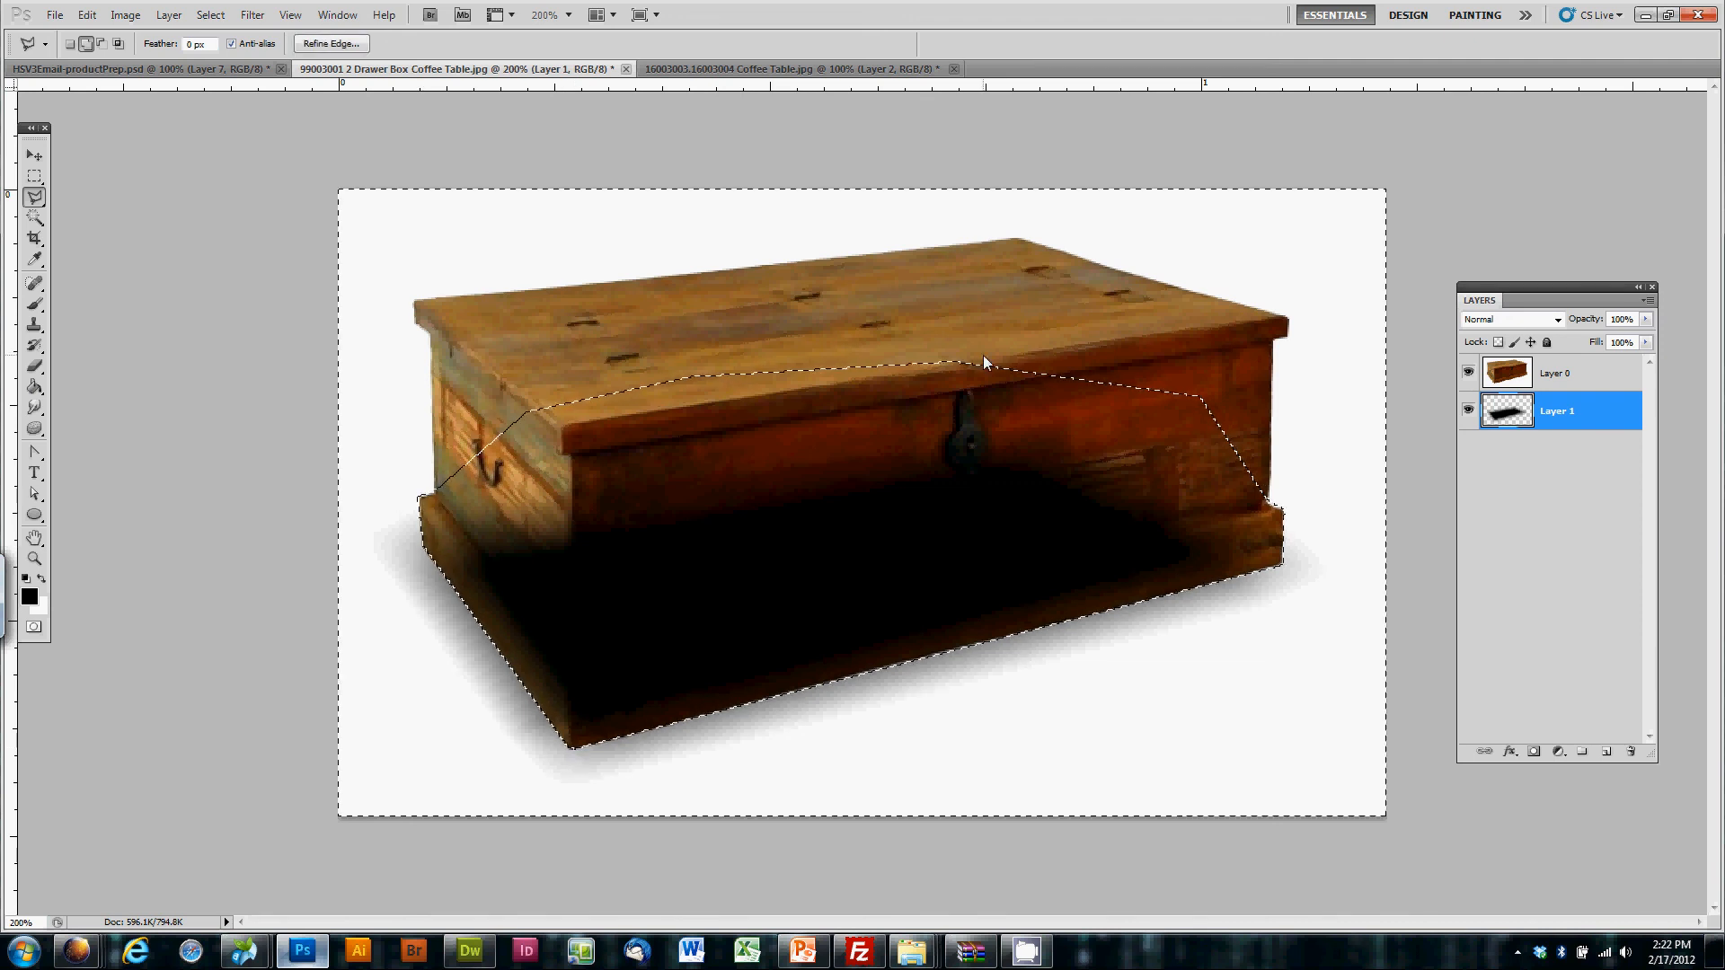
click(1533, 751)
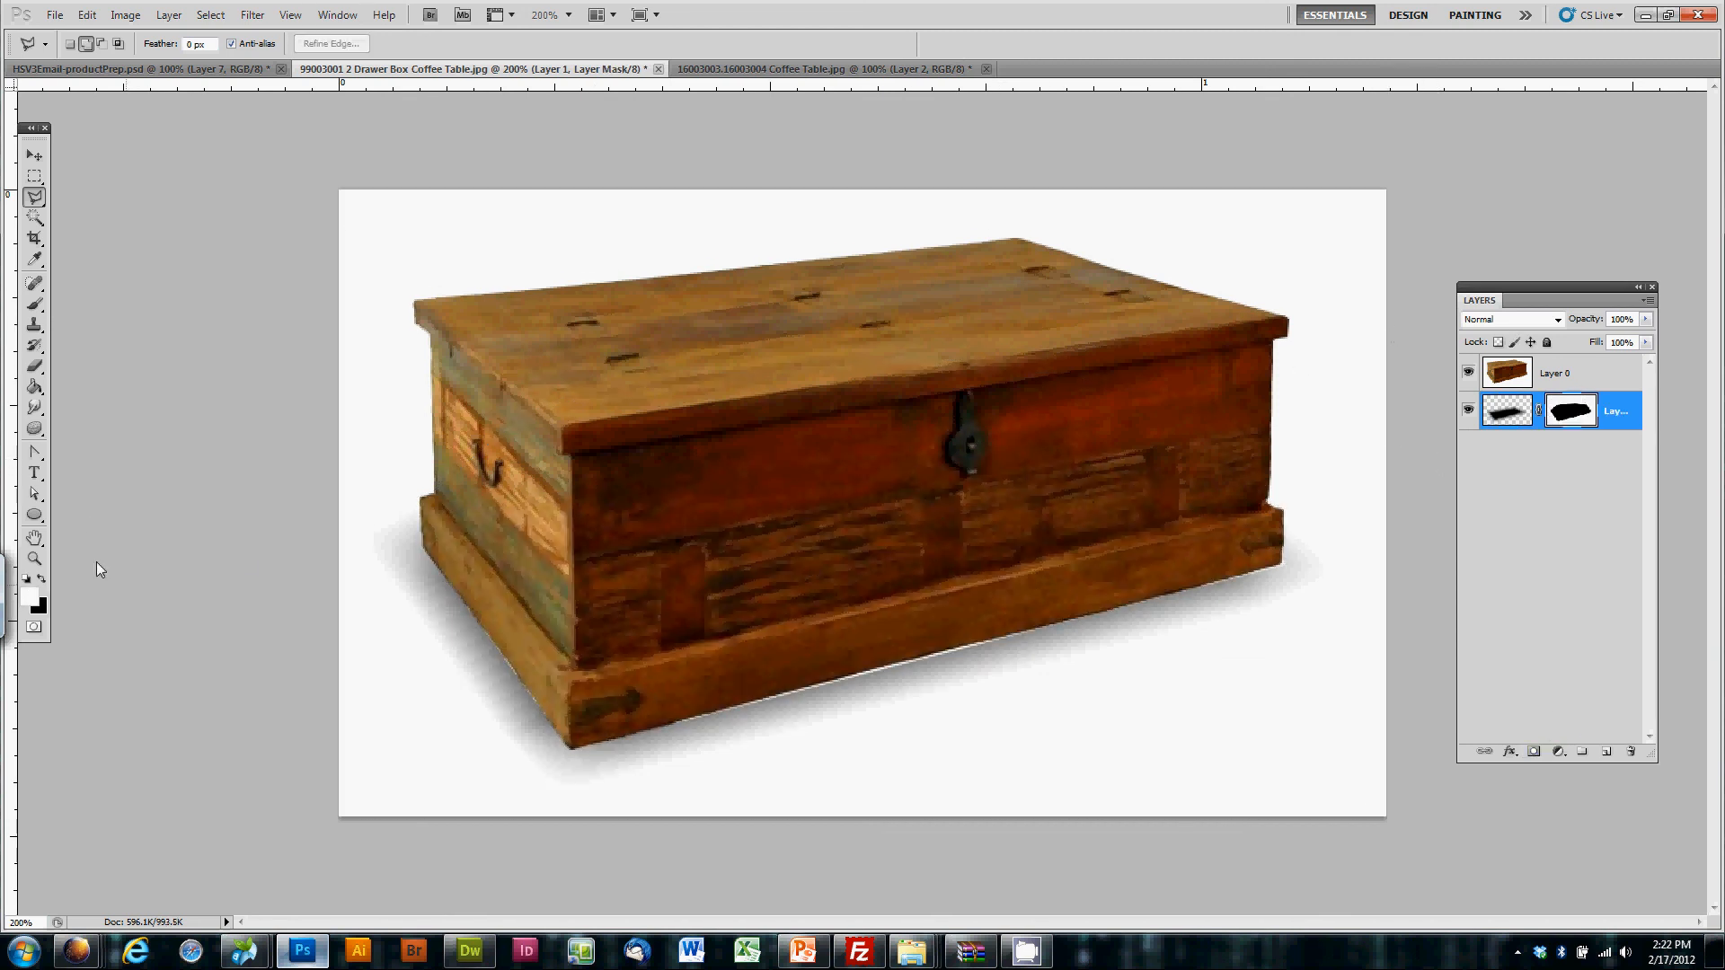
click(35, 305)
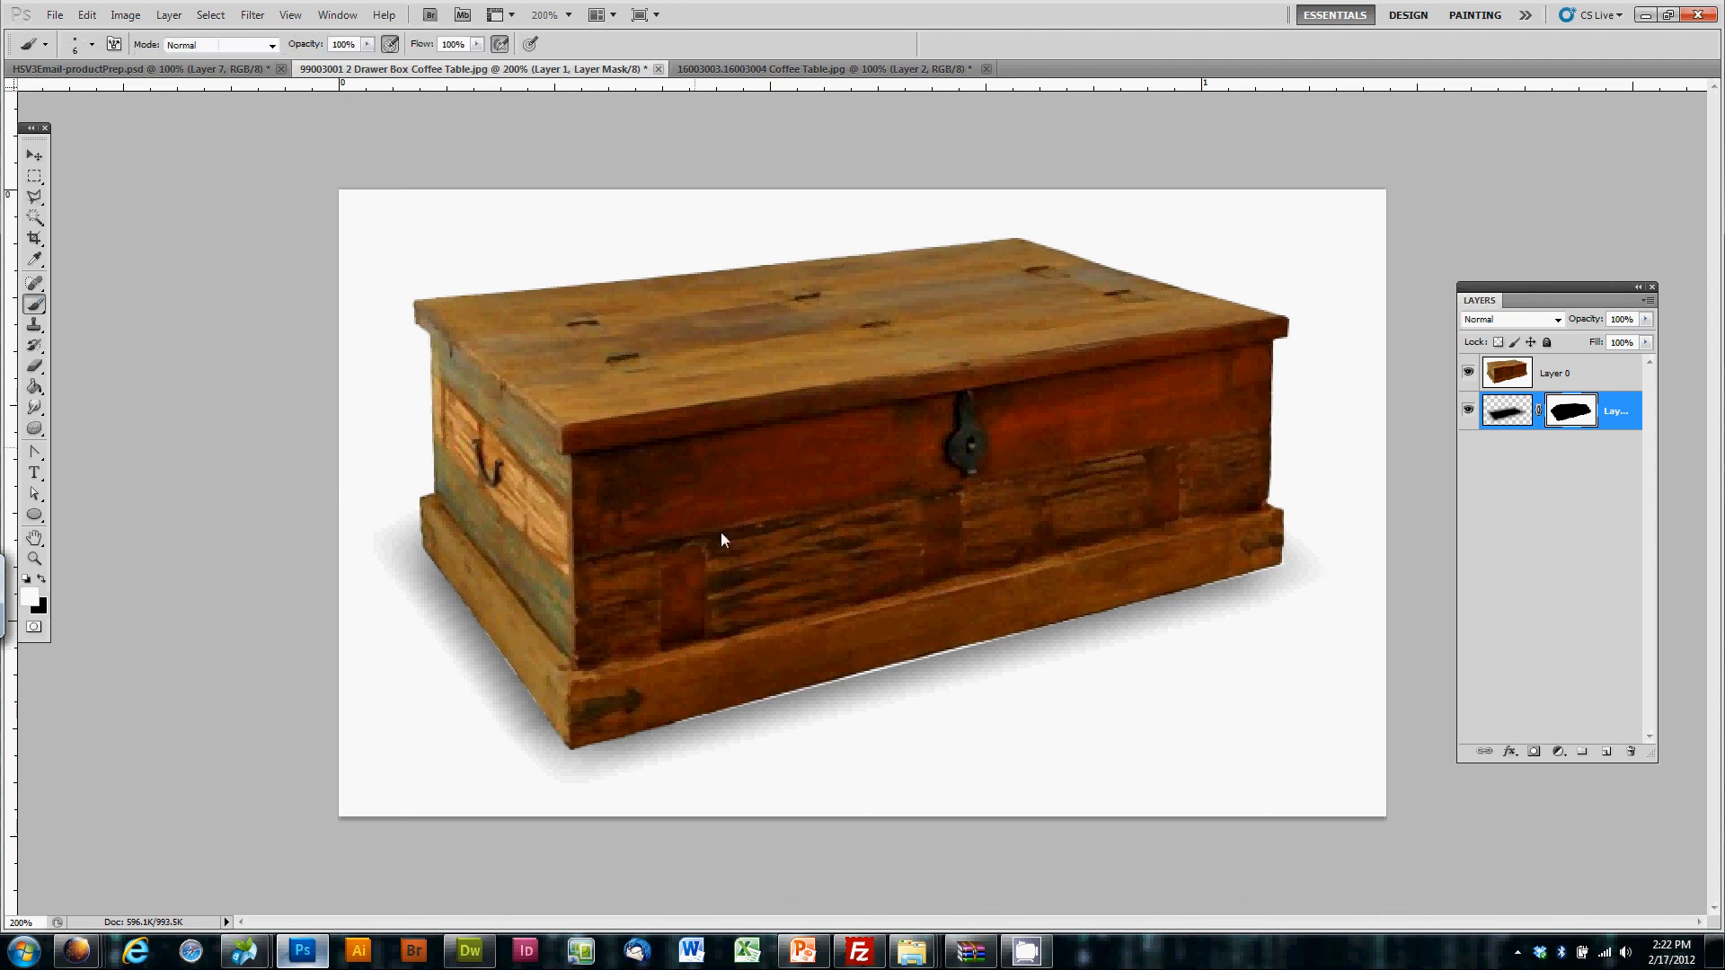
mouse_move(864, 696)
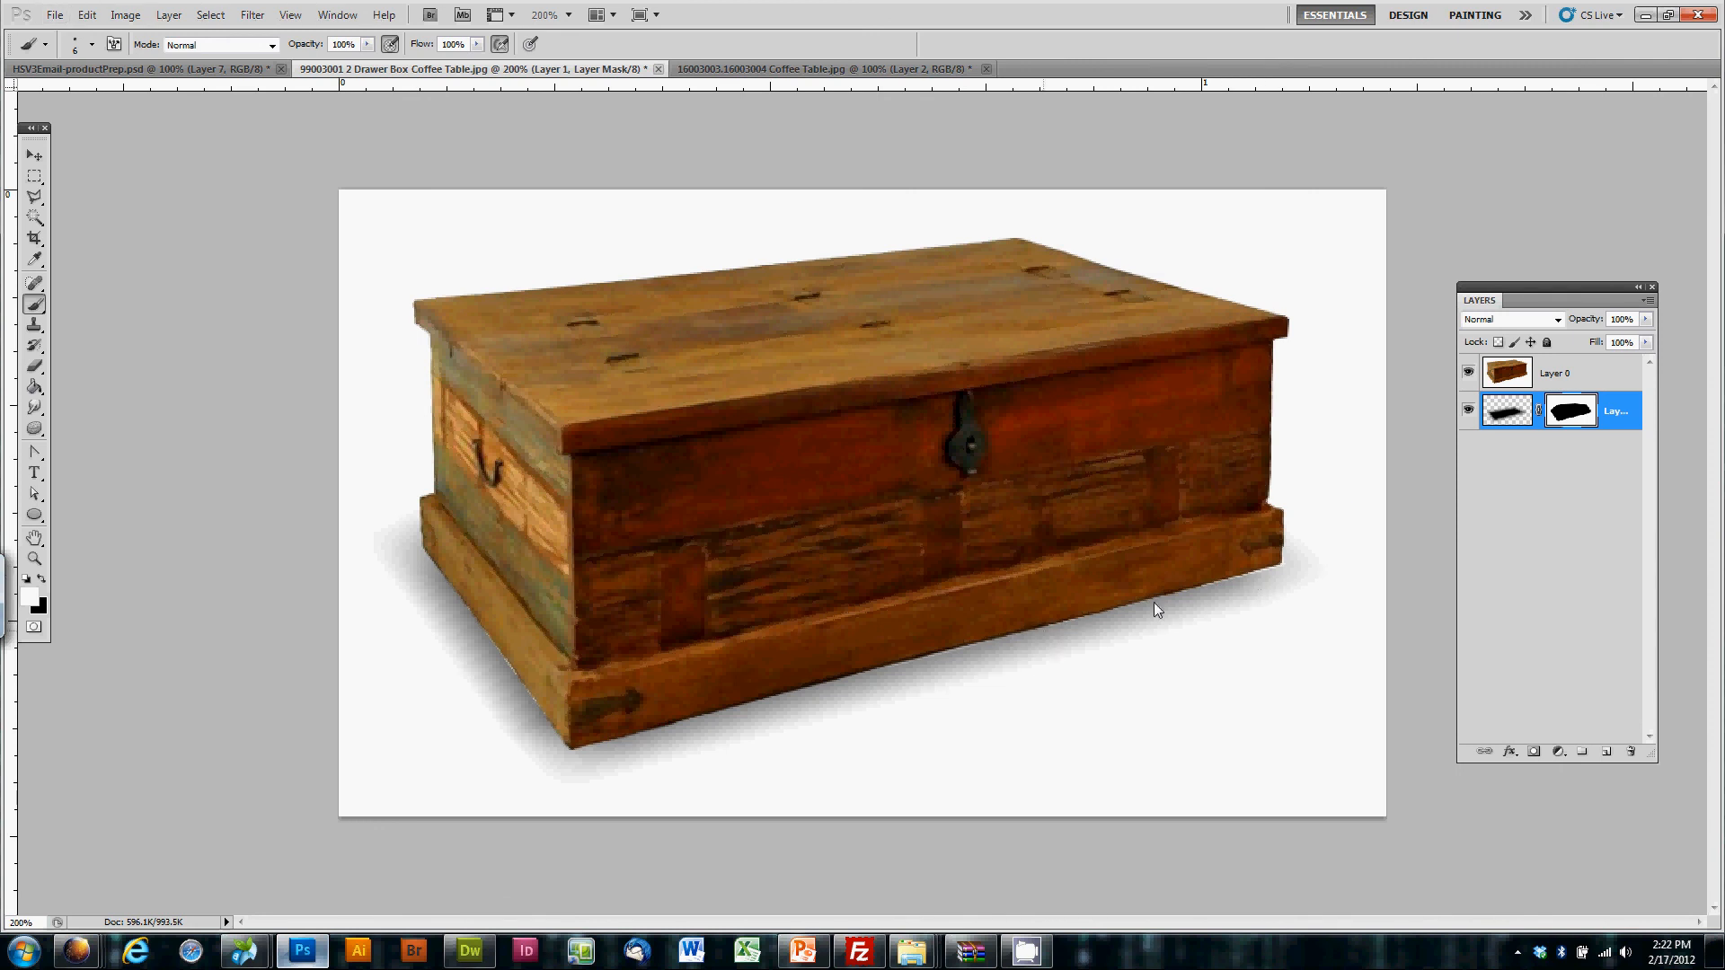
mouse_move(1074, 630)
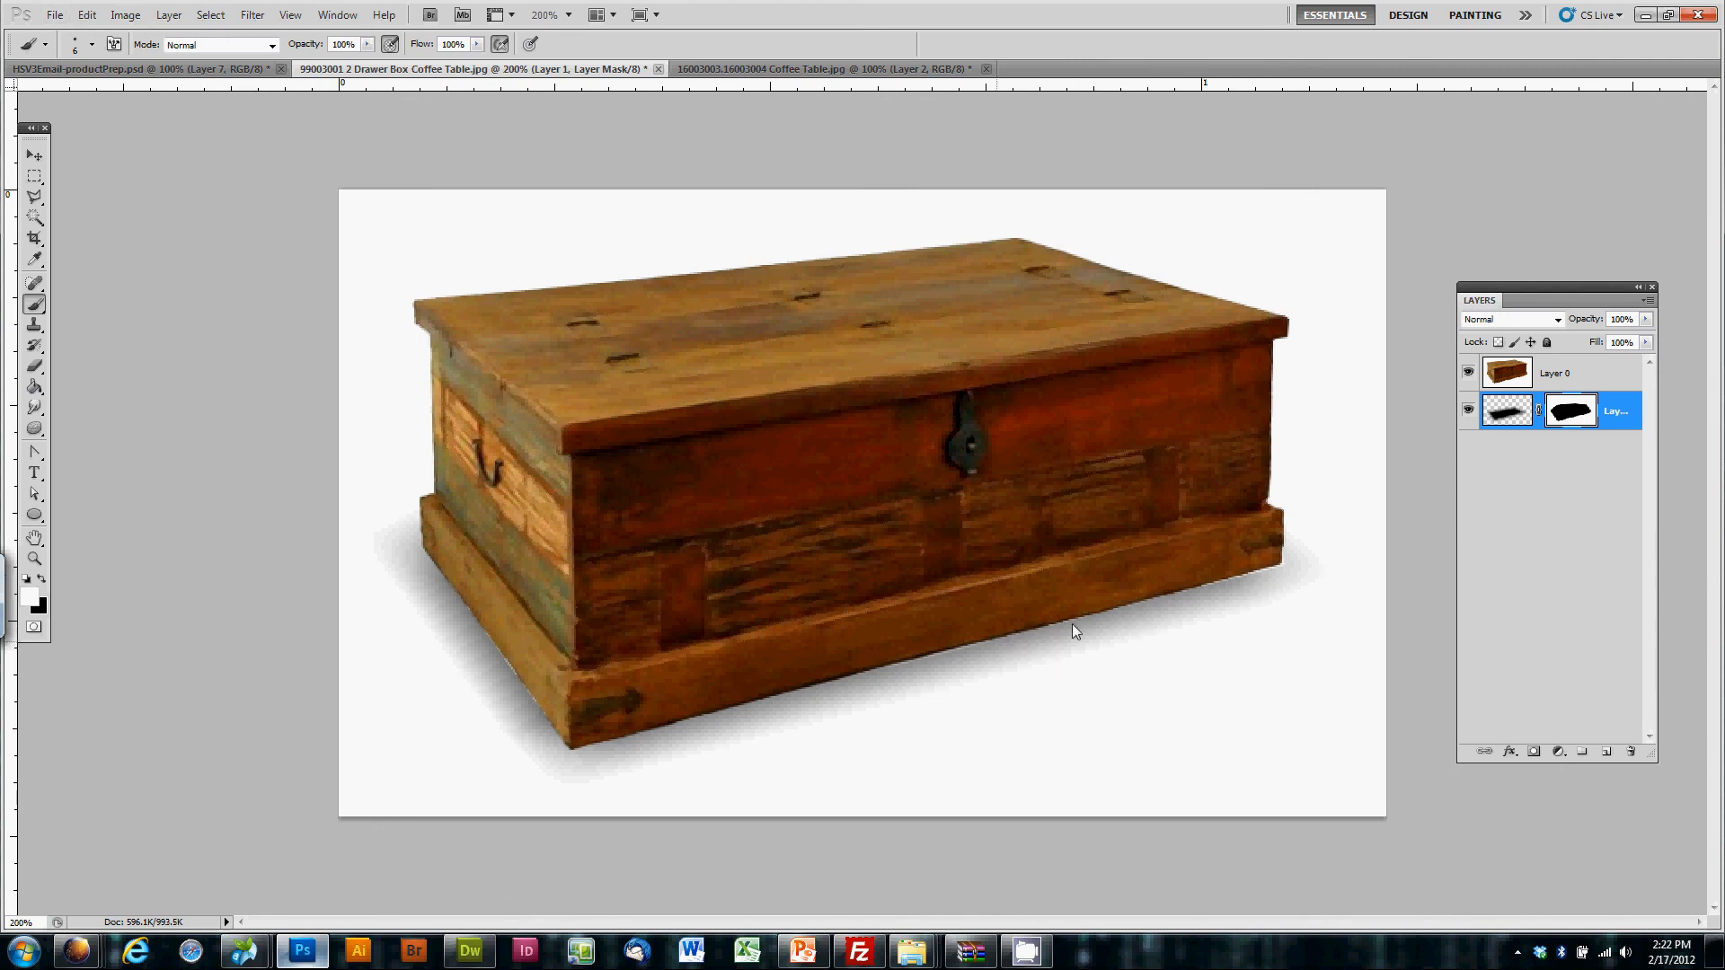
mouse_move(1172, 582)
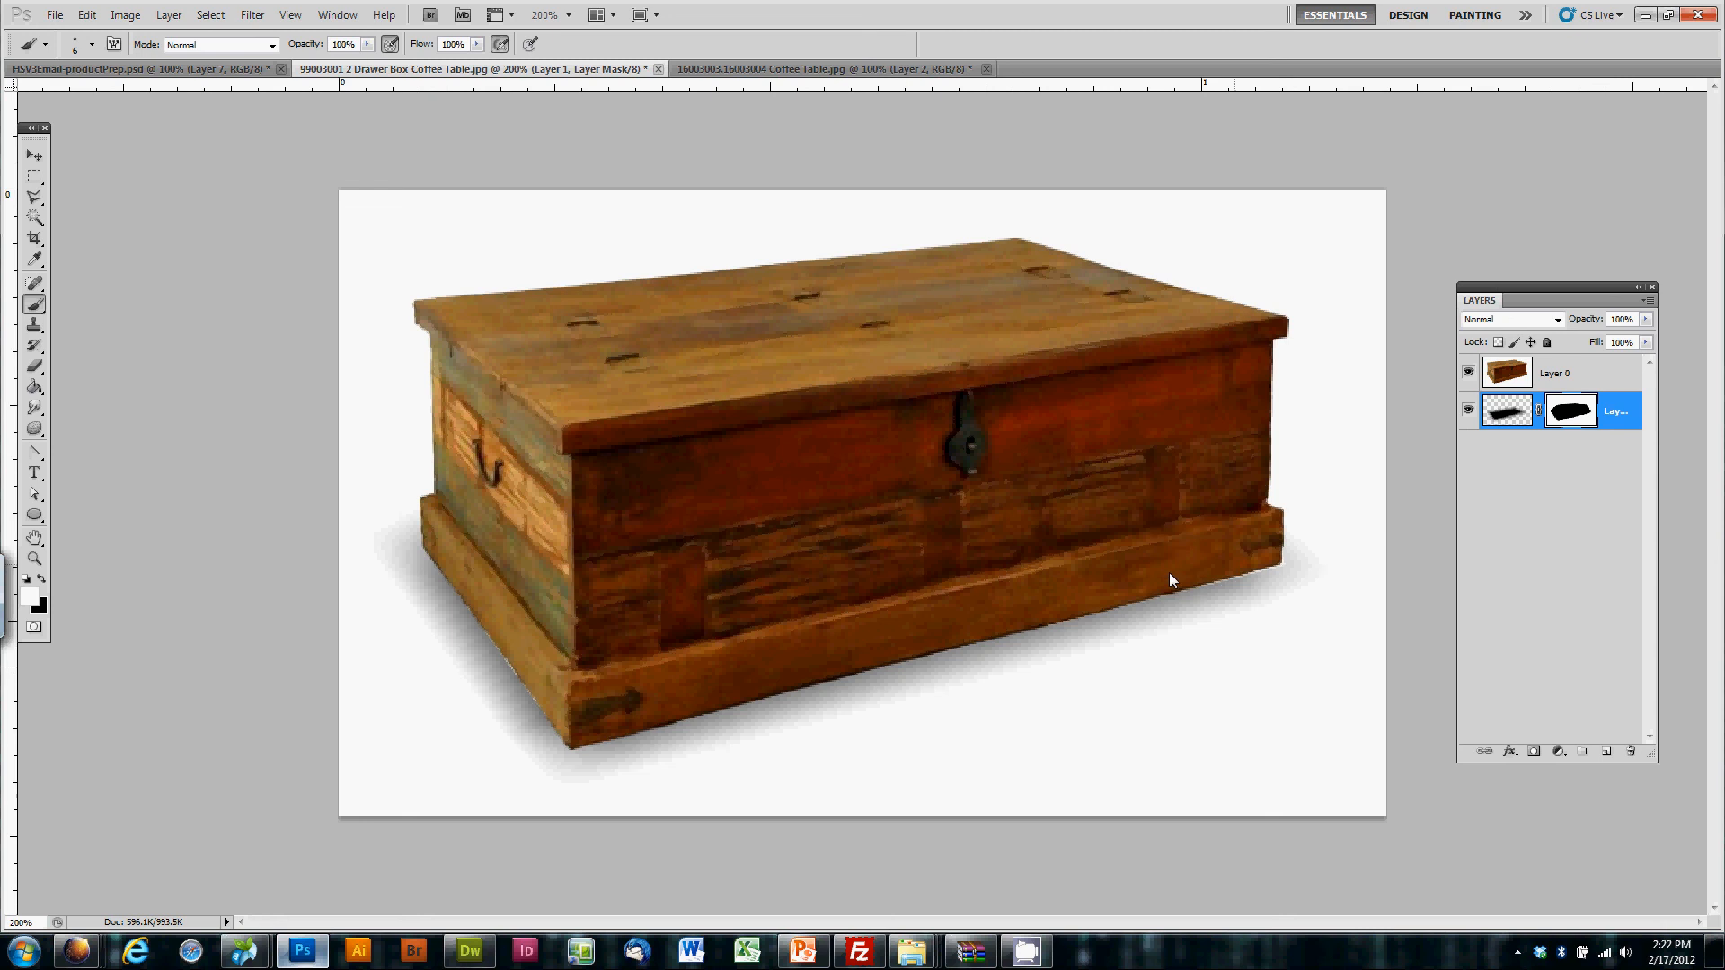
mouse_move(1295, 573)
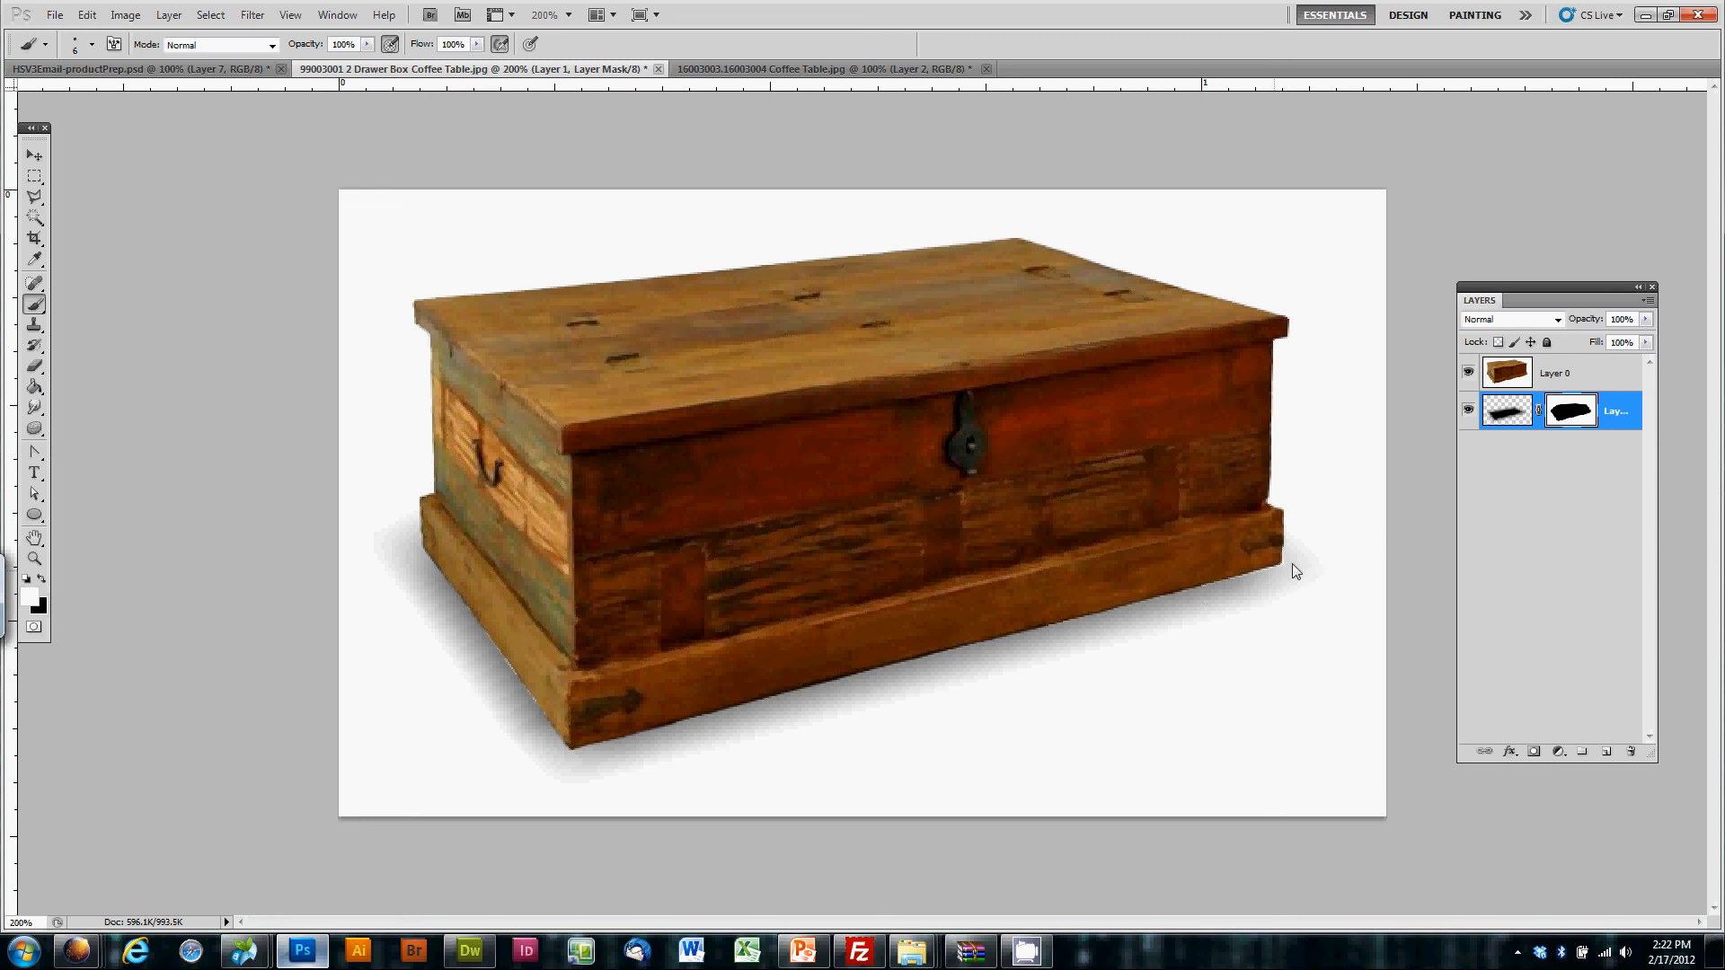
mouse_move(463, 639)
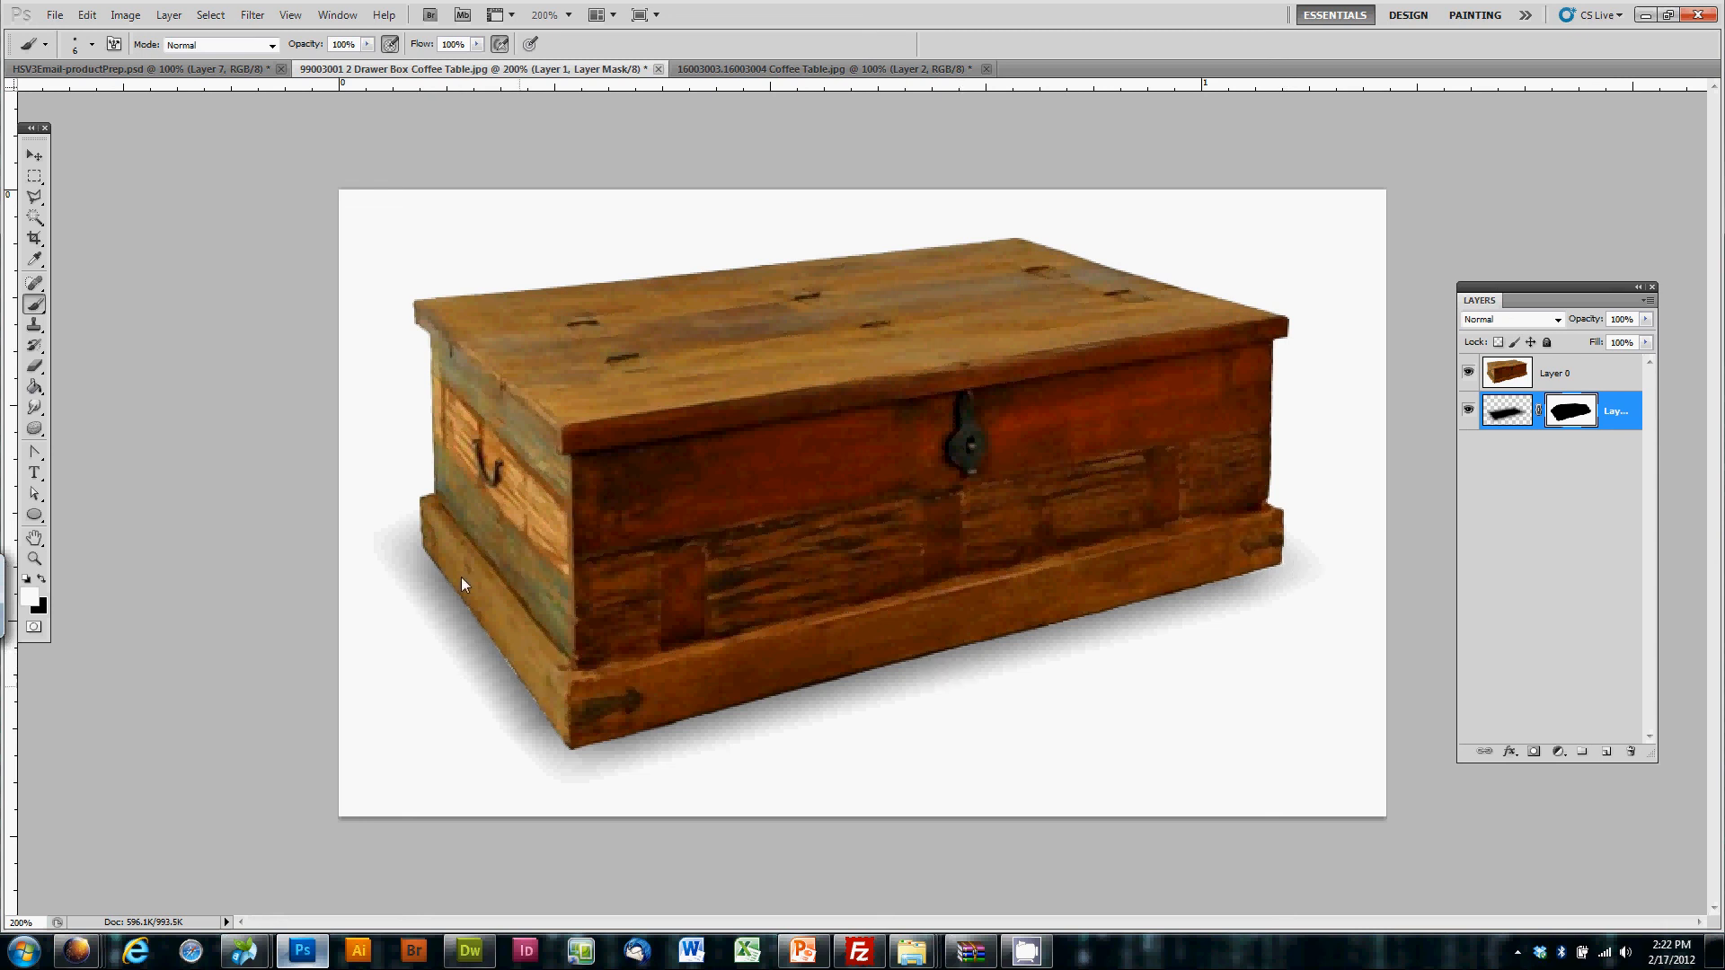
mouse_move(494, 650)
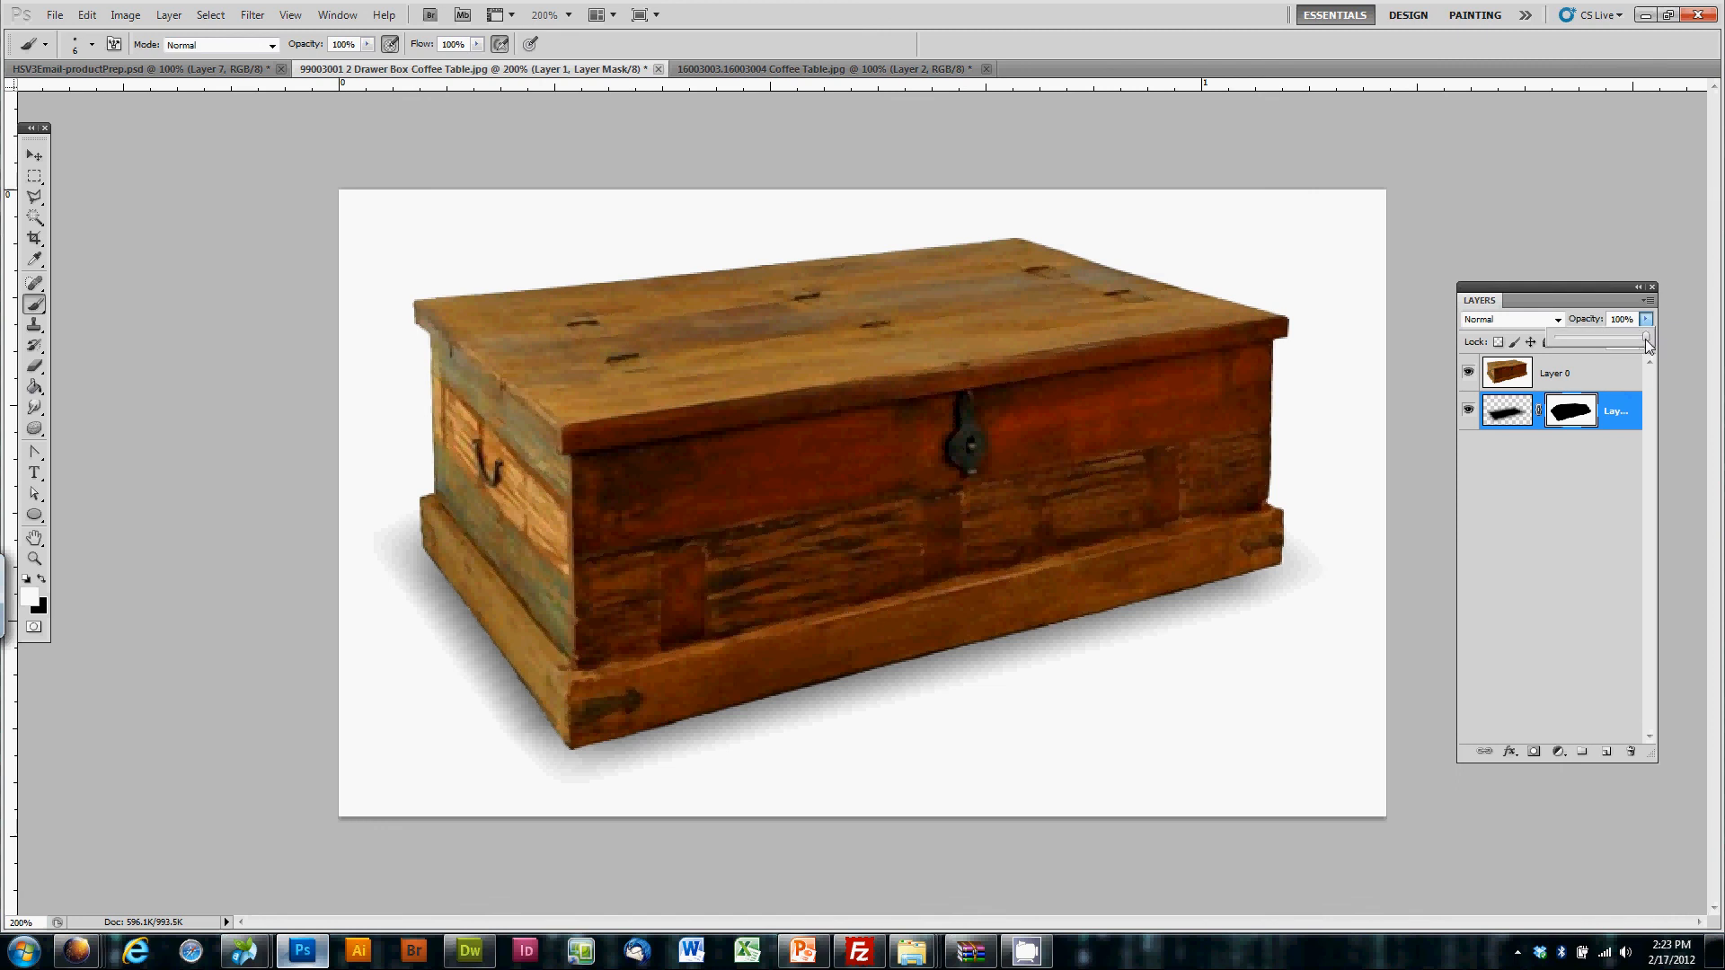
Step: Drop Layer 1's opacity to 49%
drag(1643, 335, 1609, 335)
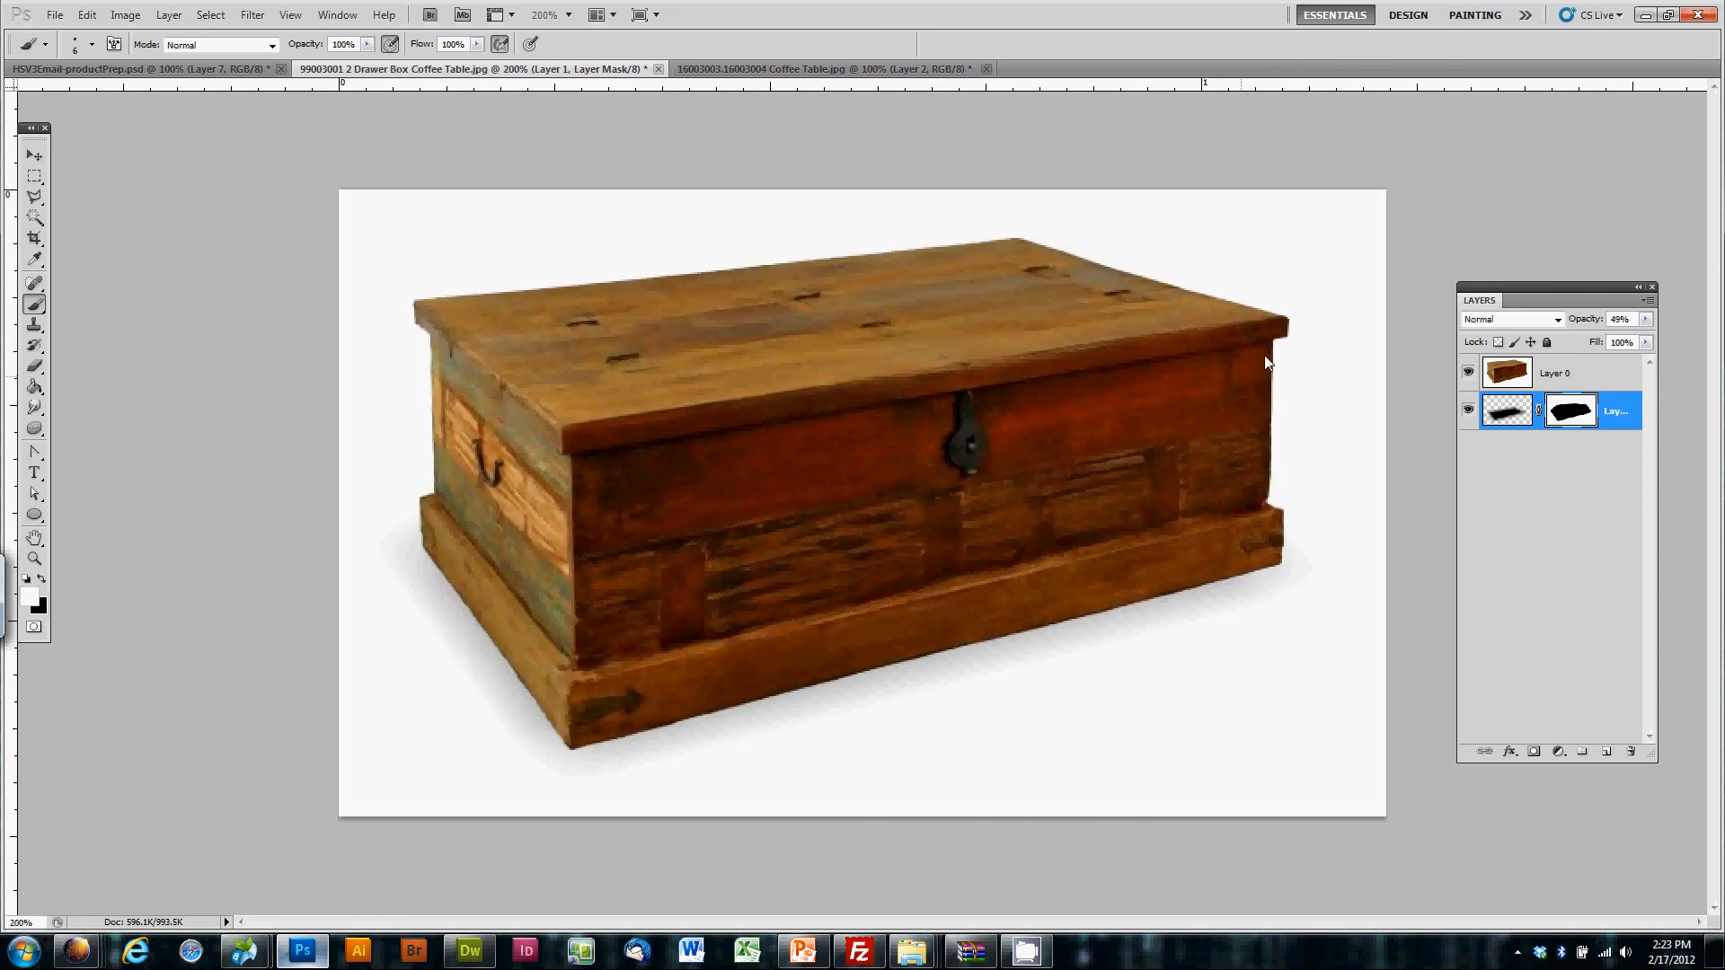
mouse_move(1574, 294)
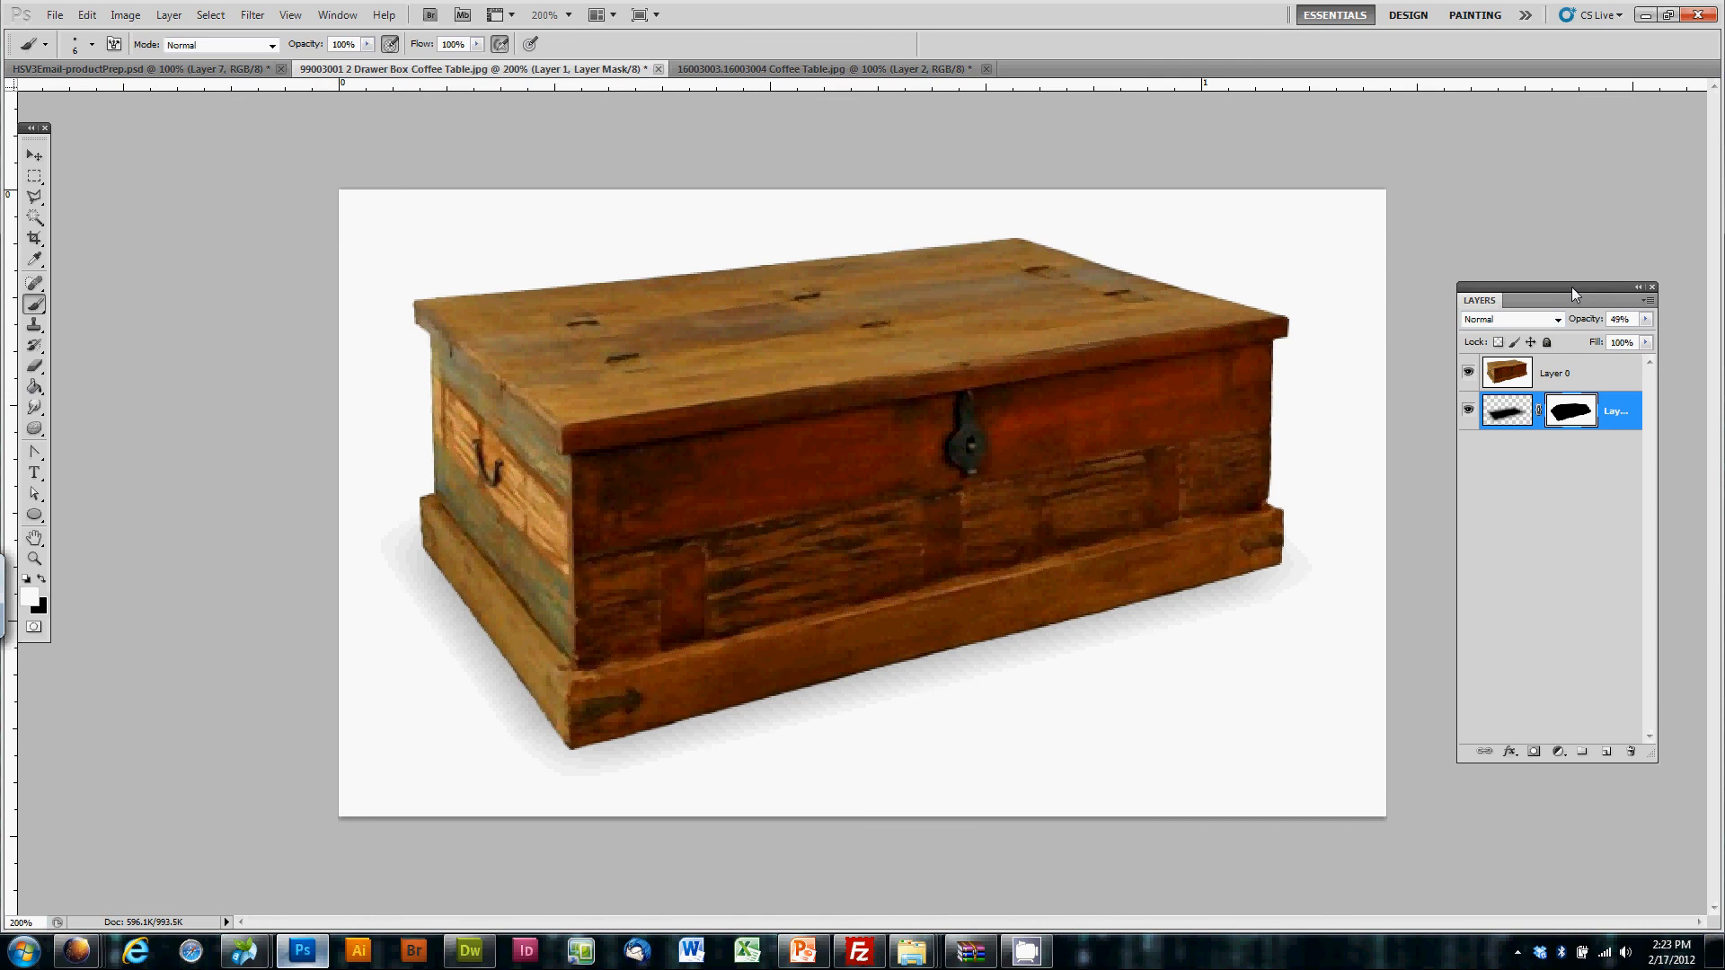